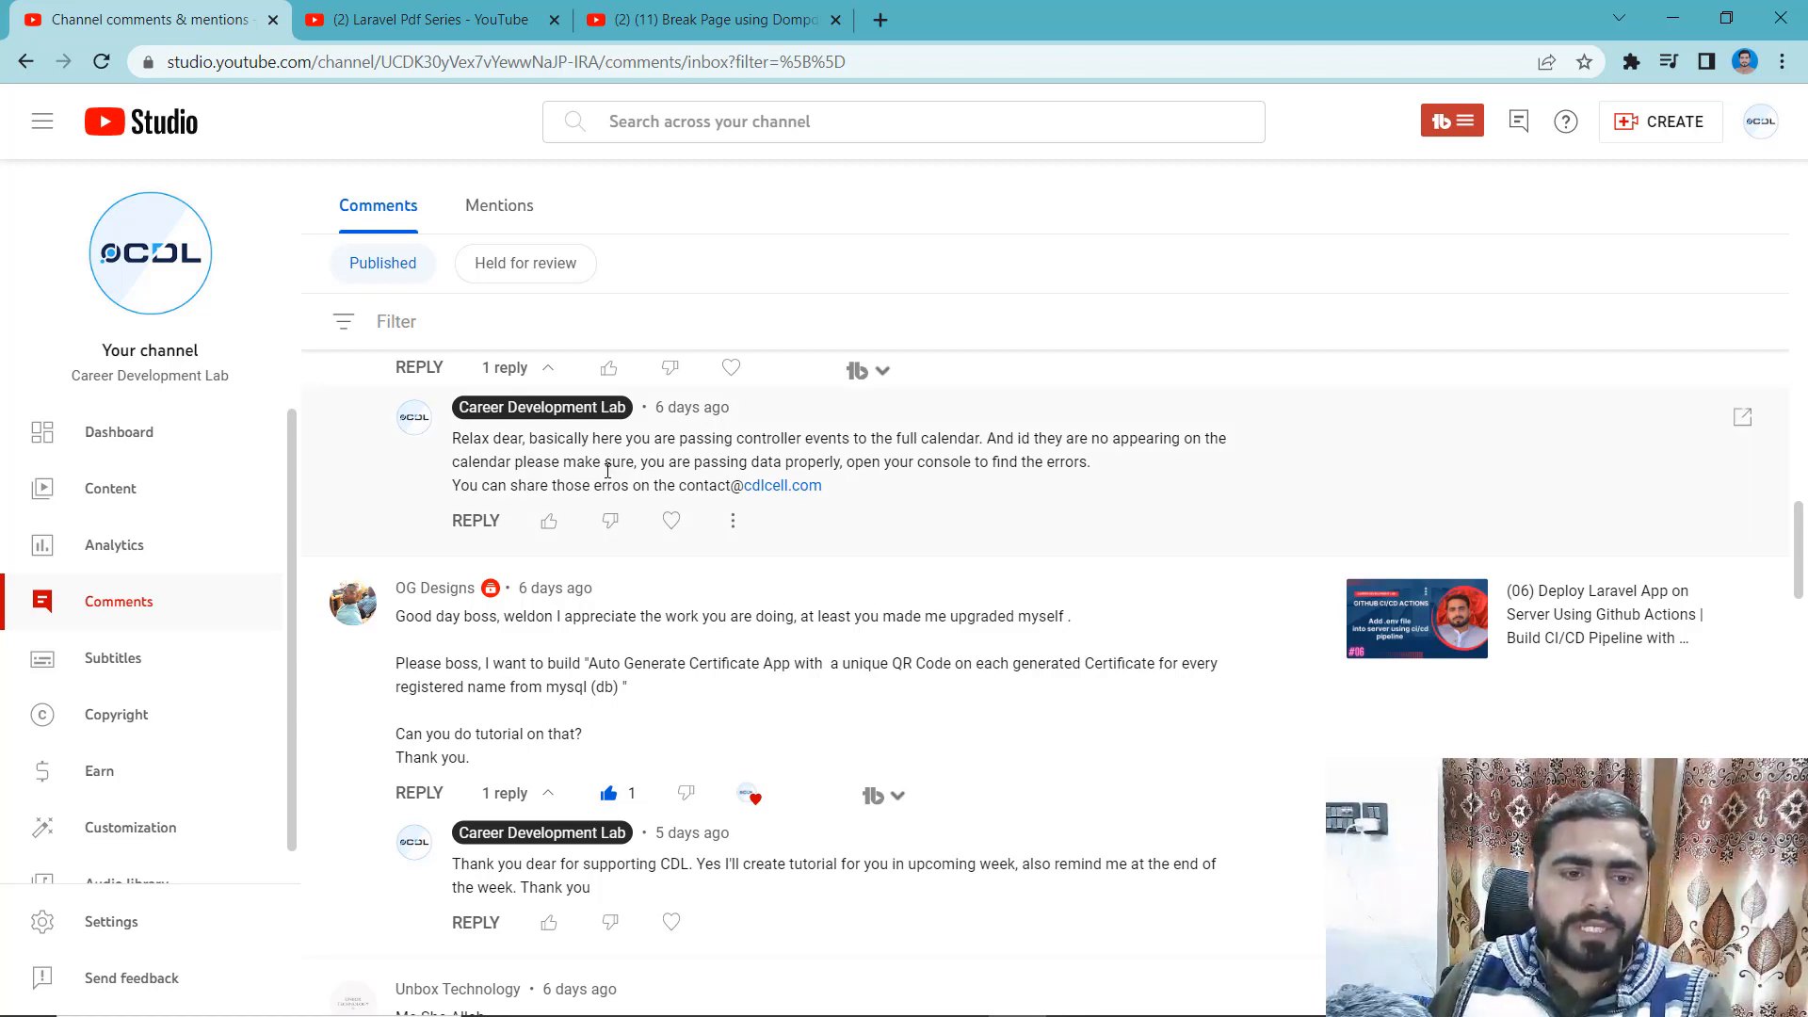
- Scroll through the channel comments to the viewer's QR code request
scroll("down", 3)
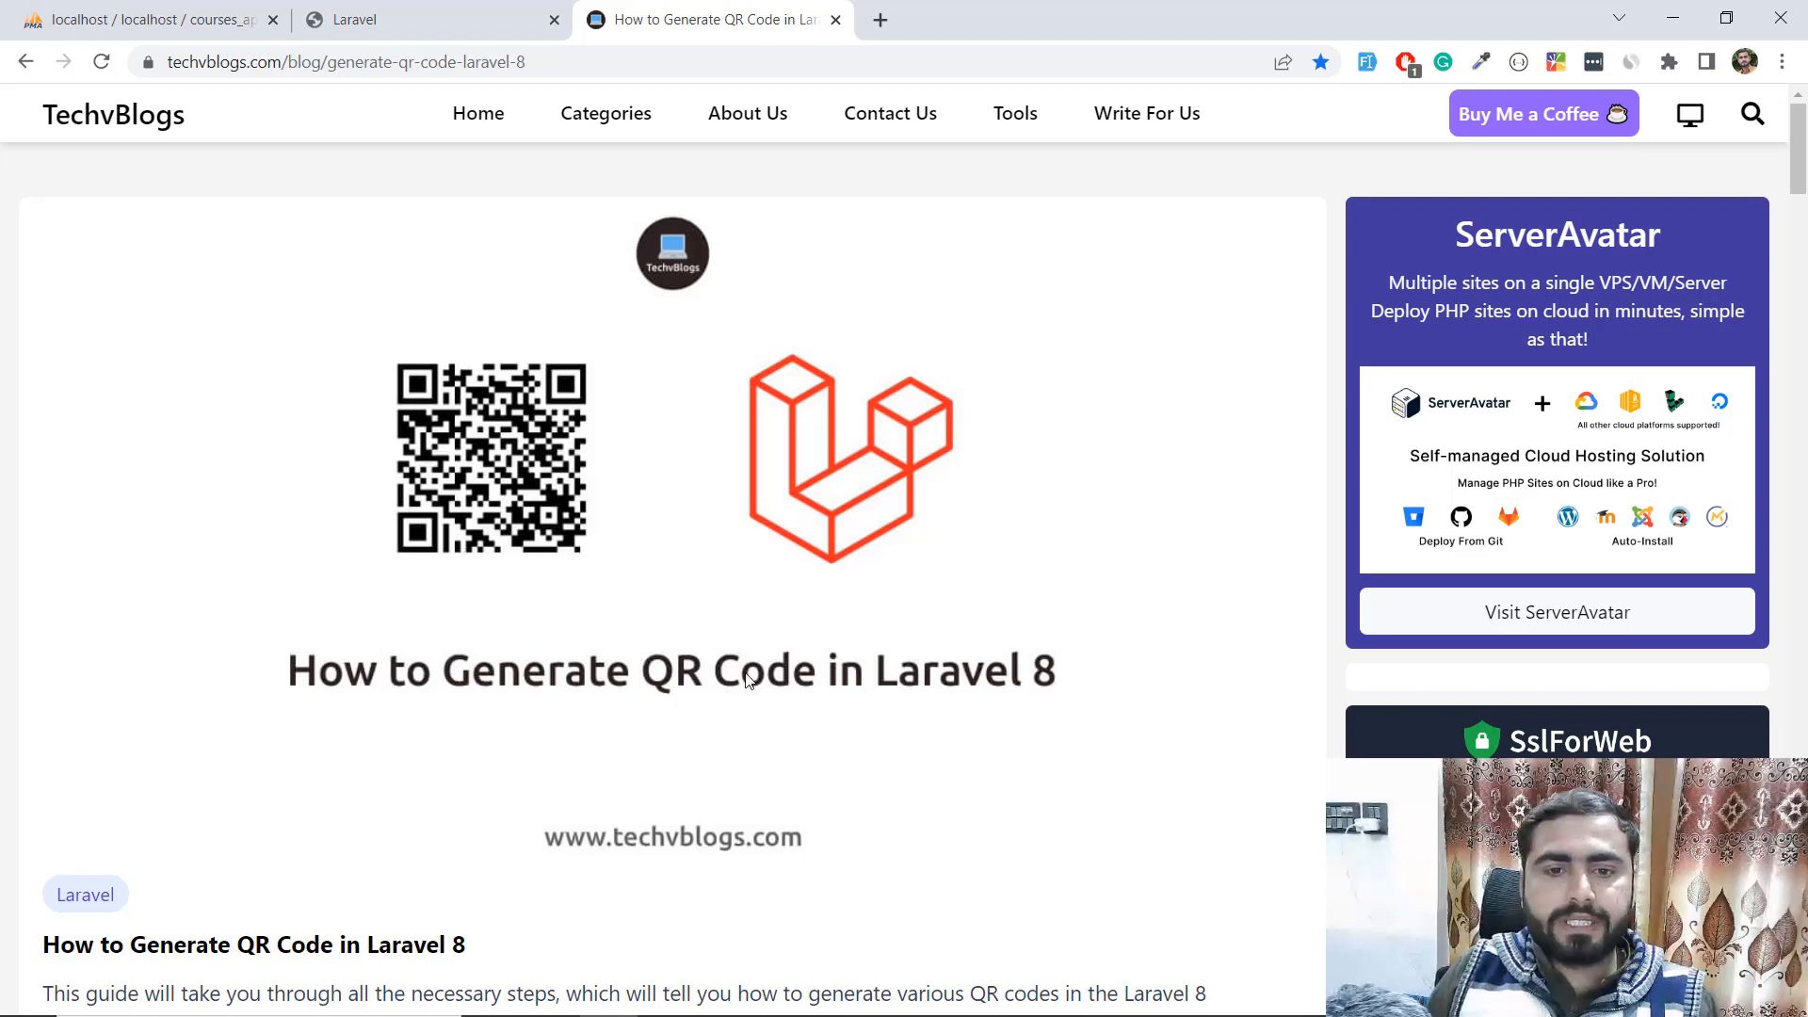
- Read the tutorial's setup steps down to the QR code package install command
left_click(347, 62)
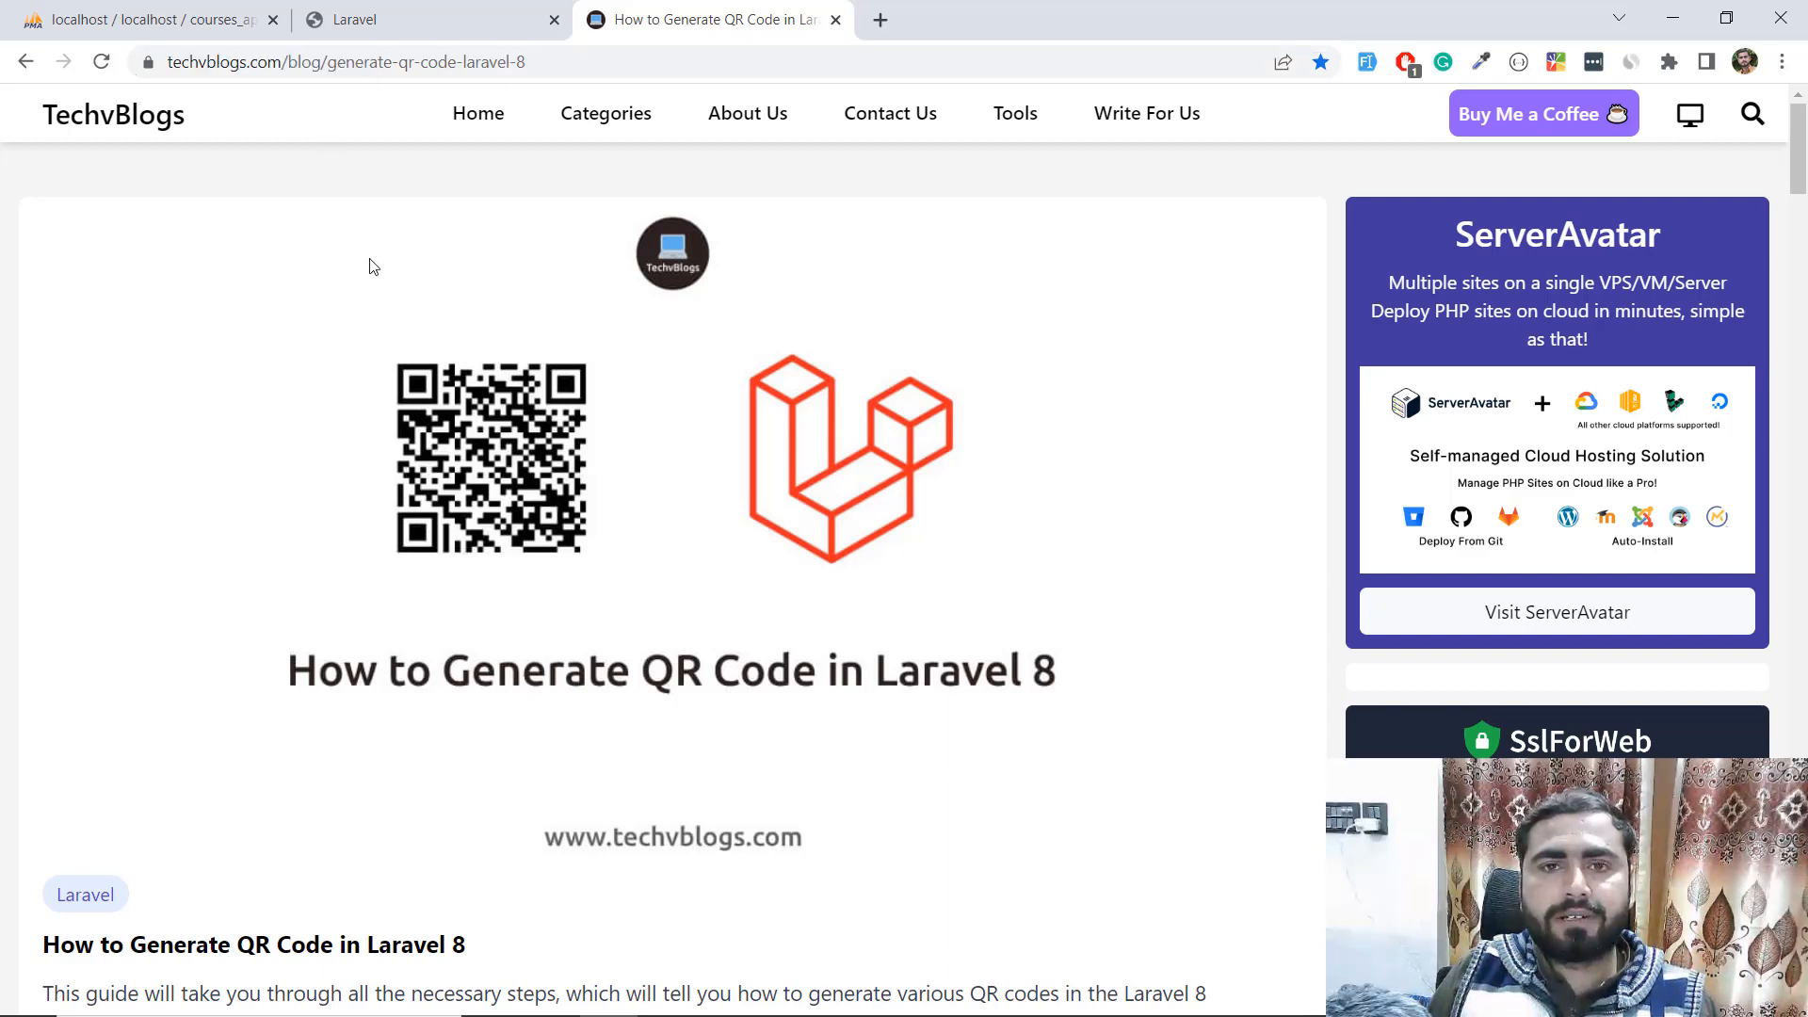
scroll("down", 3)
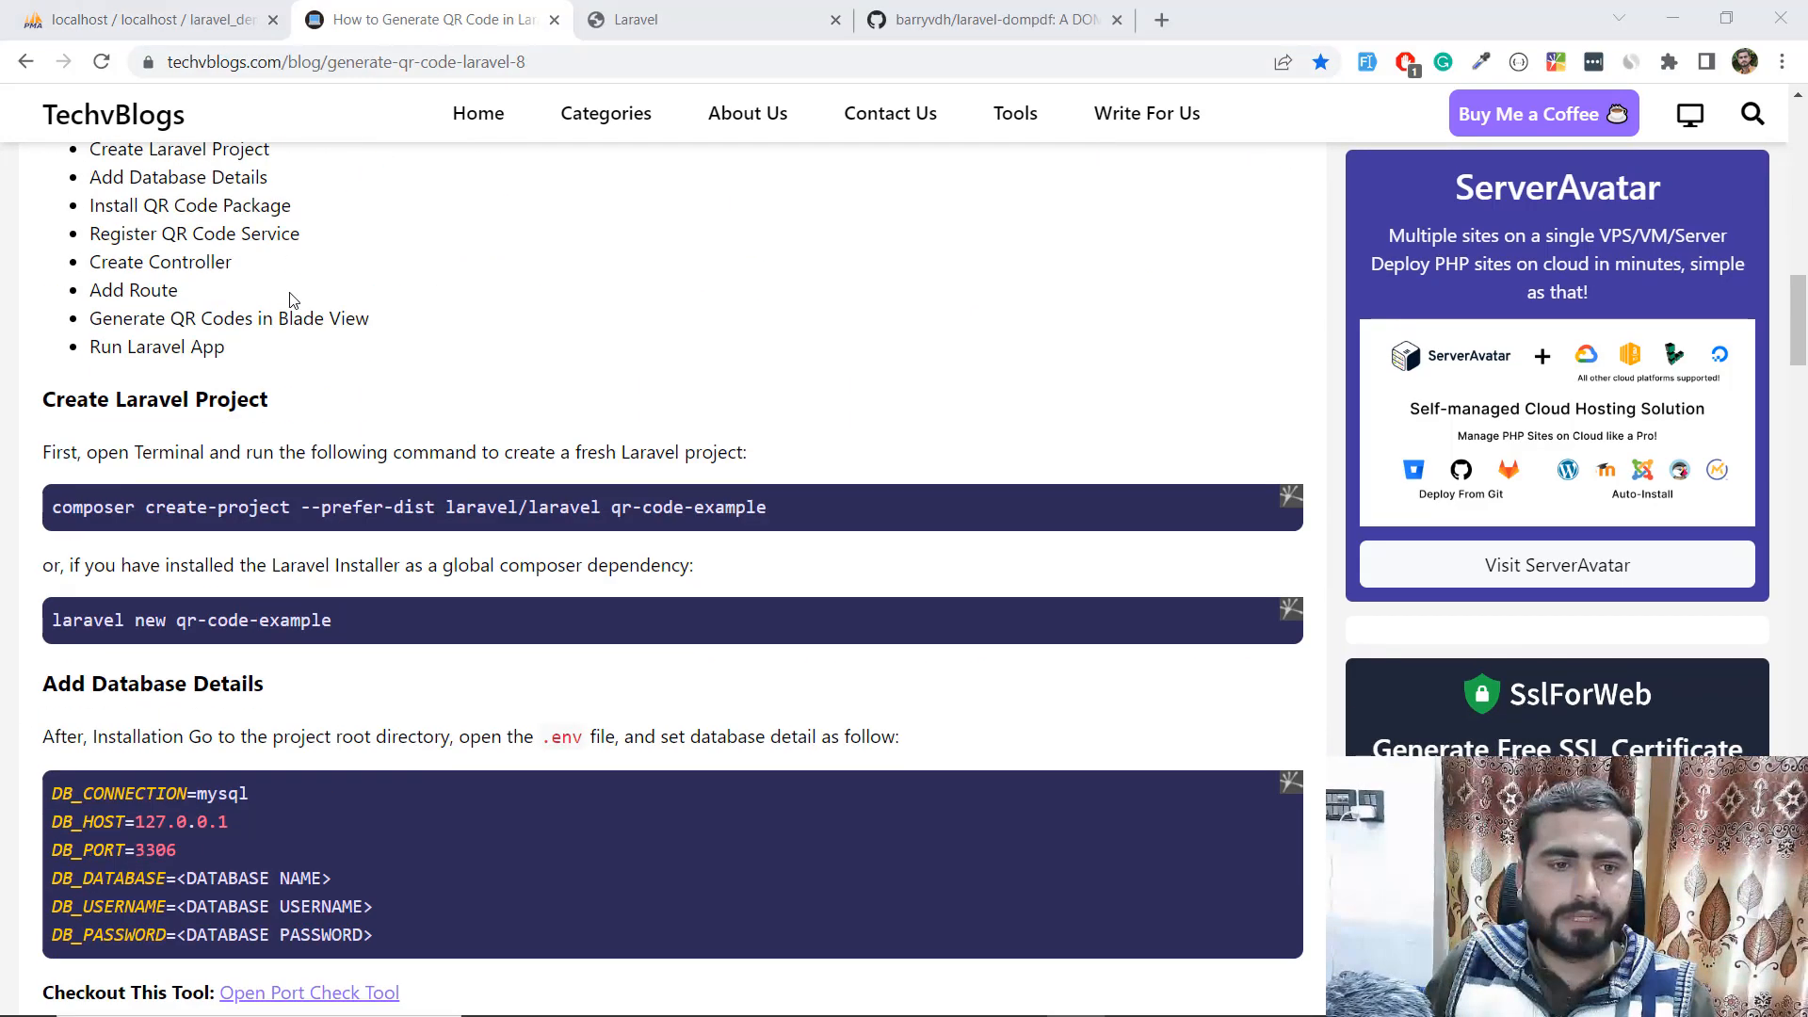
scroll("down", 3)
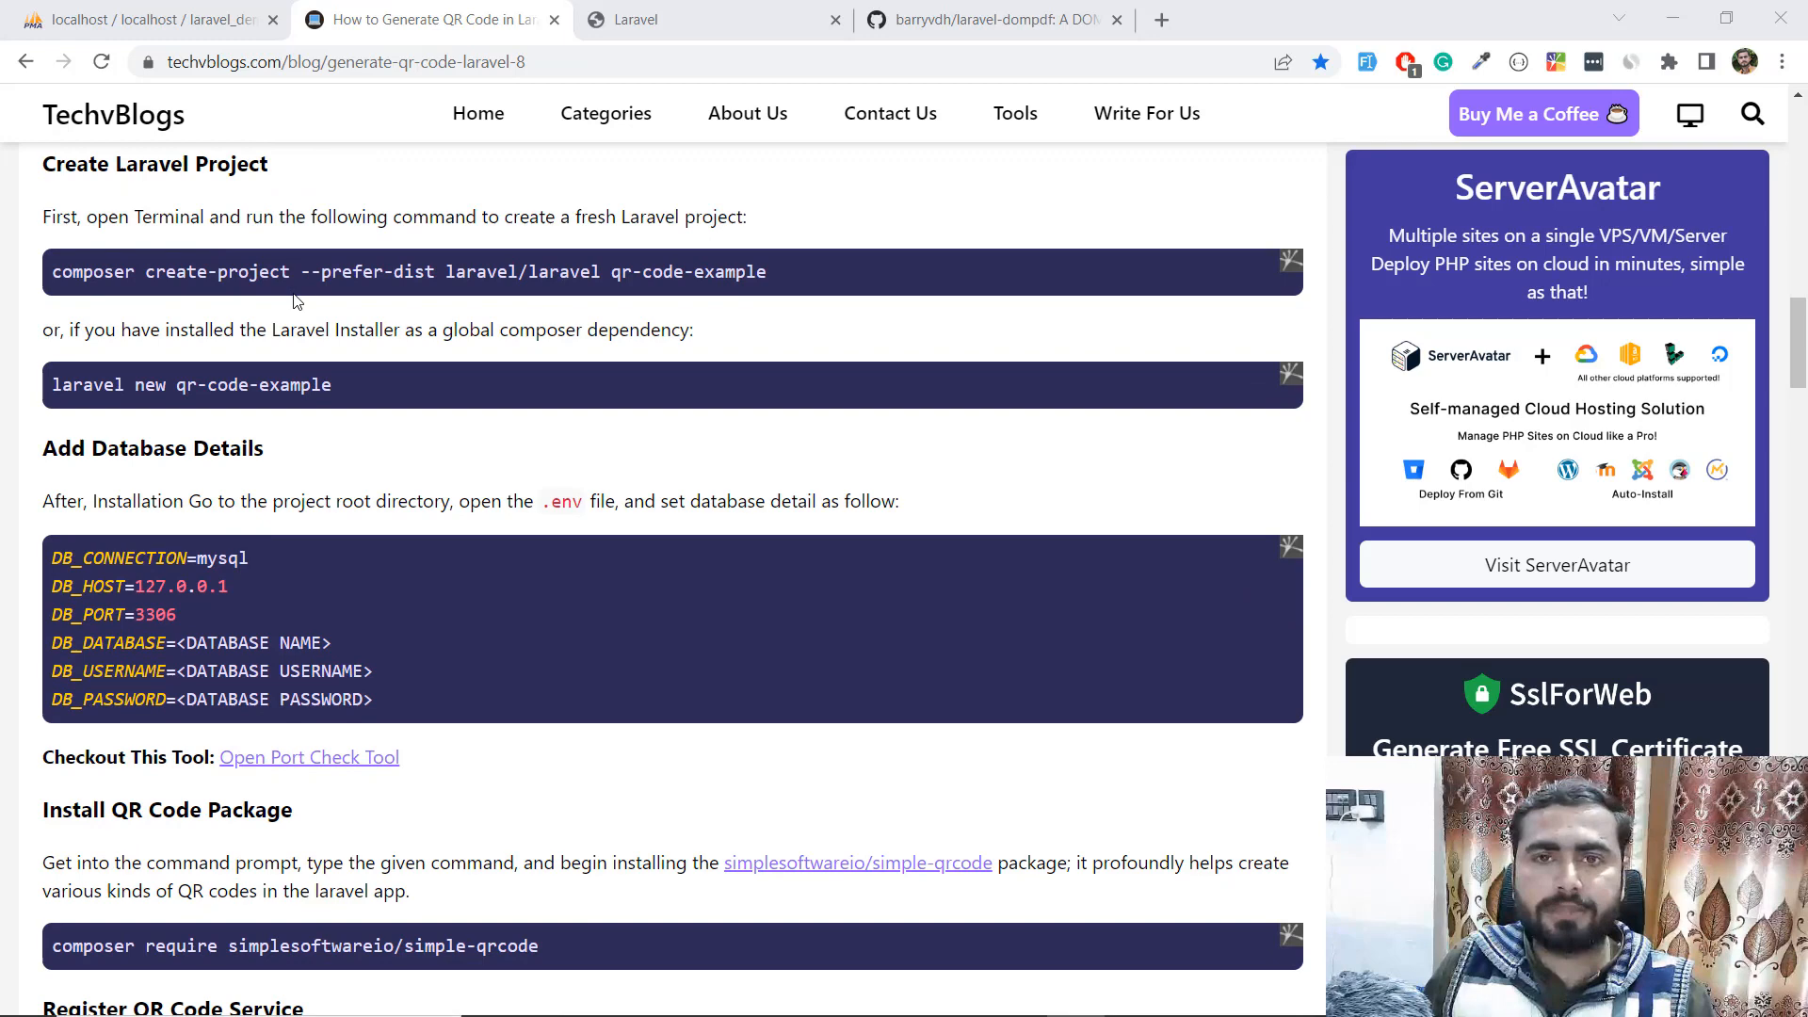
mouse_move(309, 354)
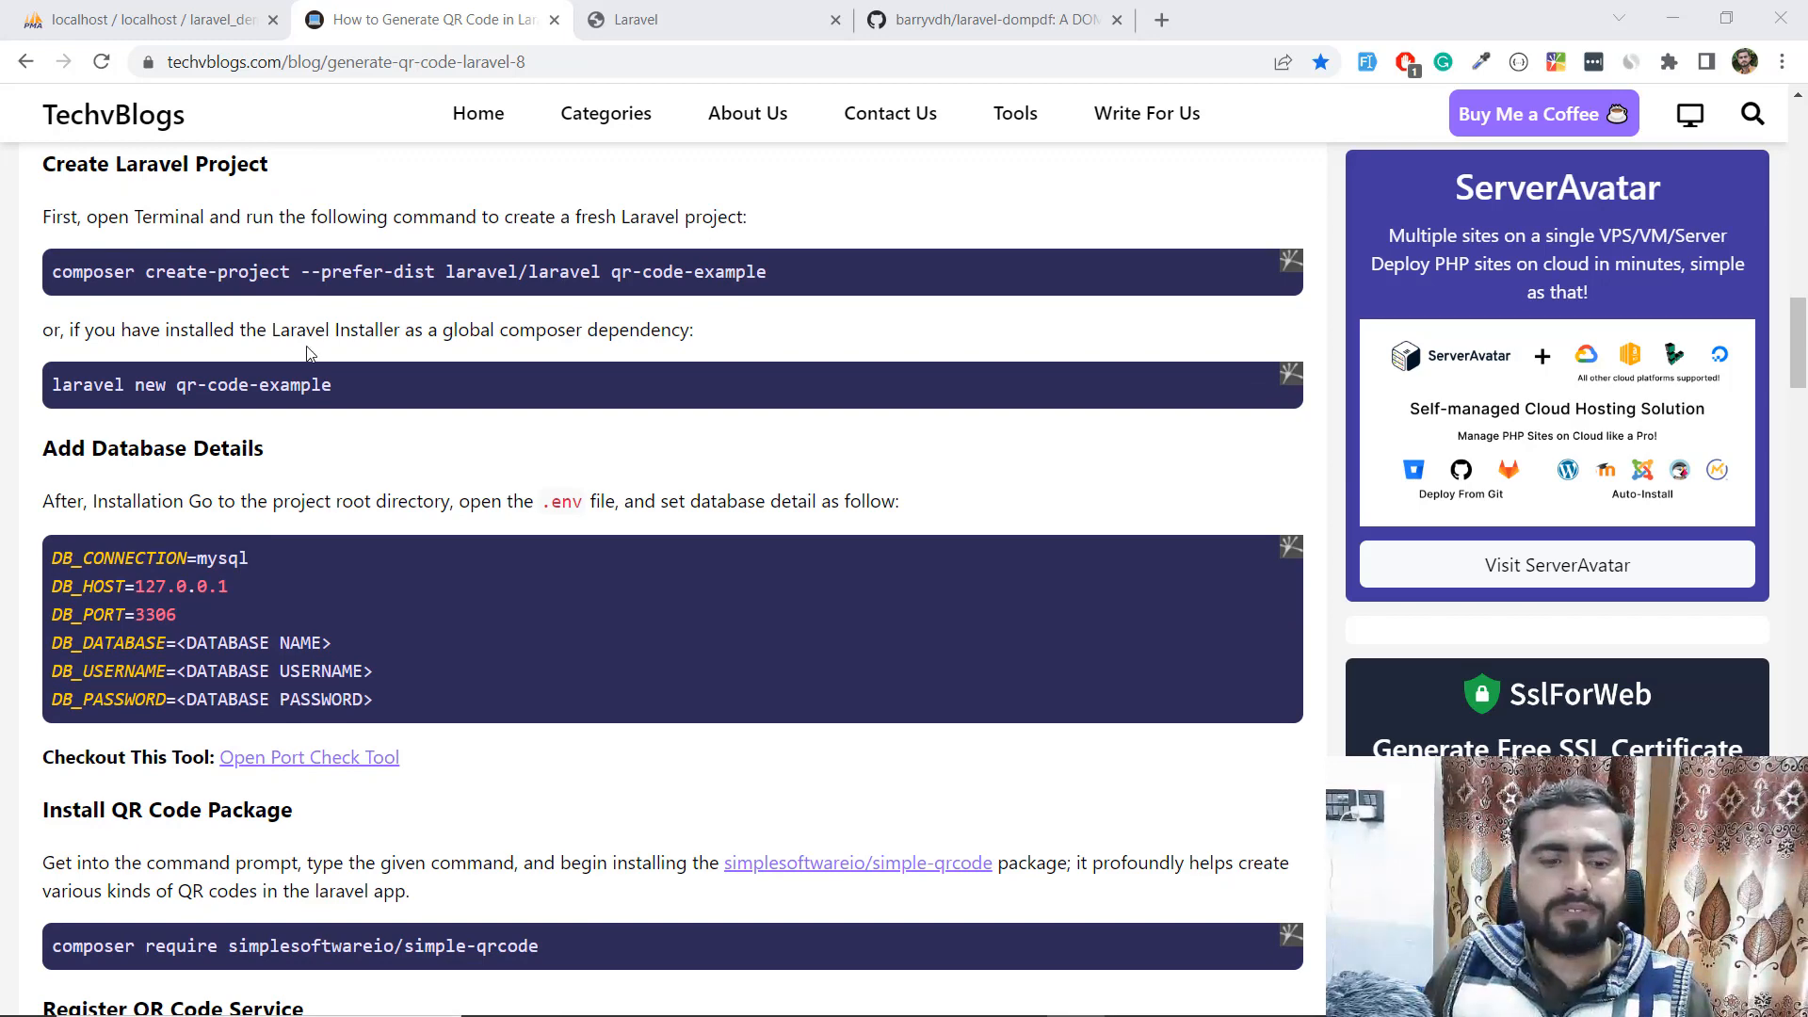
scroll("down", 3)
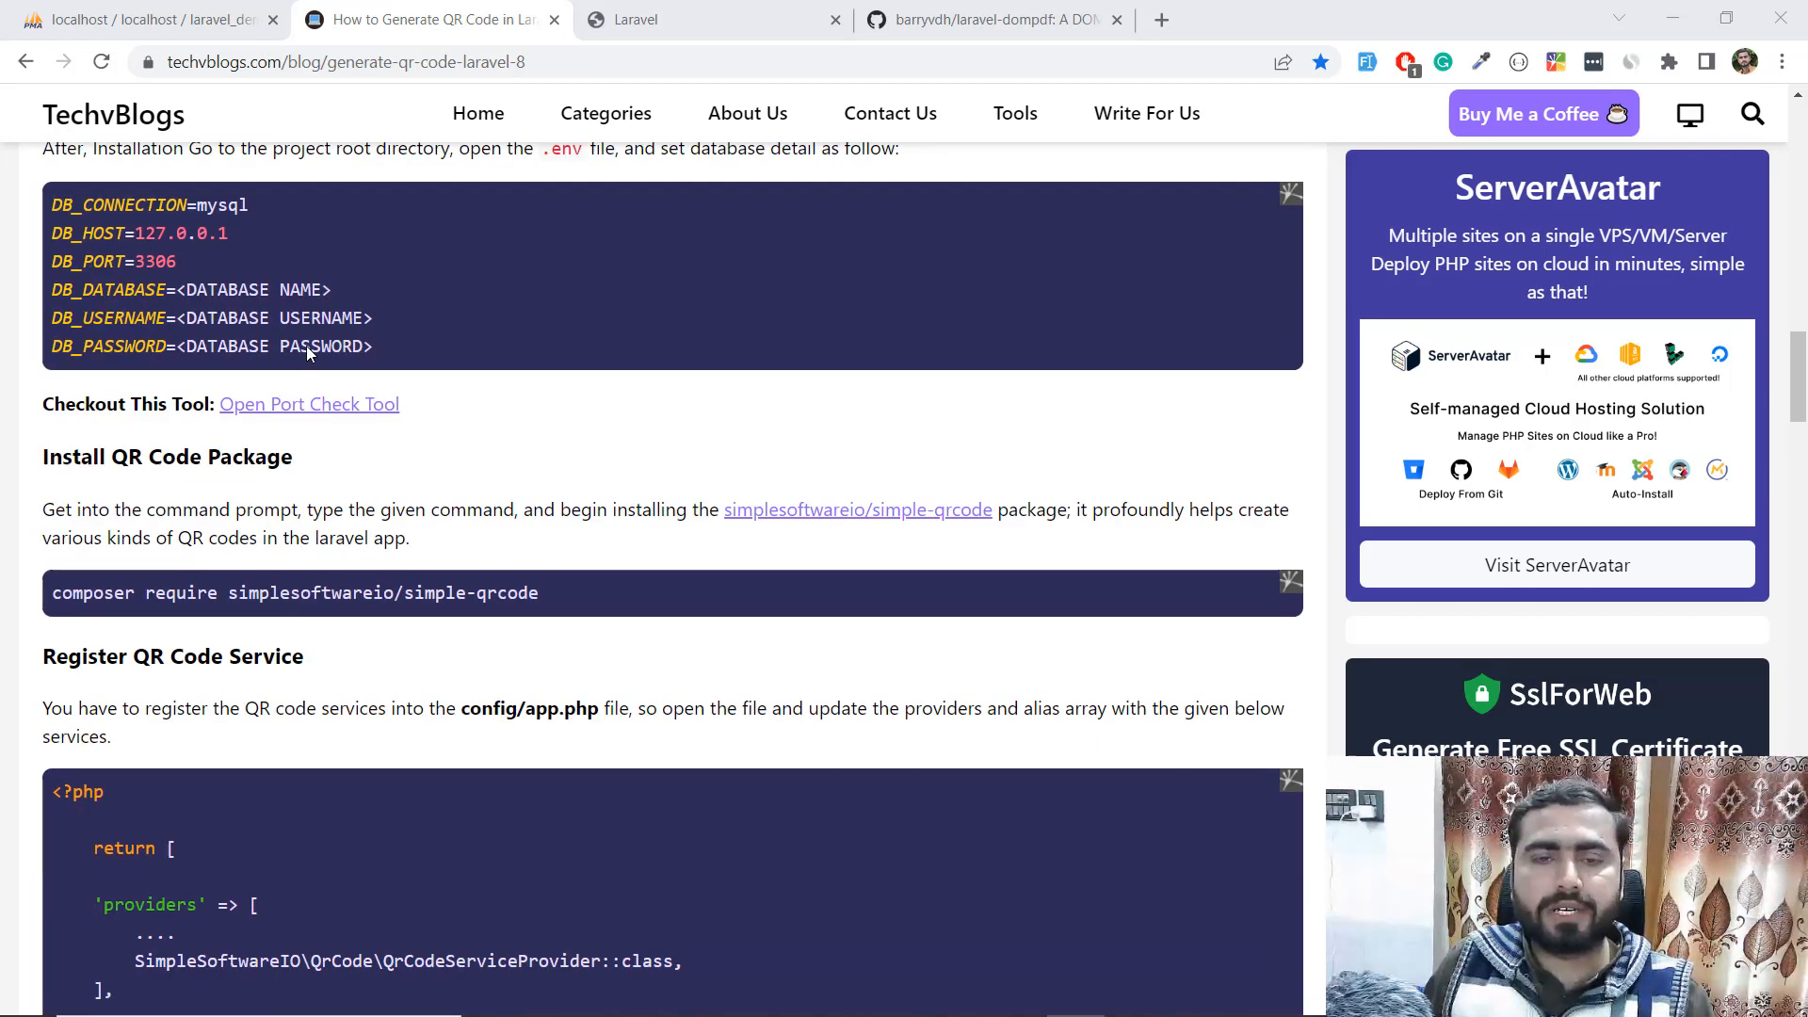
- Check the running local Laravel demo app, then return to the Demo-App project in the editor
key("alt+tab")
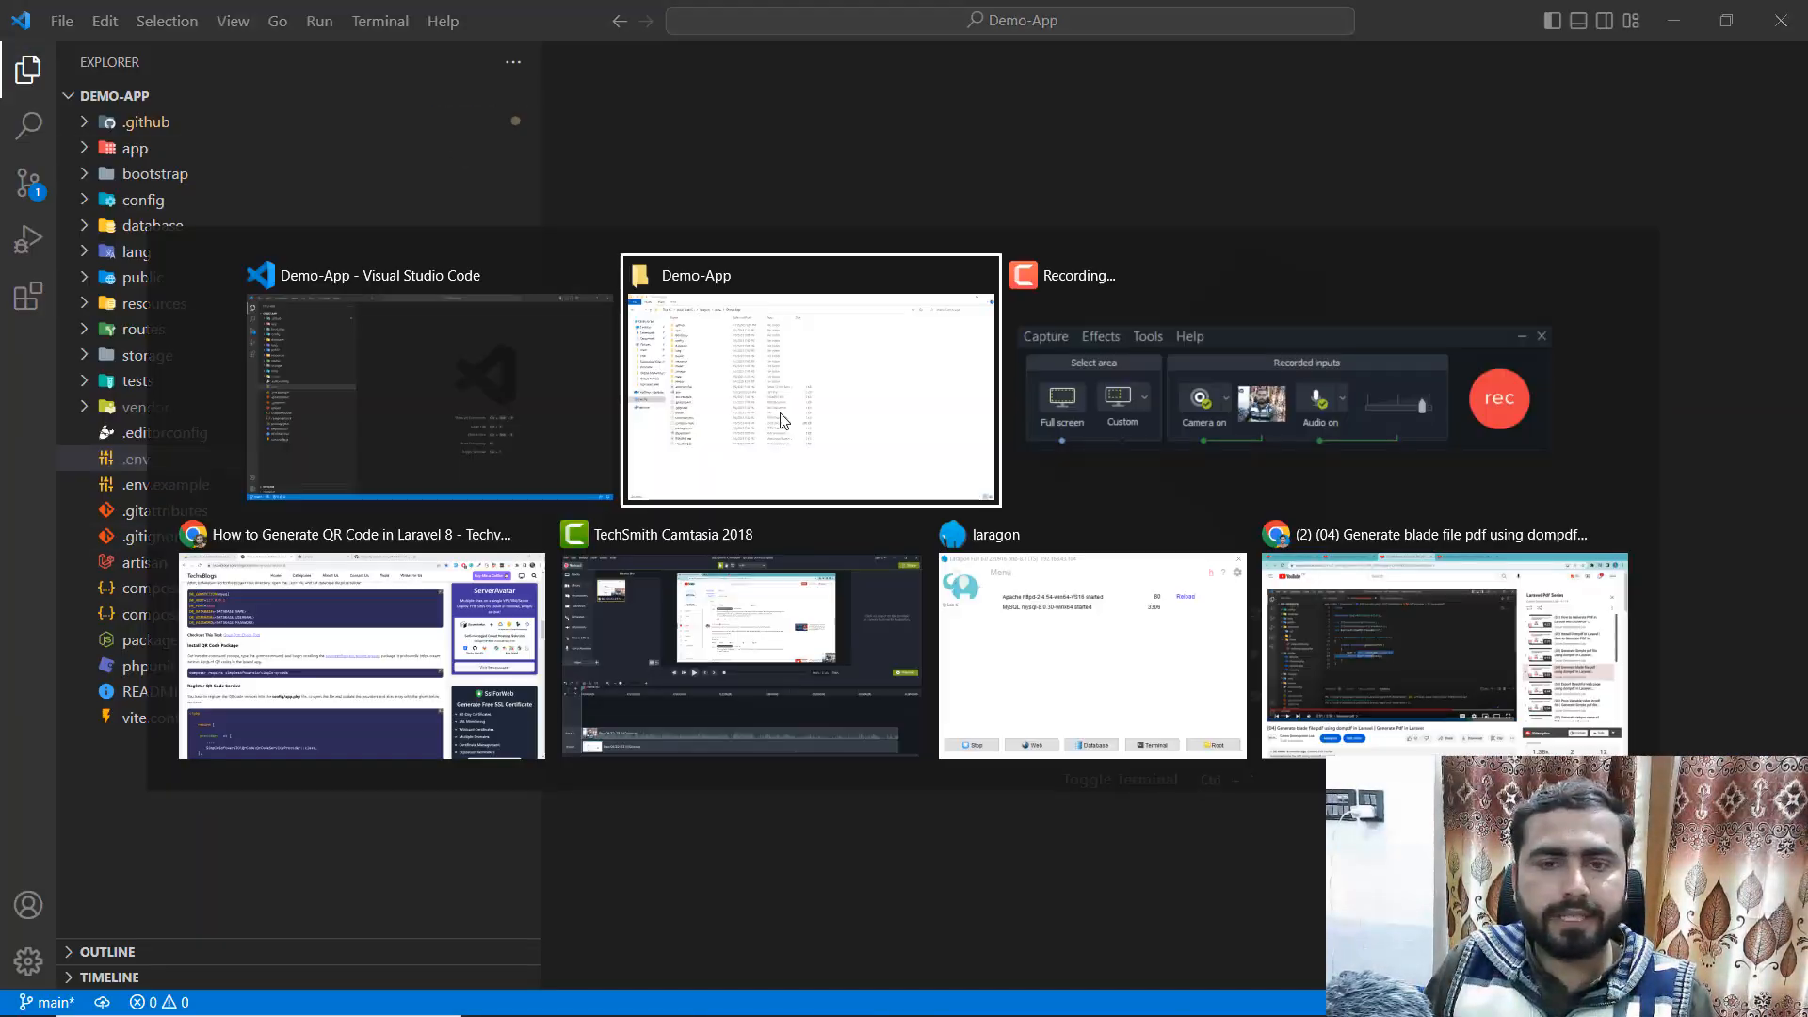
left_click(361, 533)
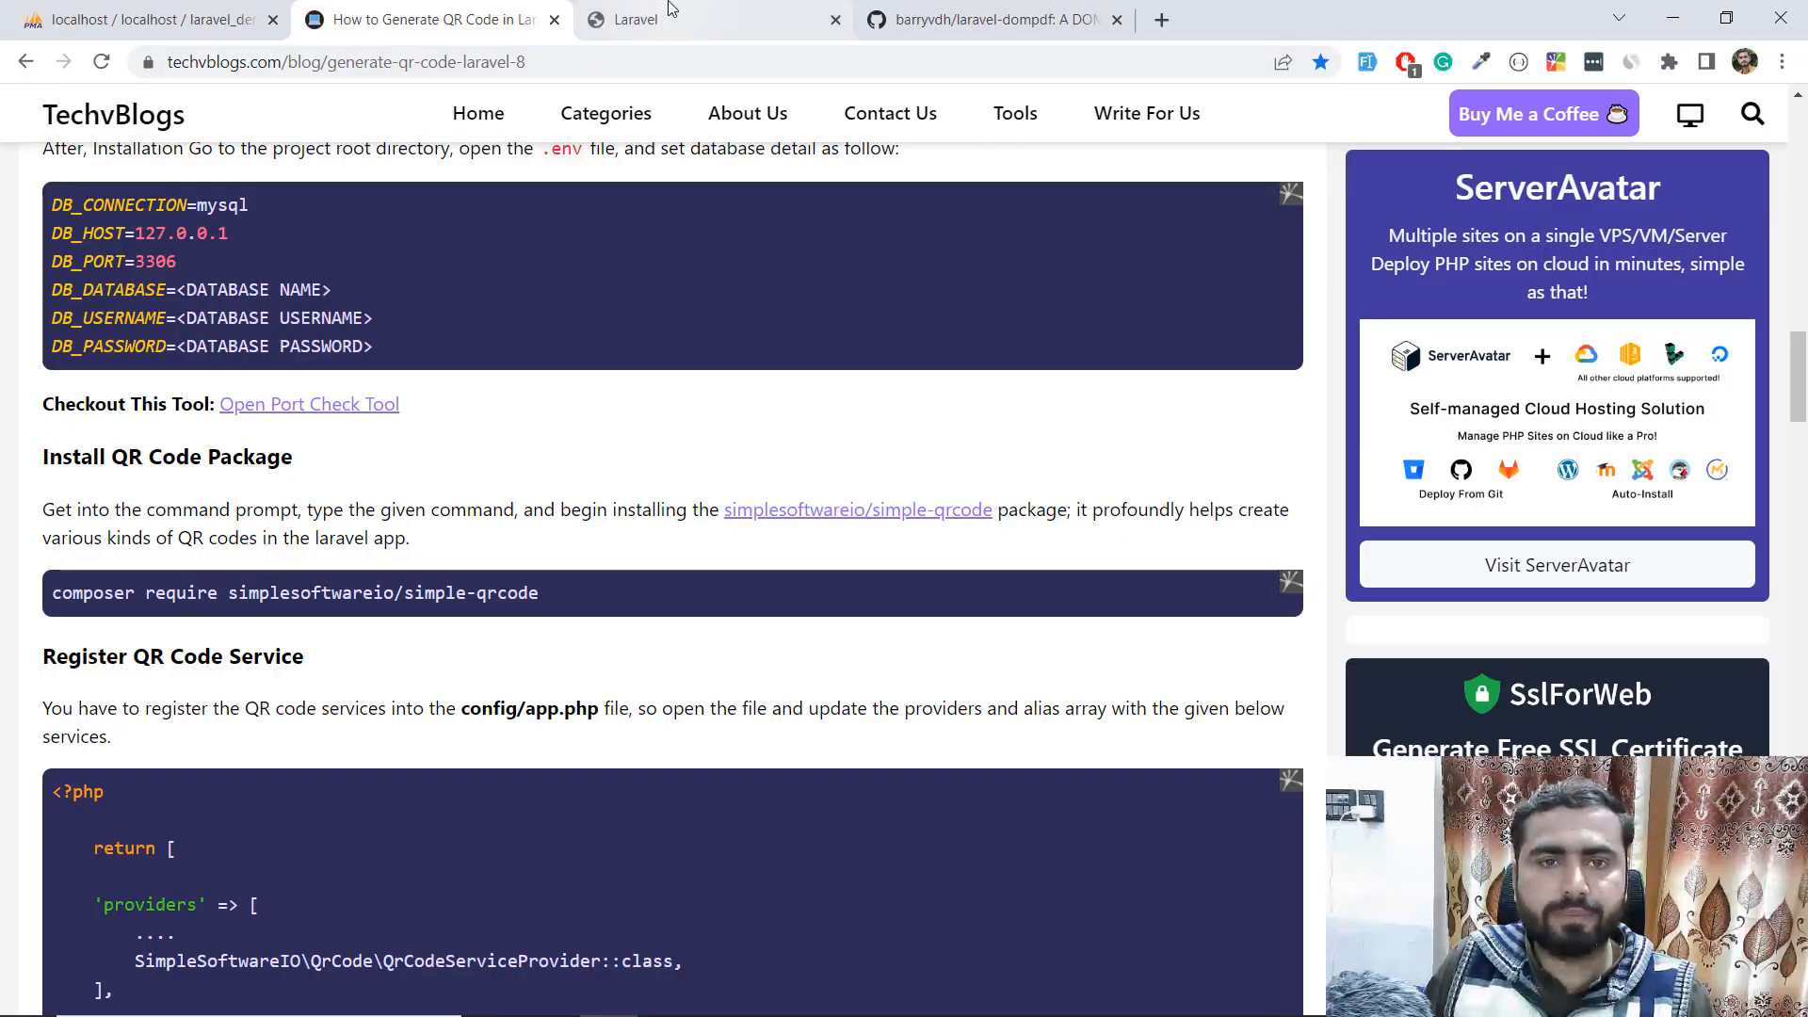
left_click(674, 19)
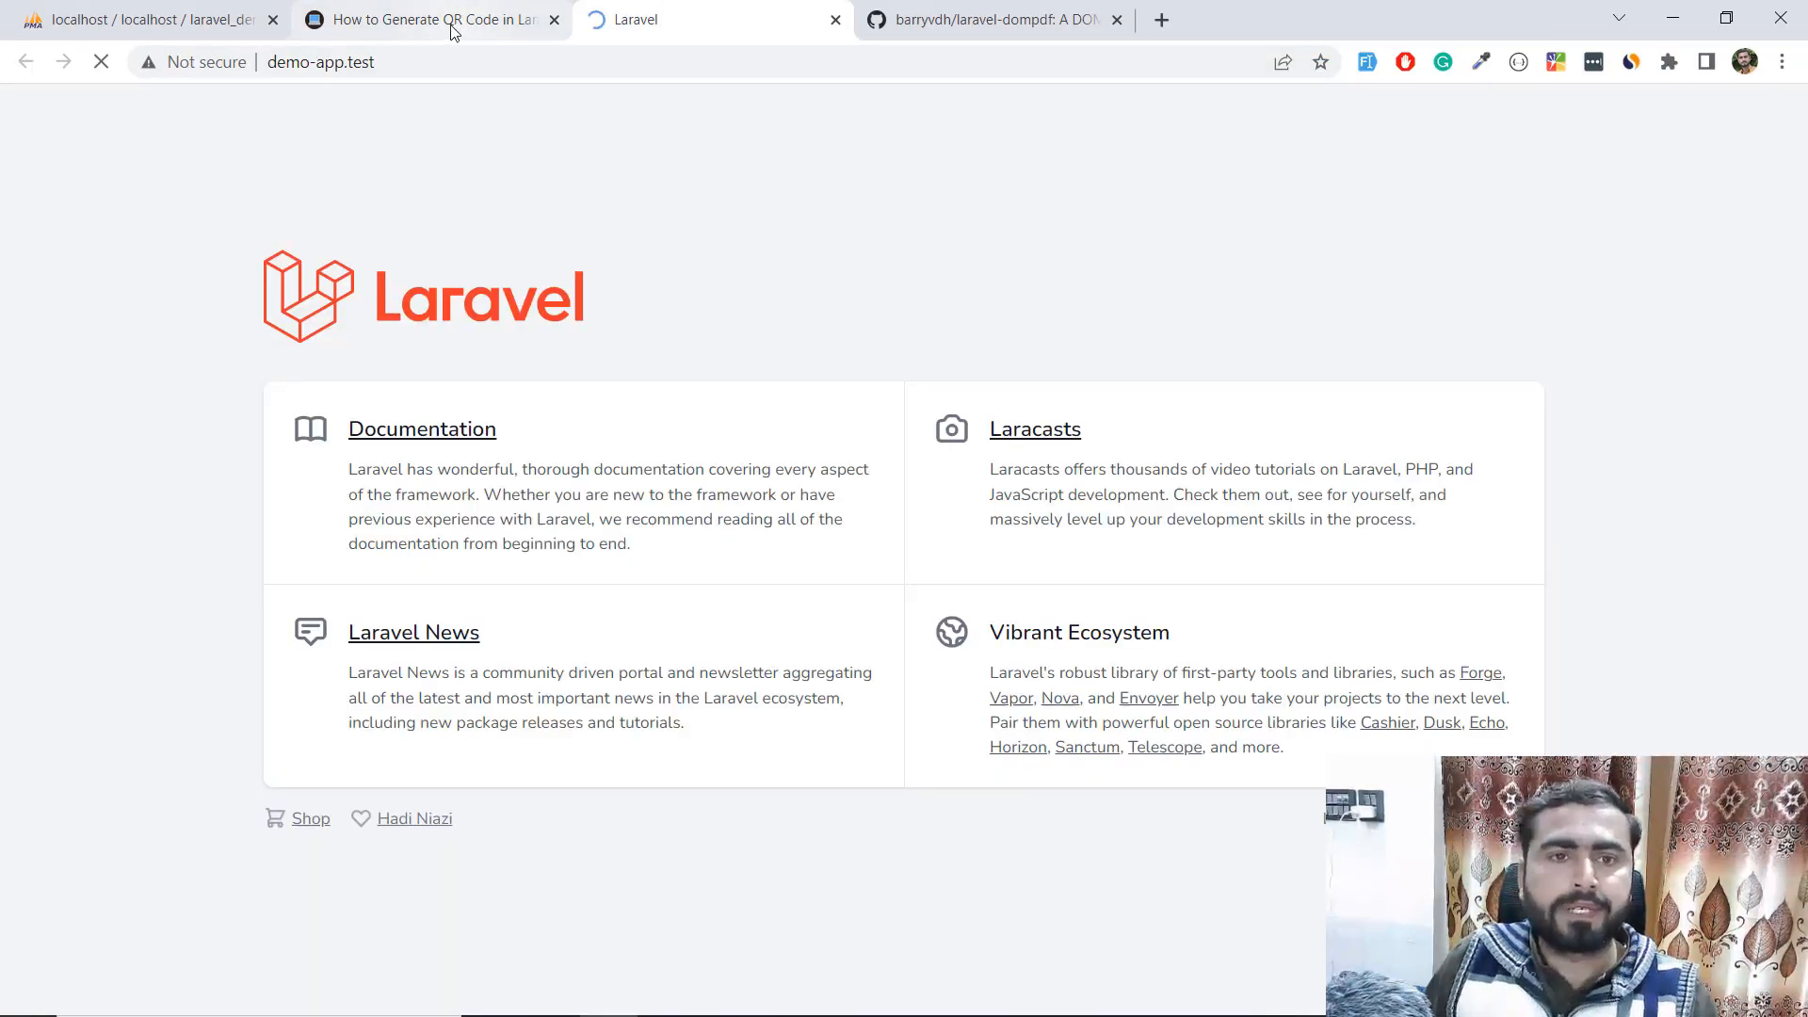
left_click(428, 19)
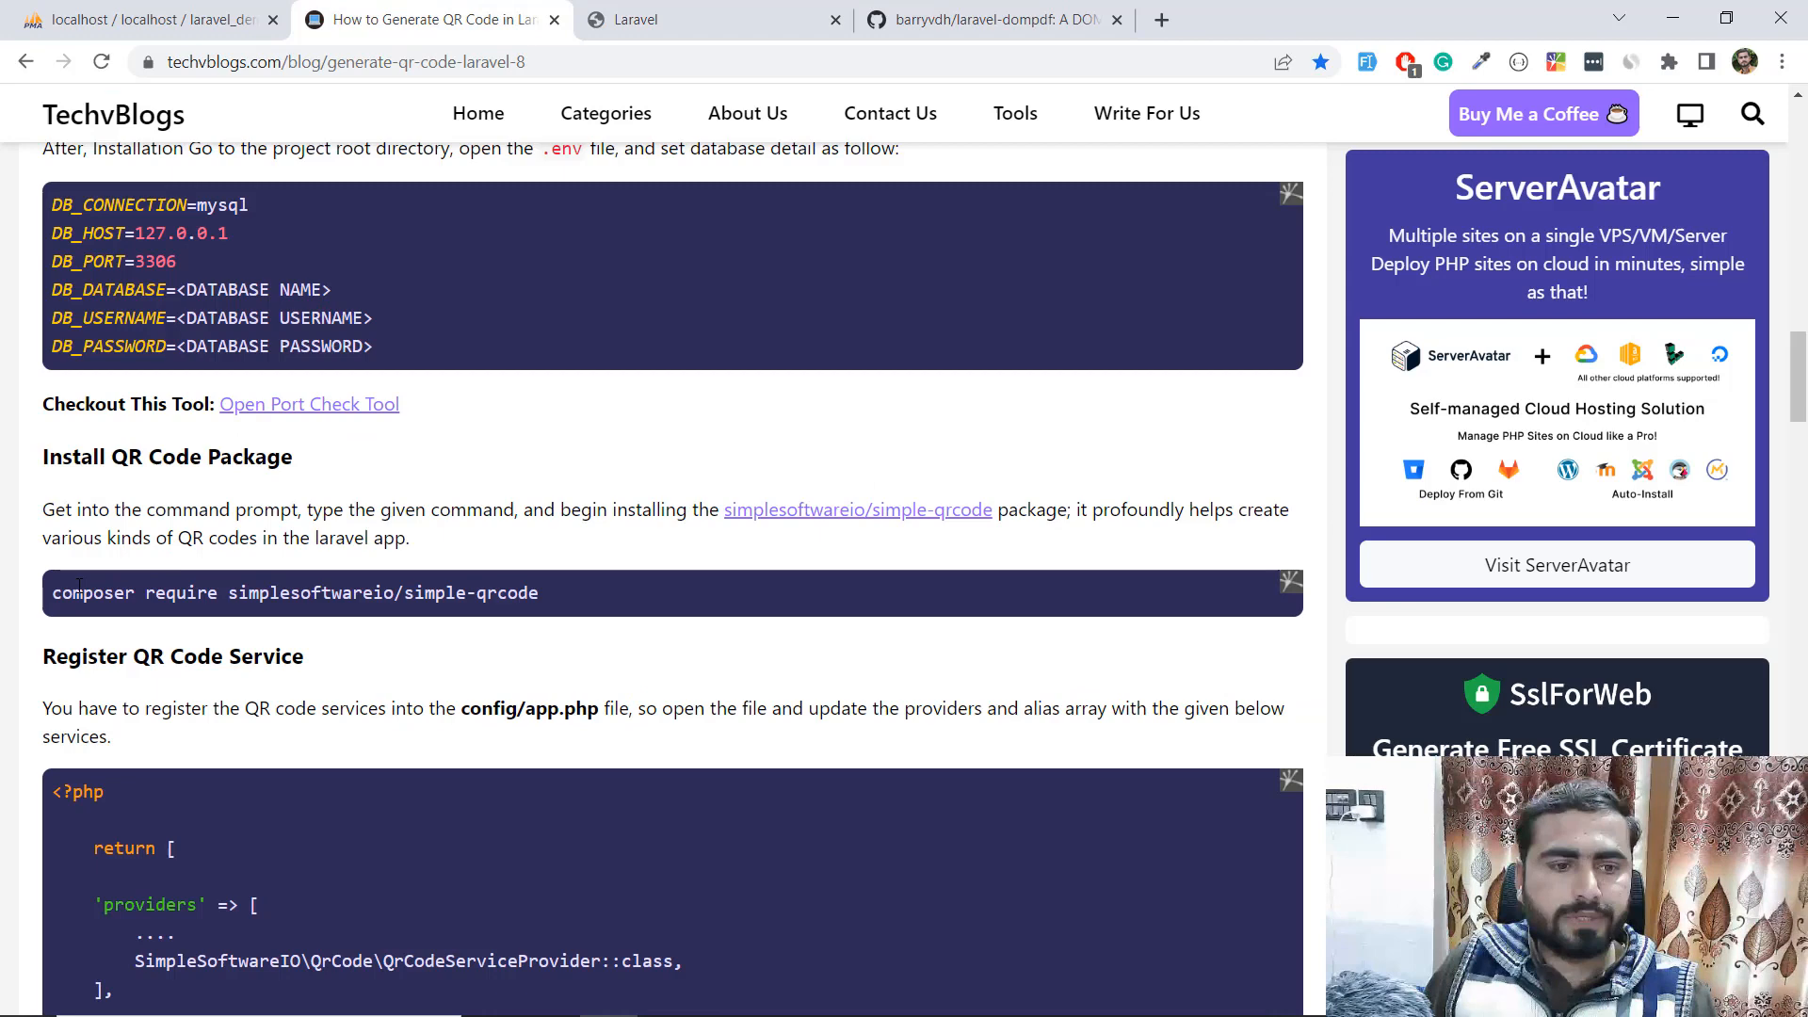
double_click(294, 593)
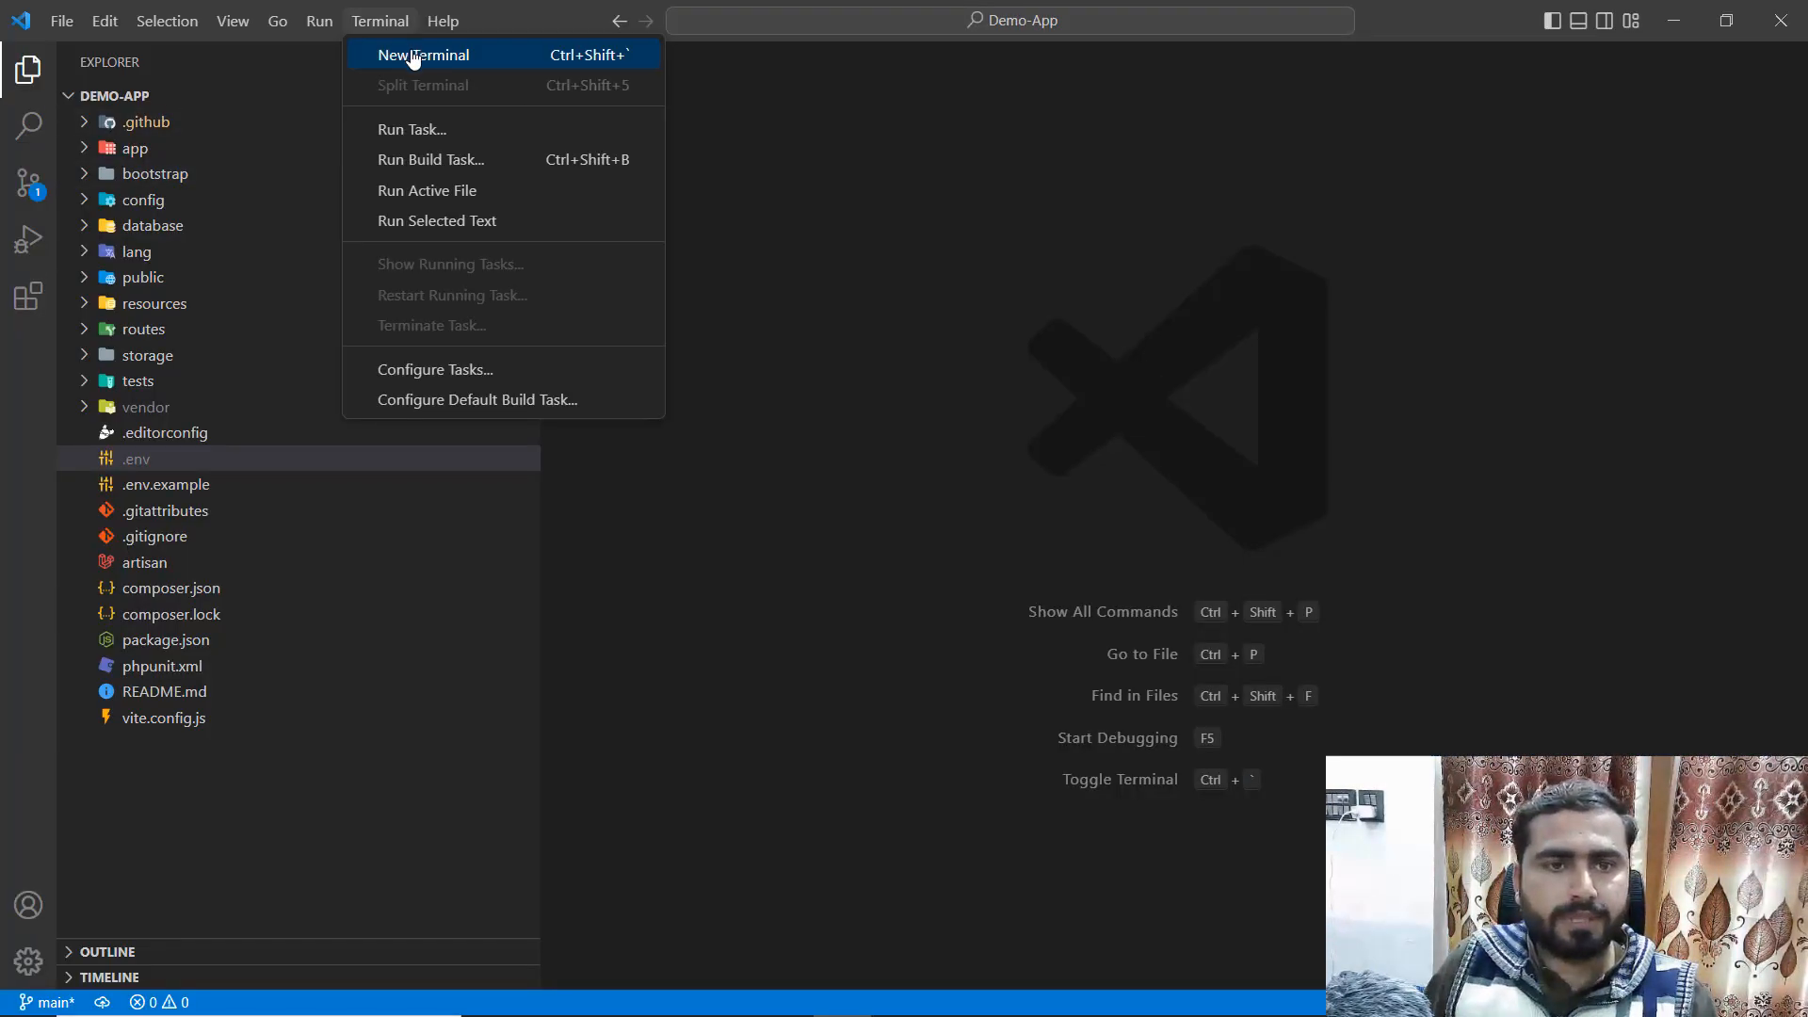
- Install simplesoftwareio/simple-qrcode via Composer in a new terminal and review the provider and alias snippet
left_click(422, 54)
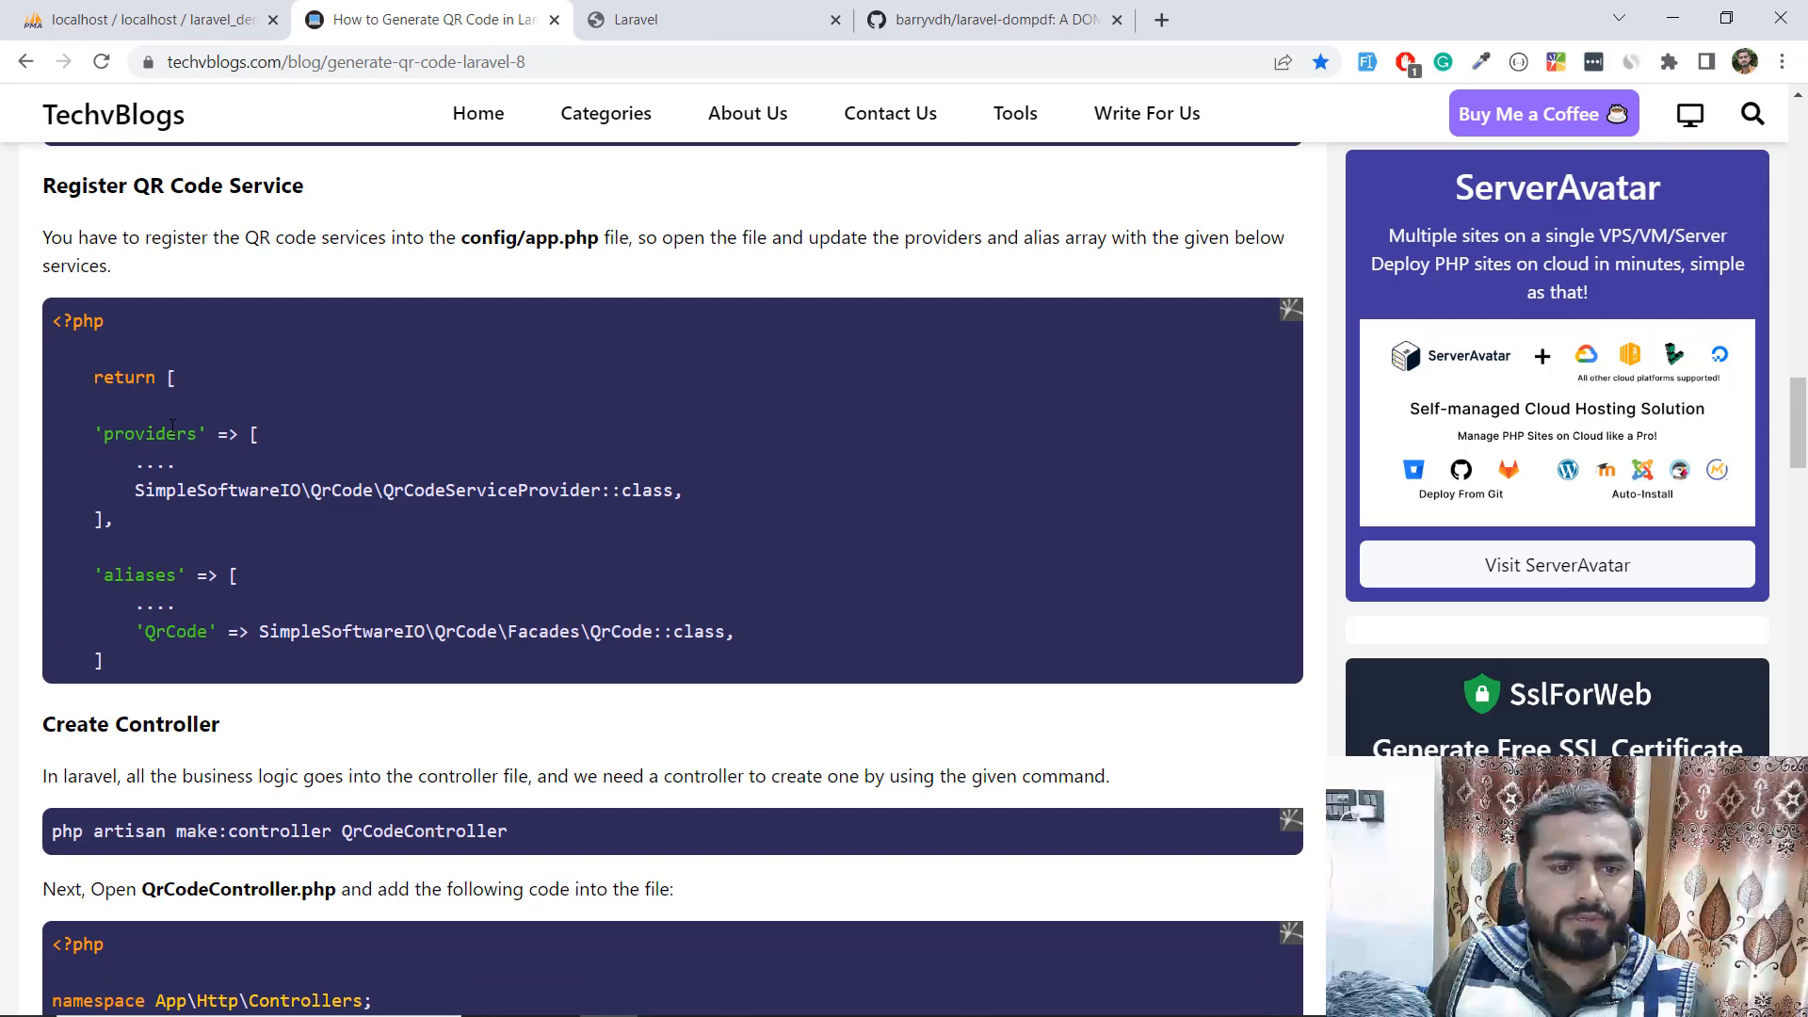
left_click_drag(98, 433, 291, 610)
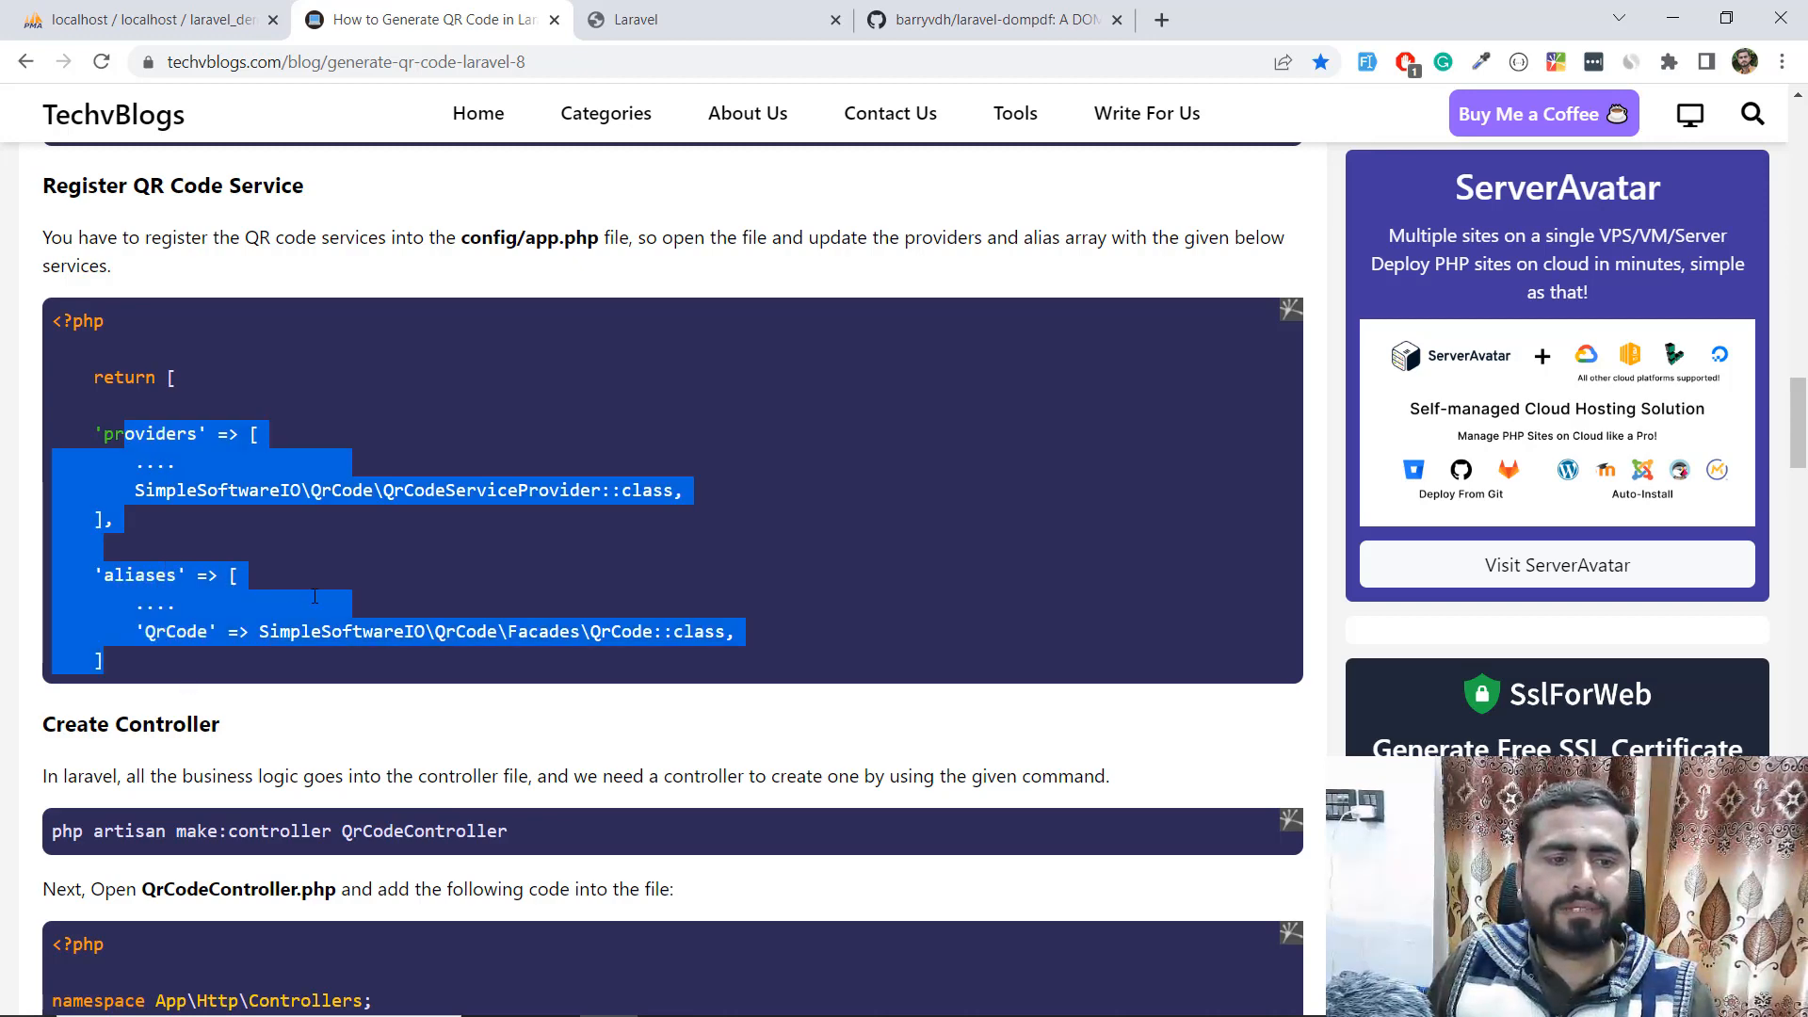
left_click(317, 595)
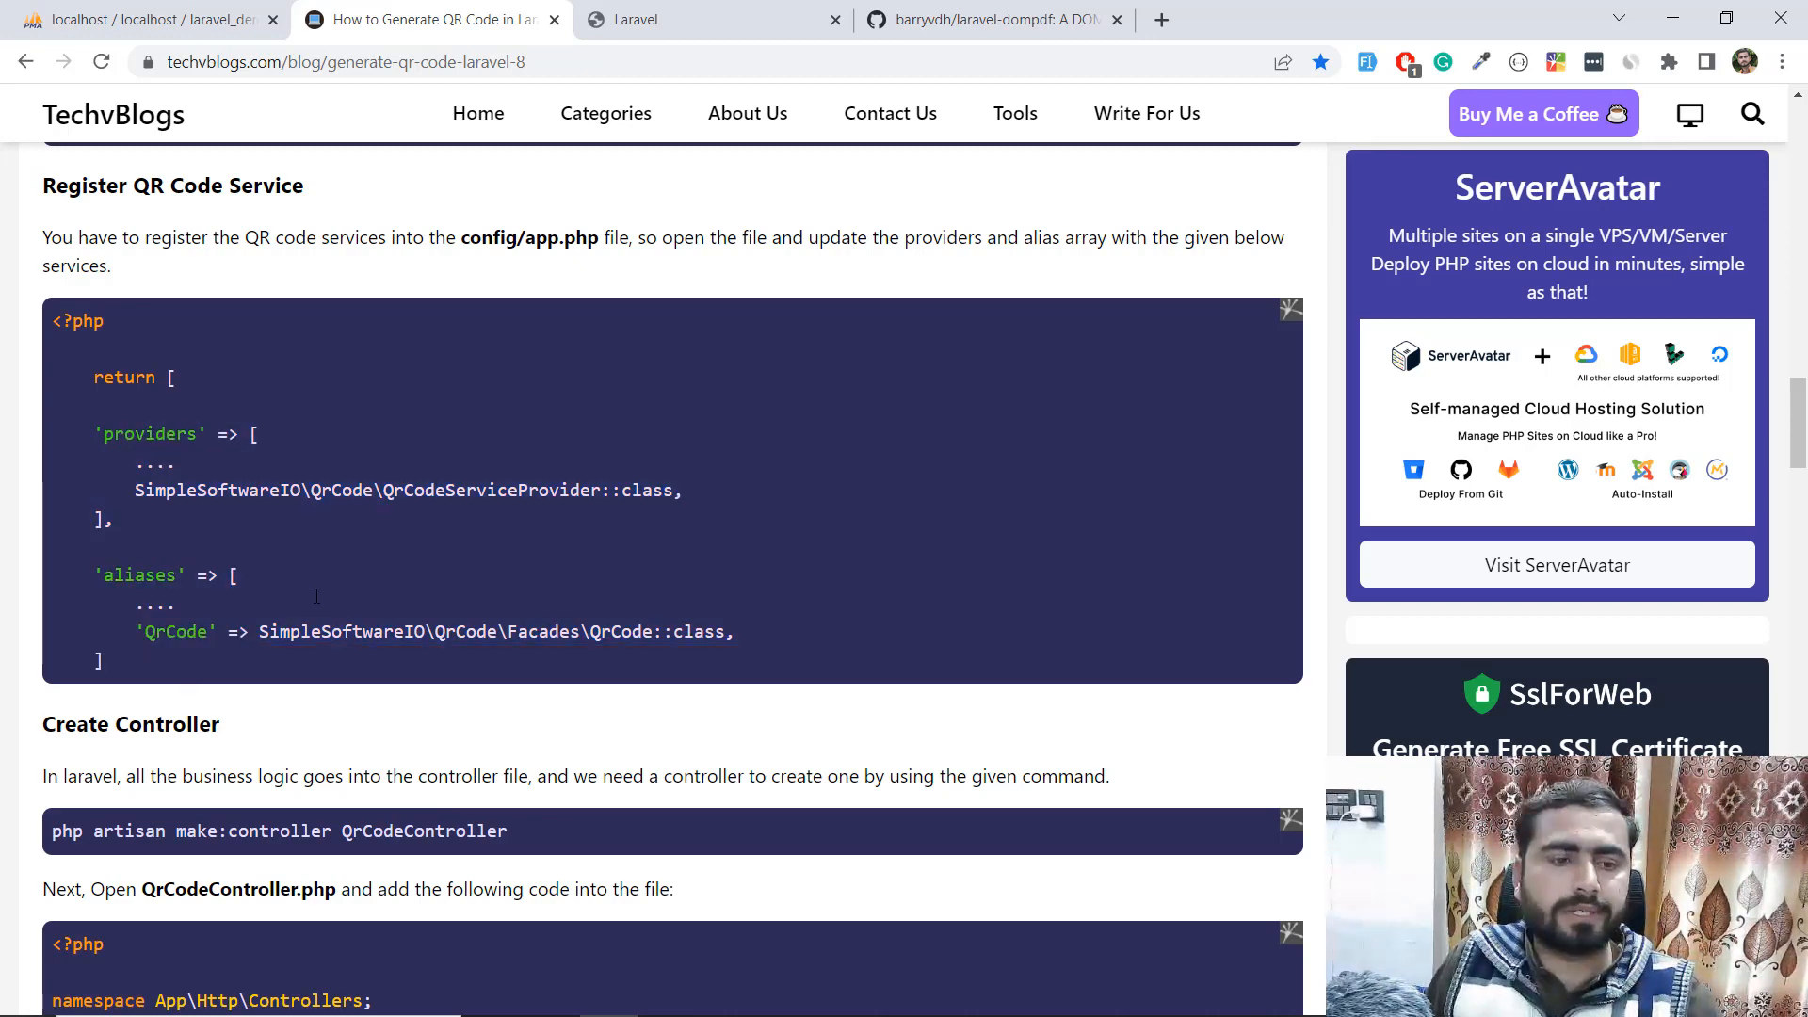
scroll("down", 3)
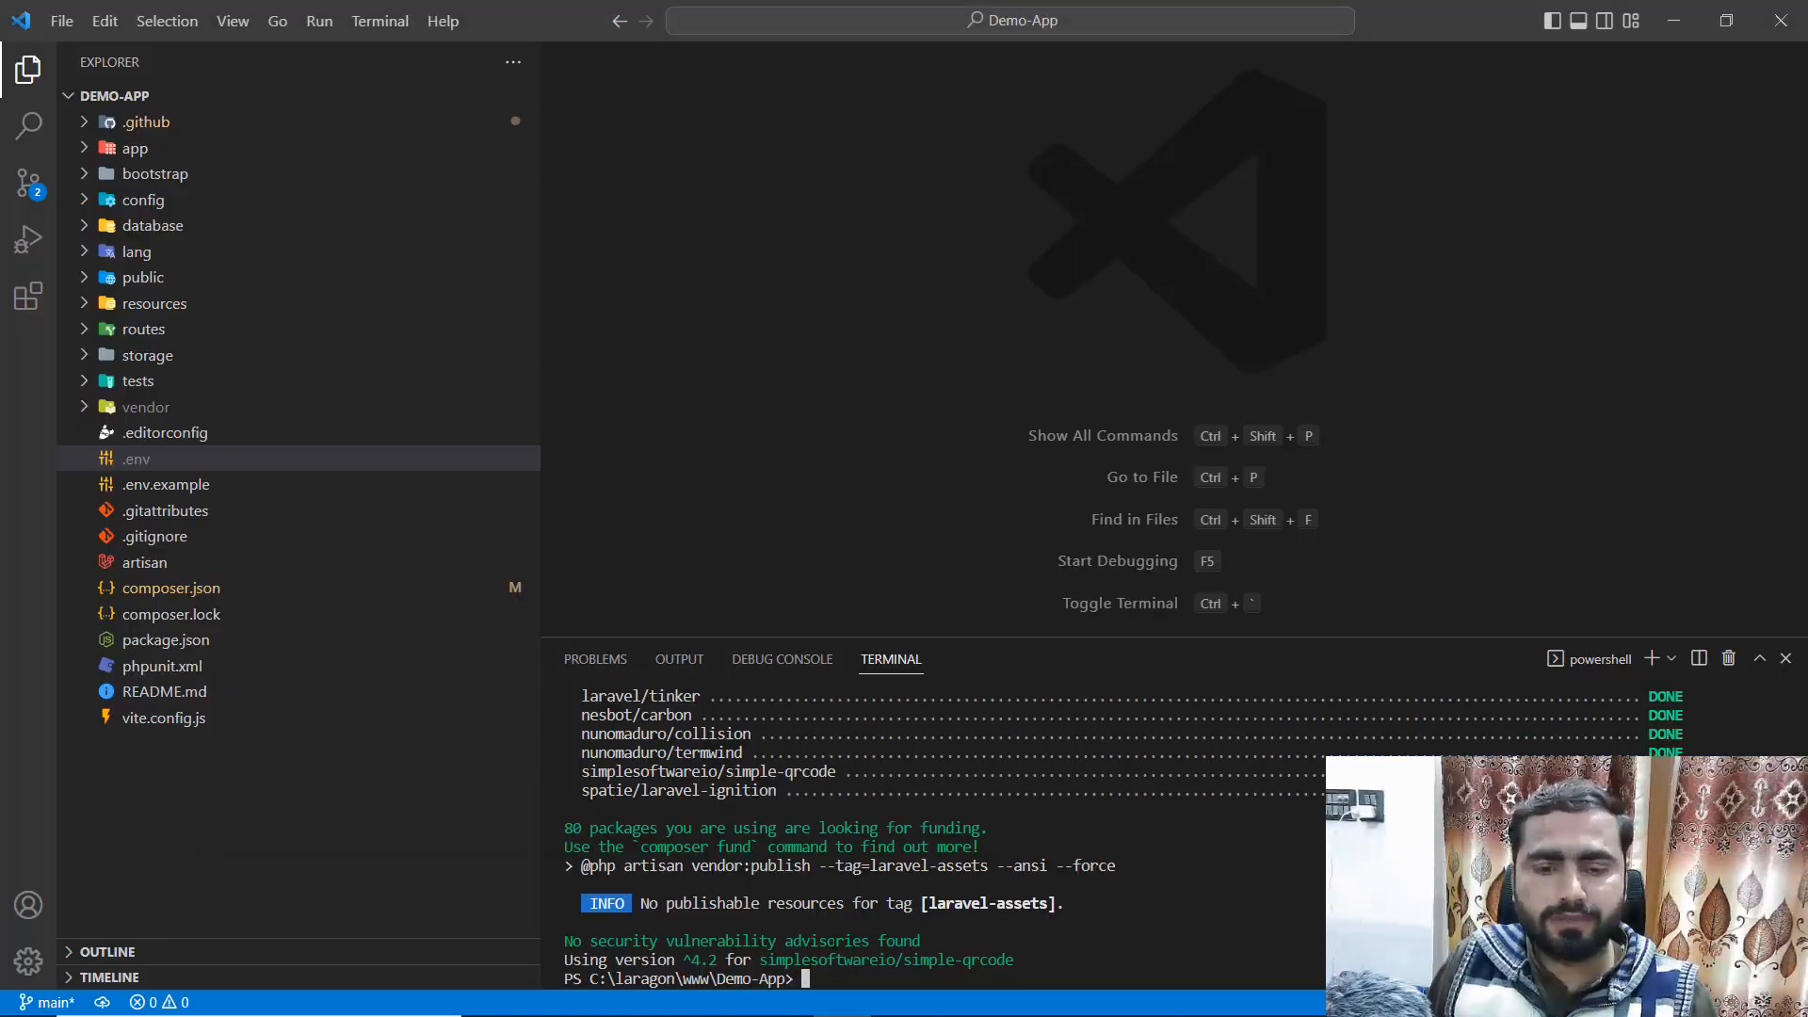
- Generate QrCodeController with php artisan make:controller, then review the tutorial's route and Blade view code
type("php artisan make:controller QrCodeController")
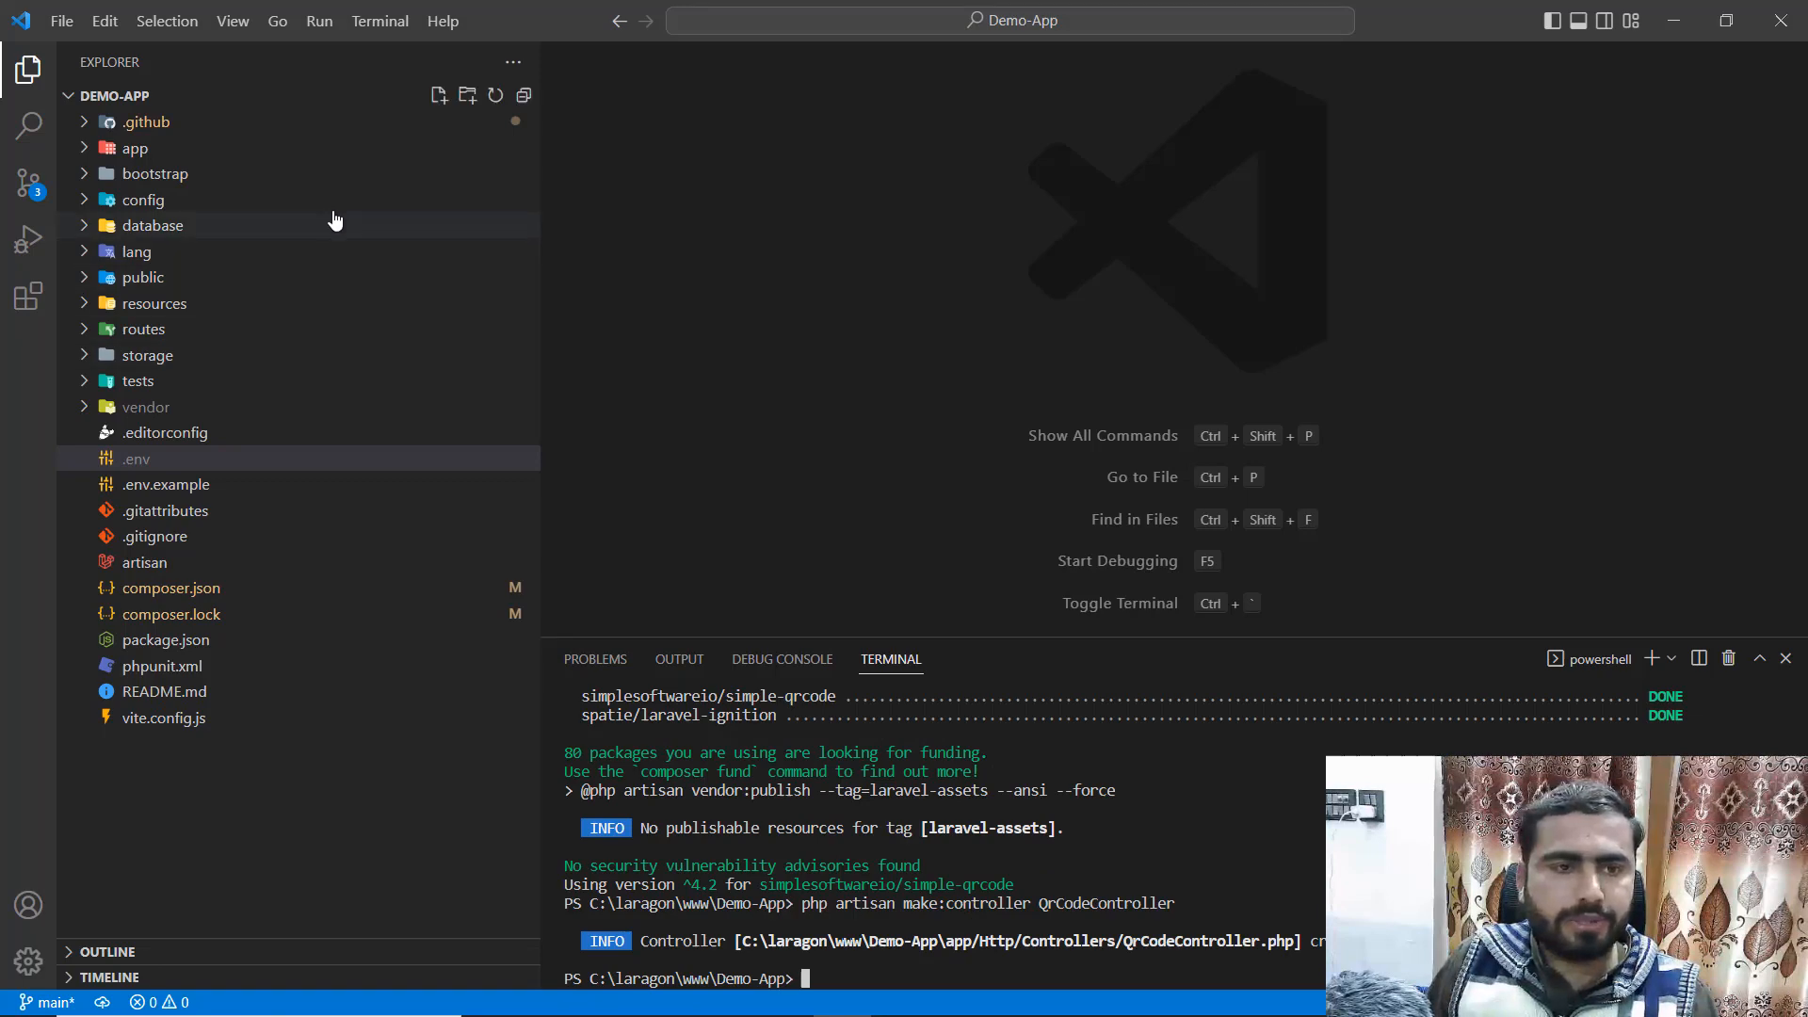
left_click(424, 19)
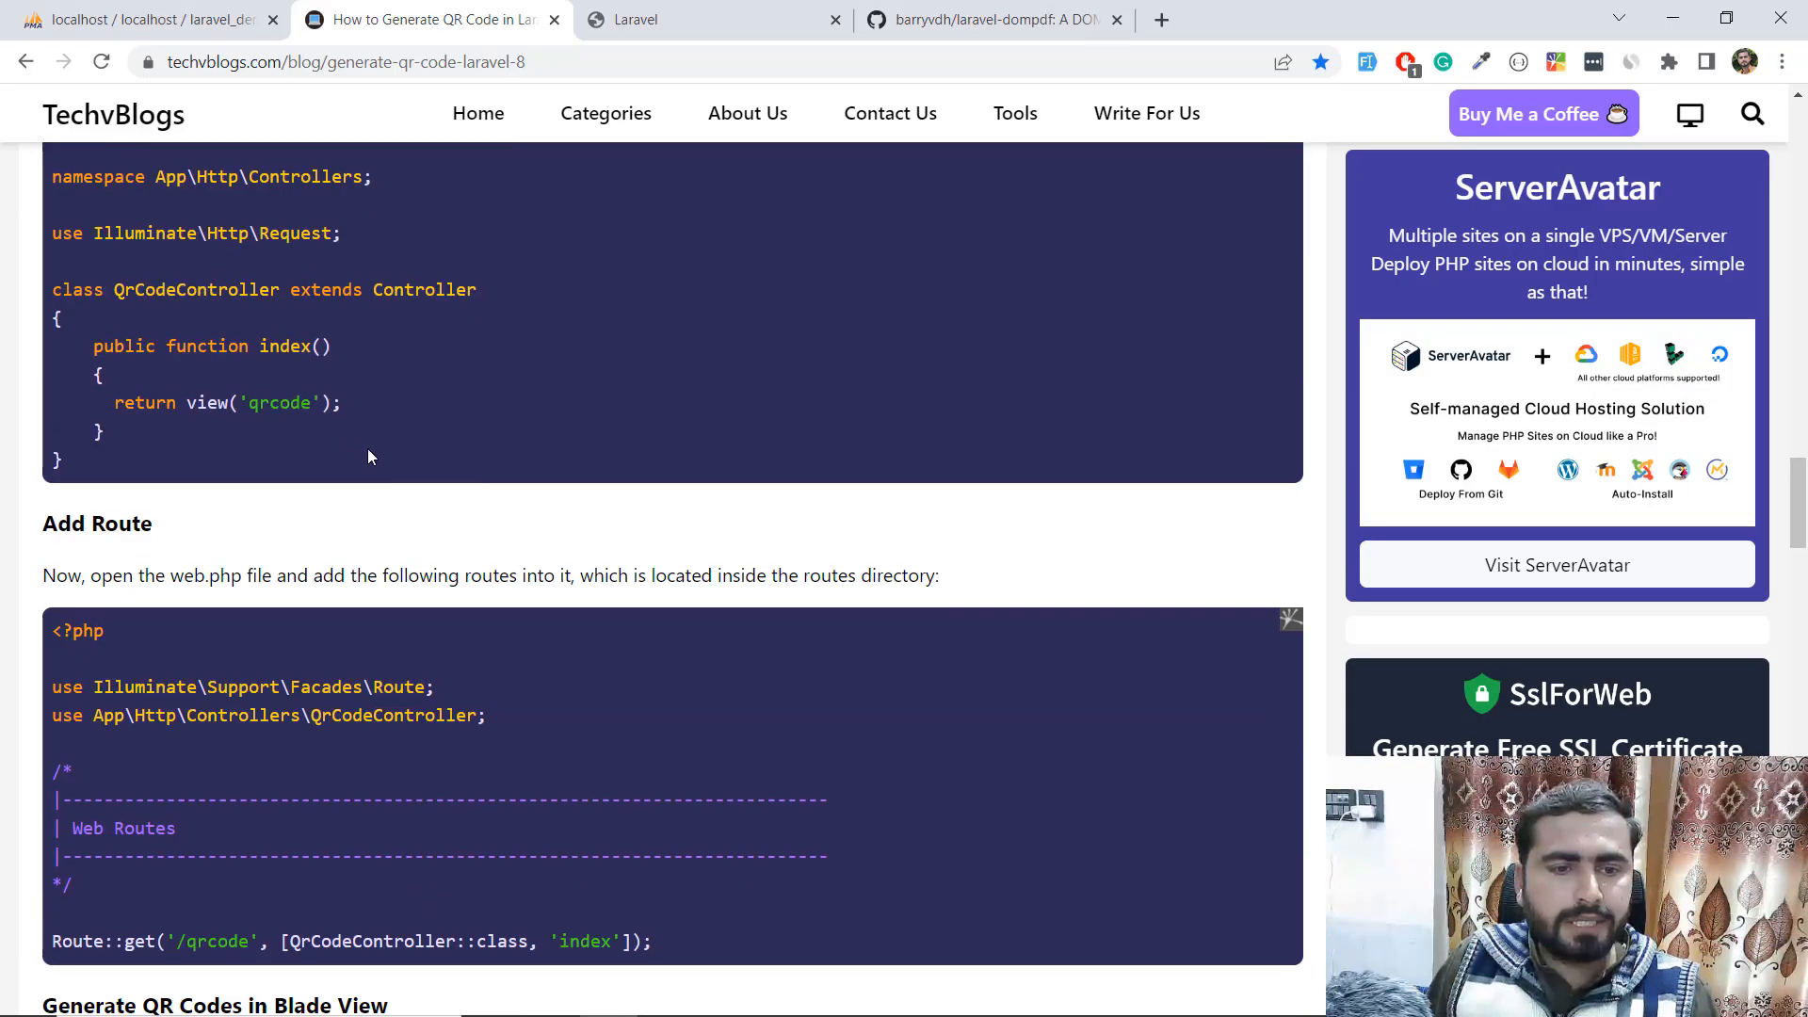
mouse_move(467, 465)
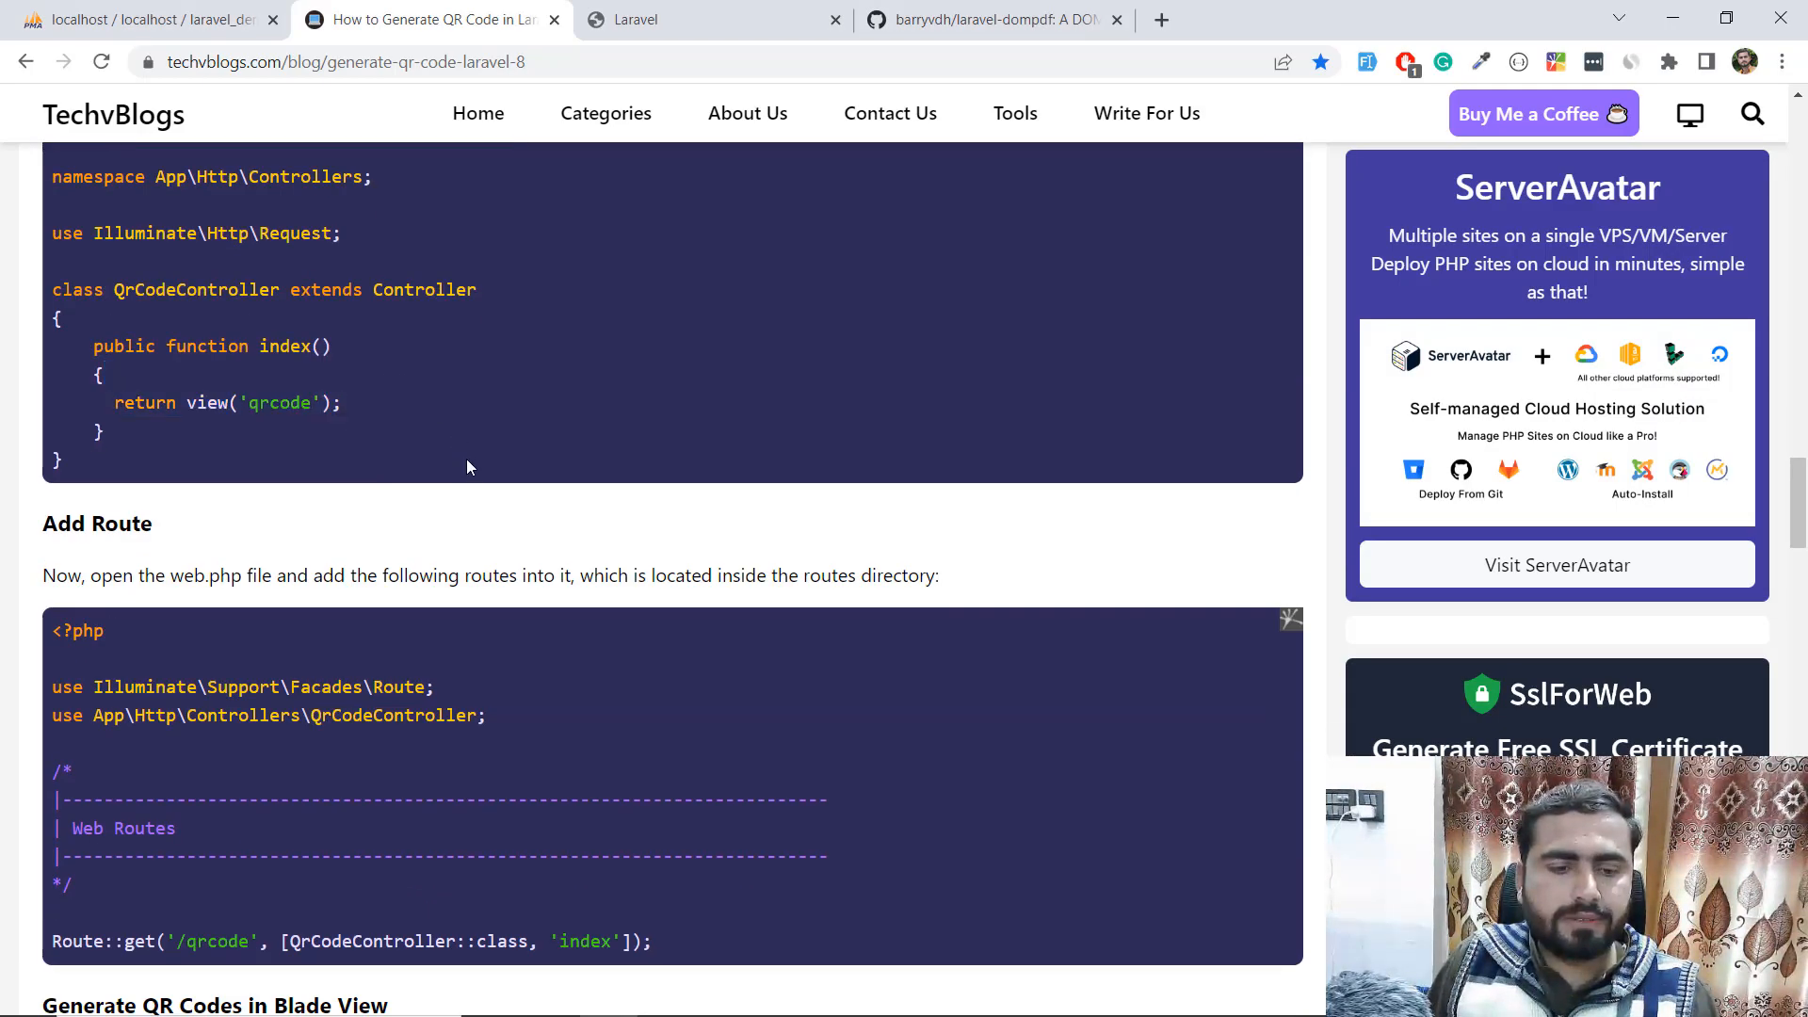
scroll("down", 3)
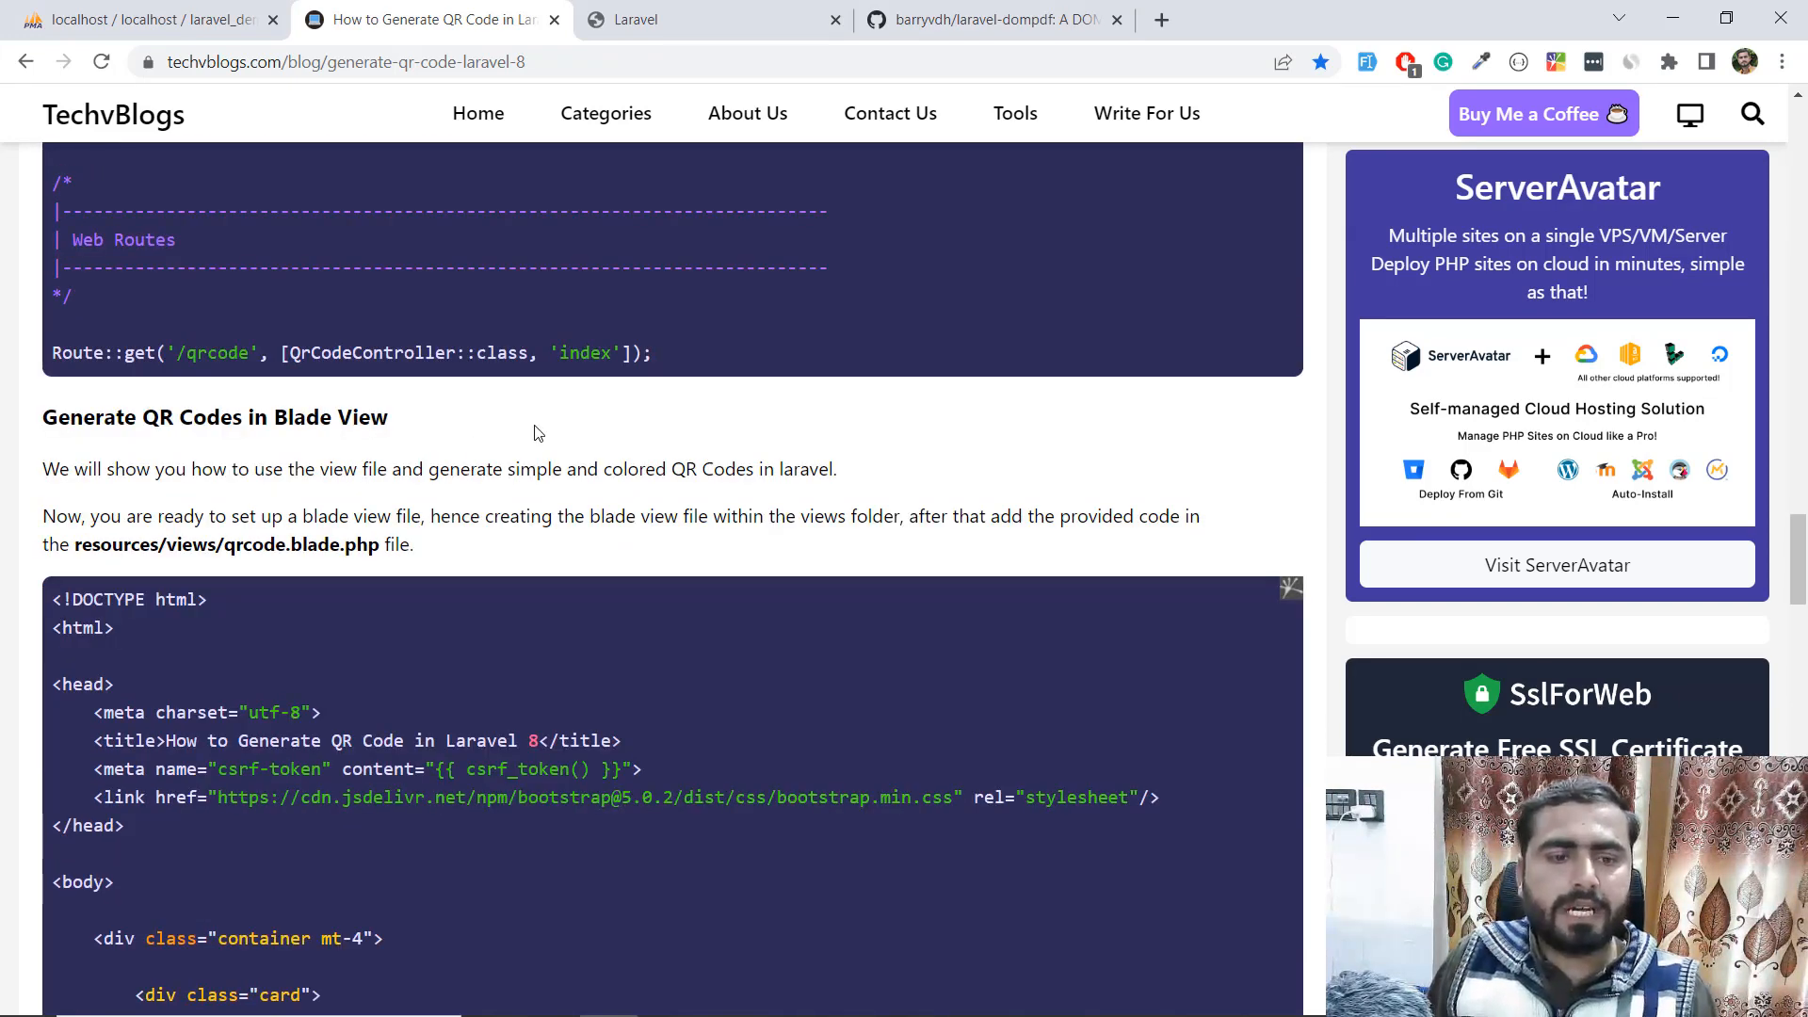
scroll("down", 3)
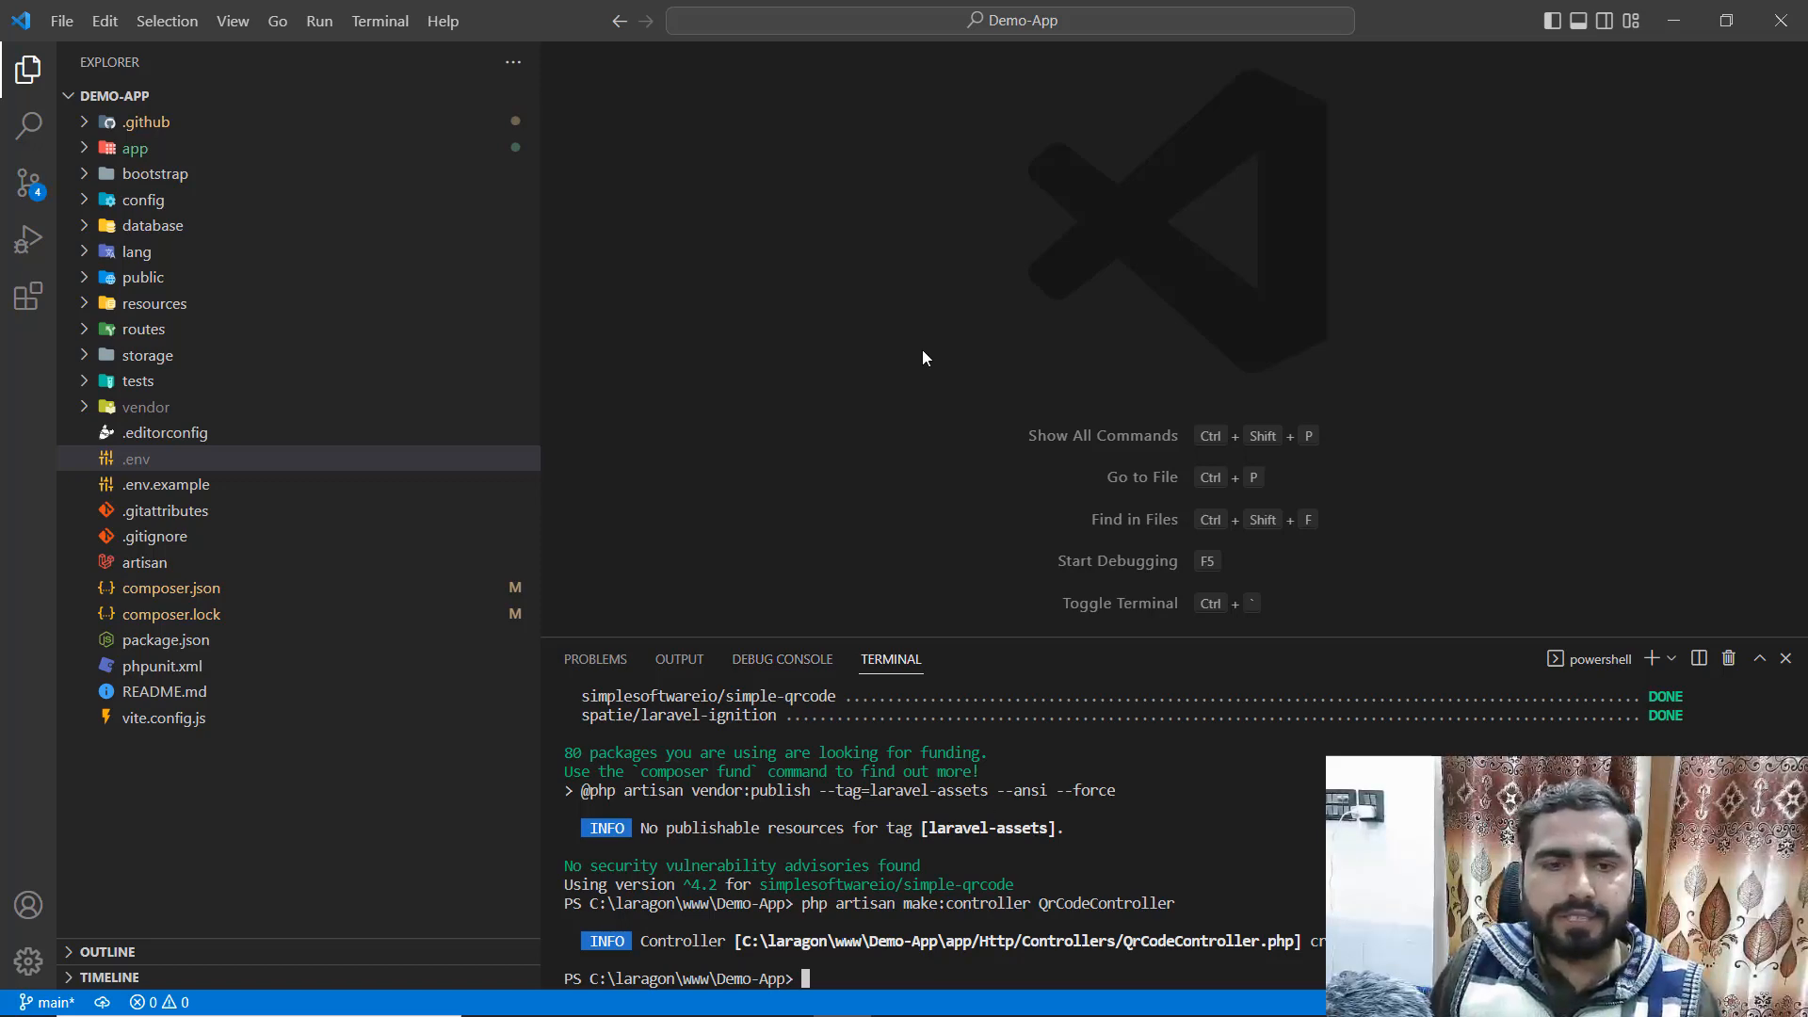
- Go to welcome.blade.php's body and add unescaped {!! !!} output tags
type("web")
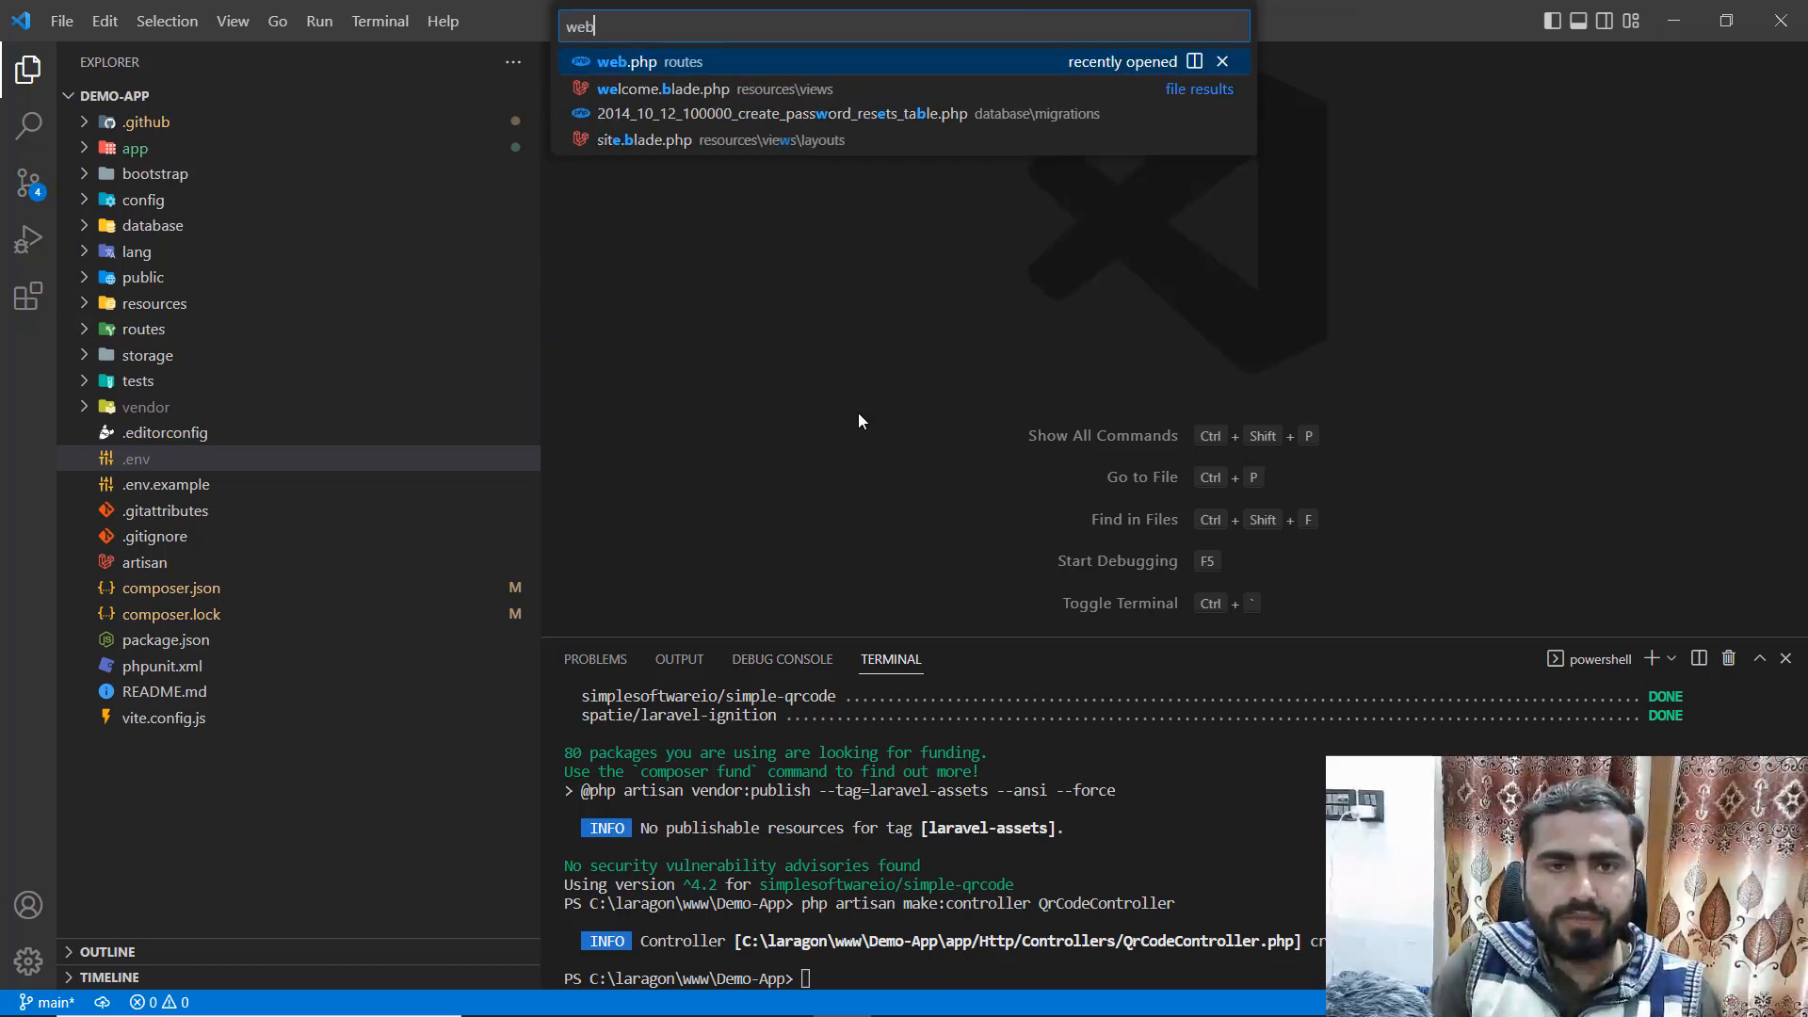
left_click(627, 60)
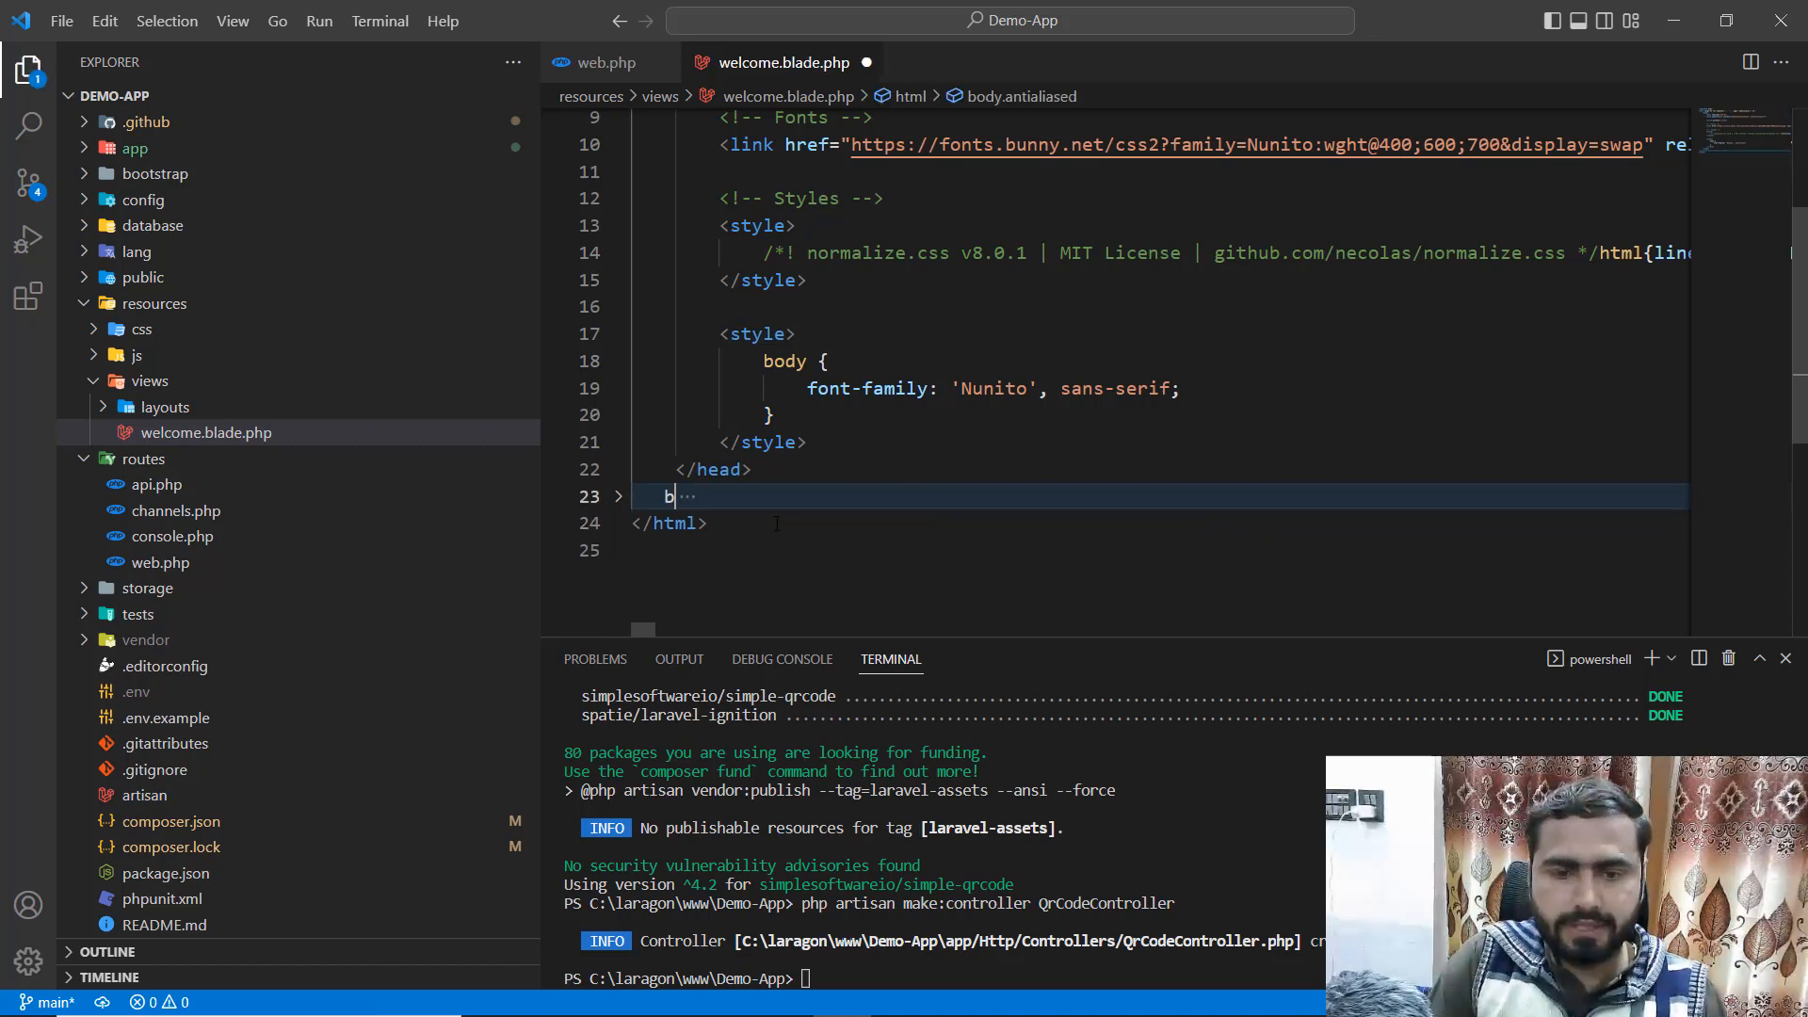
type("body>")
type("{!")
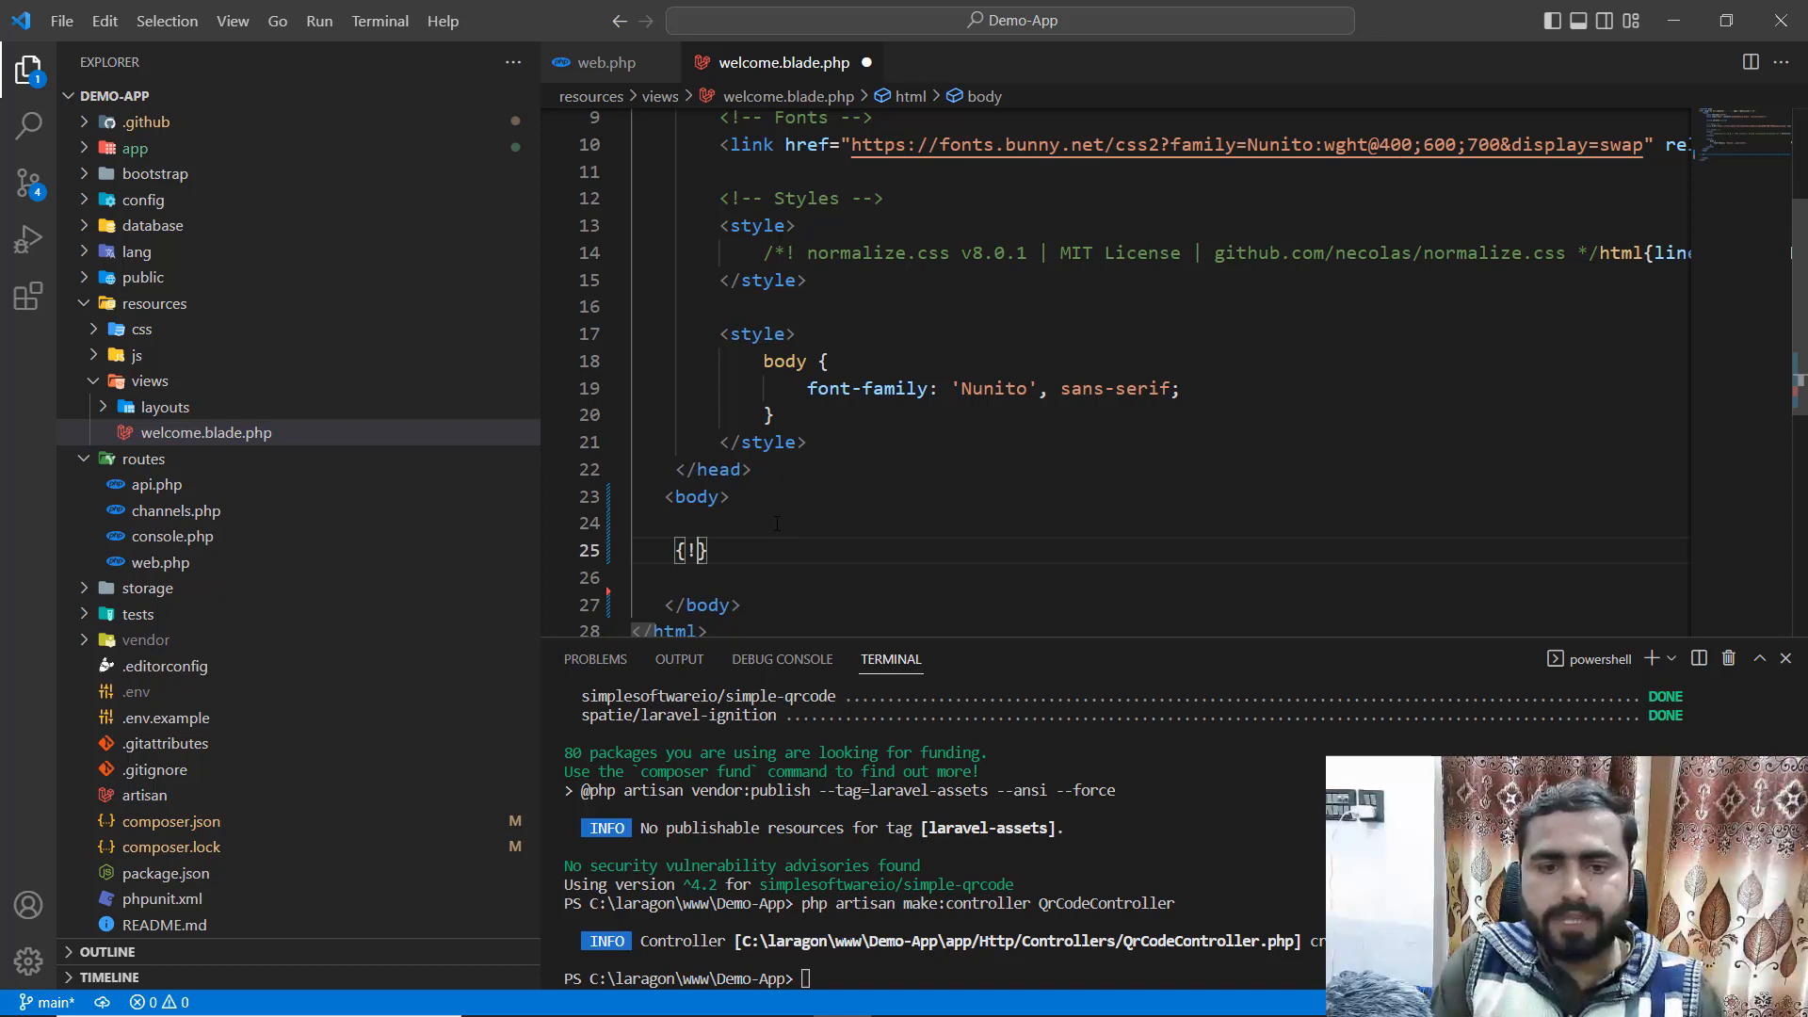
type("!!")
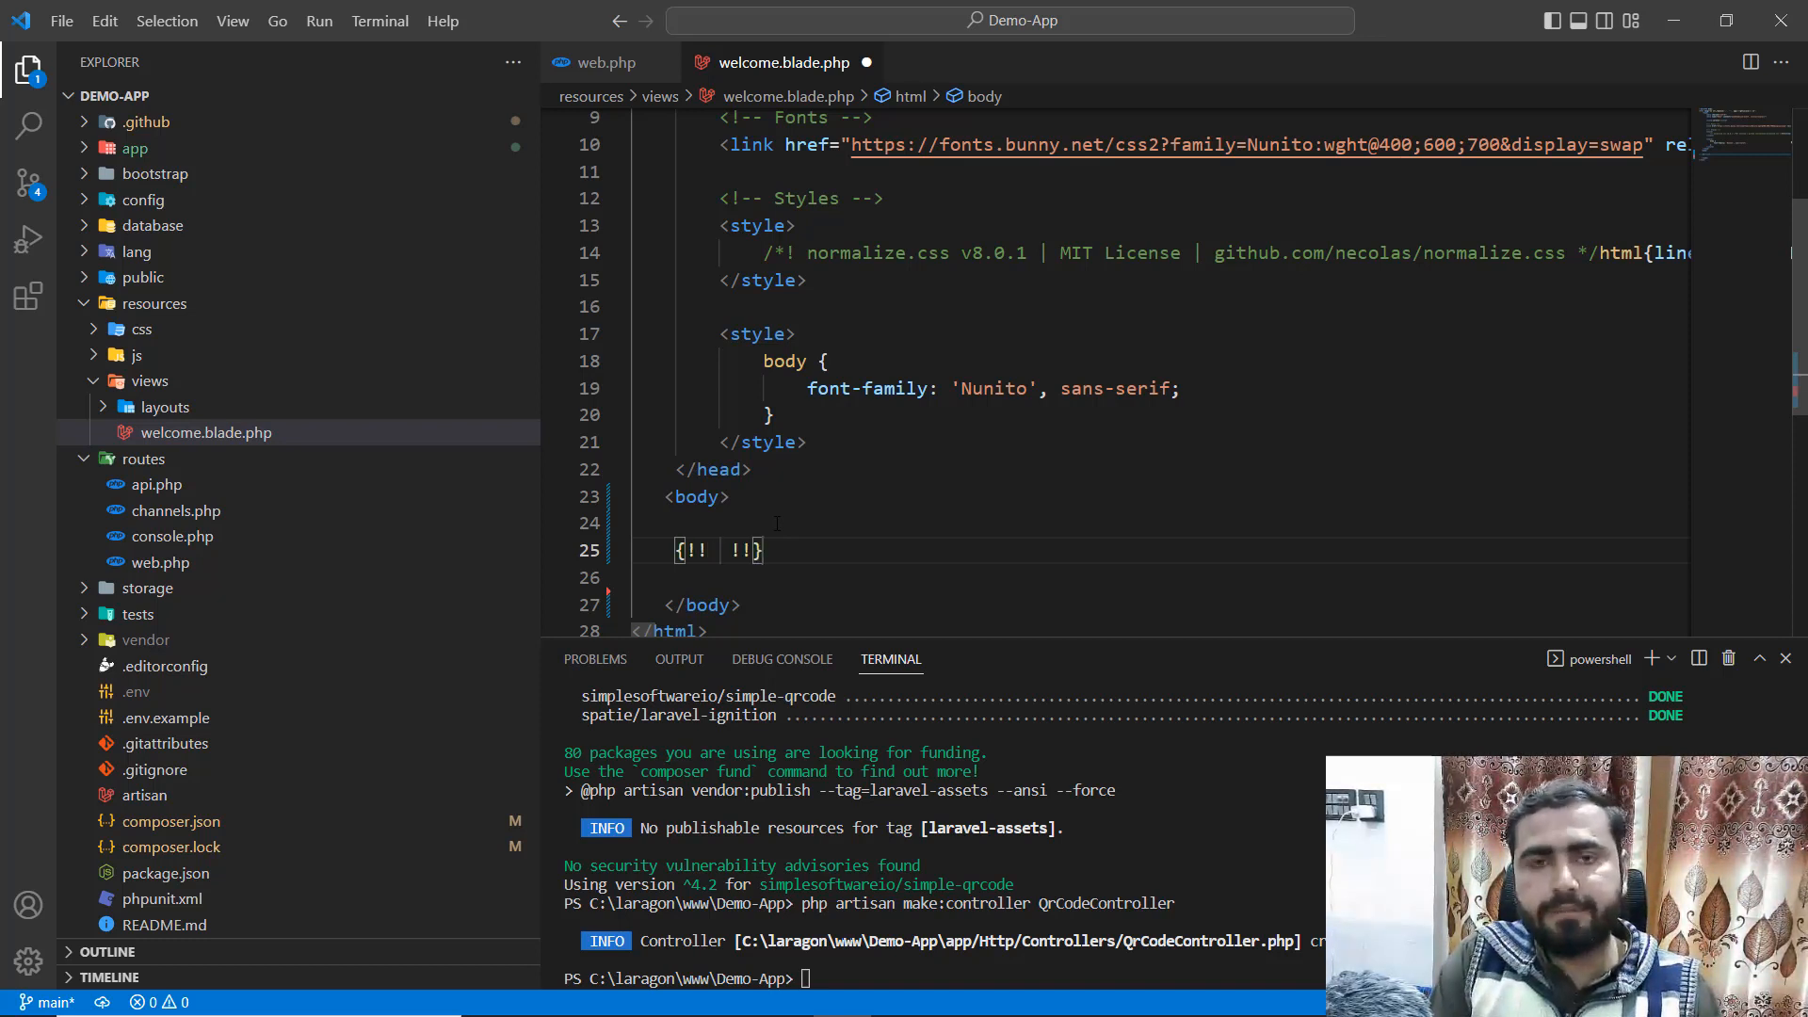
- Write QrCode::generate('Hadayat Niazi'); inside the tags
type("Qr")
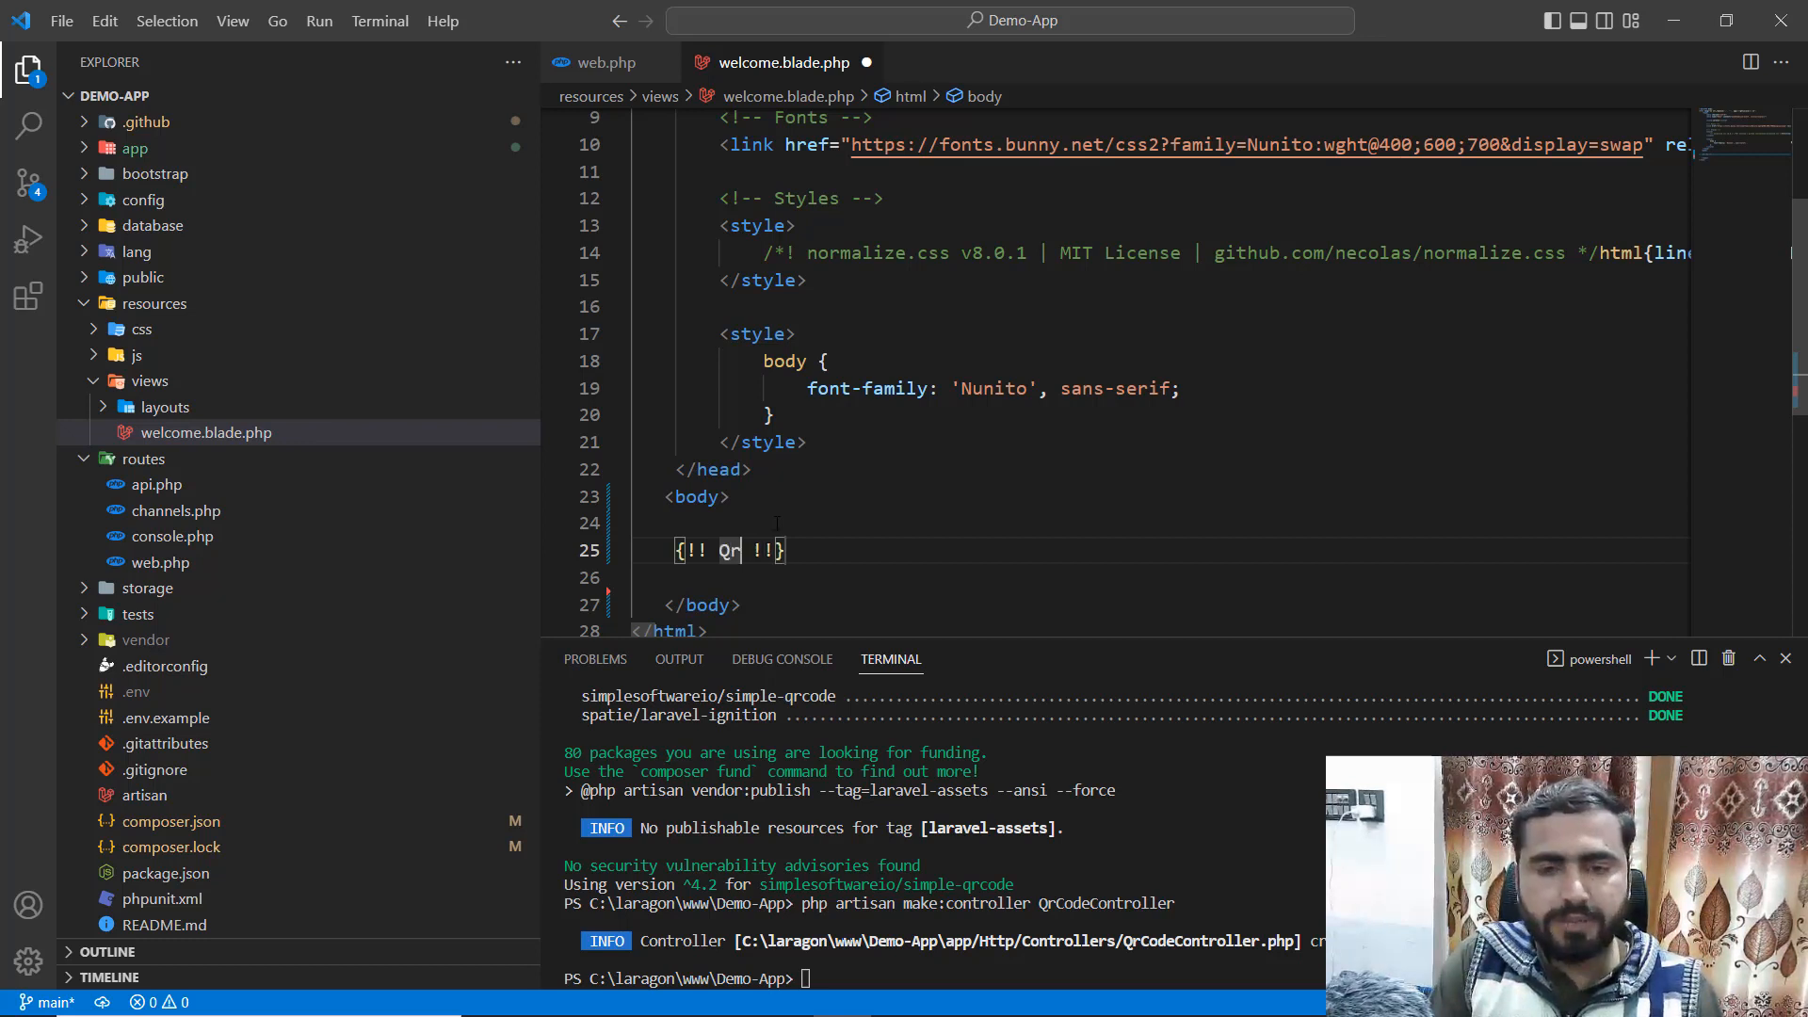
type("Code::")
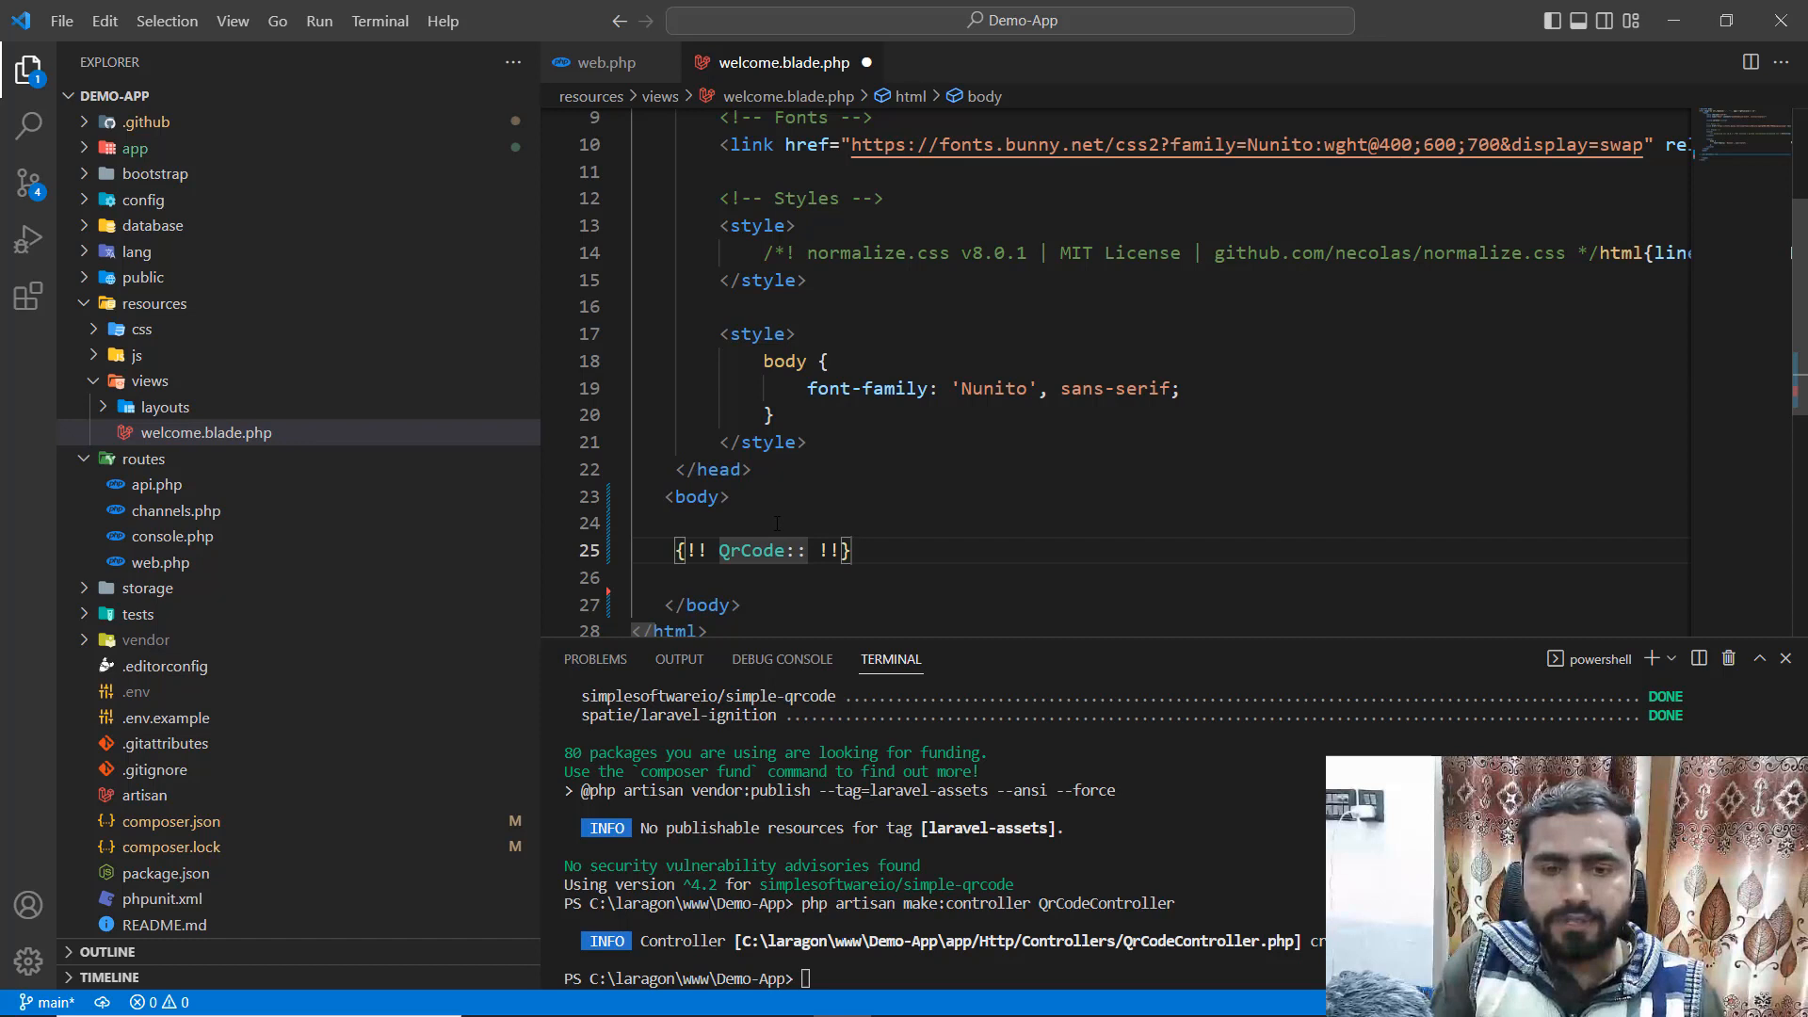
type("generate()")
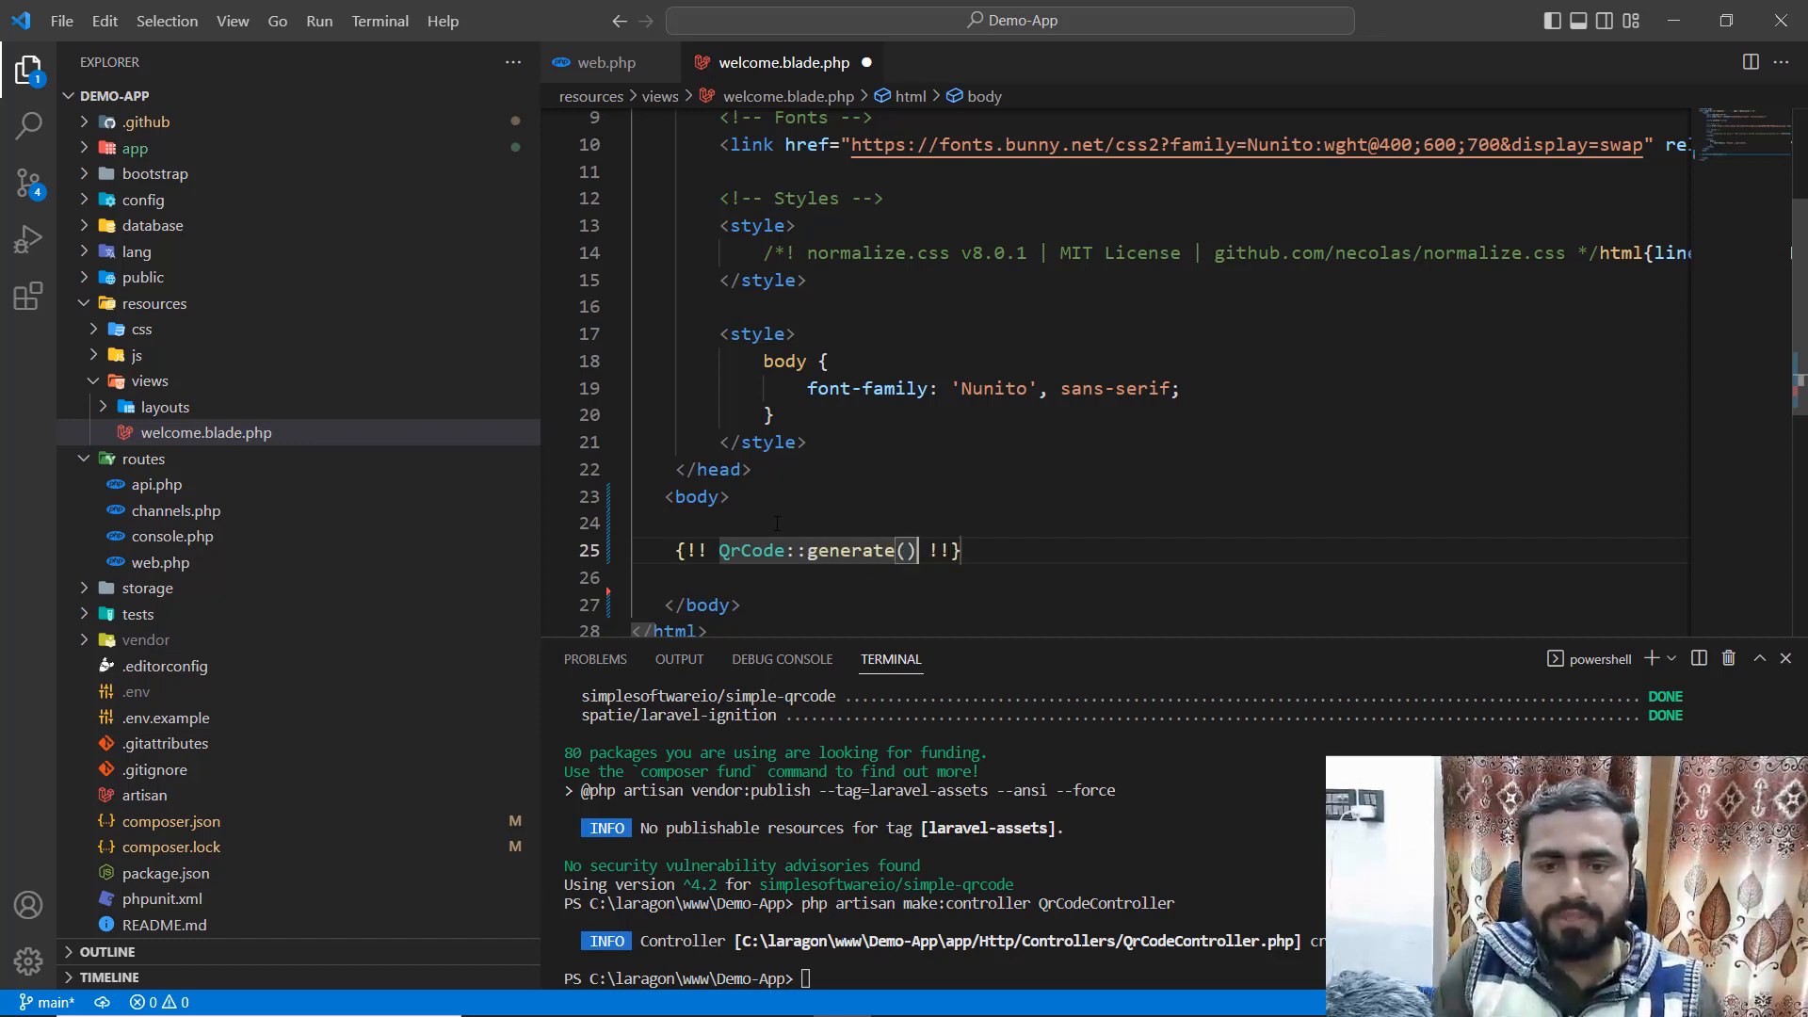
type(";")
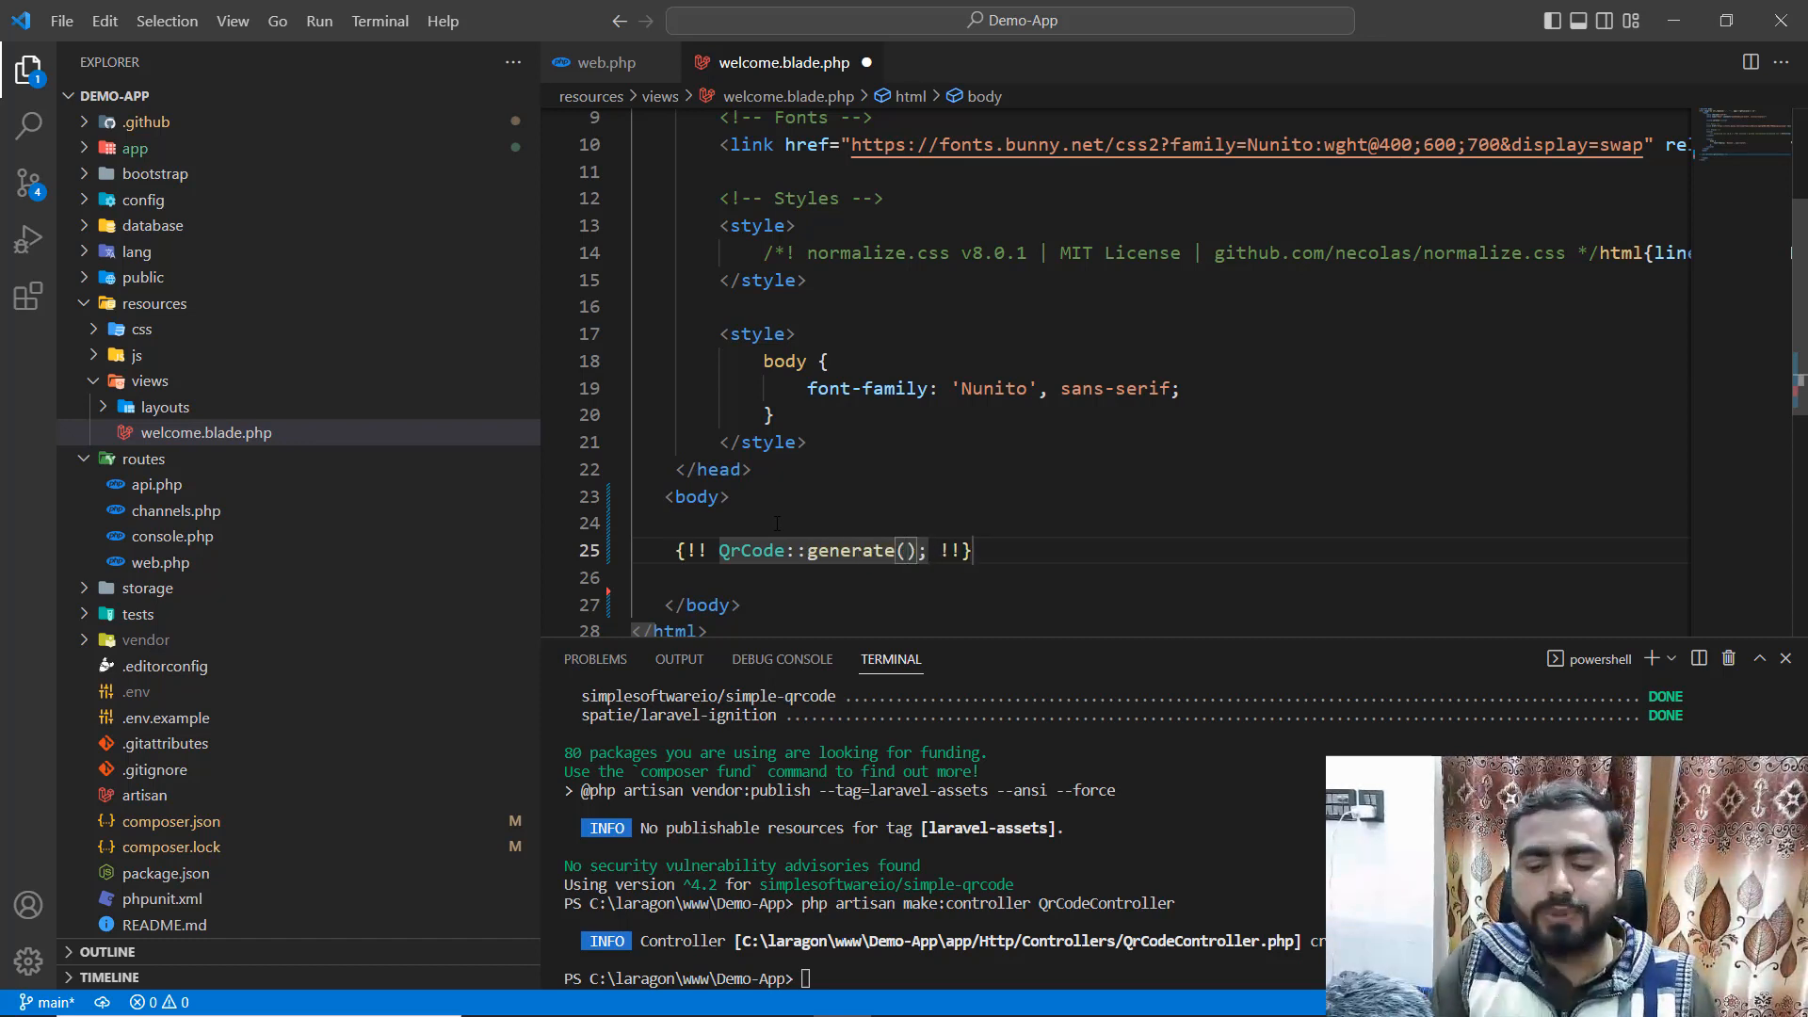
type("''")
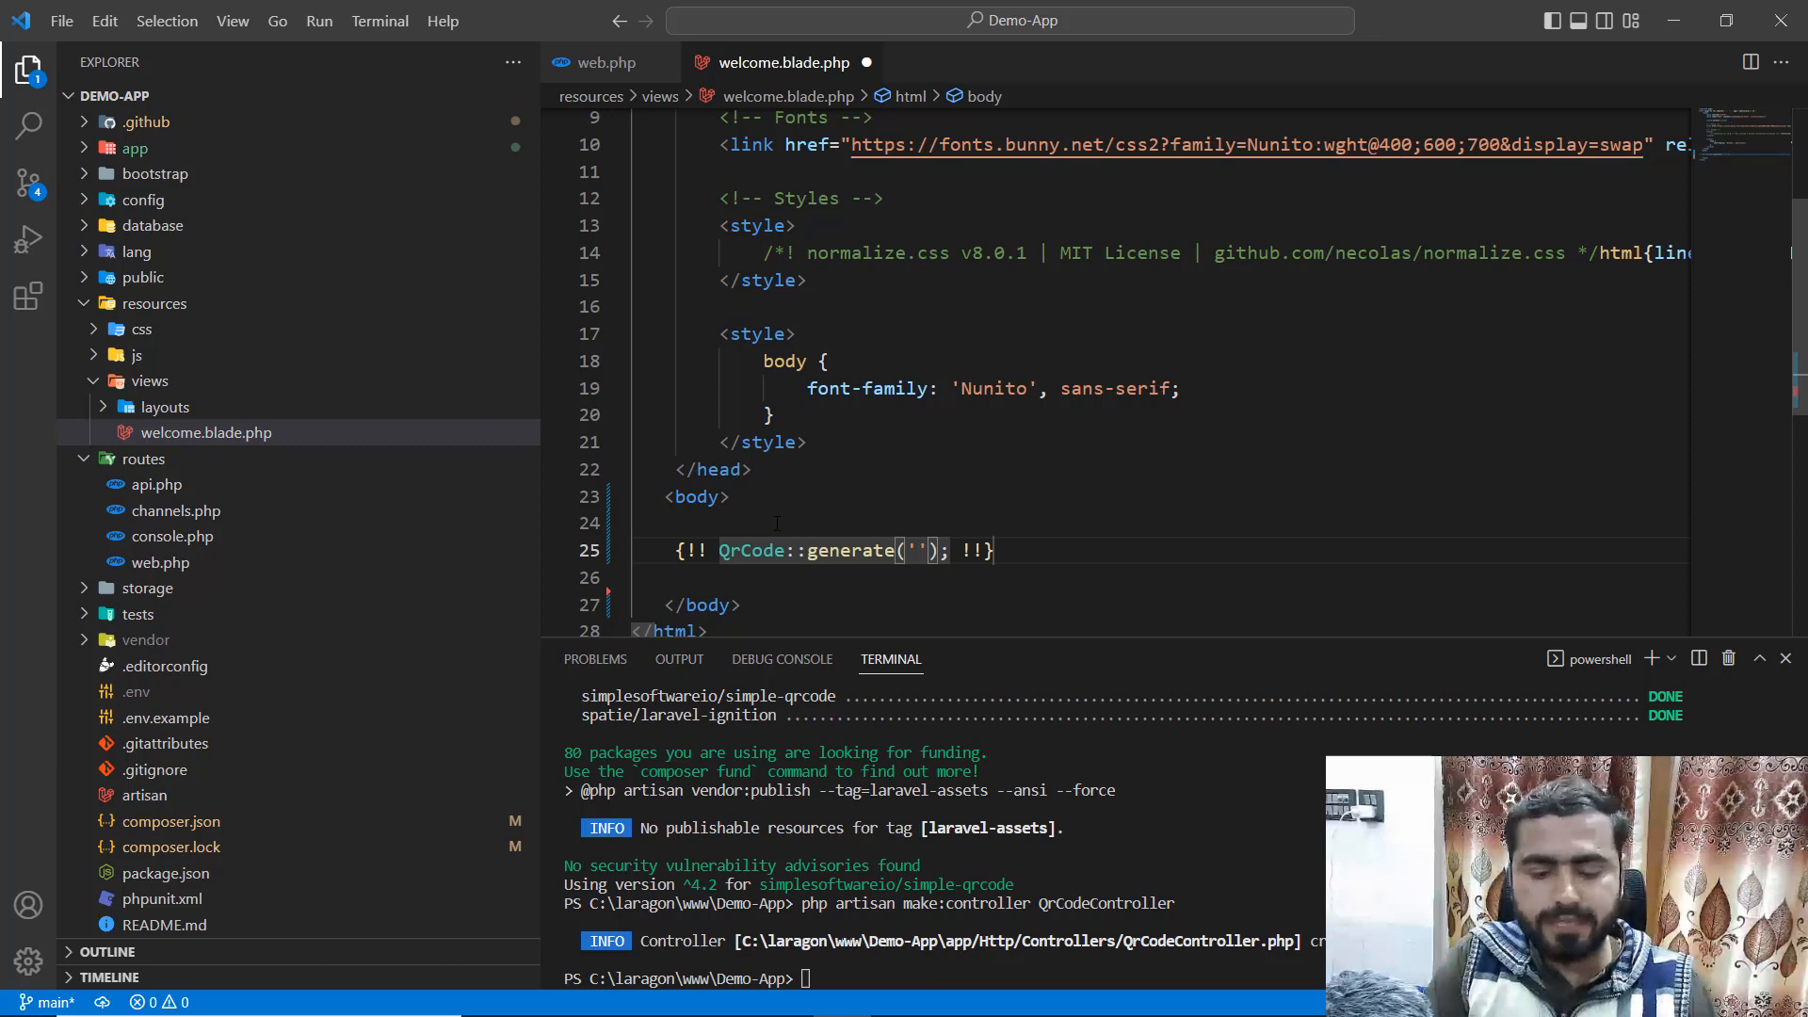
type("Hadayat N")
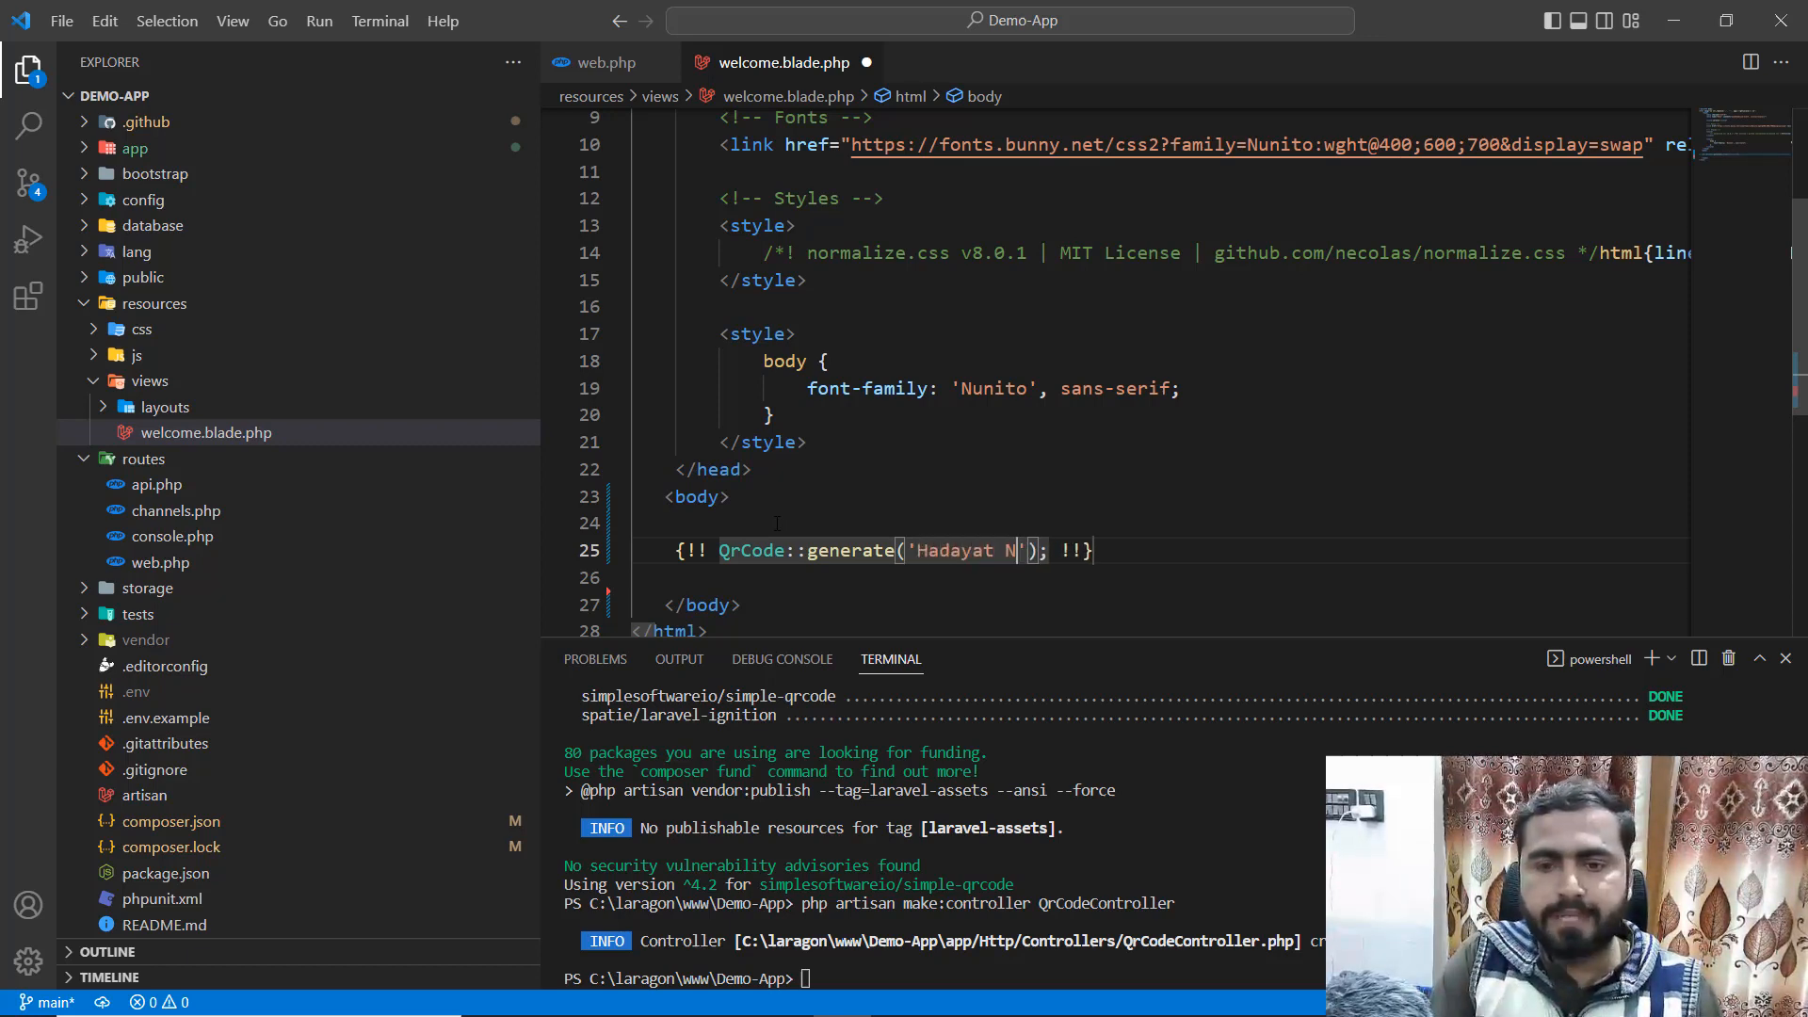
type("iazi")
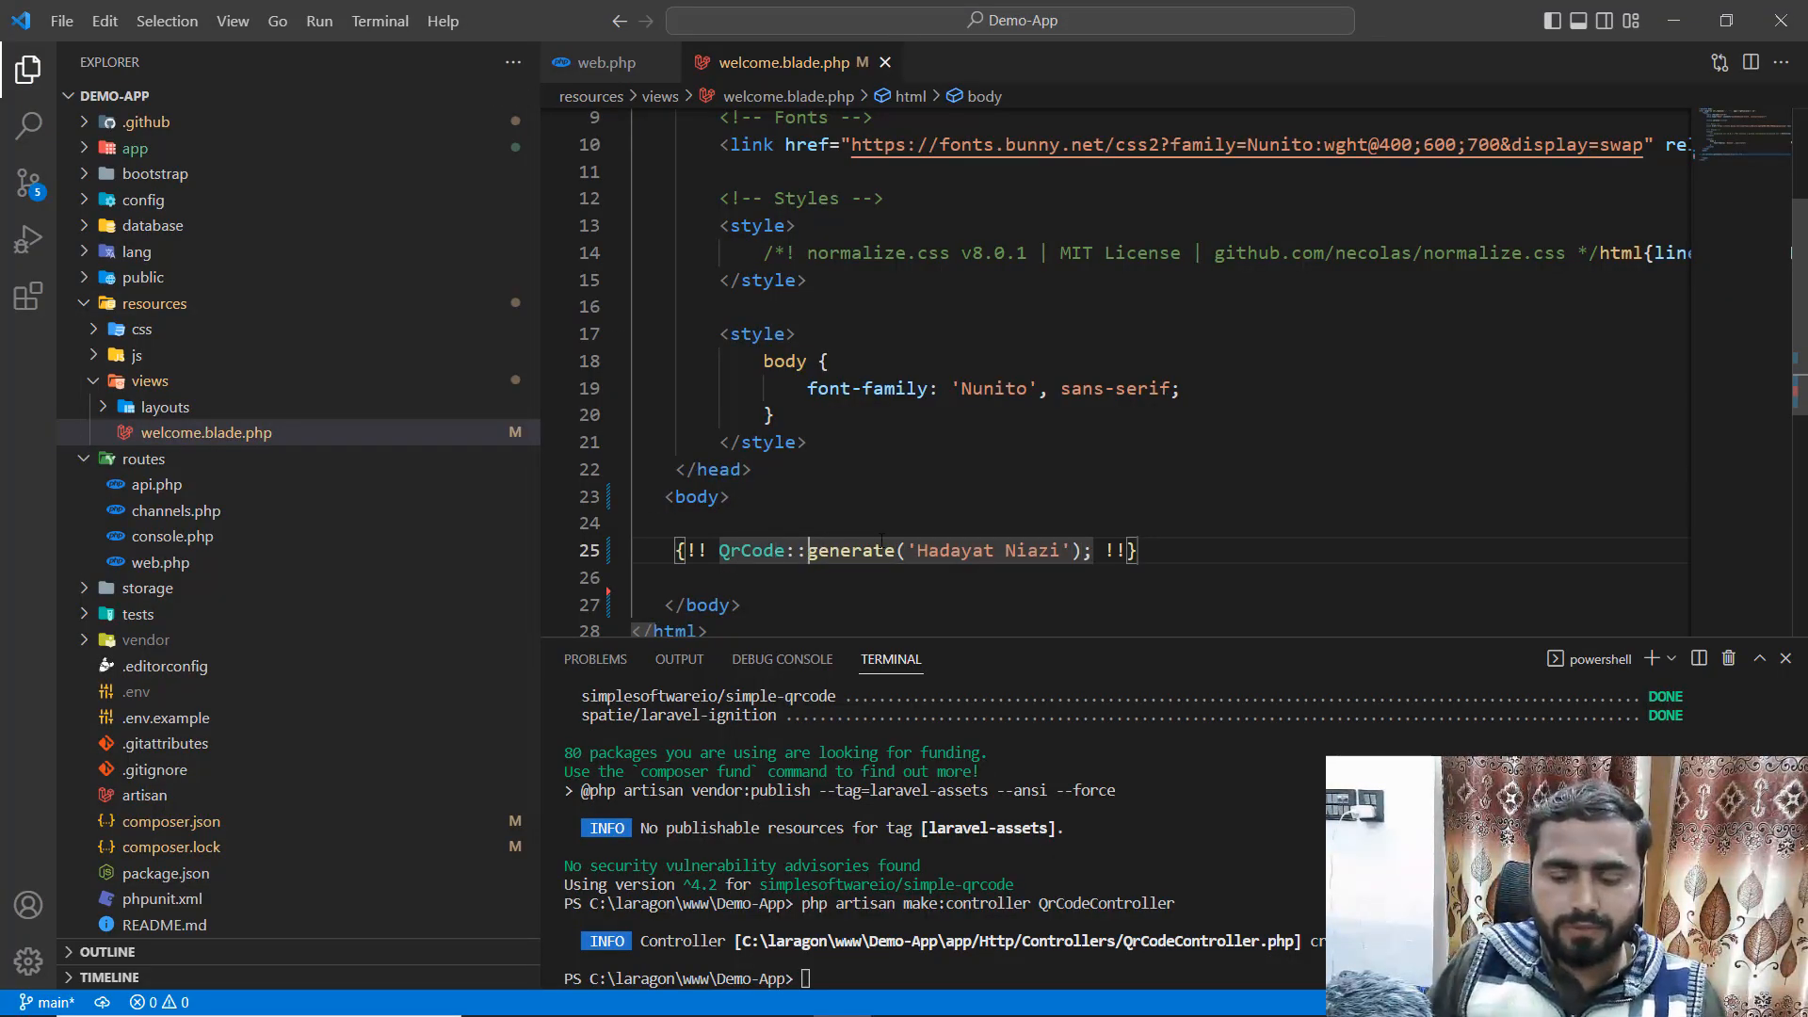
- Add size(100)-> before generate and view the resized QR code on demo-app.test
type("size()")
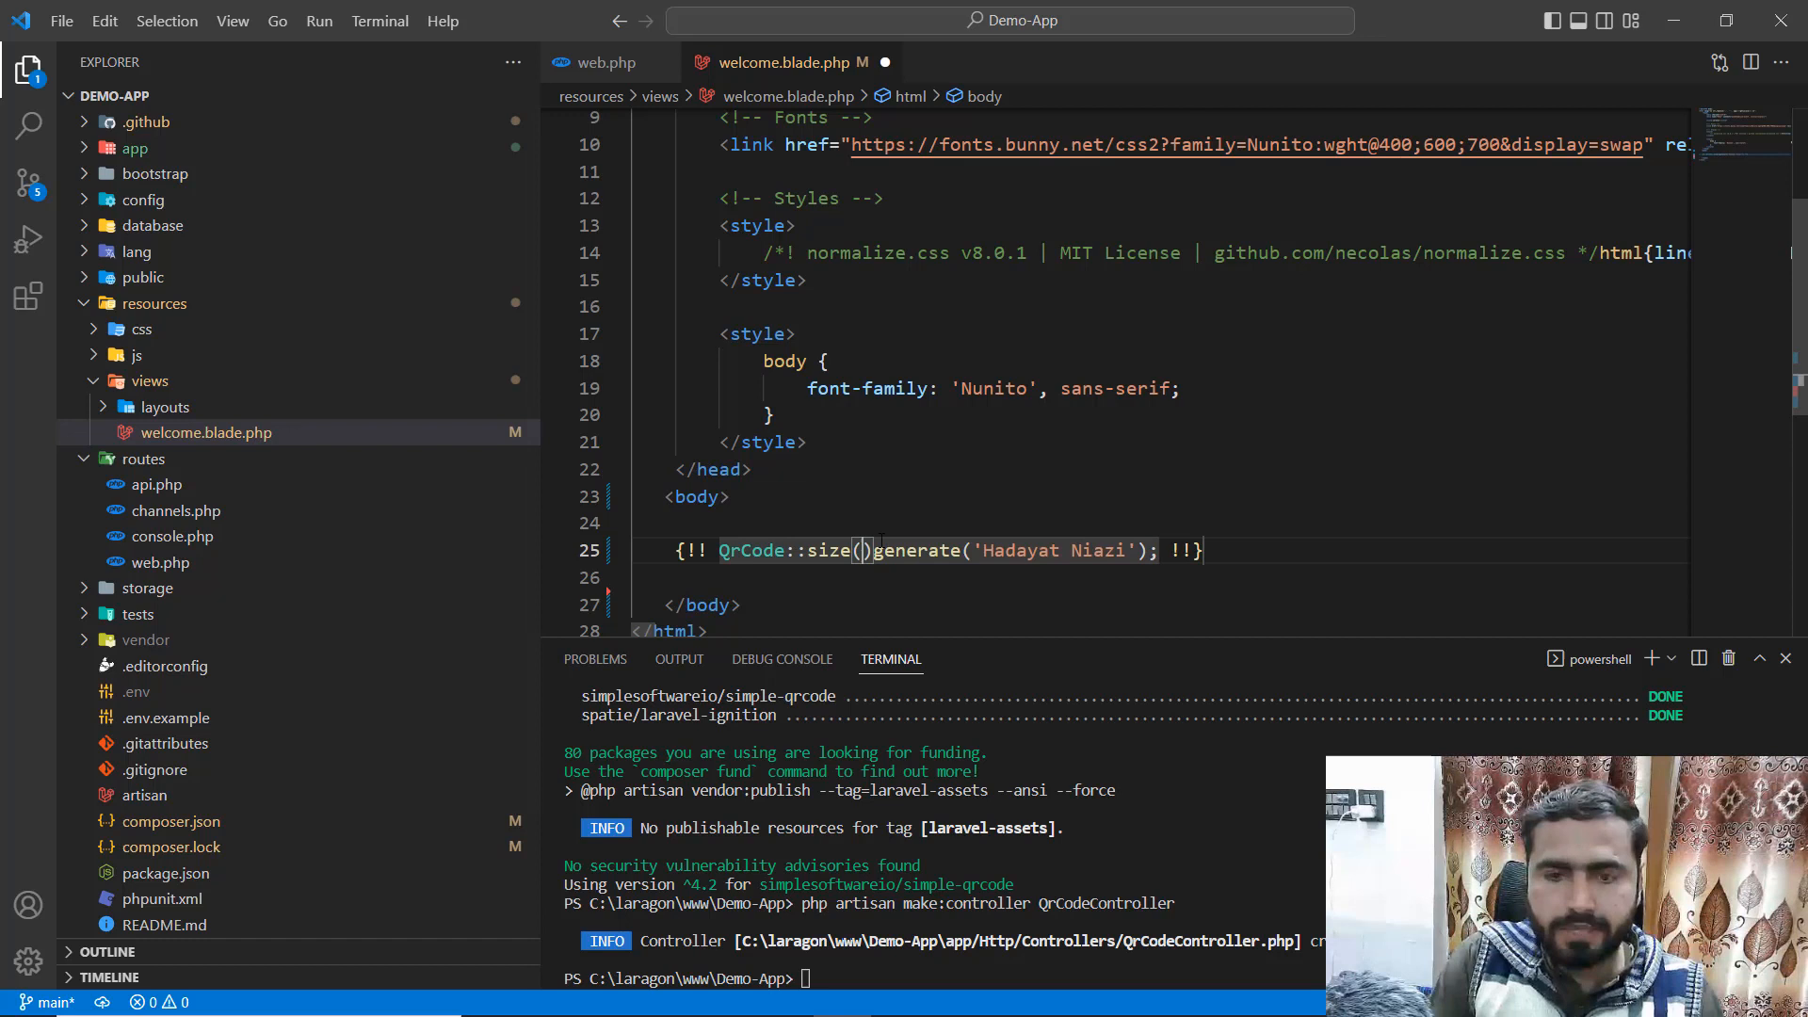
type("0")
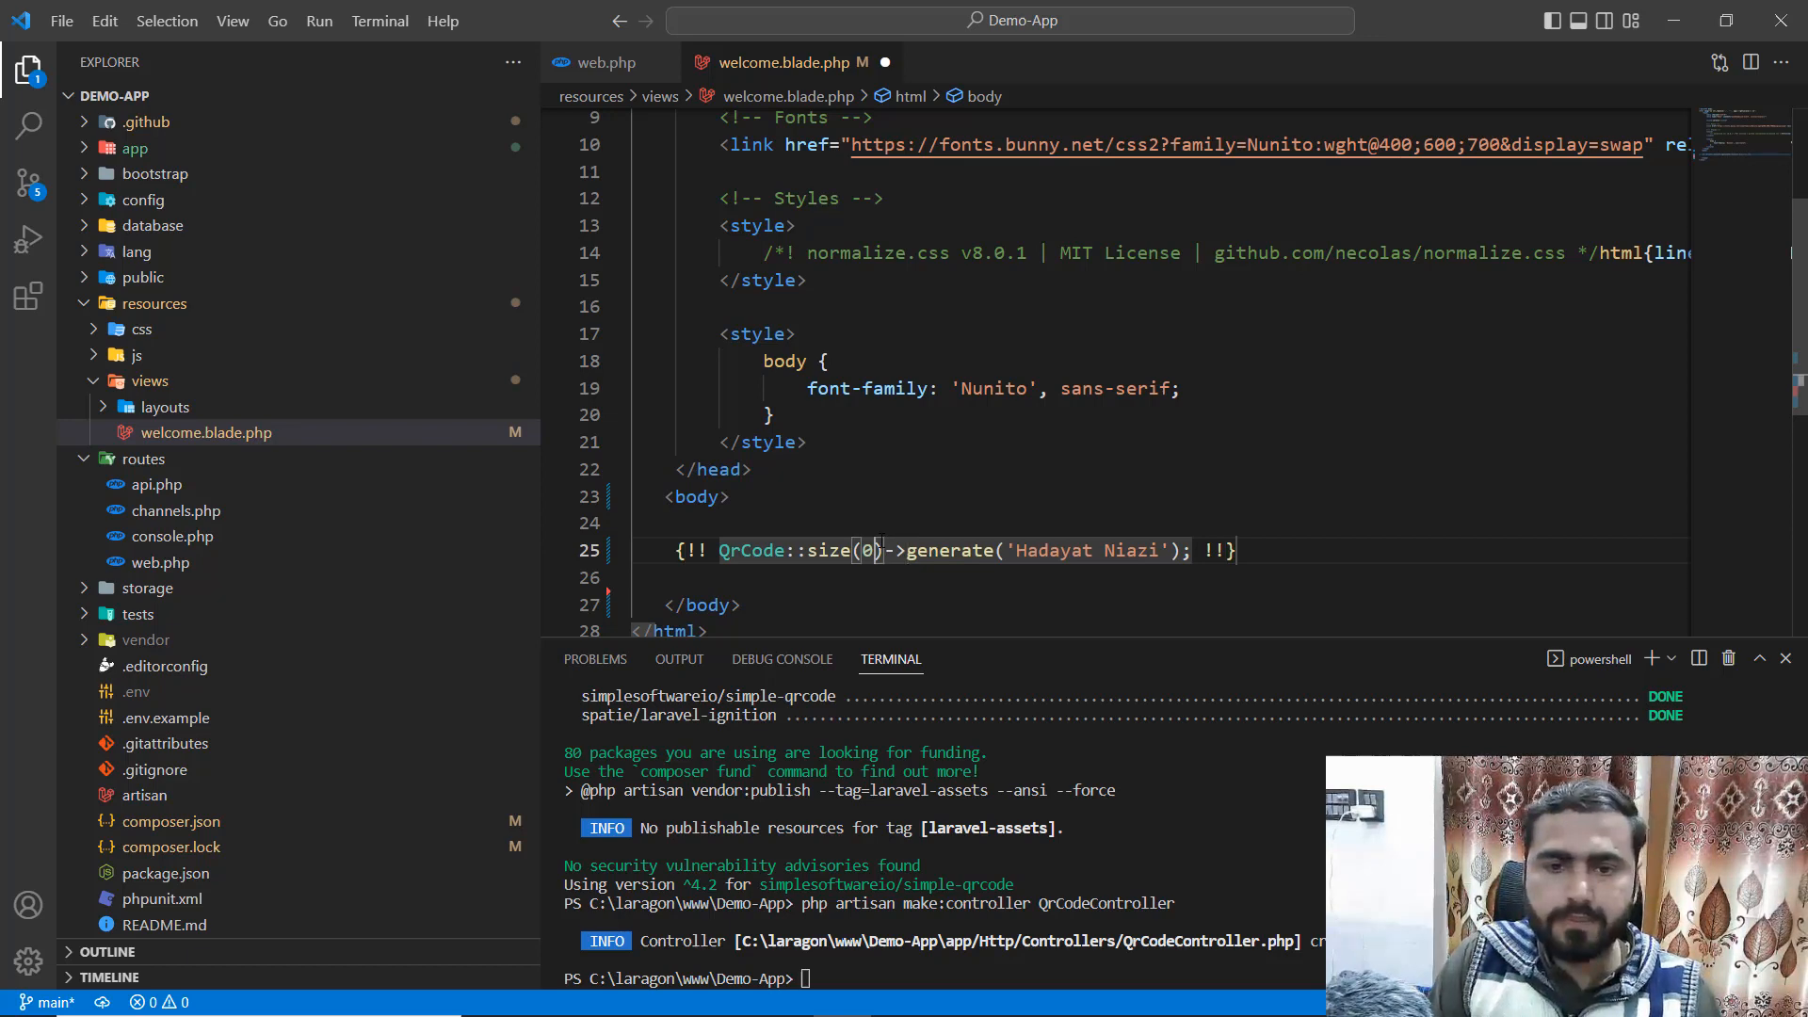
key("Backspace")
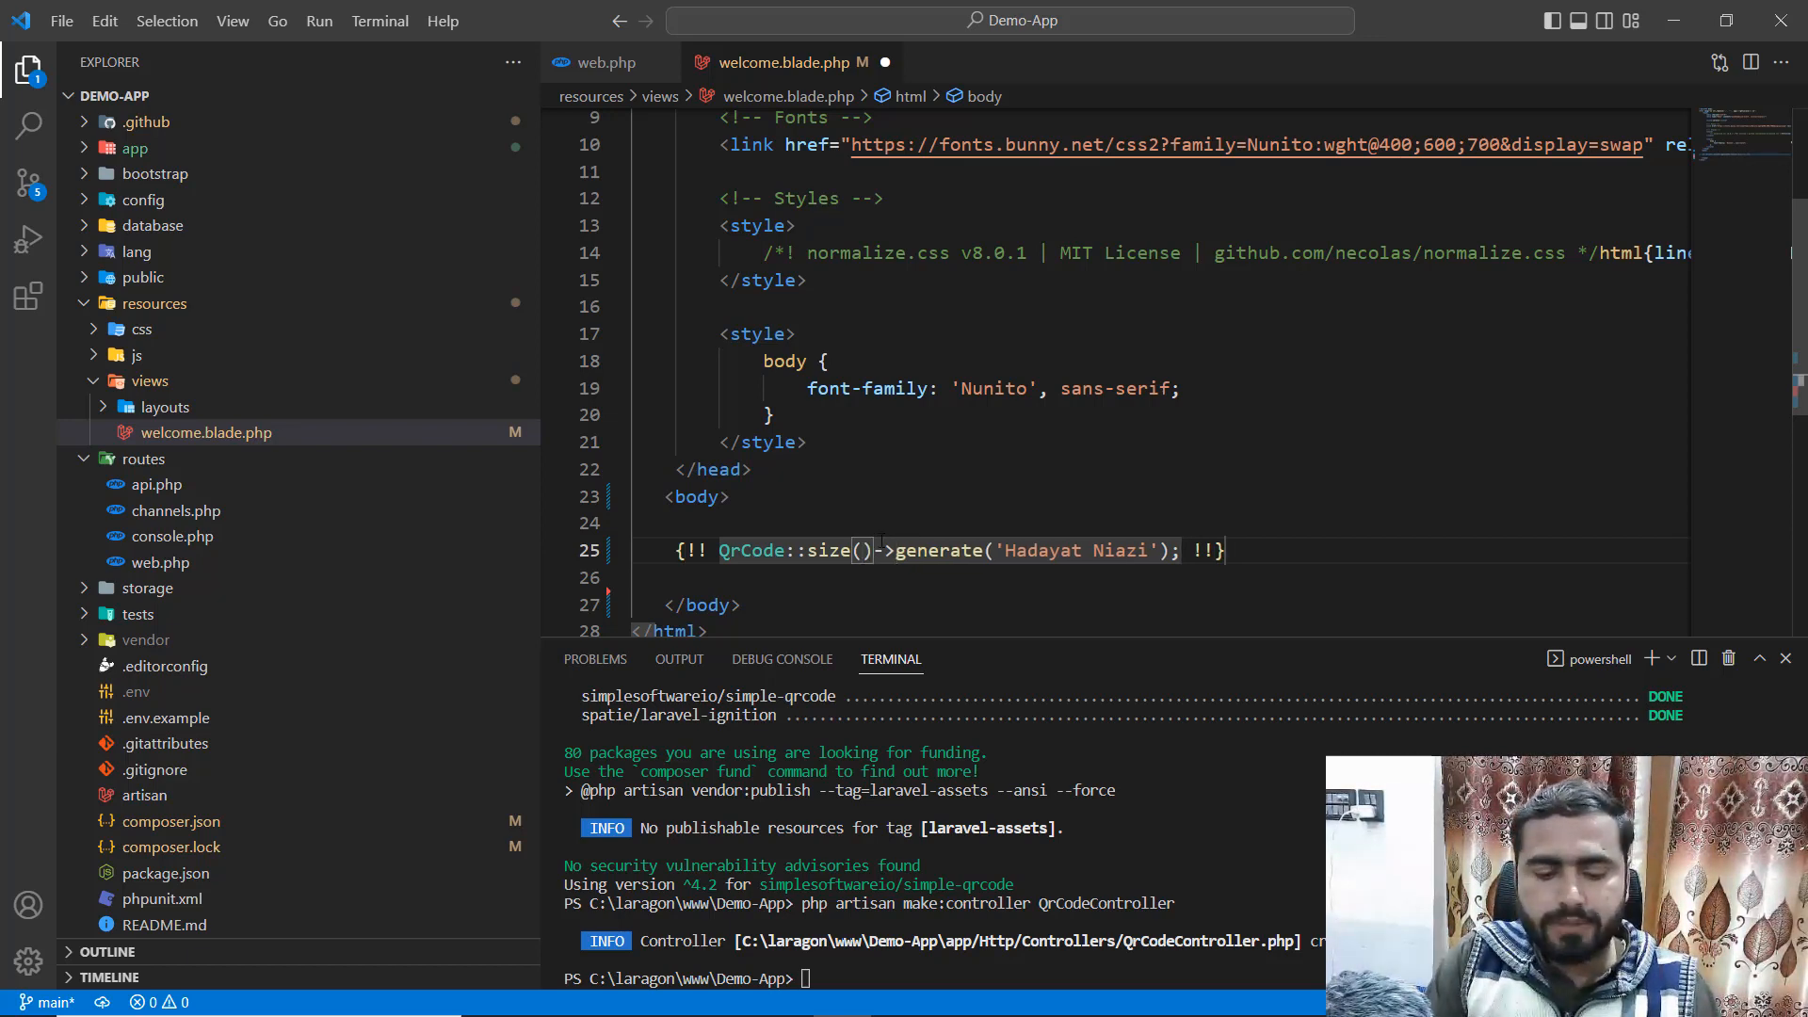
type("100")
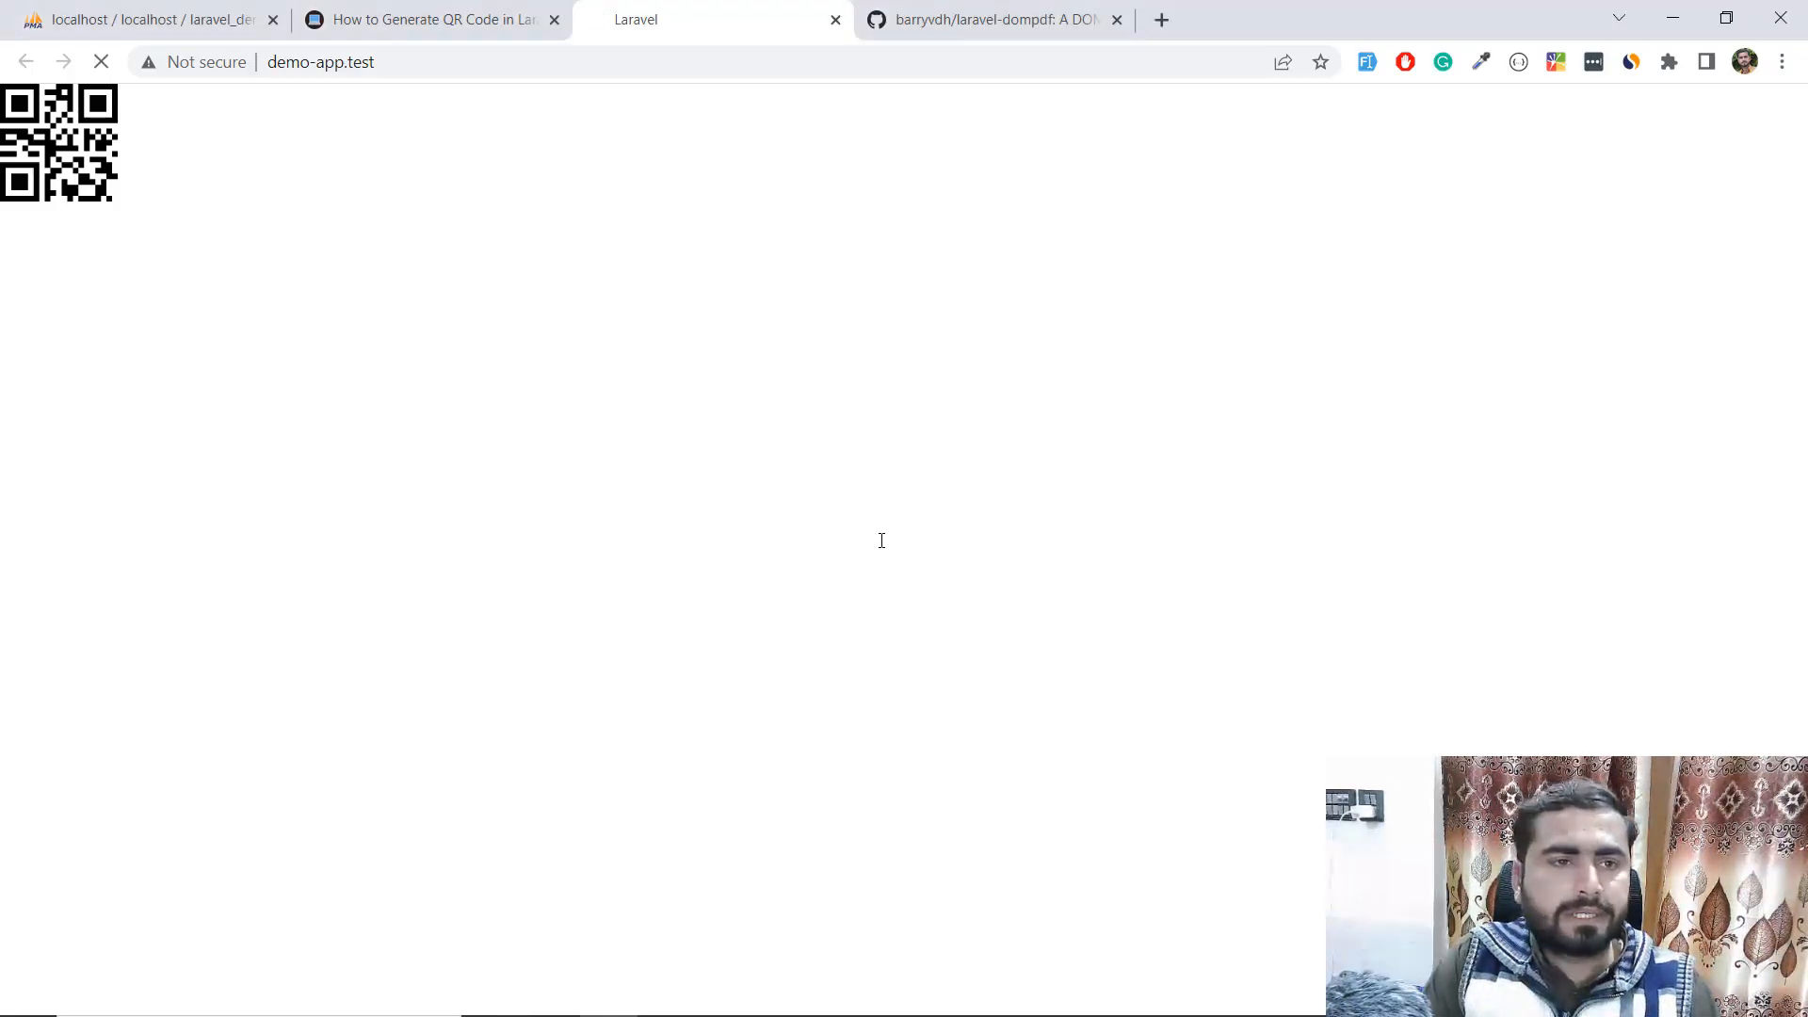
key("alt+tab")
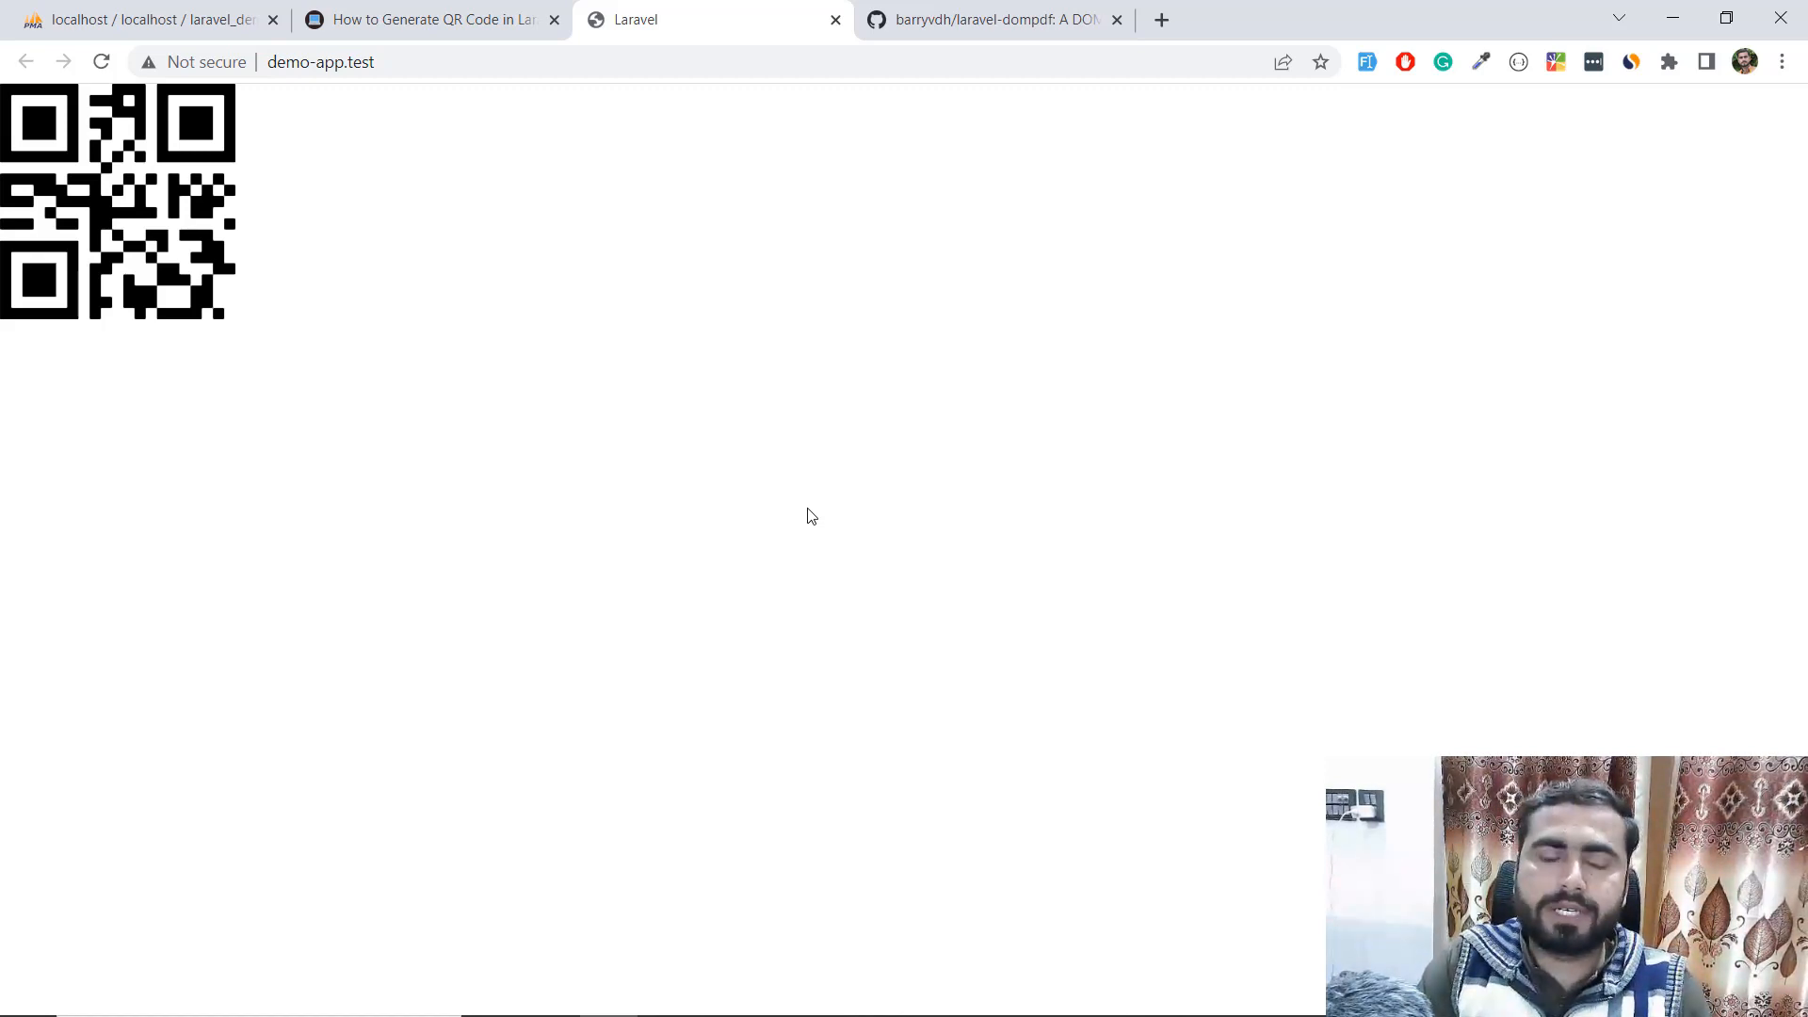
mouse_move(461, 55)
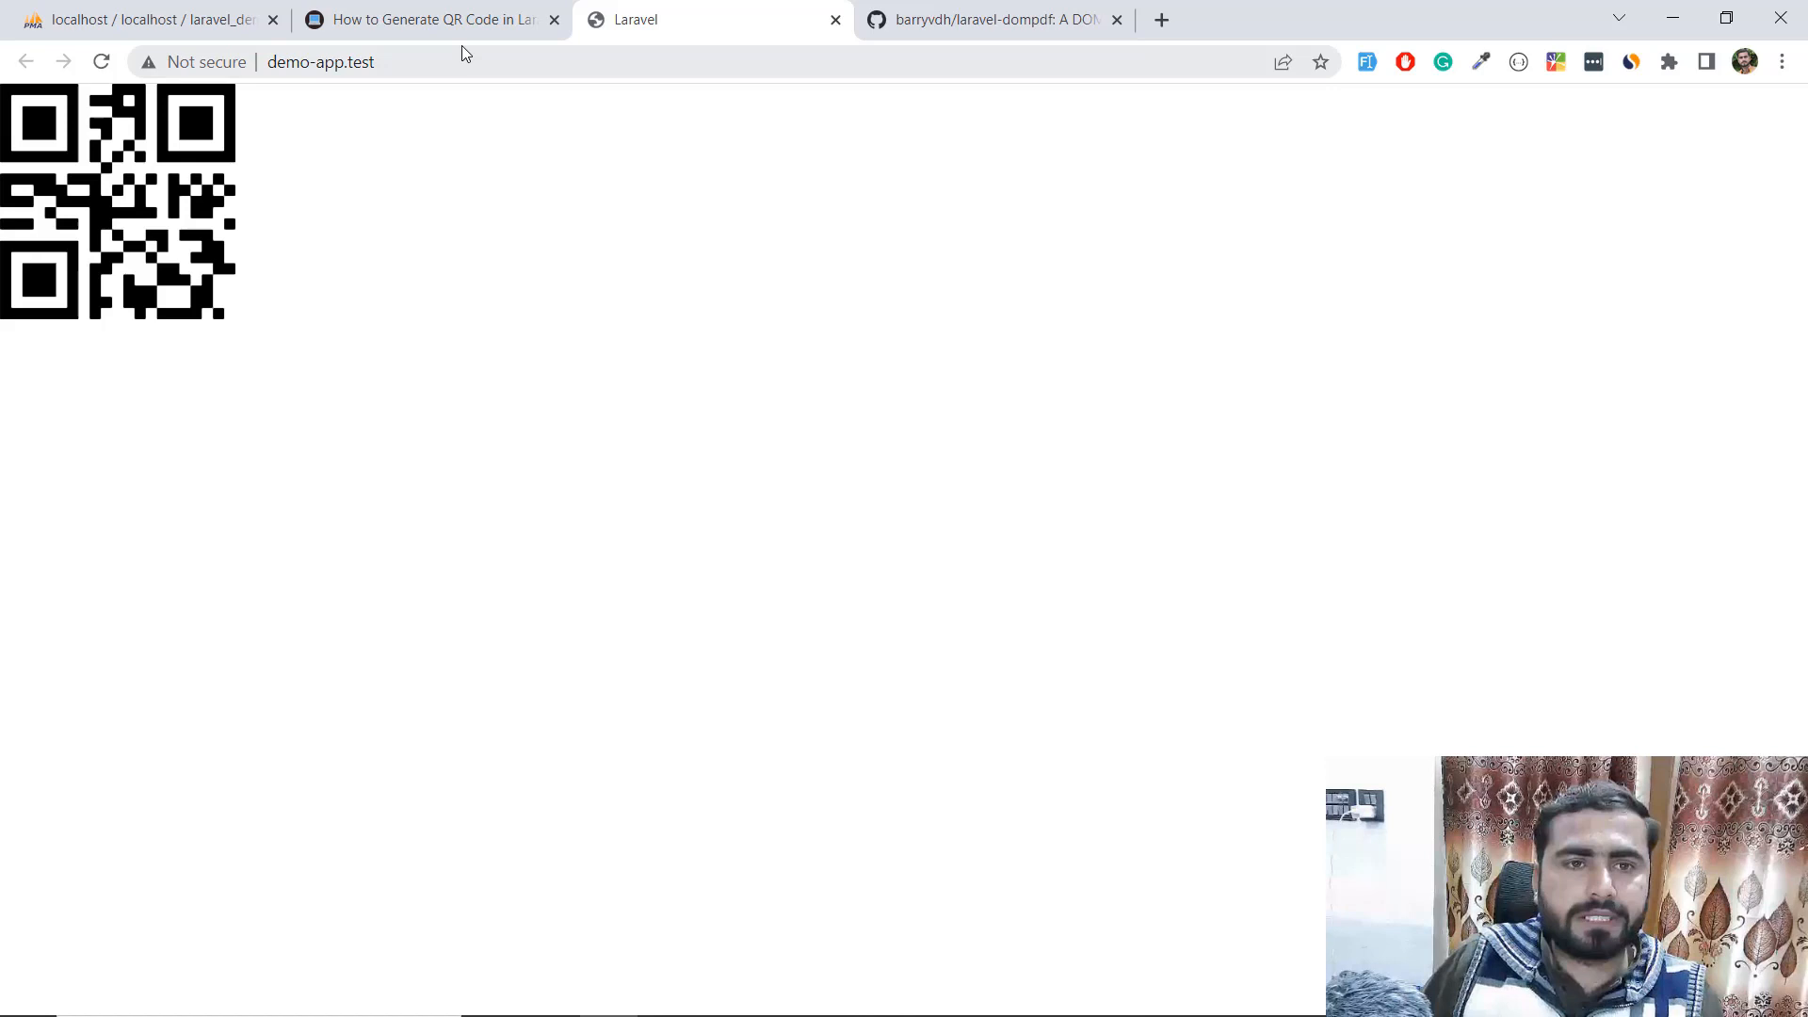
- Return to the tutorial article's Blade view examples with sized and coloured QR codes
left_click(427, 19)
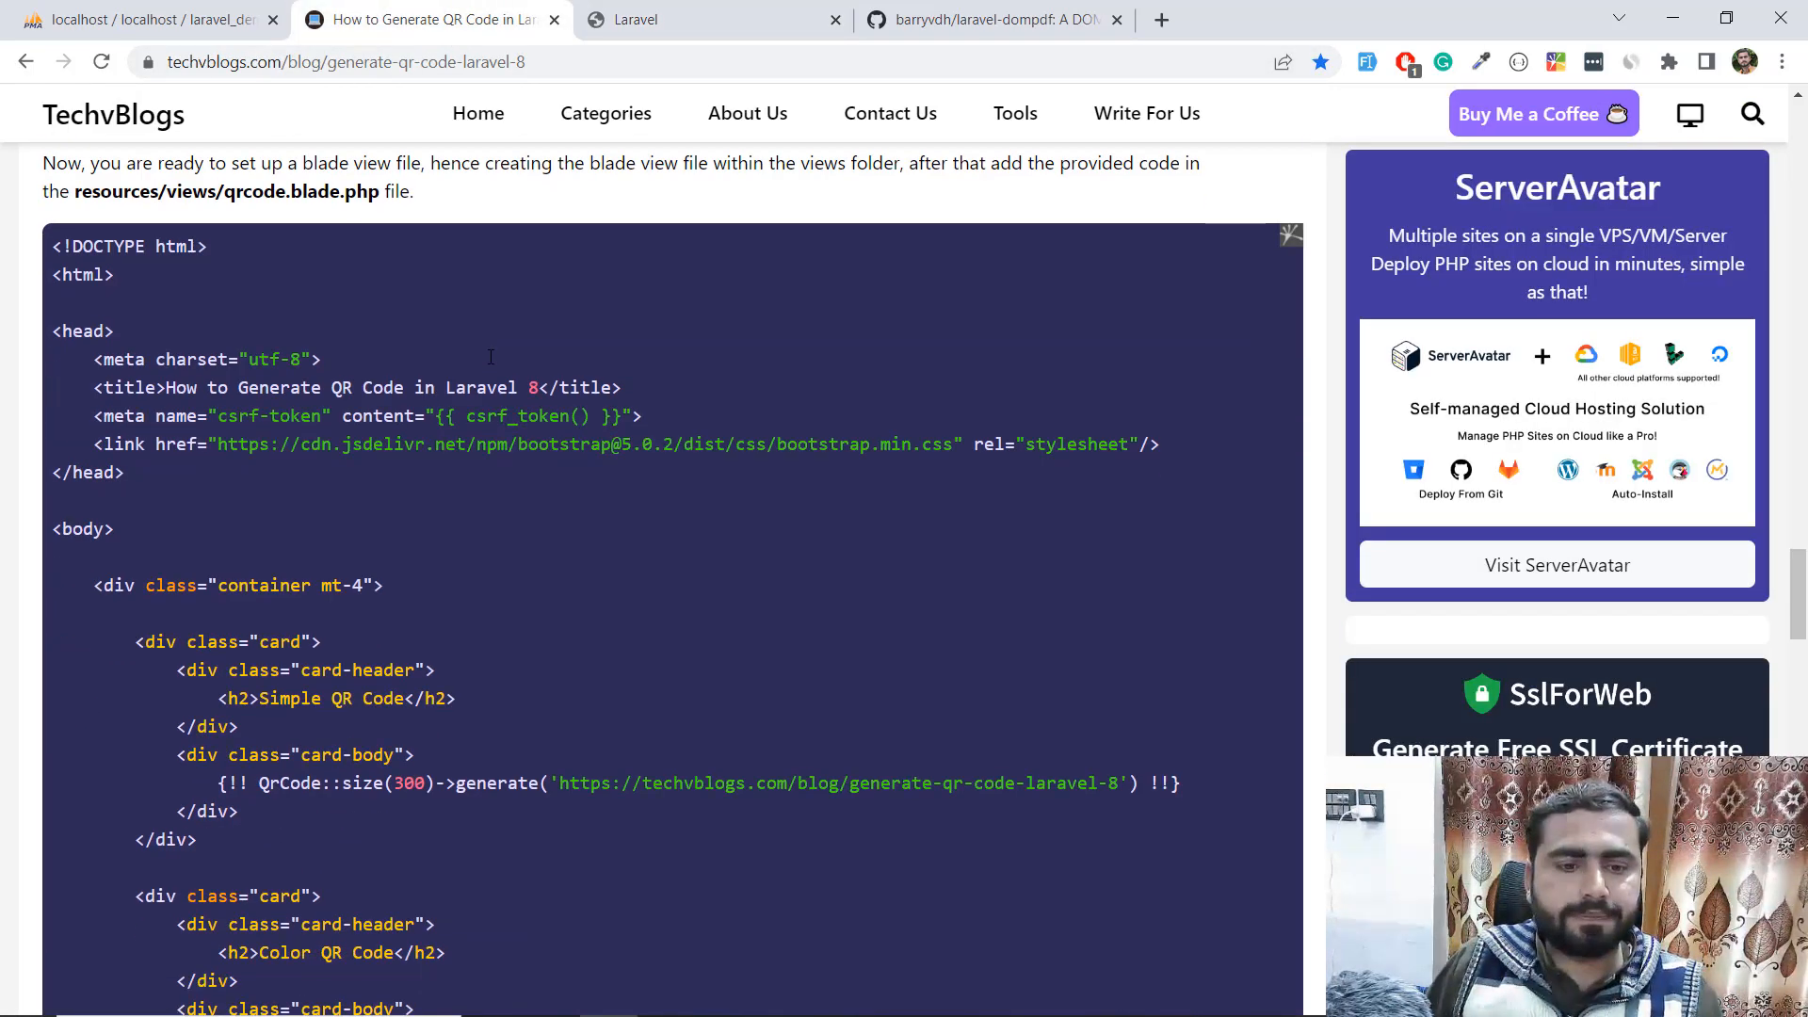
scroll("down", 3)
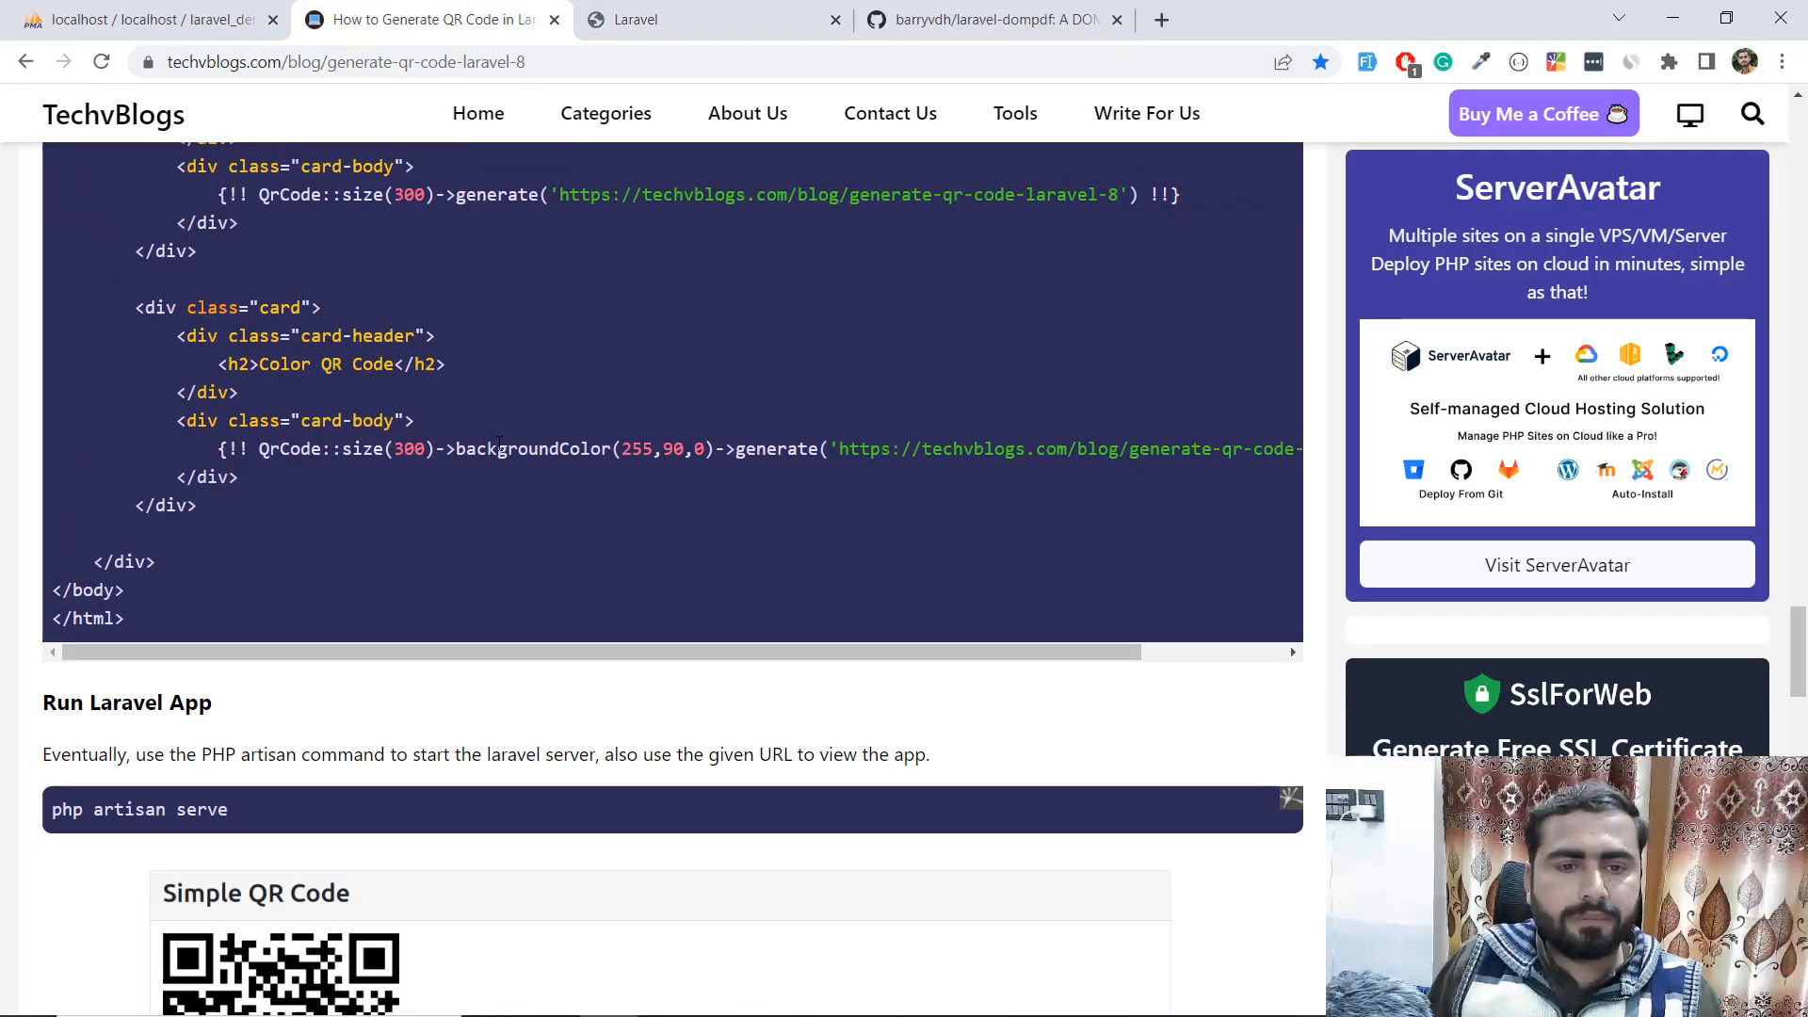
- Select the tutorial's Color QR Code snippet with backgroundColor(255,90,0)
double_click(531, 449)
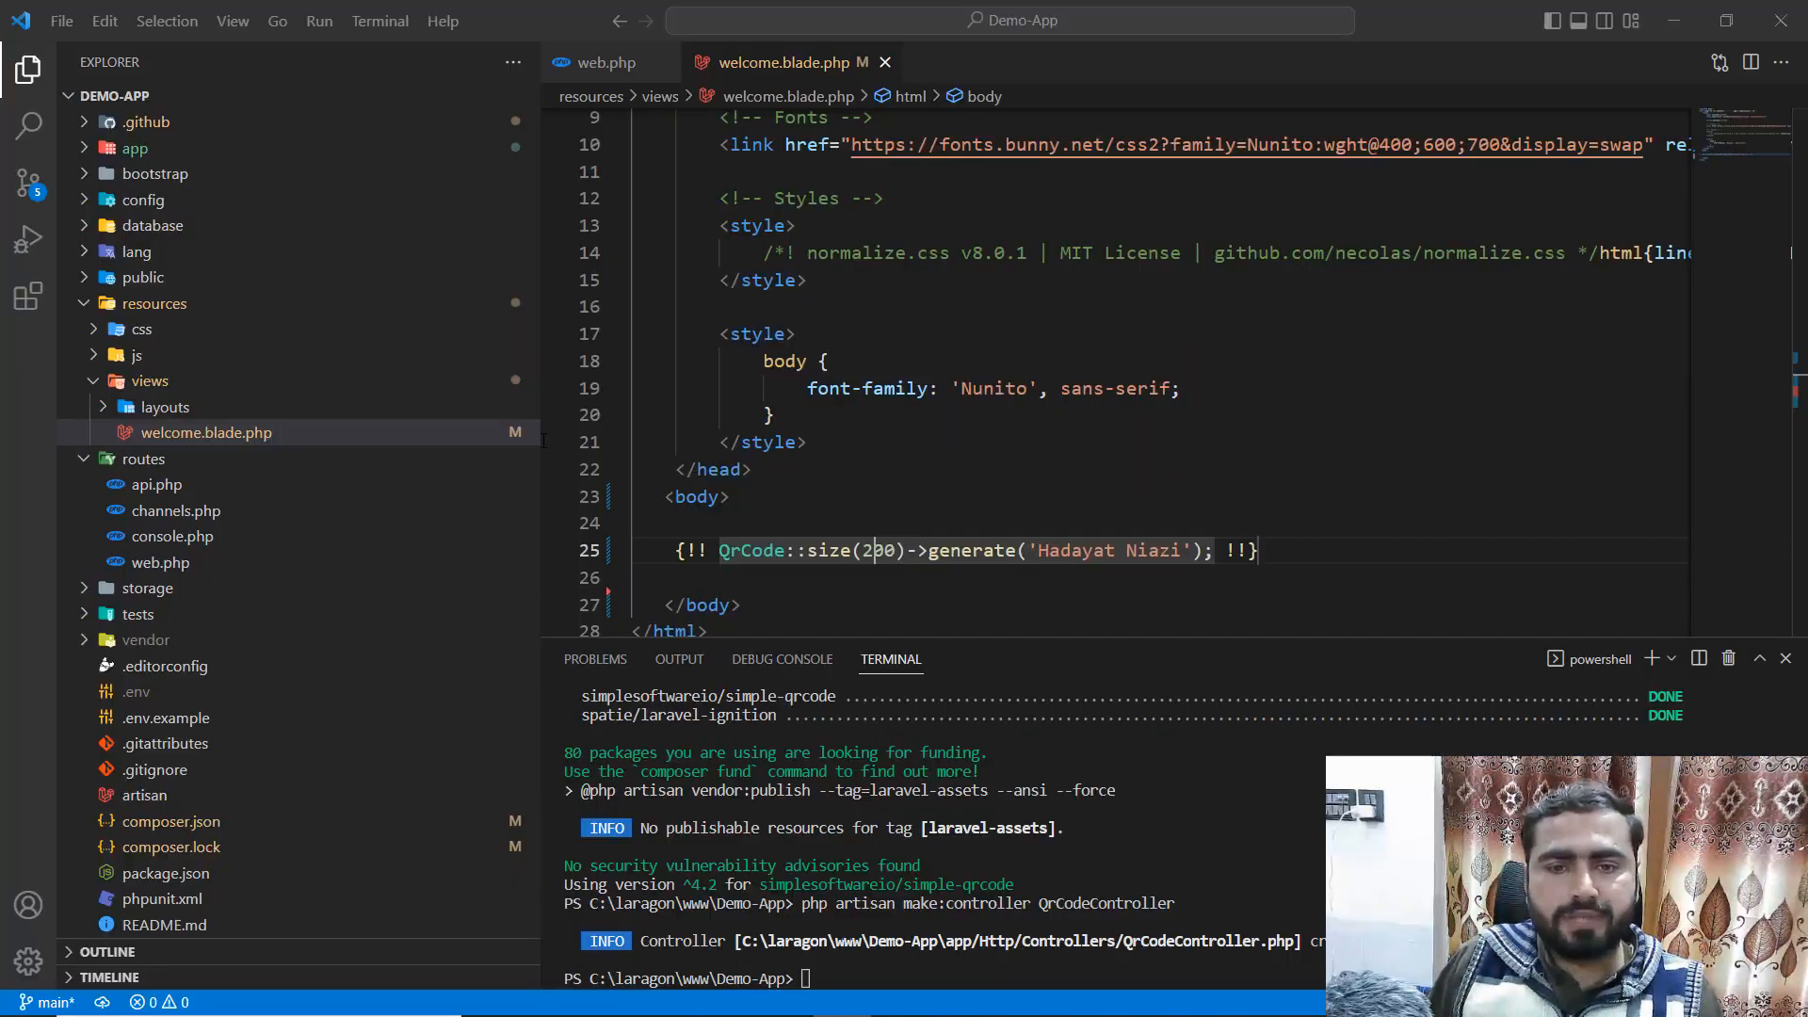
- Add ->backgroundColor('red') after size(200), which makes the page throw a TypeError
scroll("down", 3)
type("->")
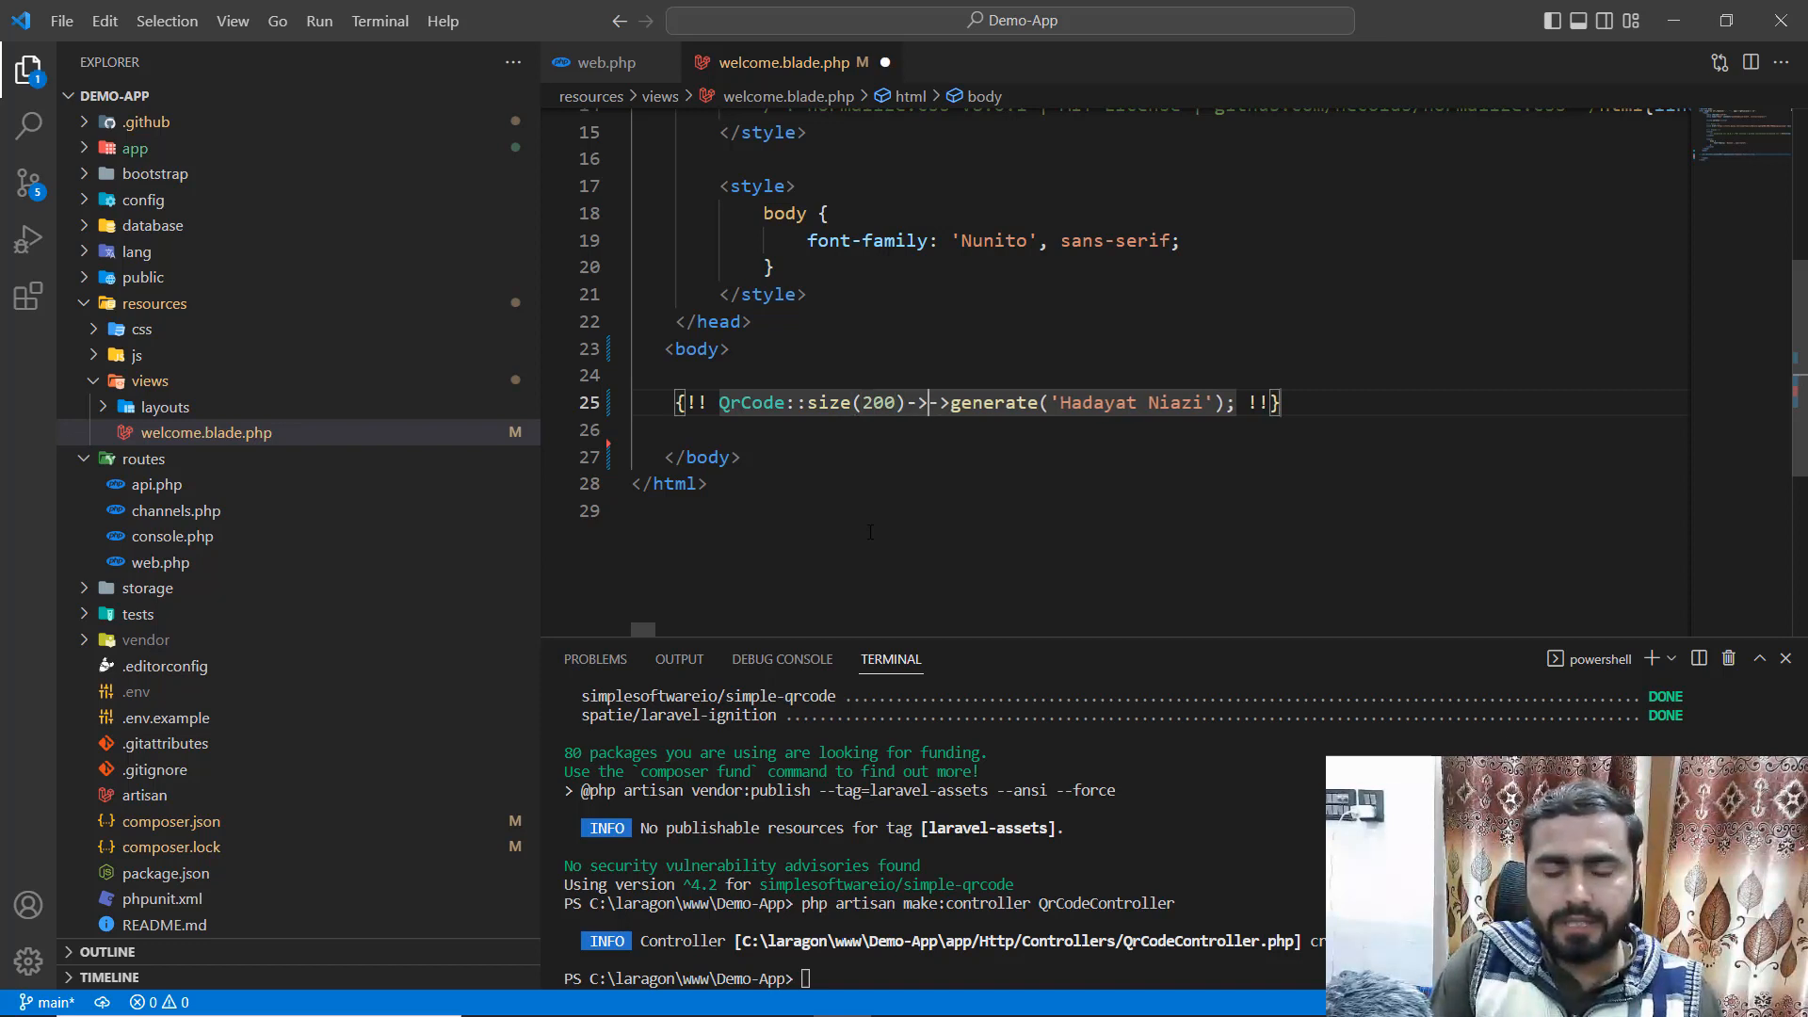
type("backr")
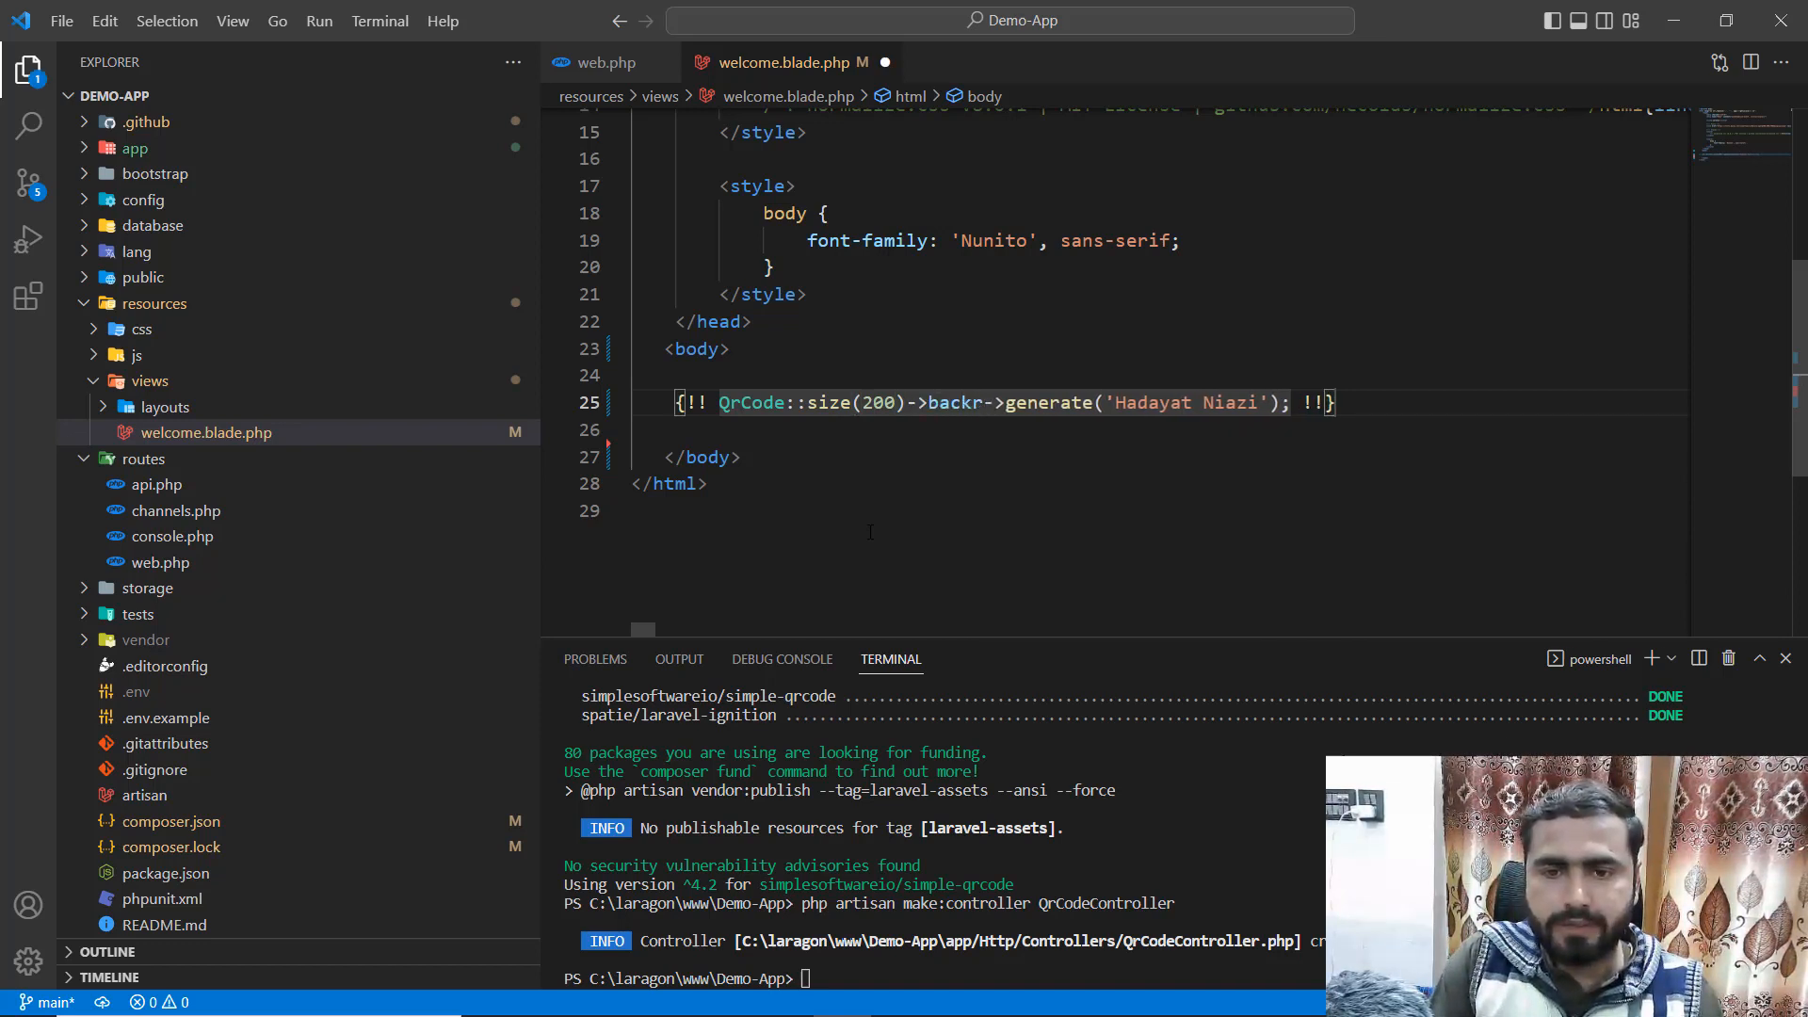
key("Backspace")
type("groundColo")
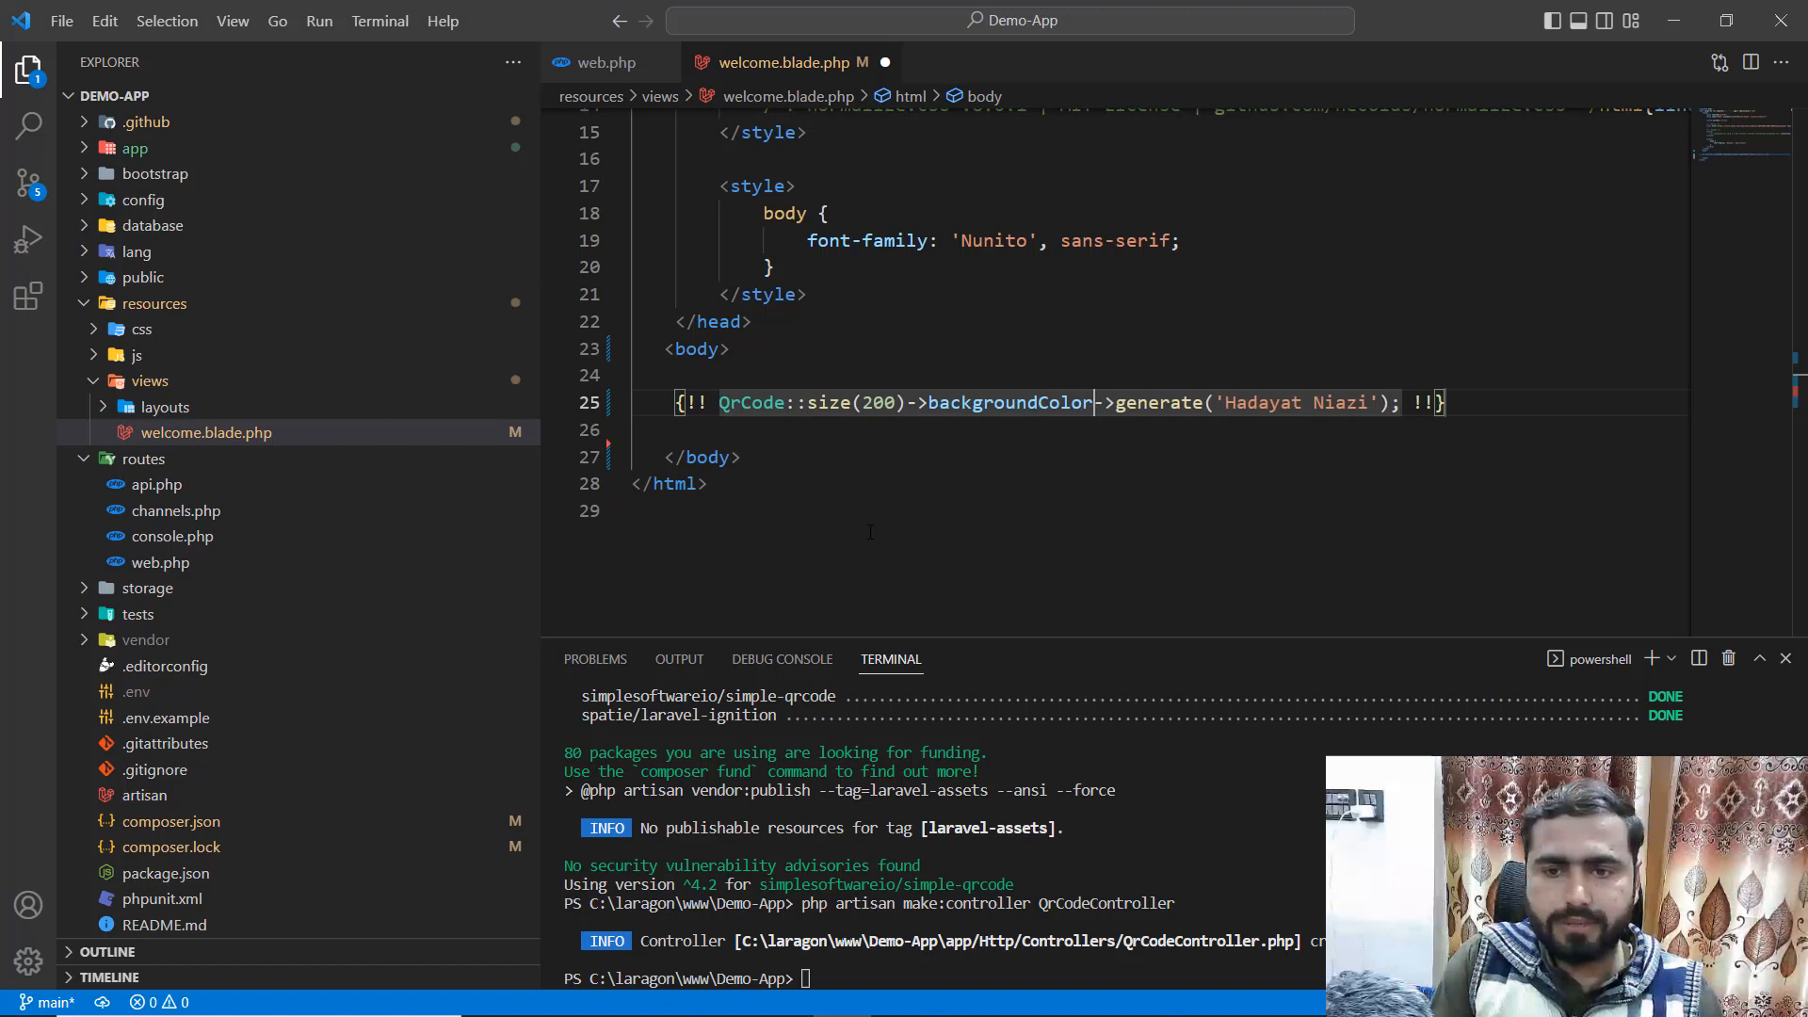
type("()")
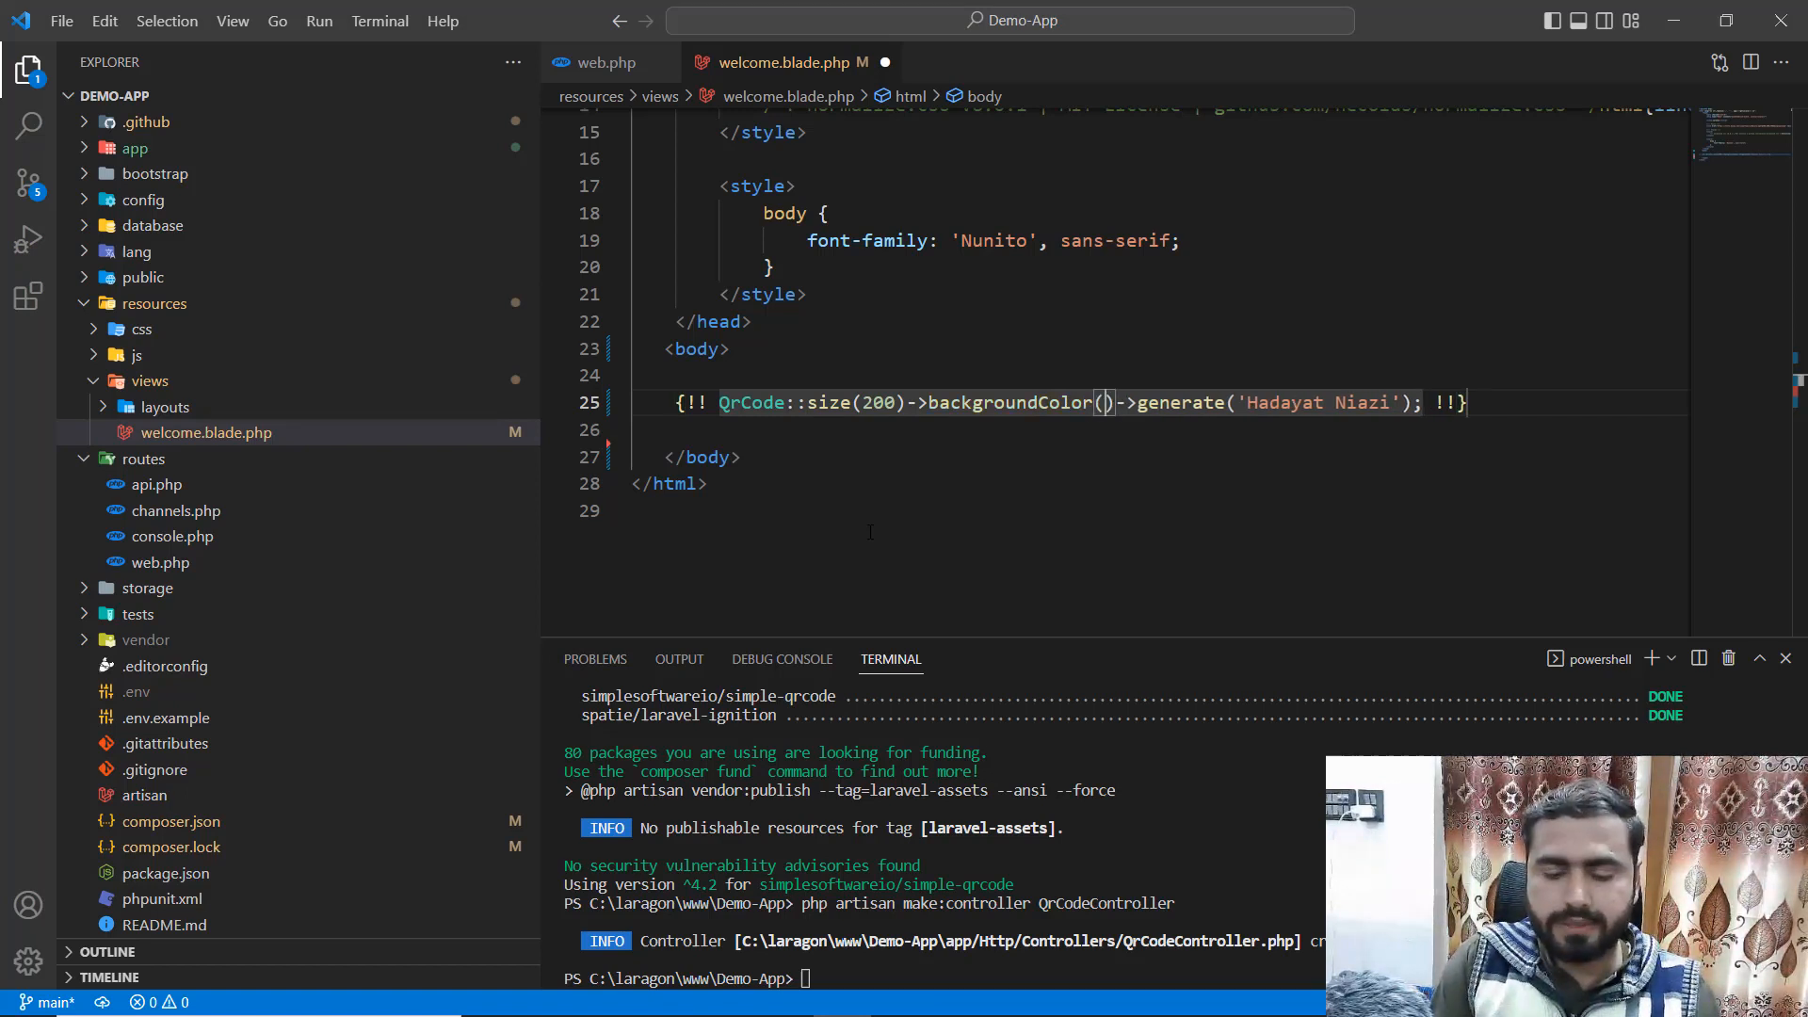
type("''")
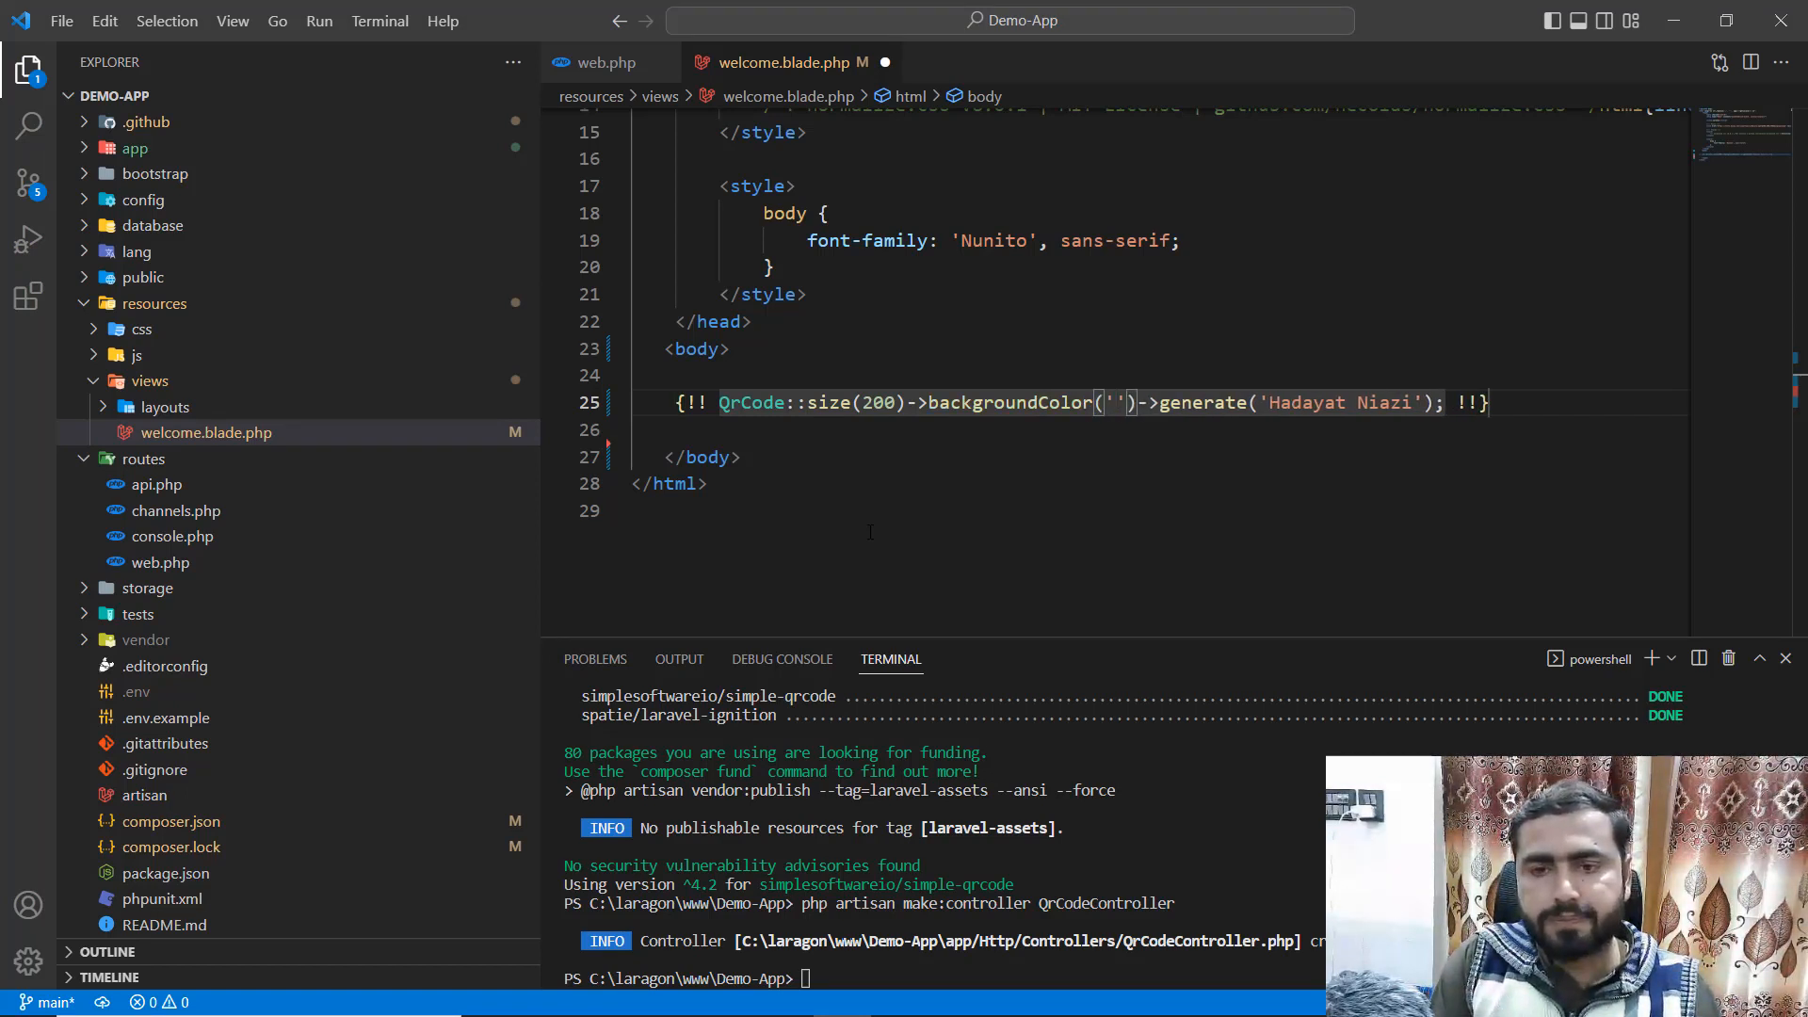
type("red")
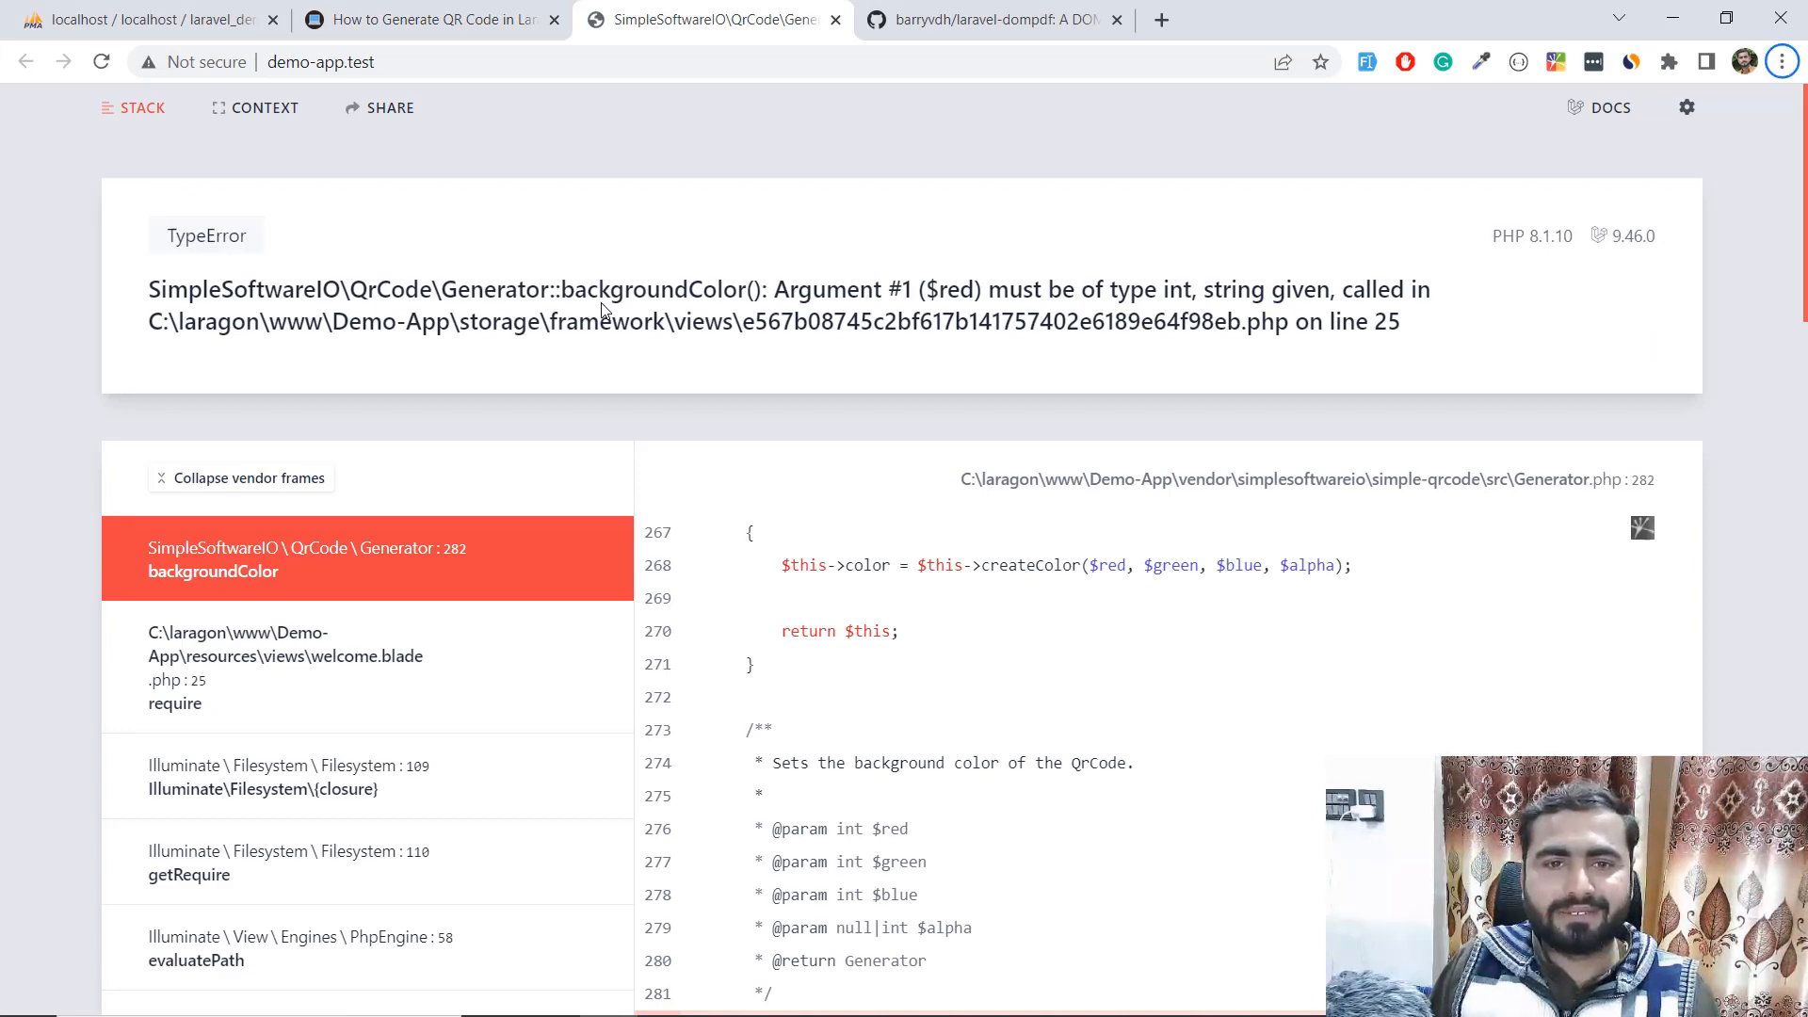
- Load the HTML Color Codes site in a new tab from the 'ht' address suggestion
left_click(1160, 19)
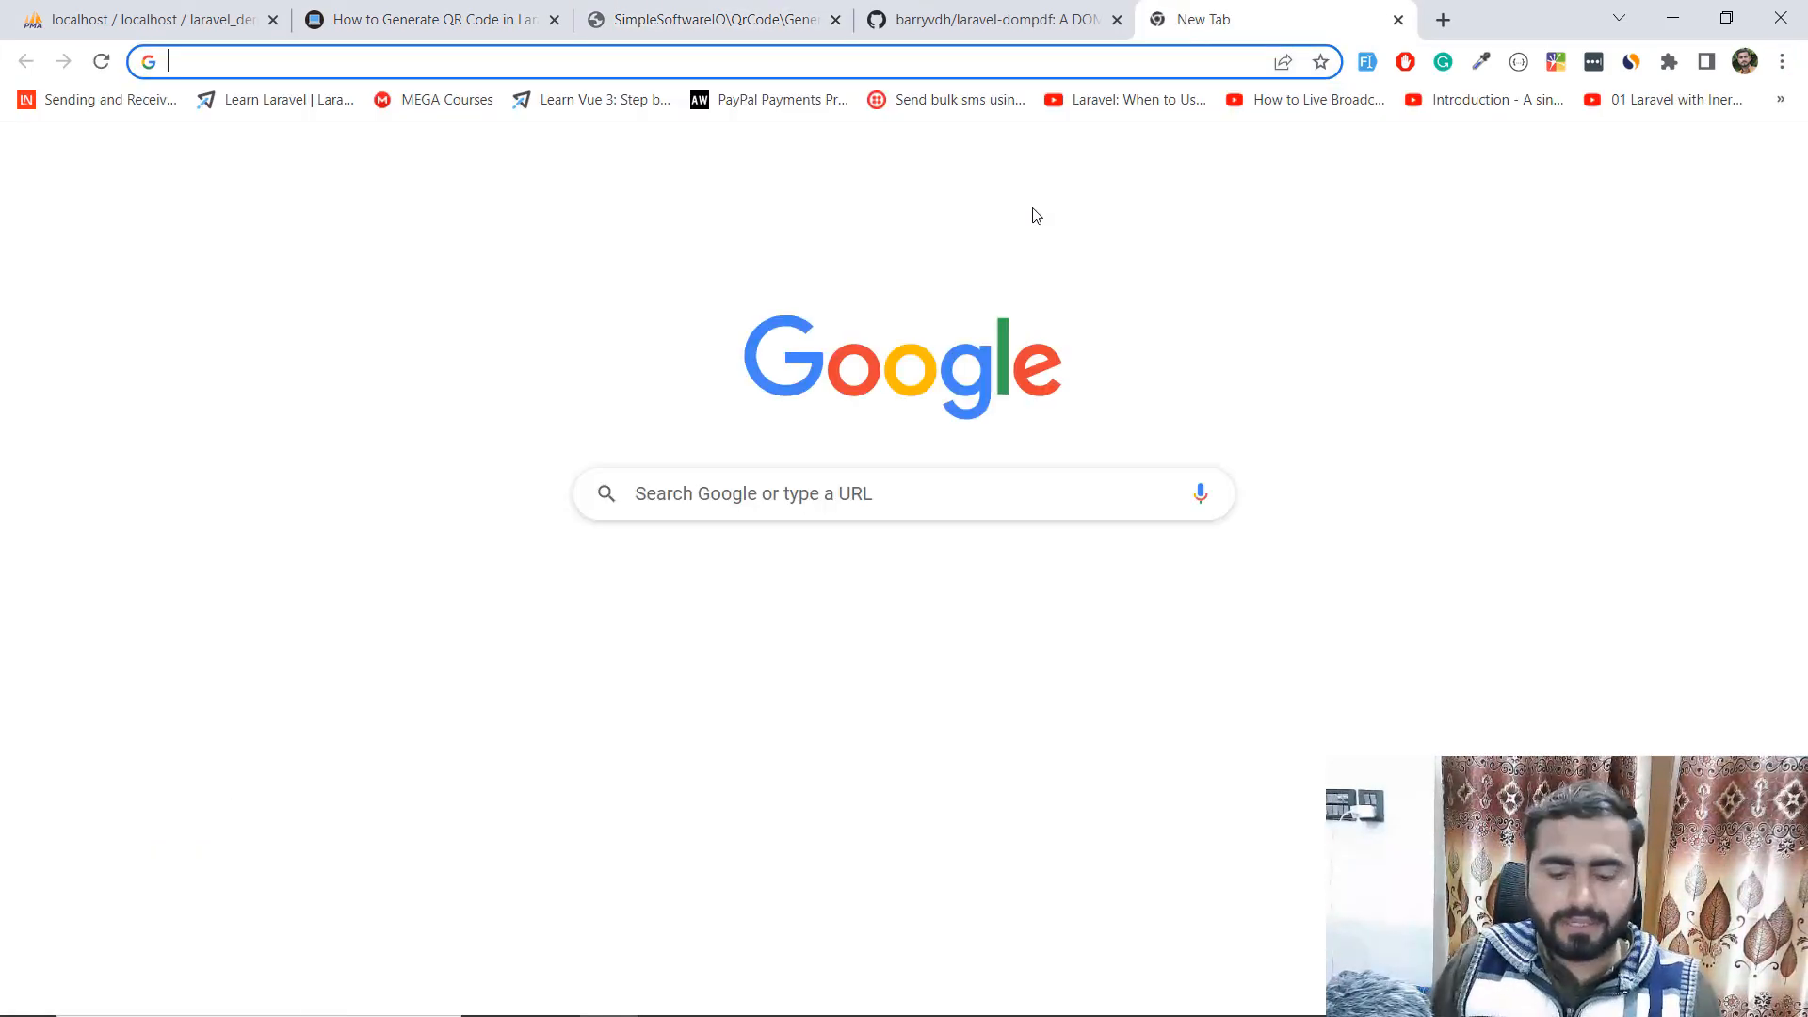
type("ht")
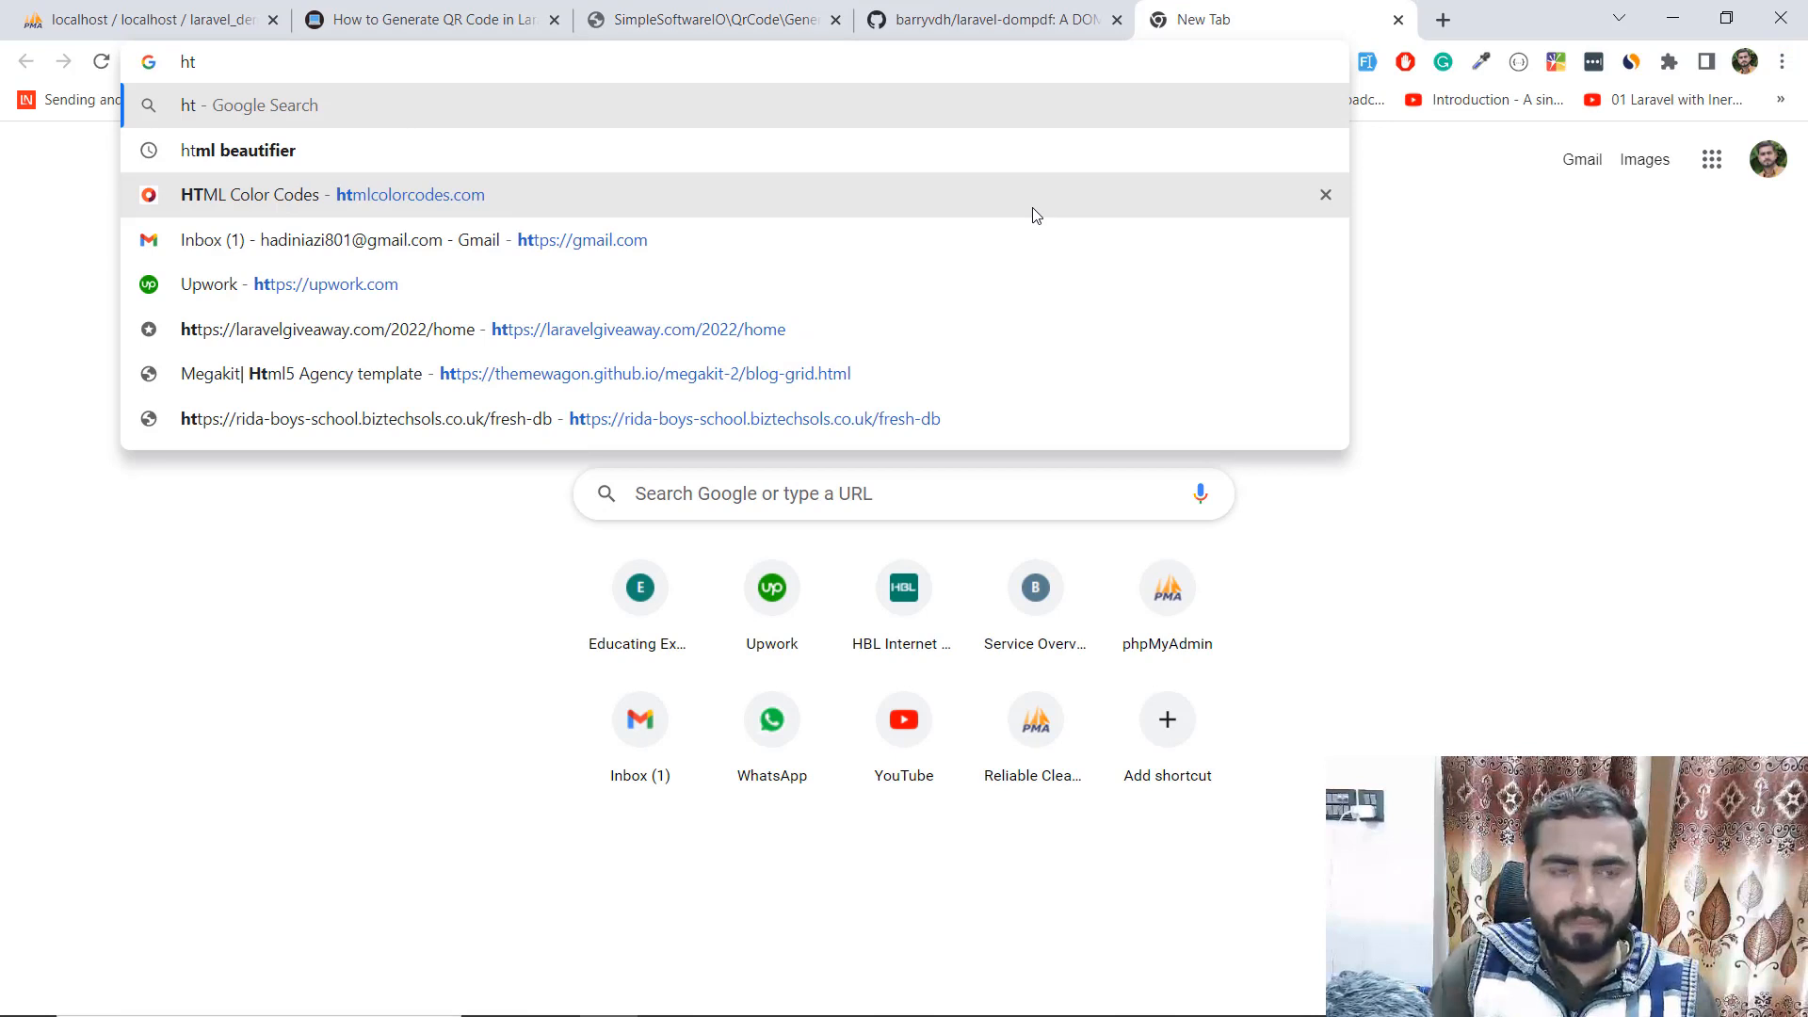
left_click(249, 194)
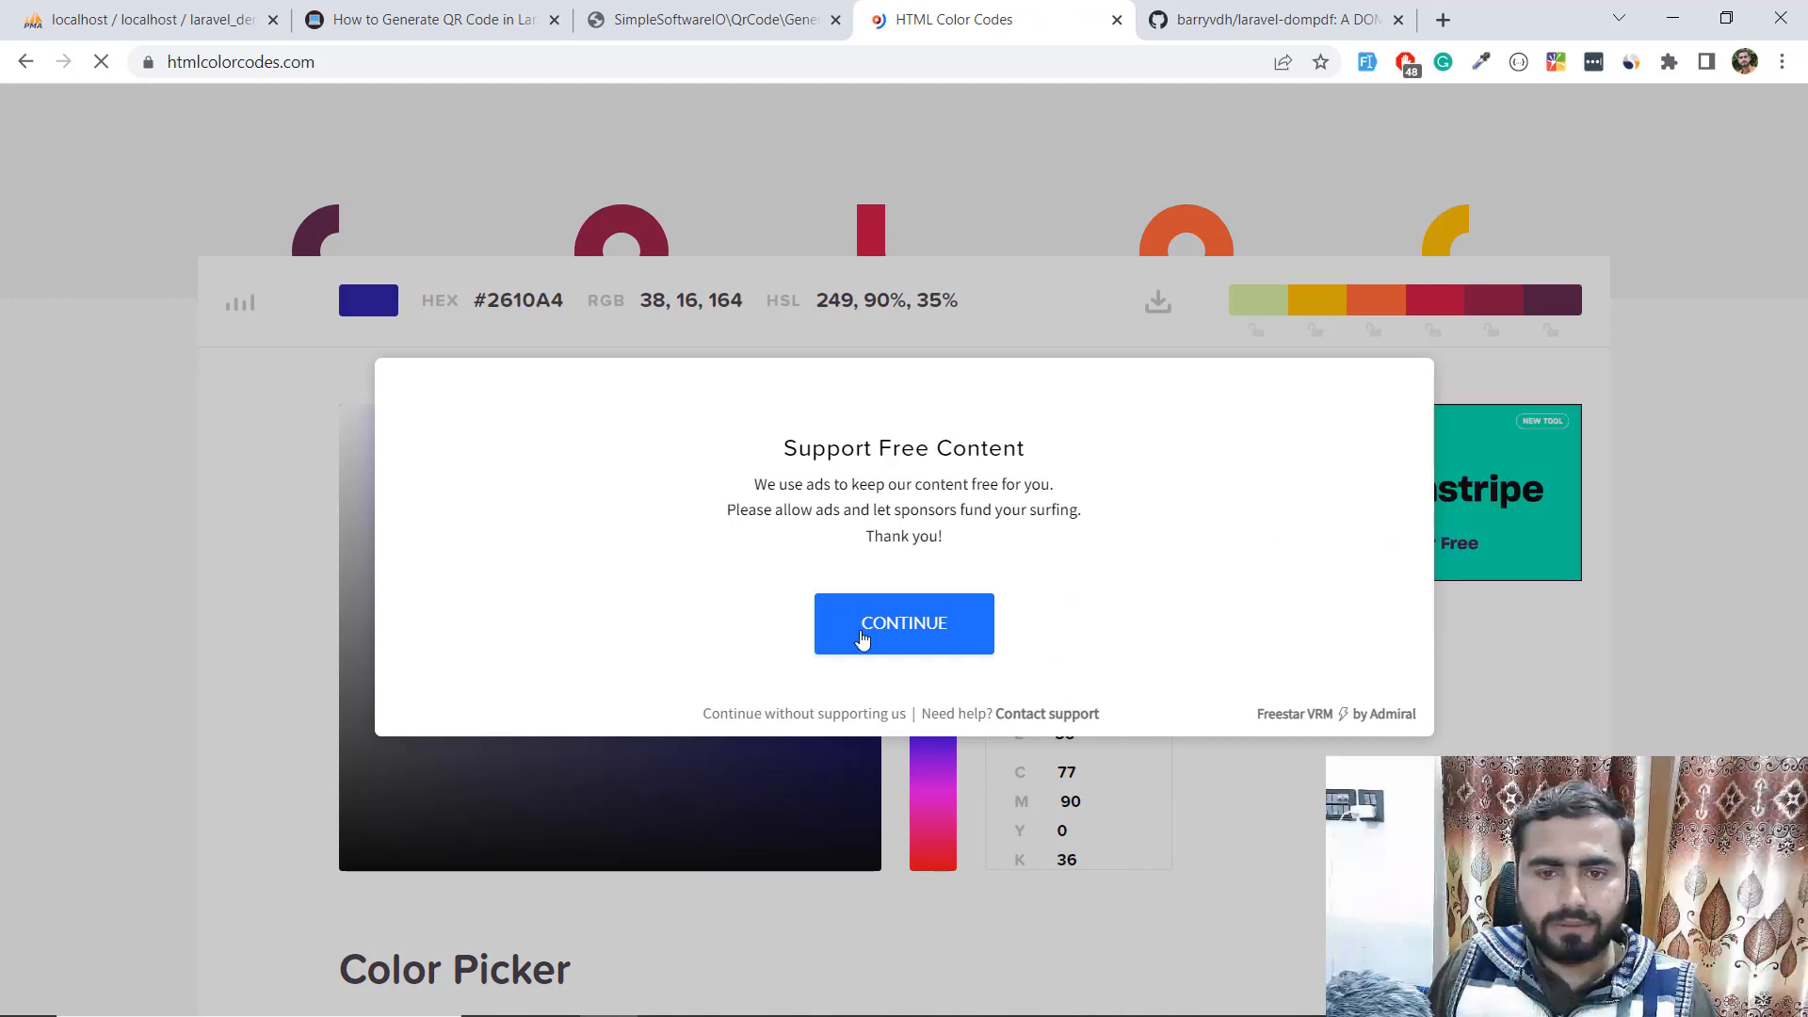
- Dismiss the ad-support prompts and select the HEX field to enter a colour code
left_click(904, 623)
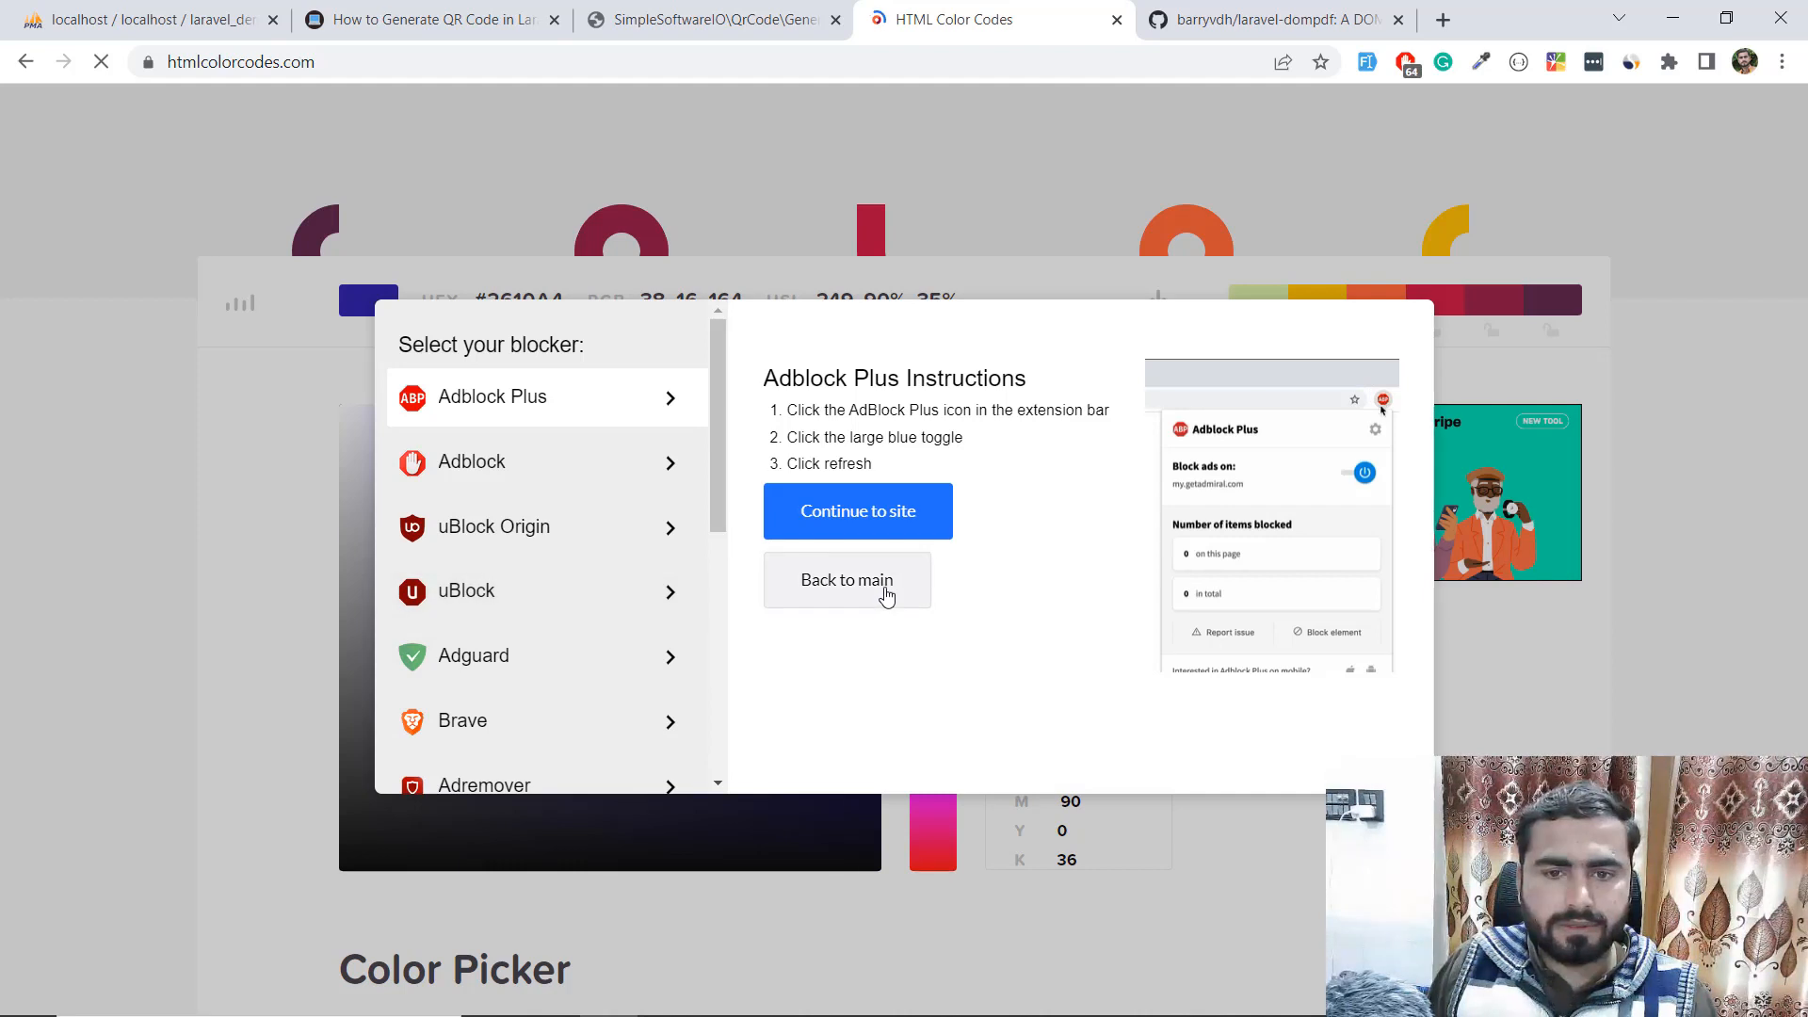
left_click(846, 578)
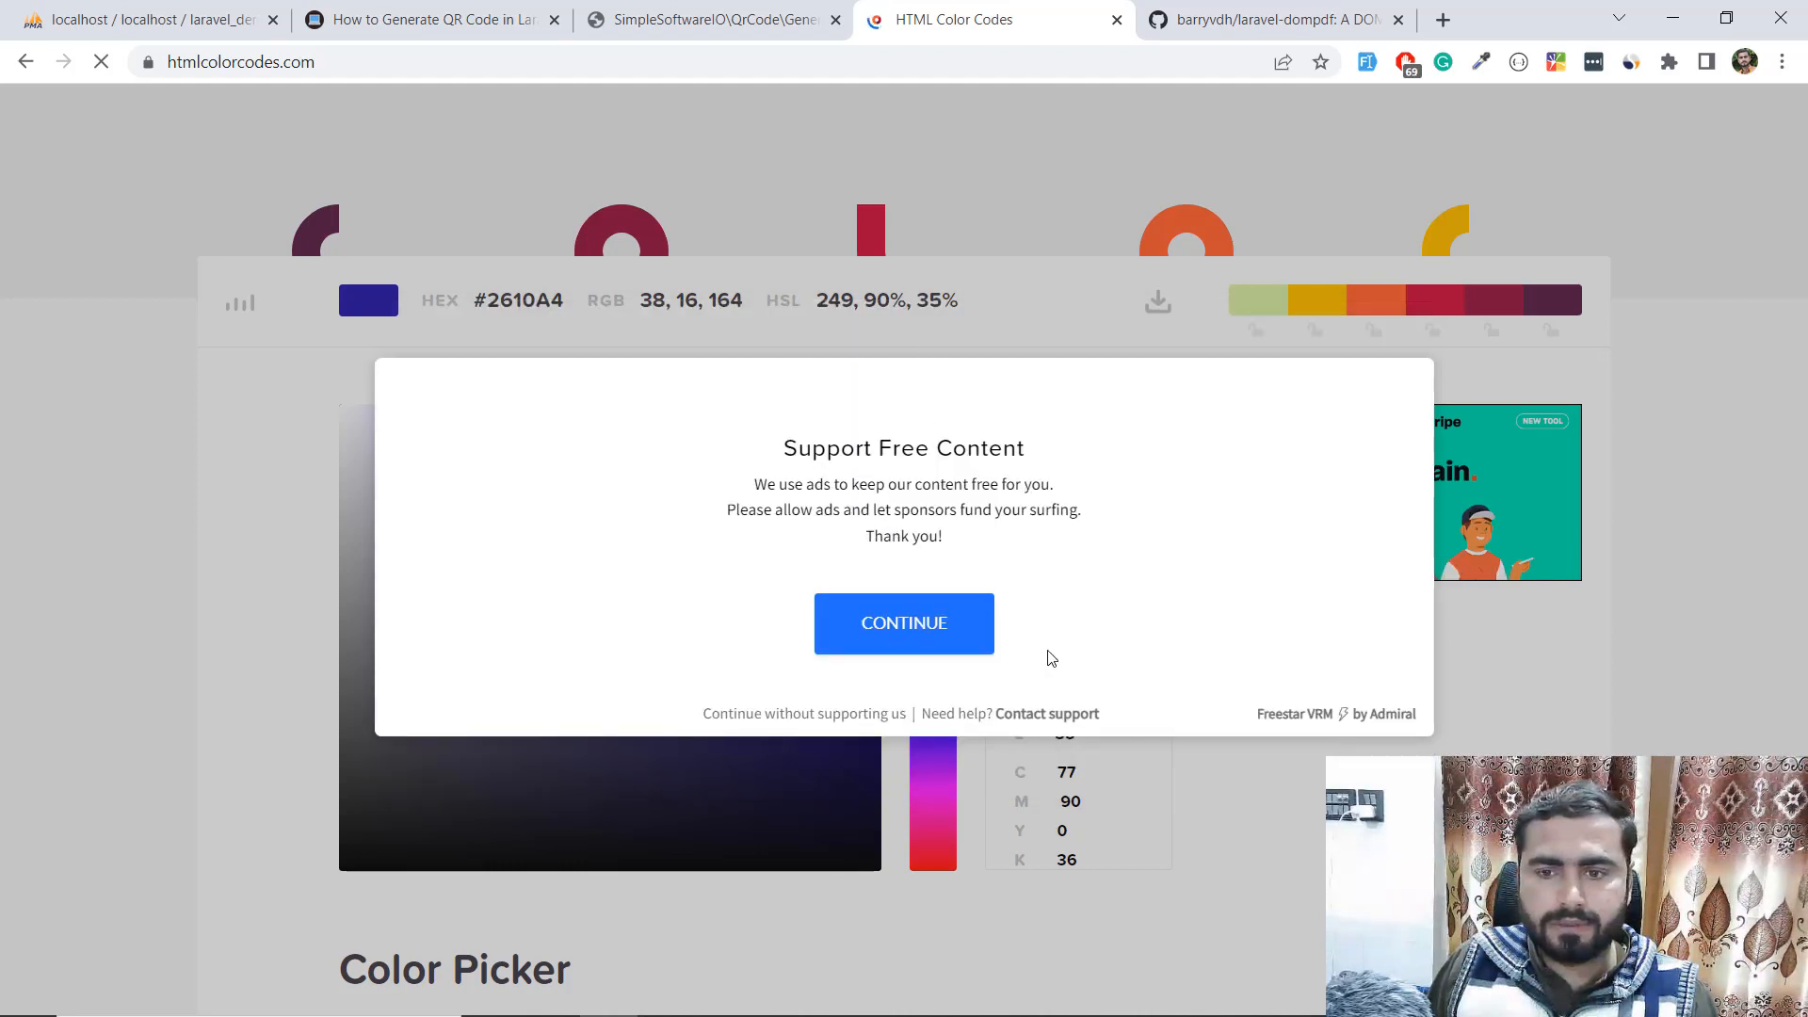
mouse_move(1404, 63)
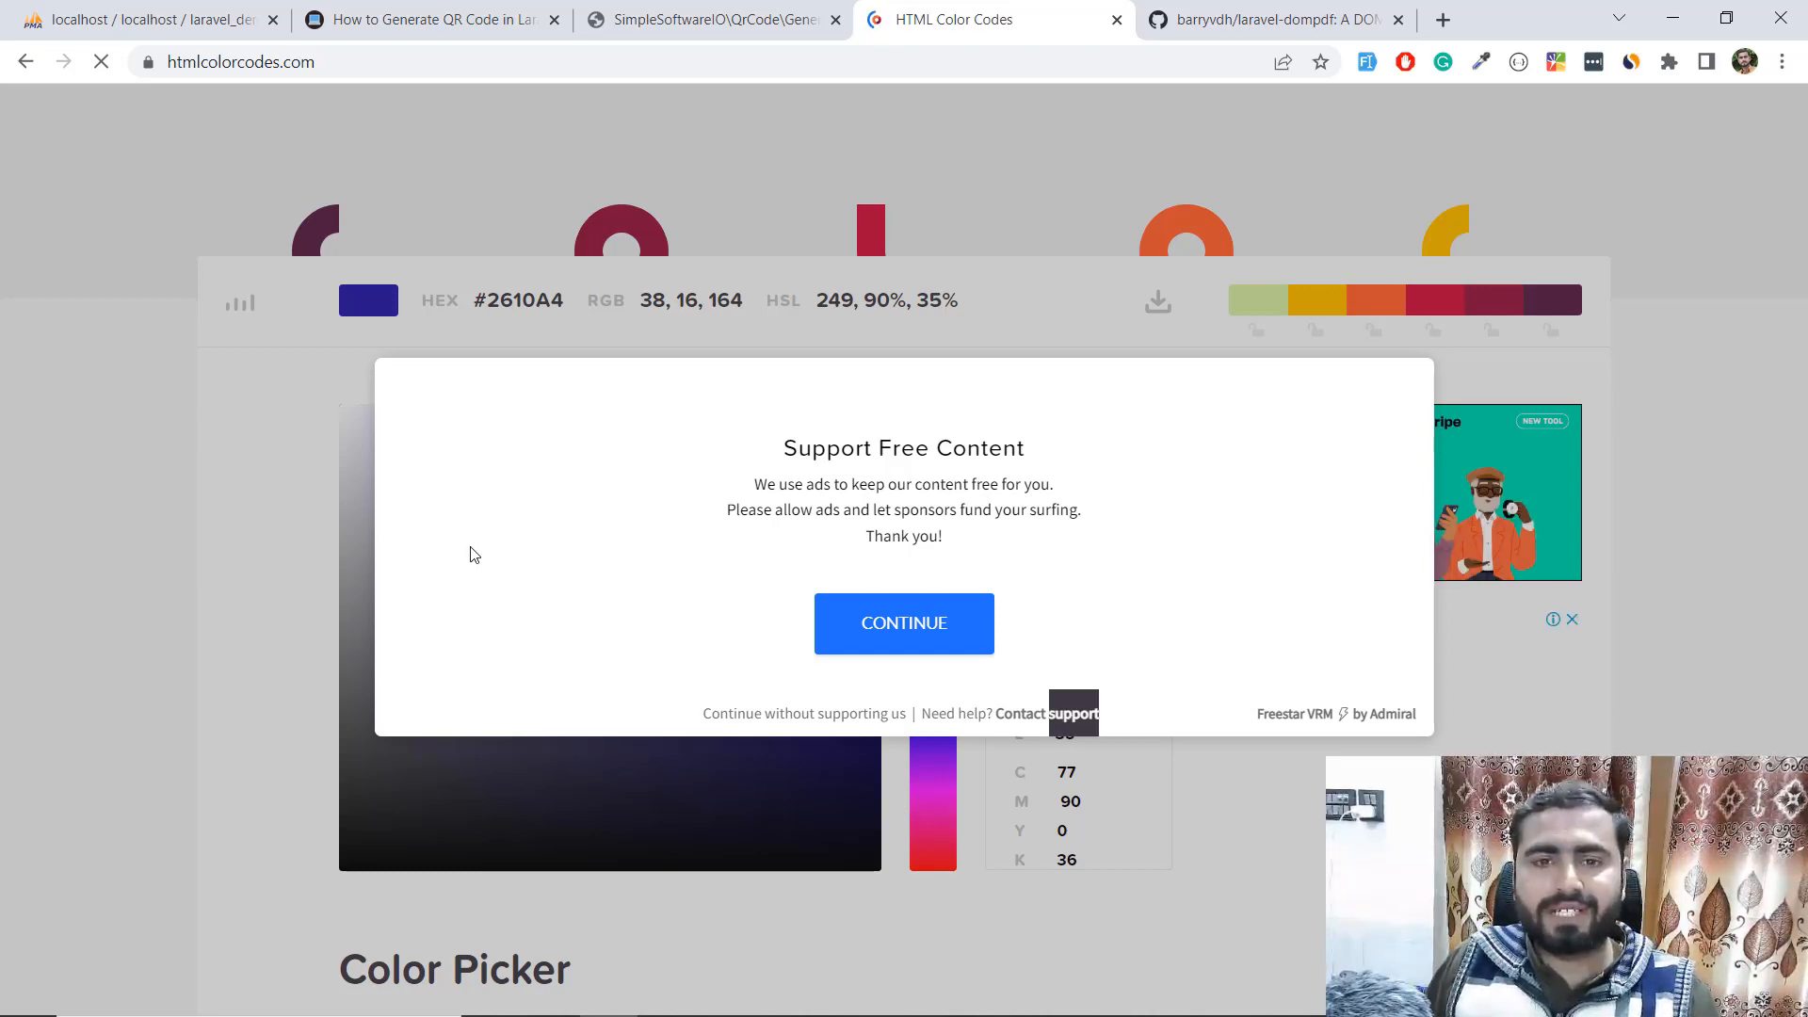
left_click(902, 623)
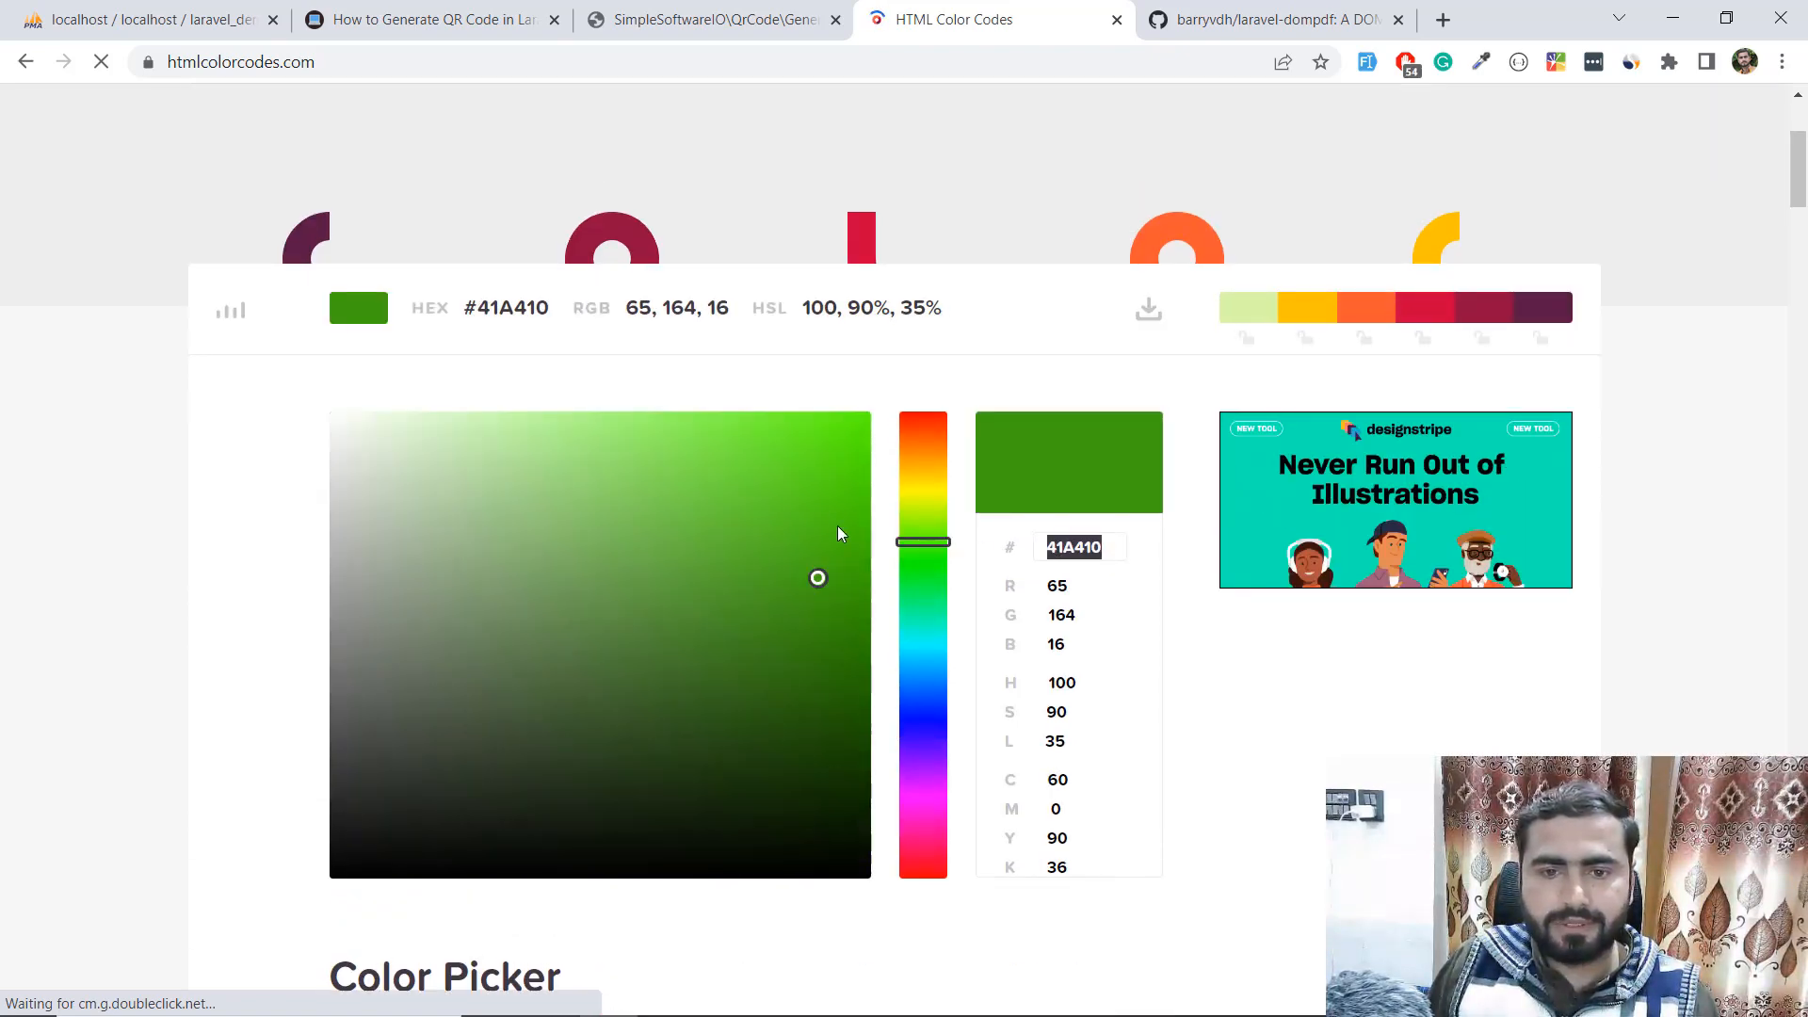
left_click(727, 497)
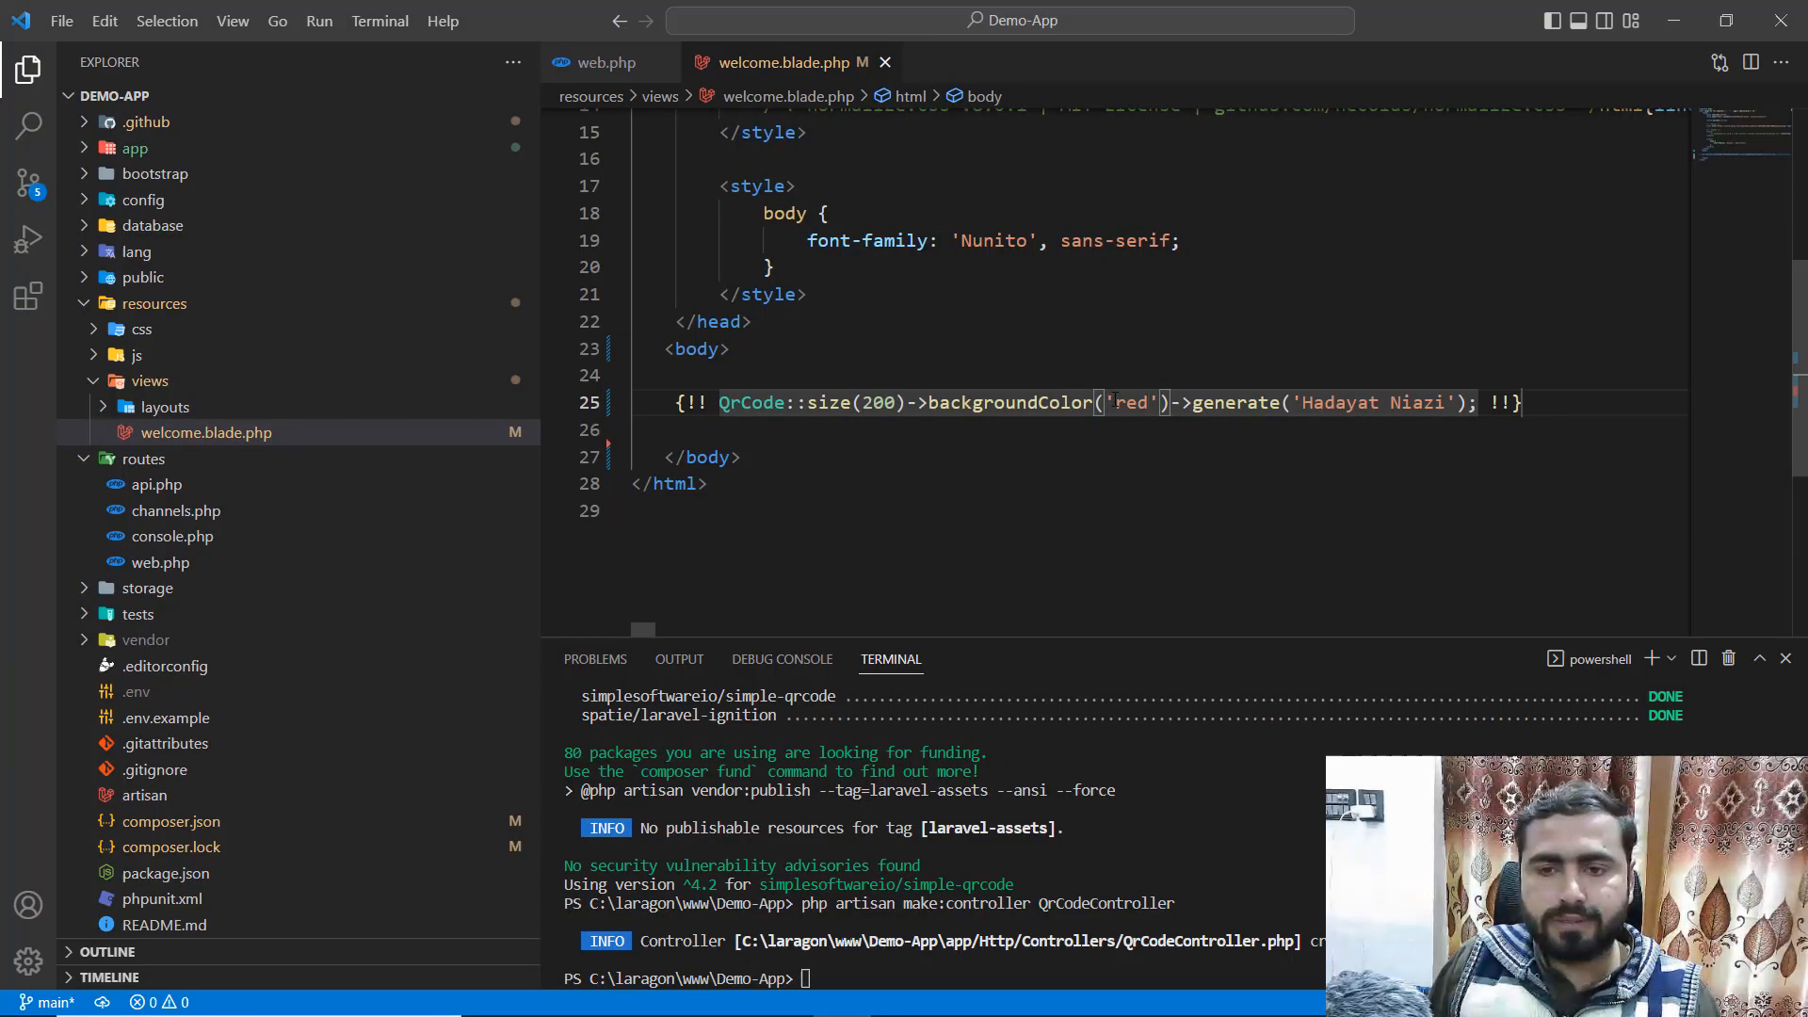
- Enter hex #6AD037 in the picker, then clear 'red' from backgroundColor() and save the view
type("#6AD037")
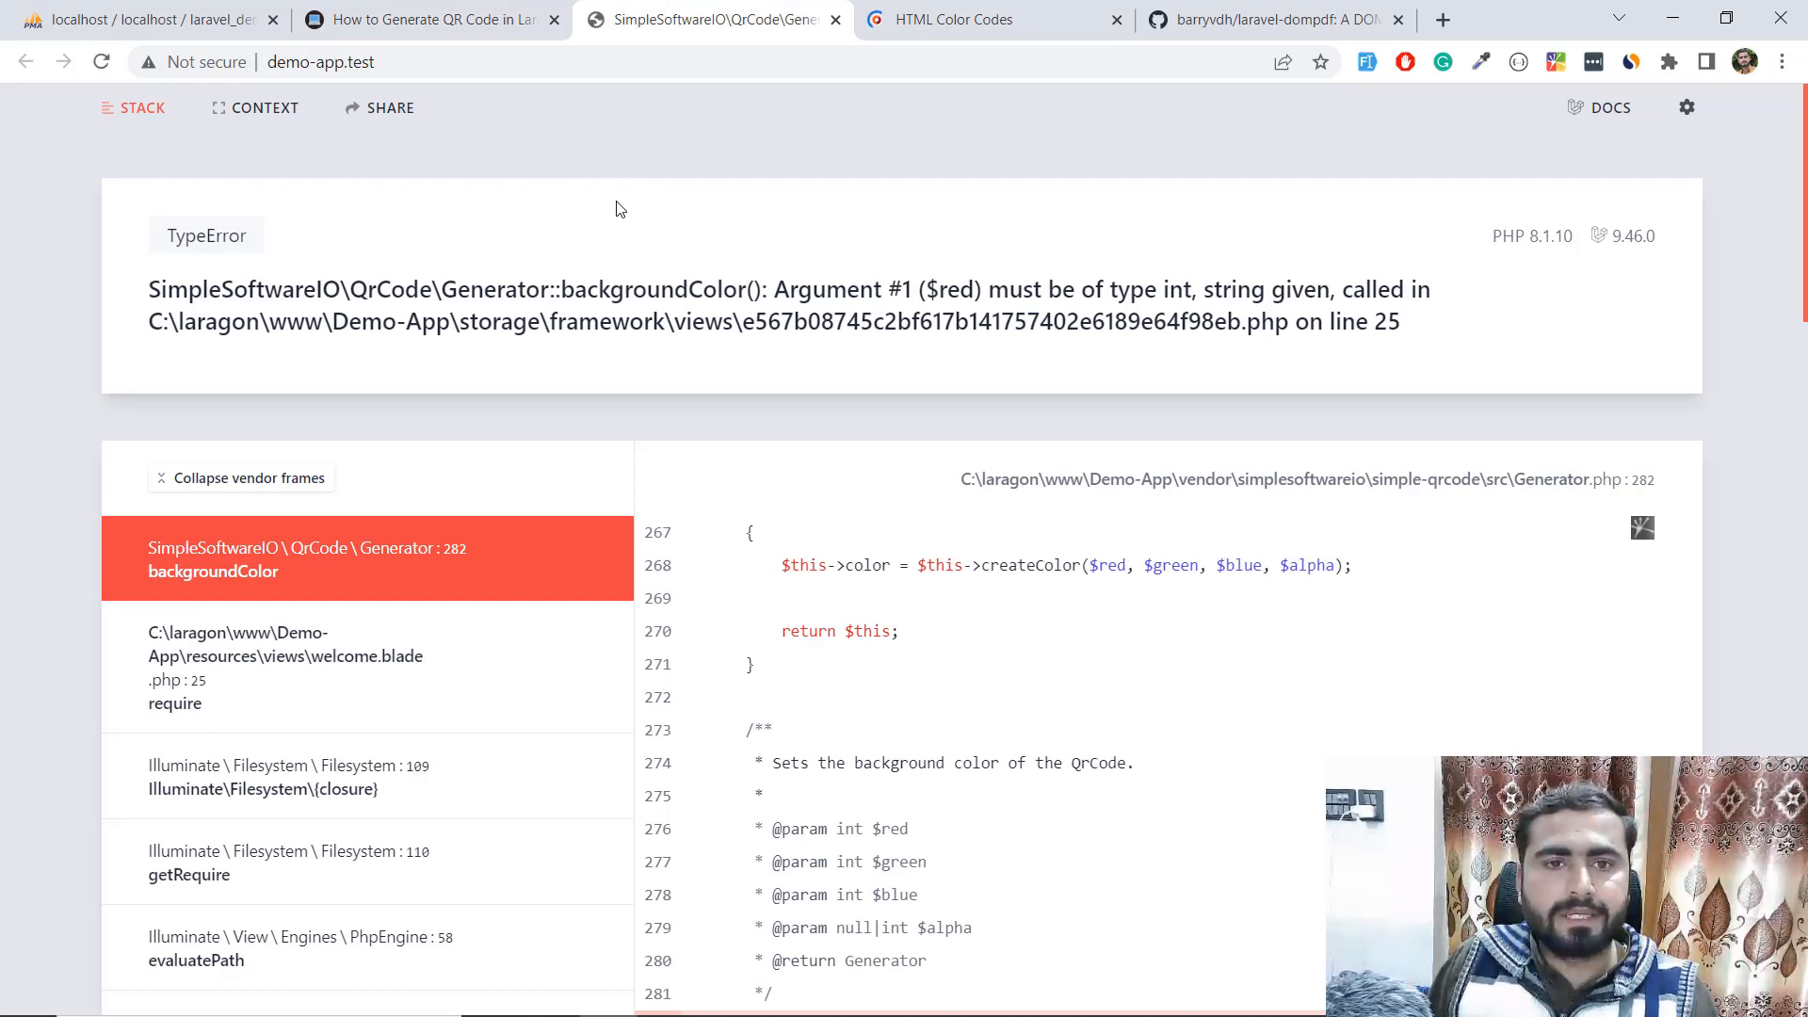
left_click(968, 19)
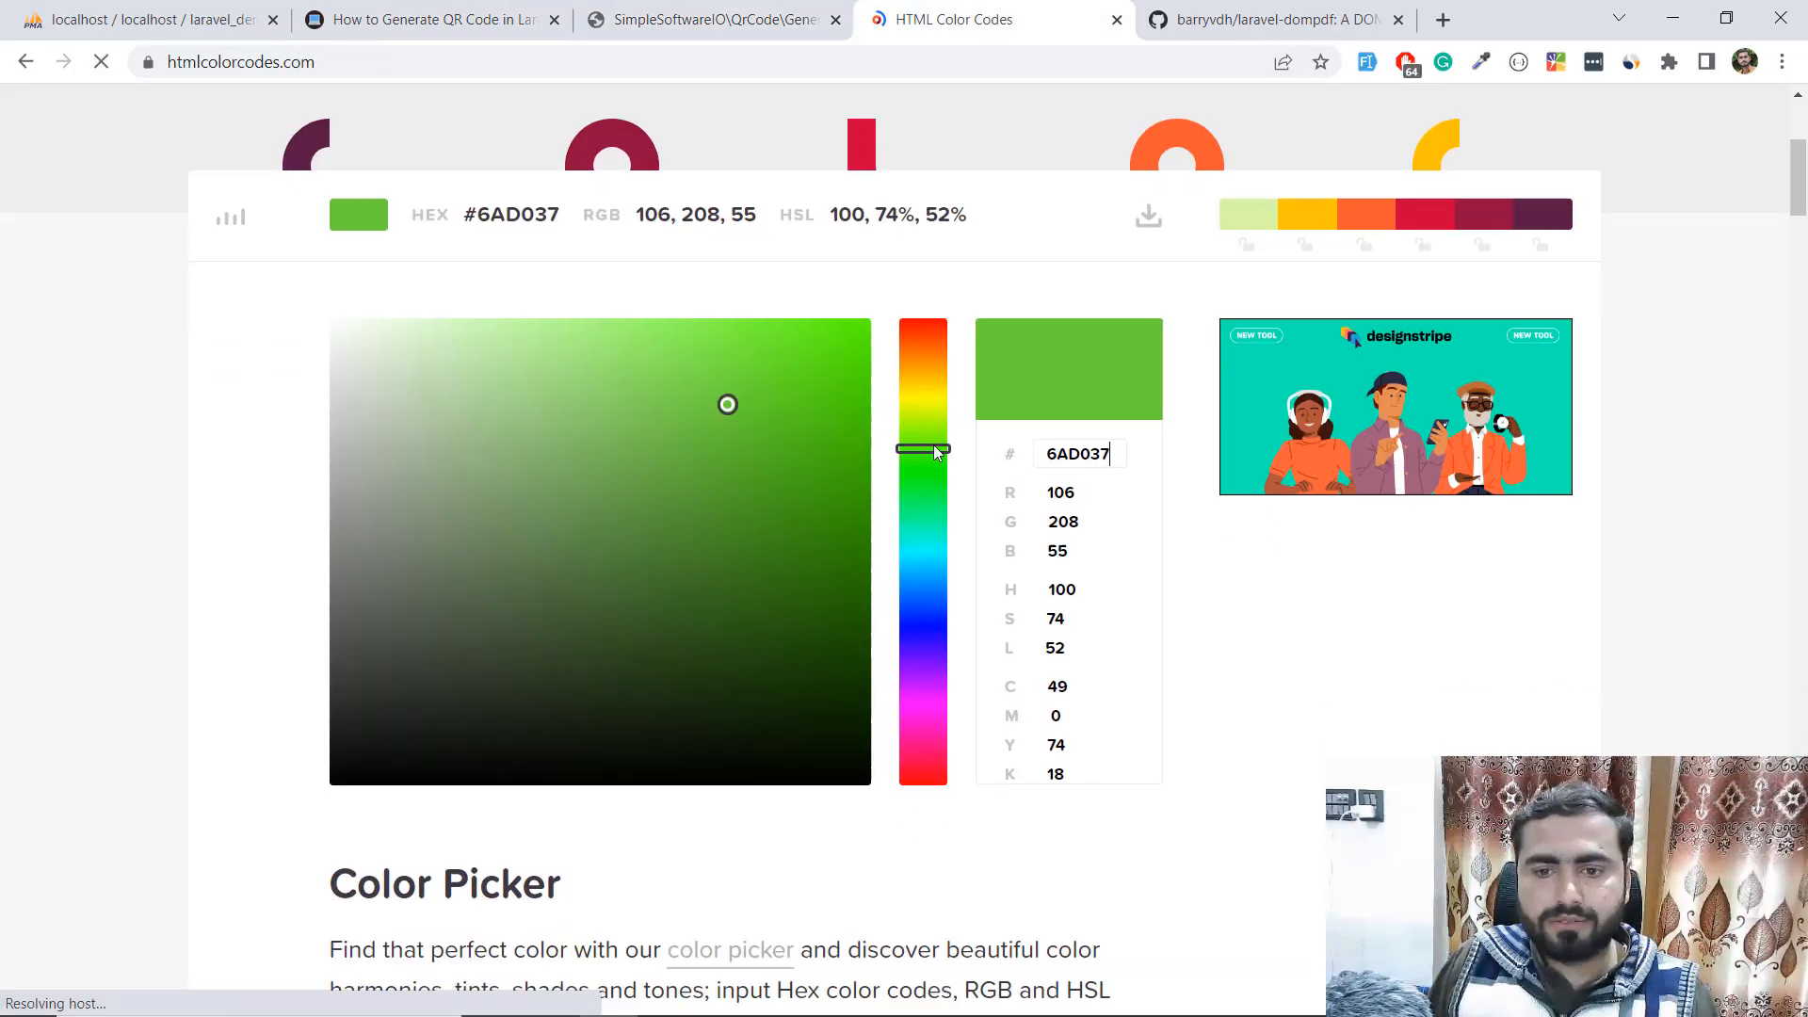
scroll("down", 3)
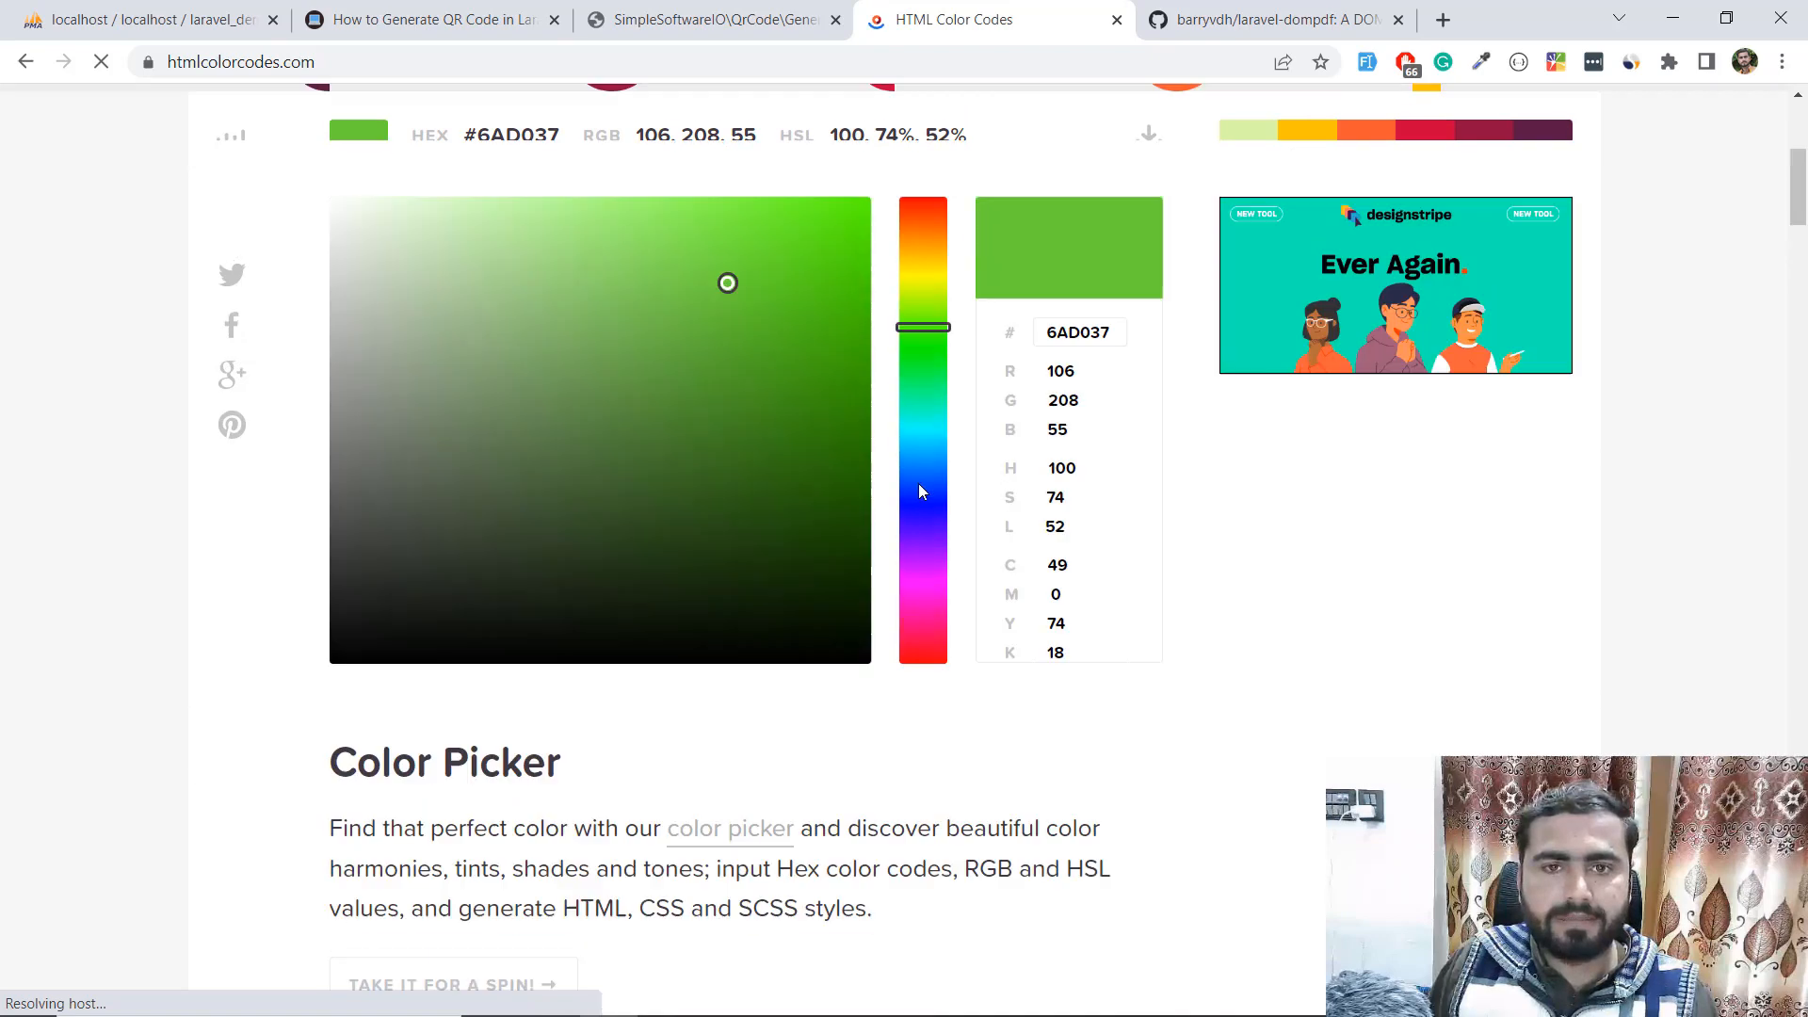
scroll("down", 3)
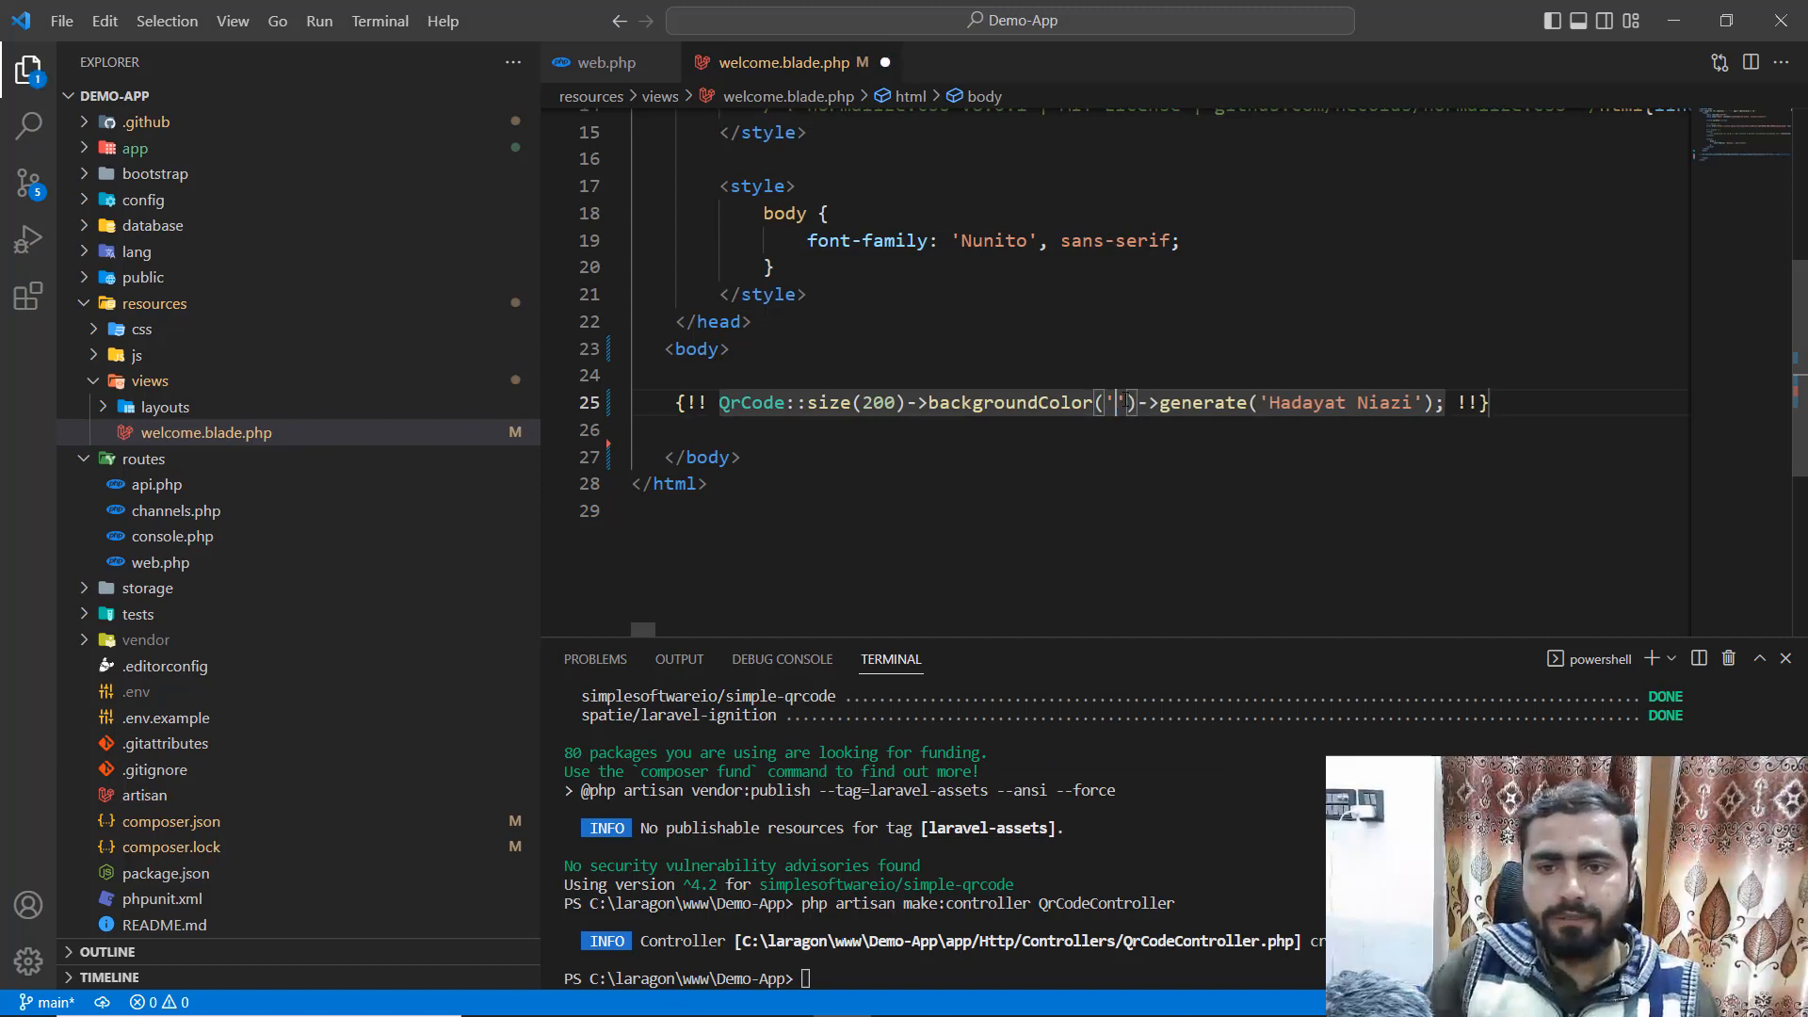
key("alt+tab")
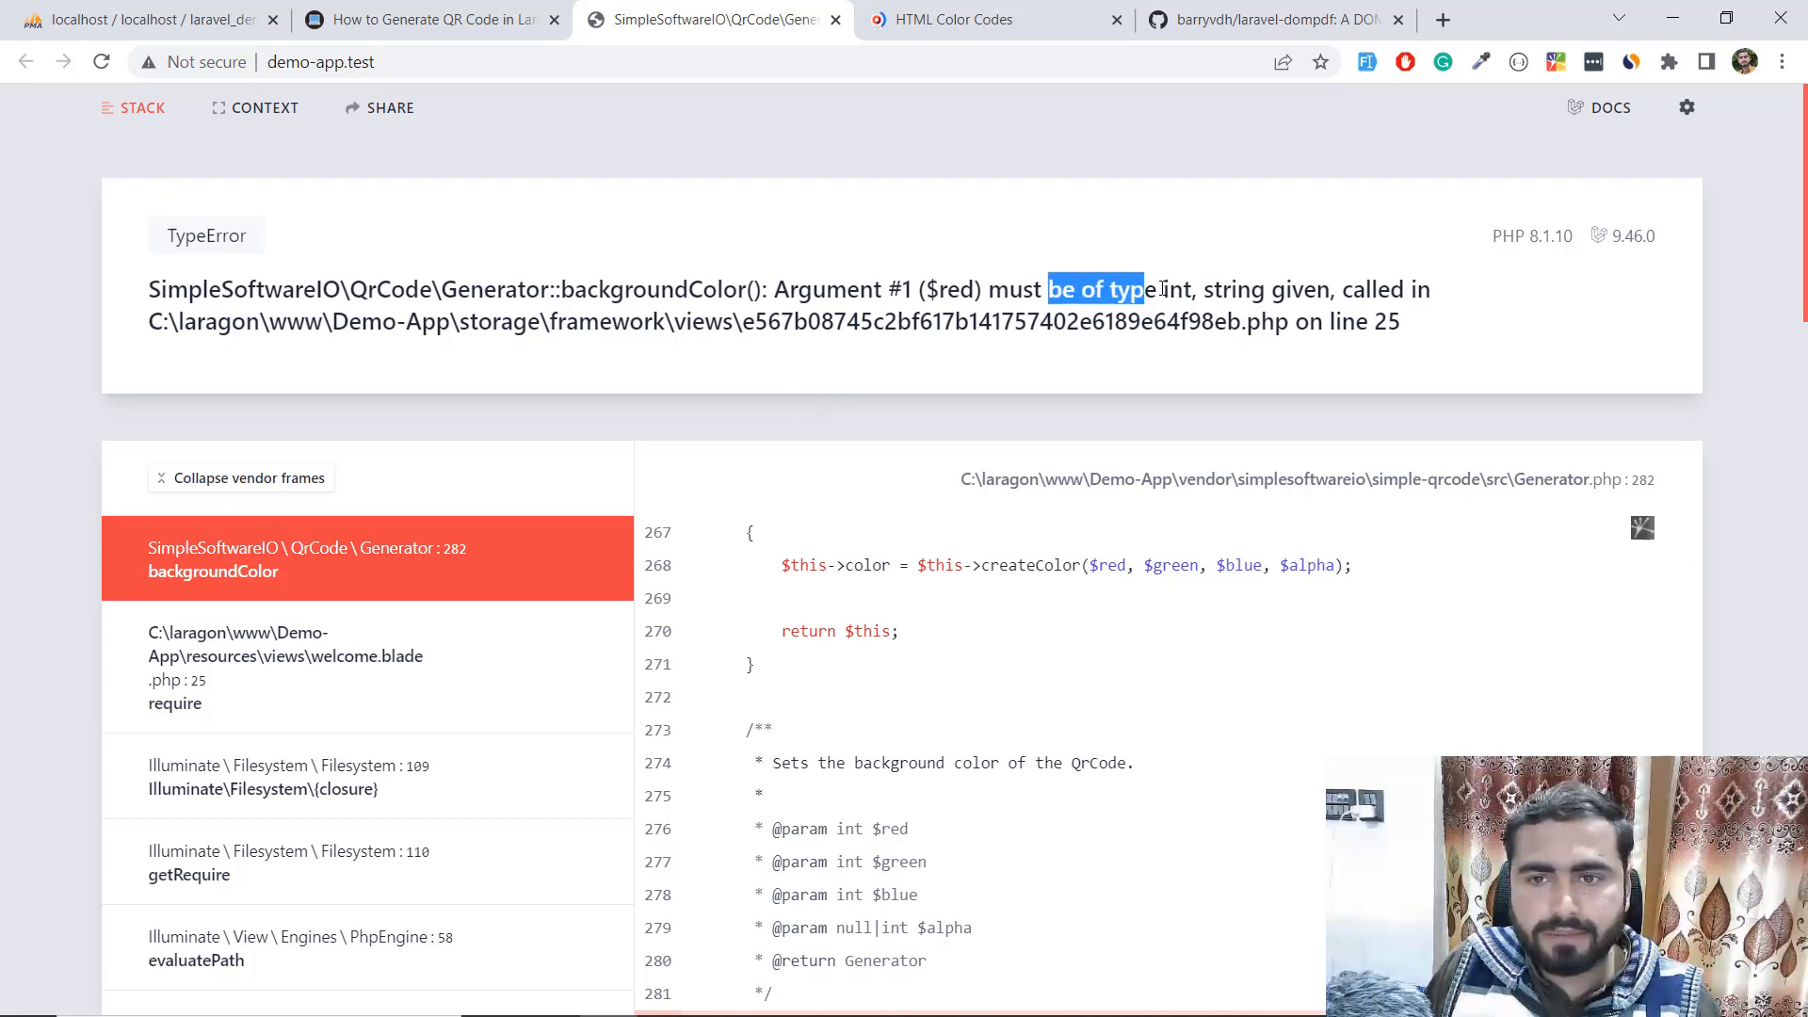
- Reload demo-app.test after passing integer RGB values so the QR code shows a green background
left_click(428, 18)
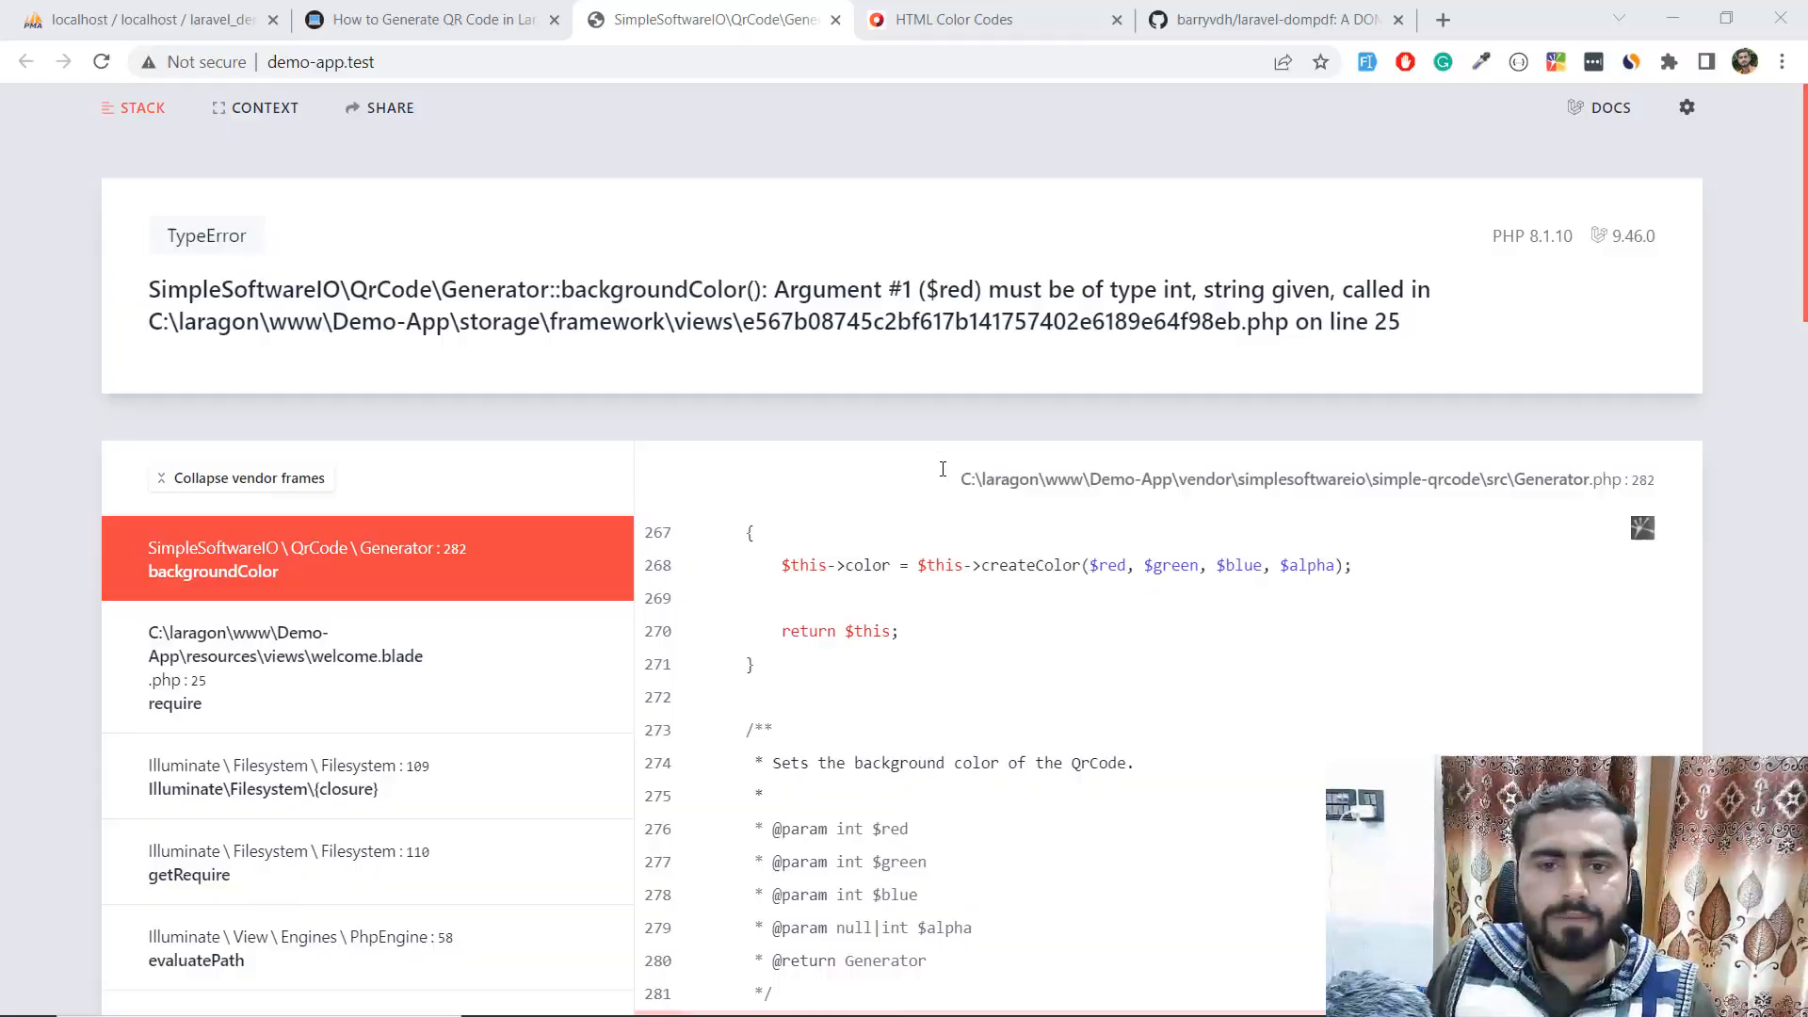
left_click(100, 62)
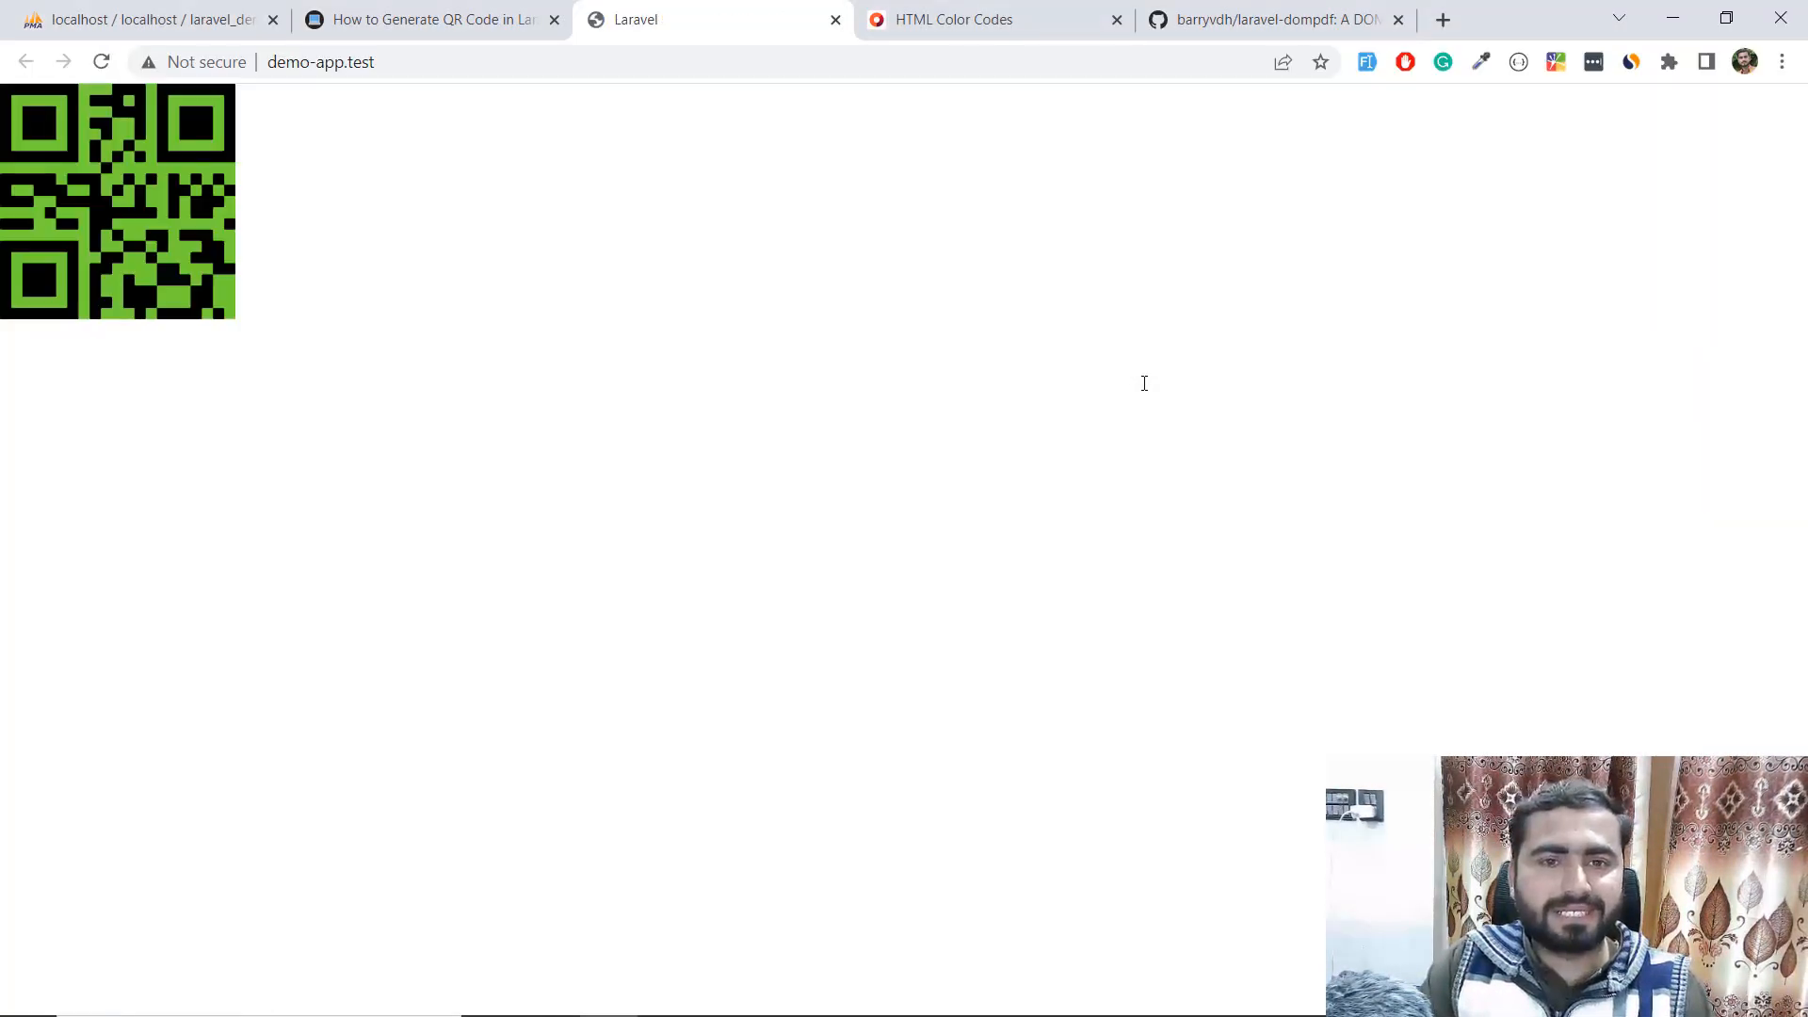
- Switch to HTML Color Codes and pick the orange-red RGB 247, 49, 5
left_click(953, 19)
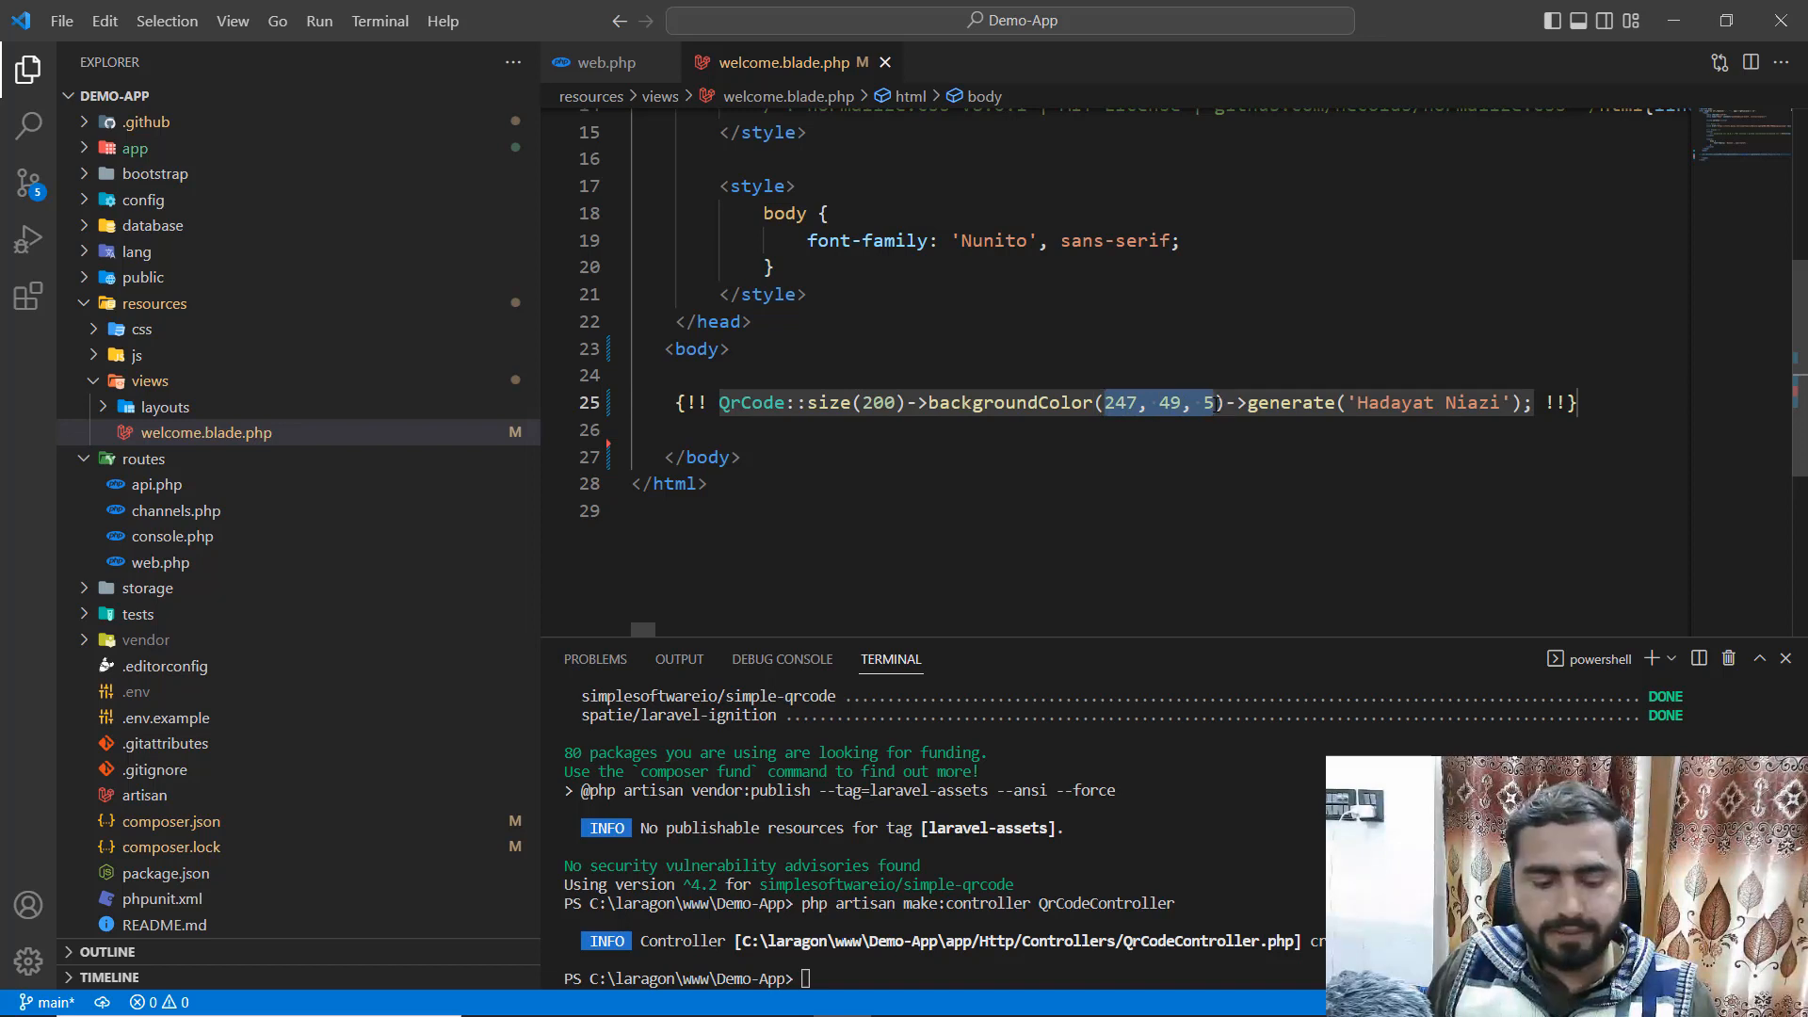
- Set backgroundColor(247, 49, 5), save, and view the orange-red QR code in Chrome
type("#")
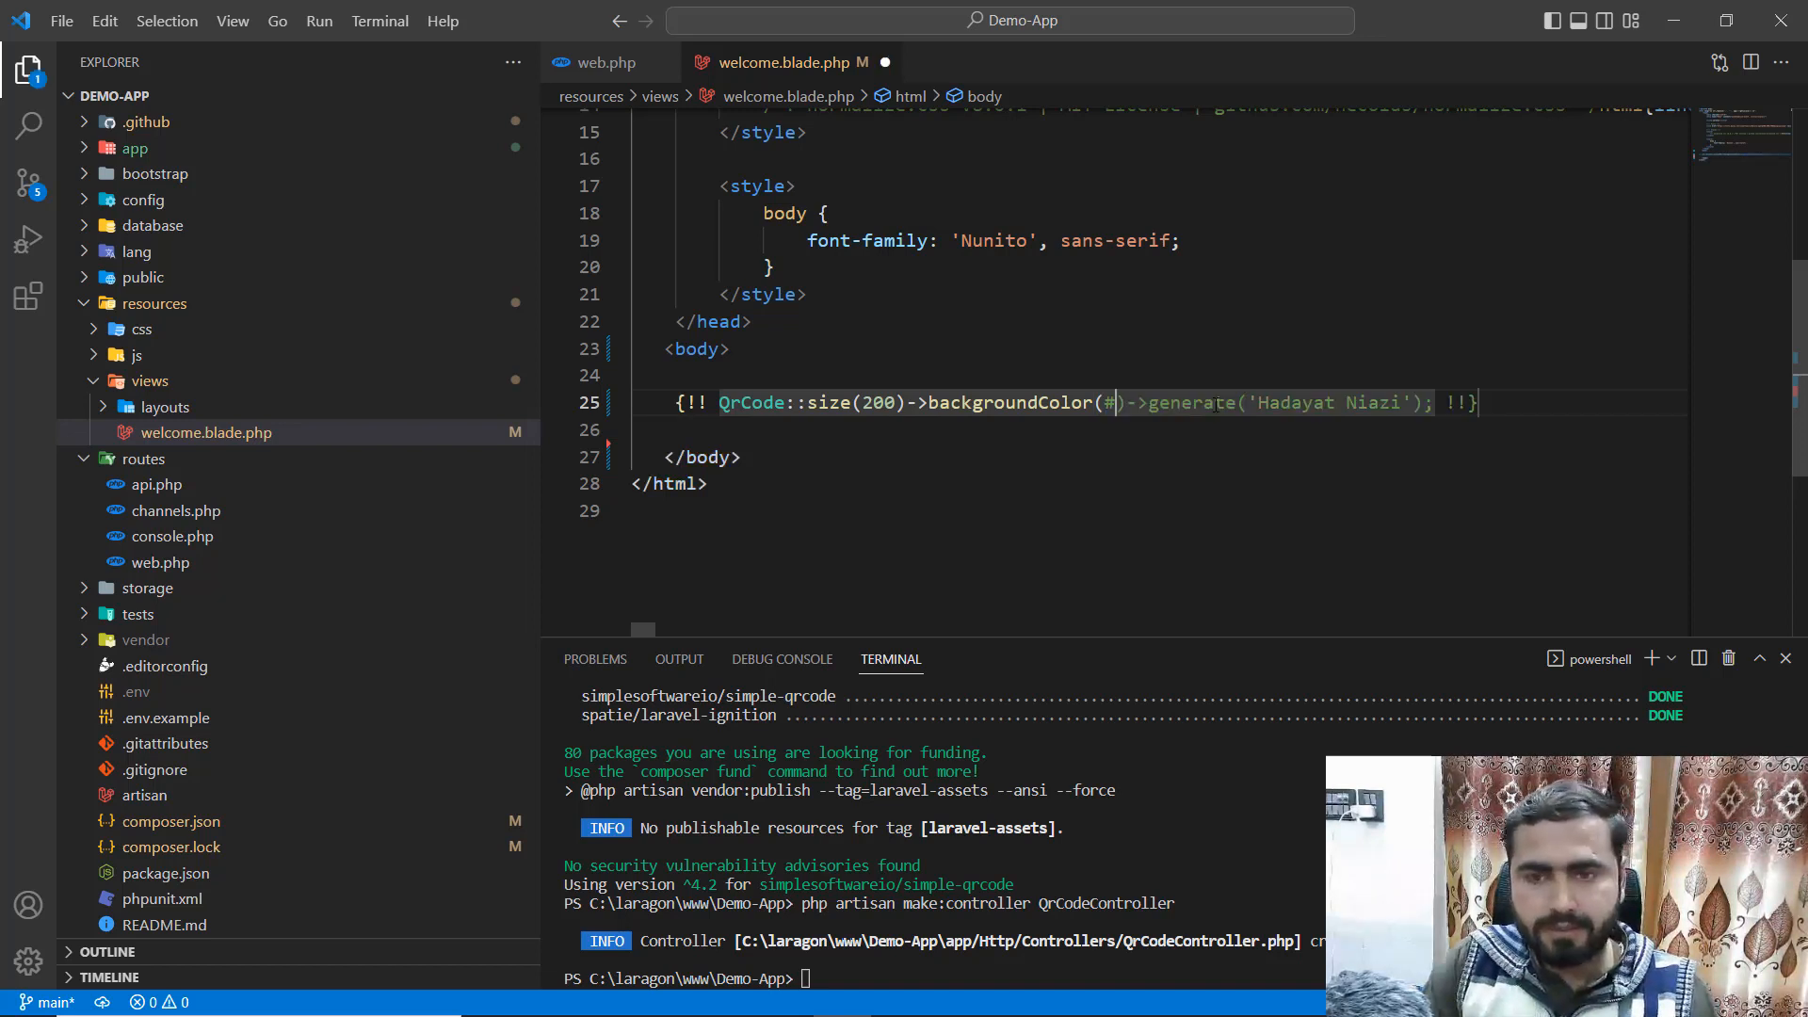
type("247, 49, 5")
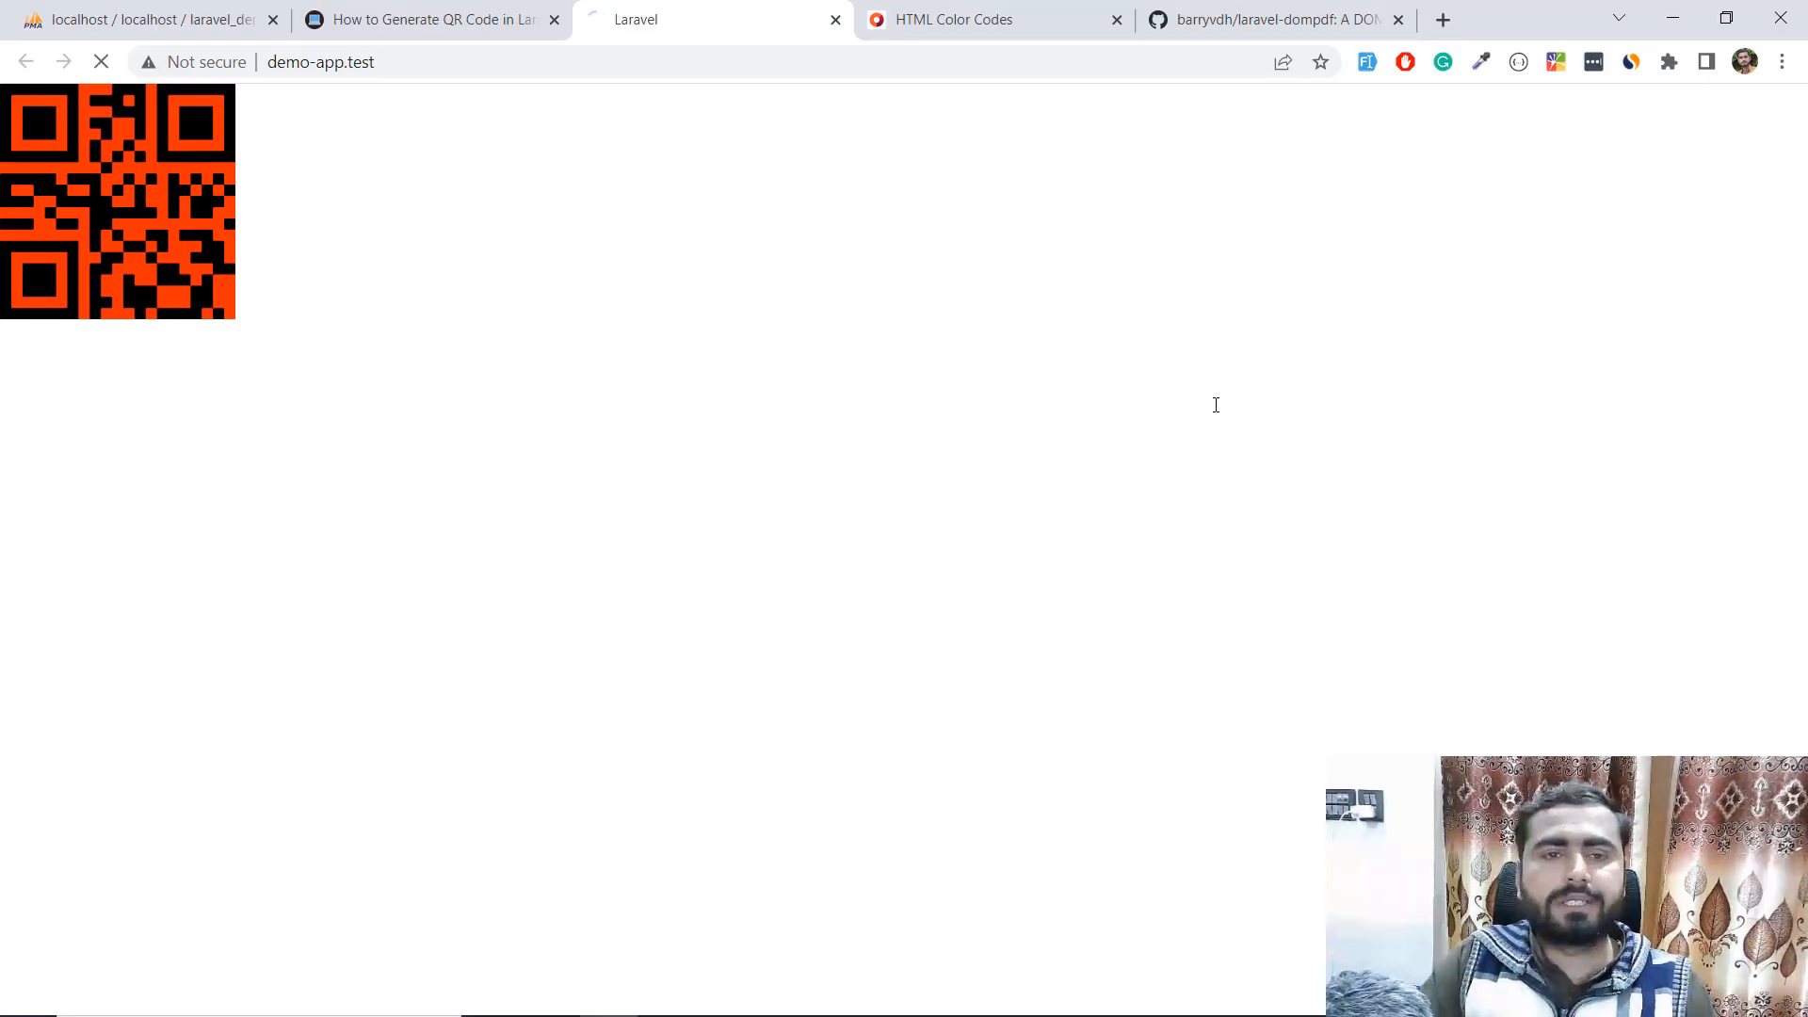
left_click(994, 19)
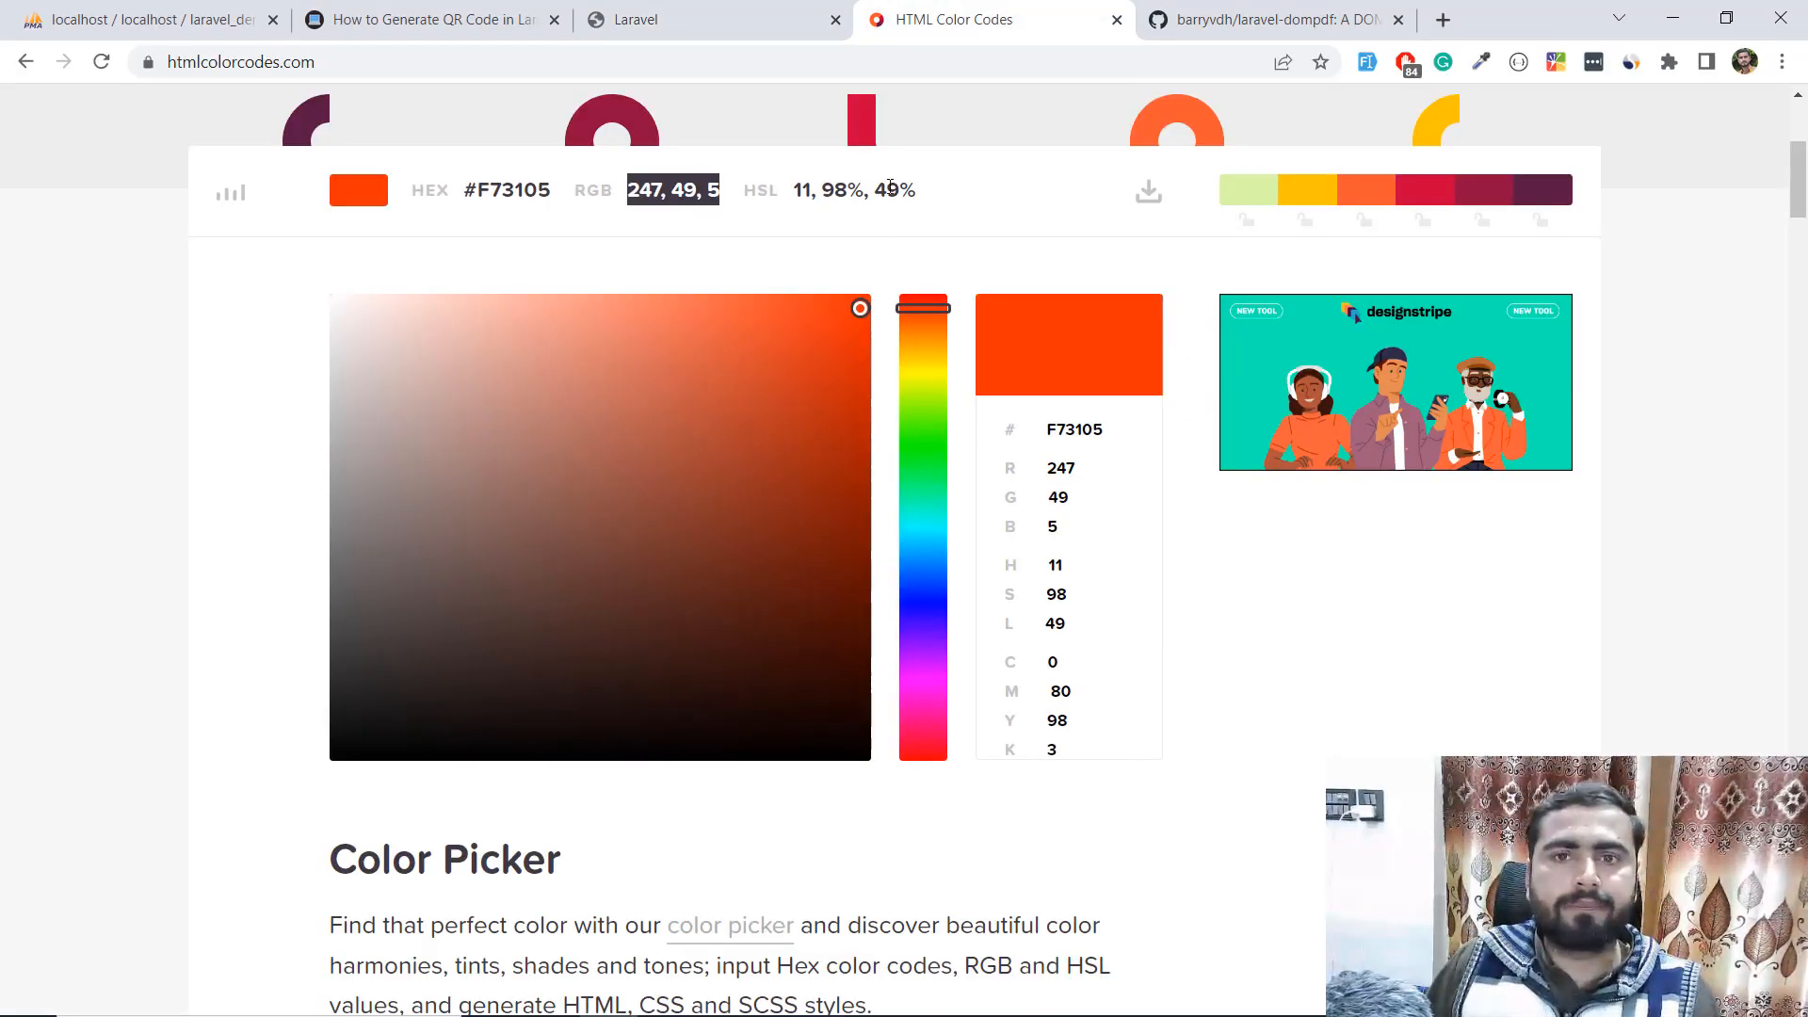
left_click(710, 18)
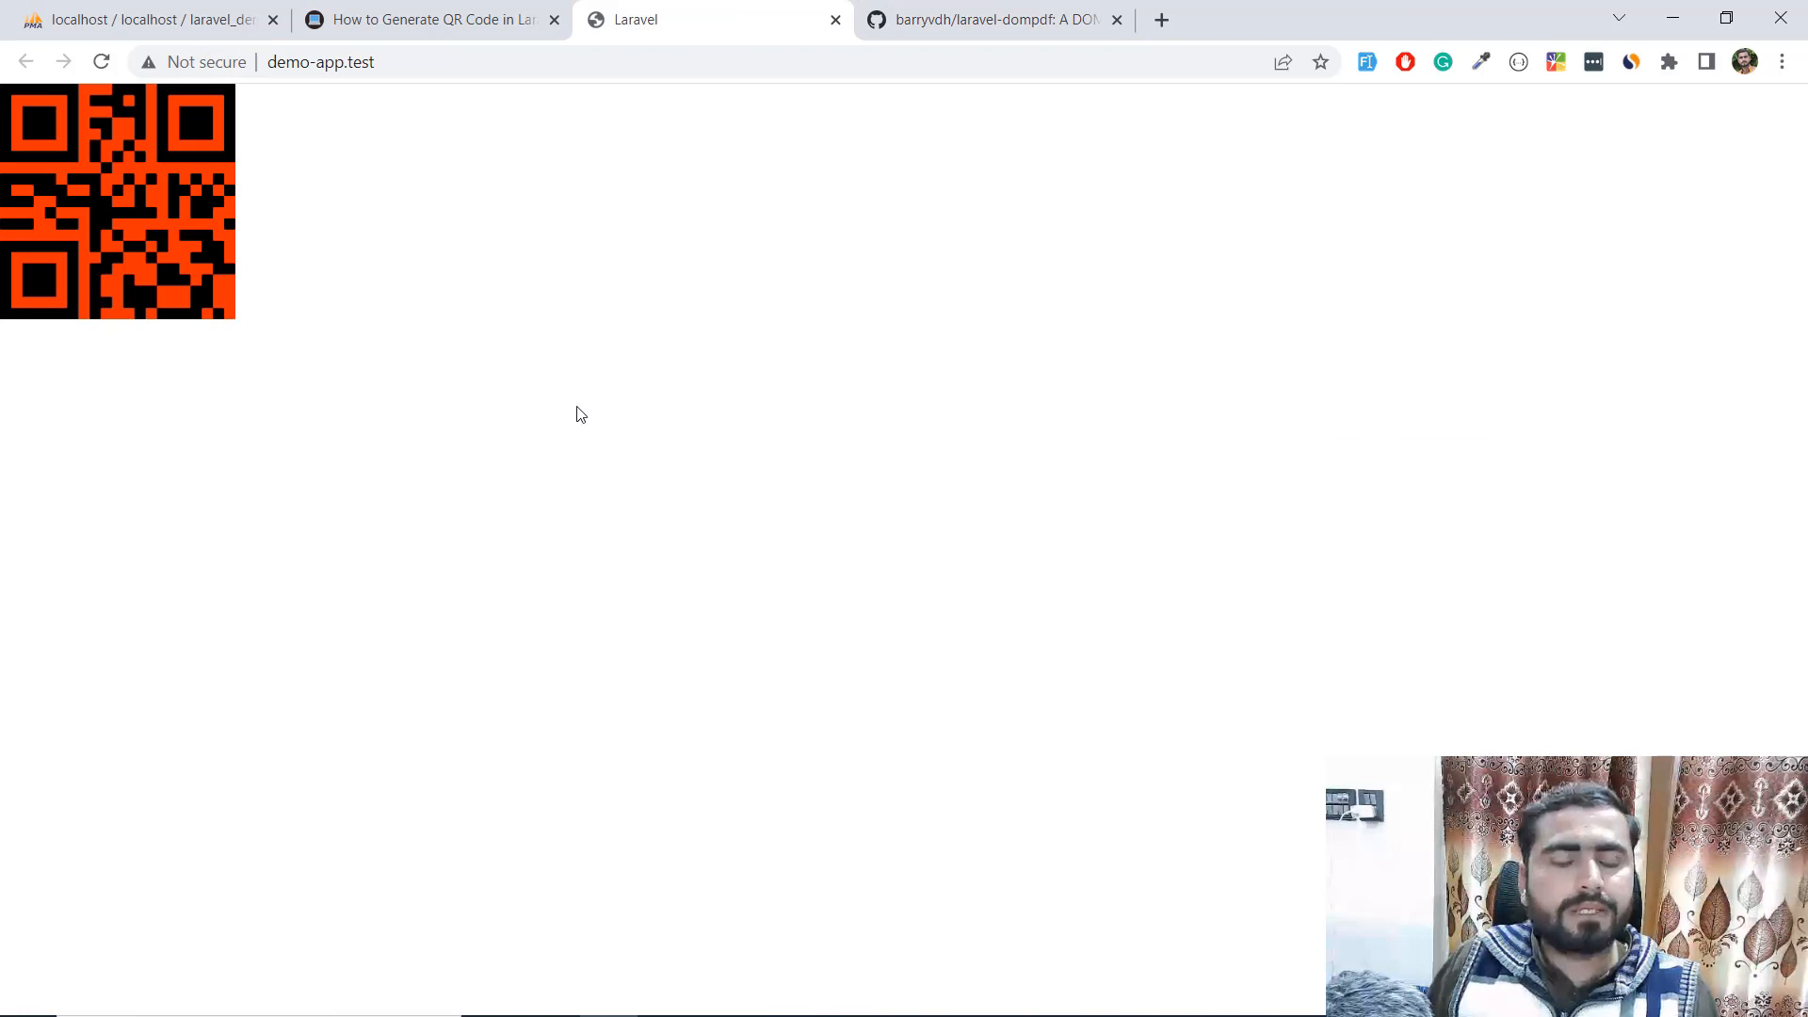
mouse_move(290, 364)
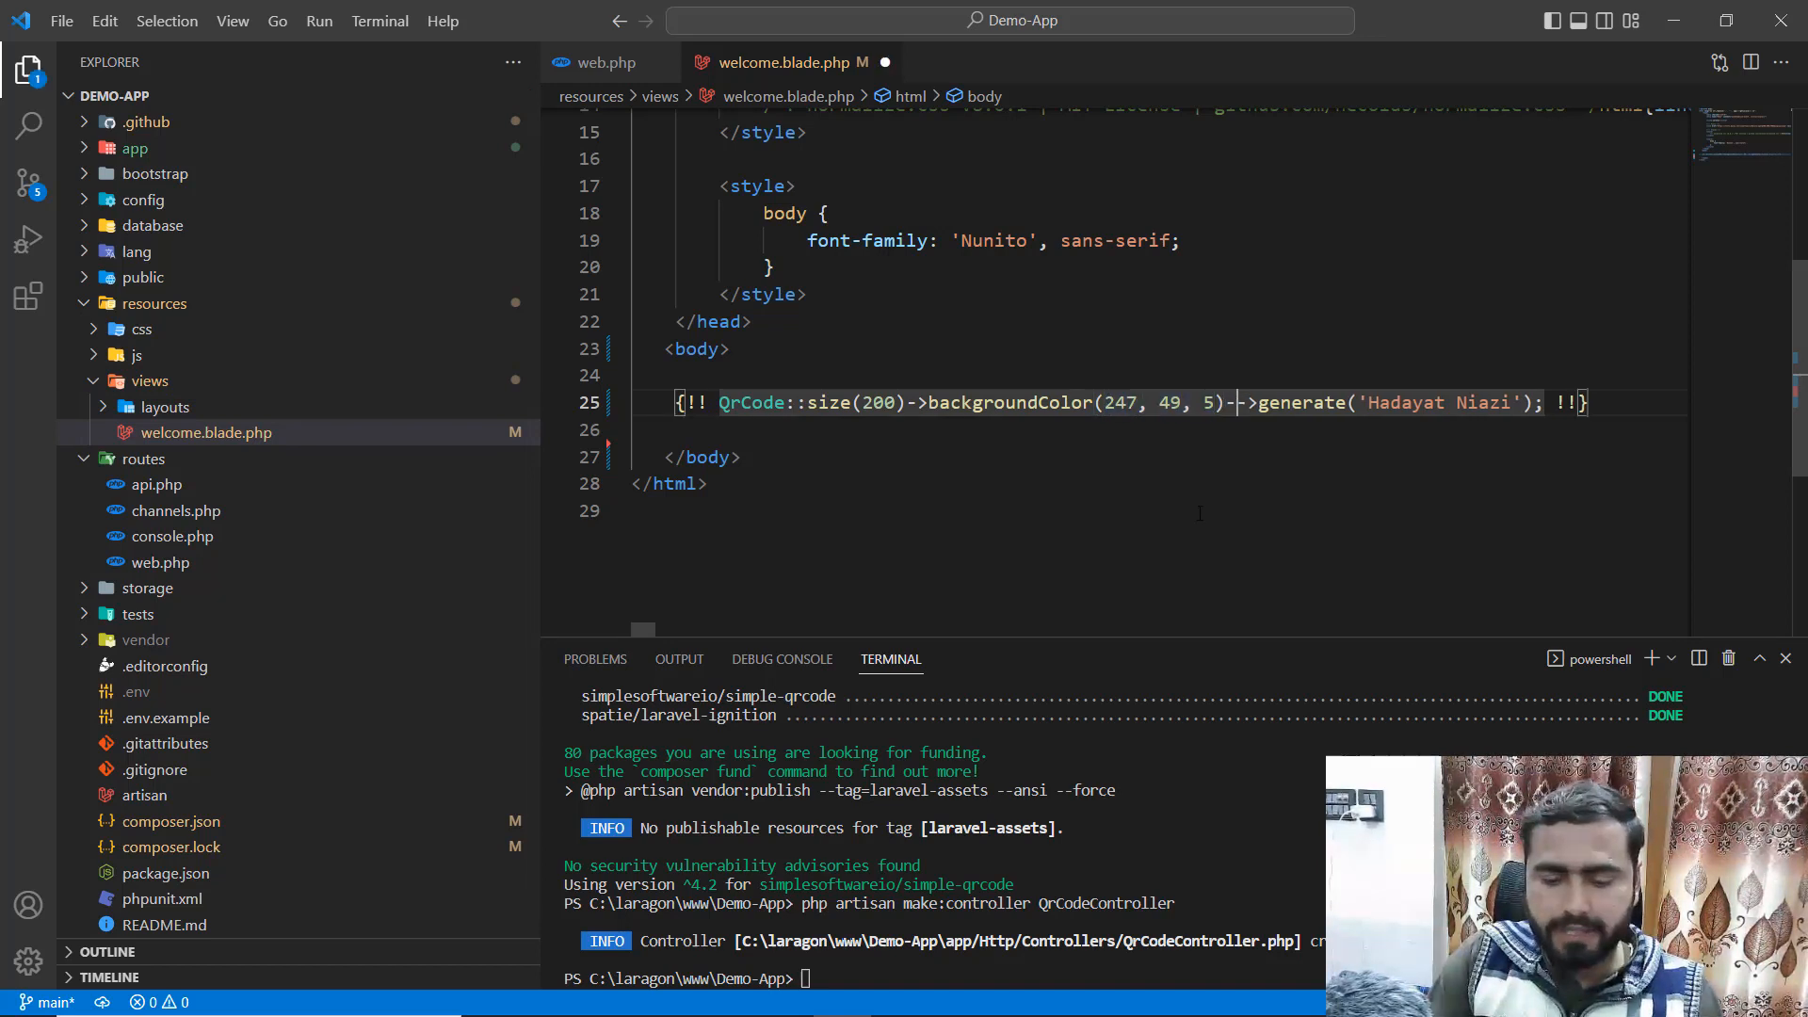
- Add ->color() with a blue shade picked in HTML Color Codes and save the view
type("->color()")
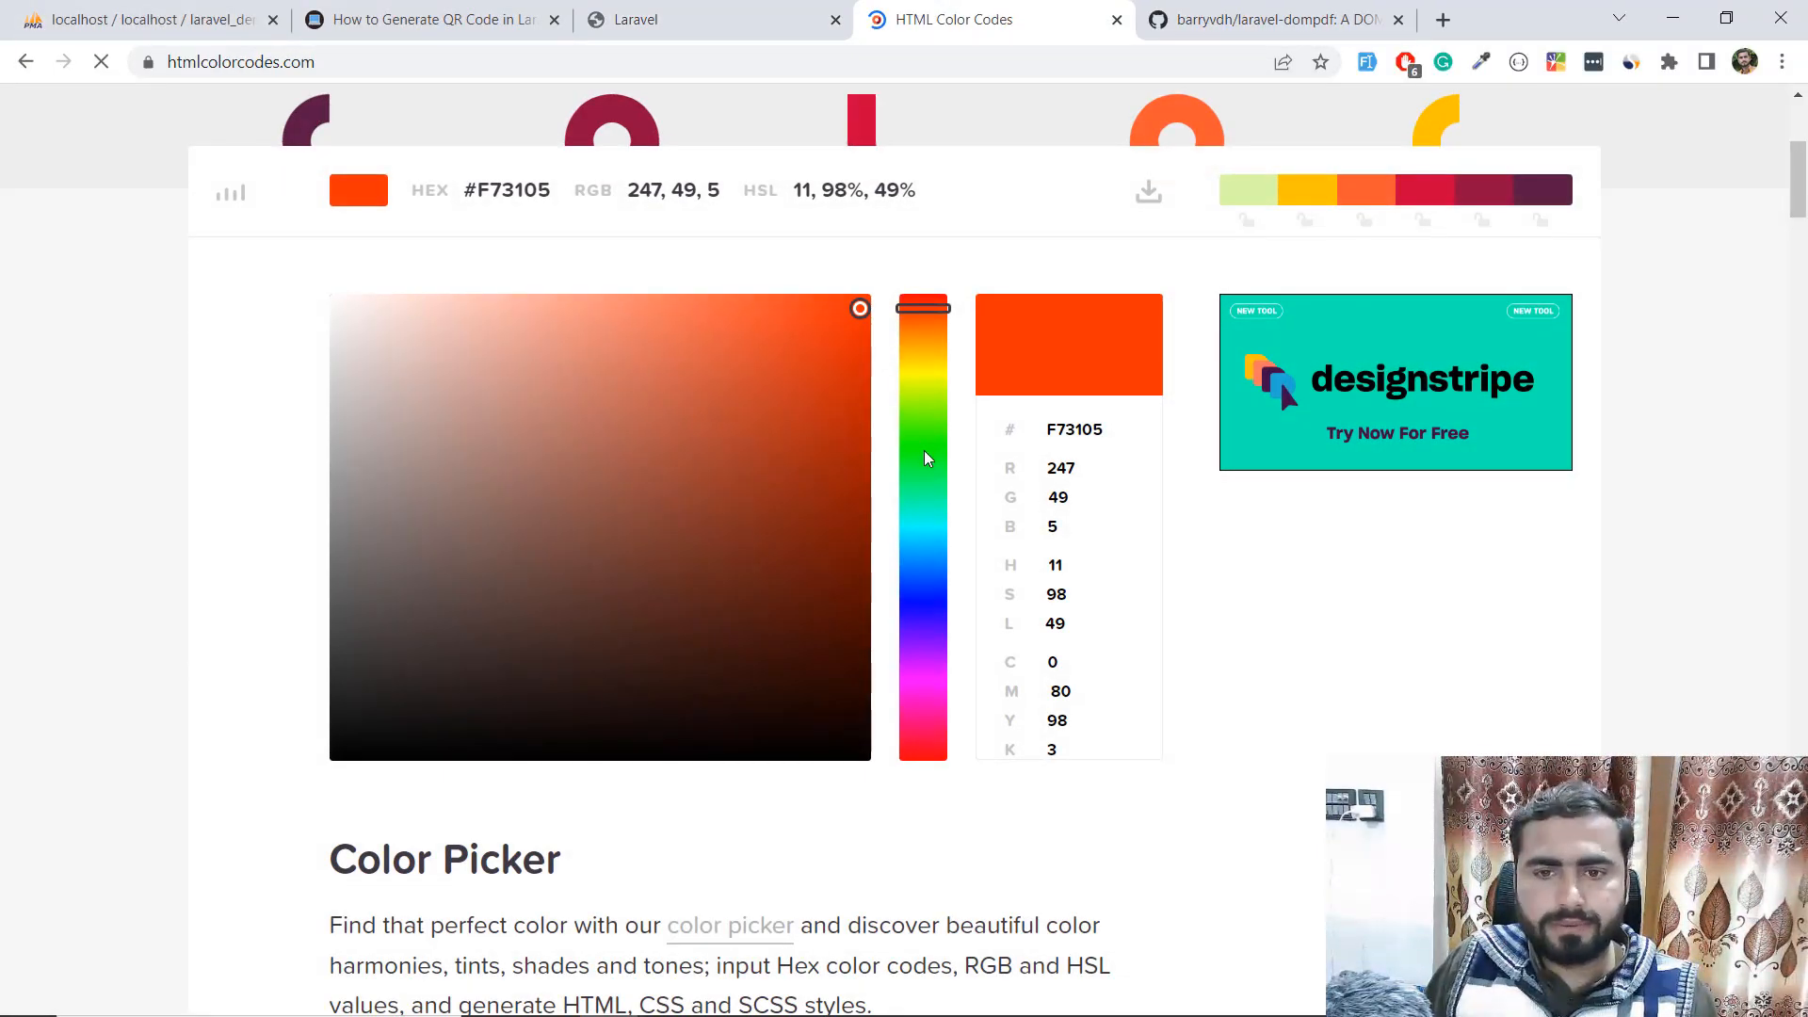
left_click_drag(923, 307, 923, 546)
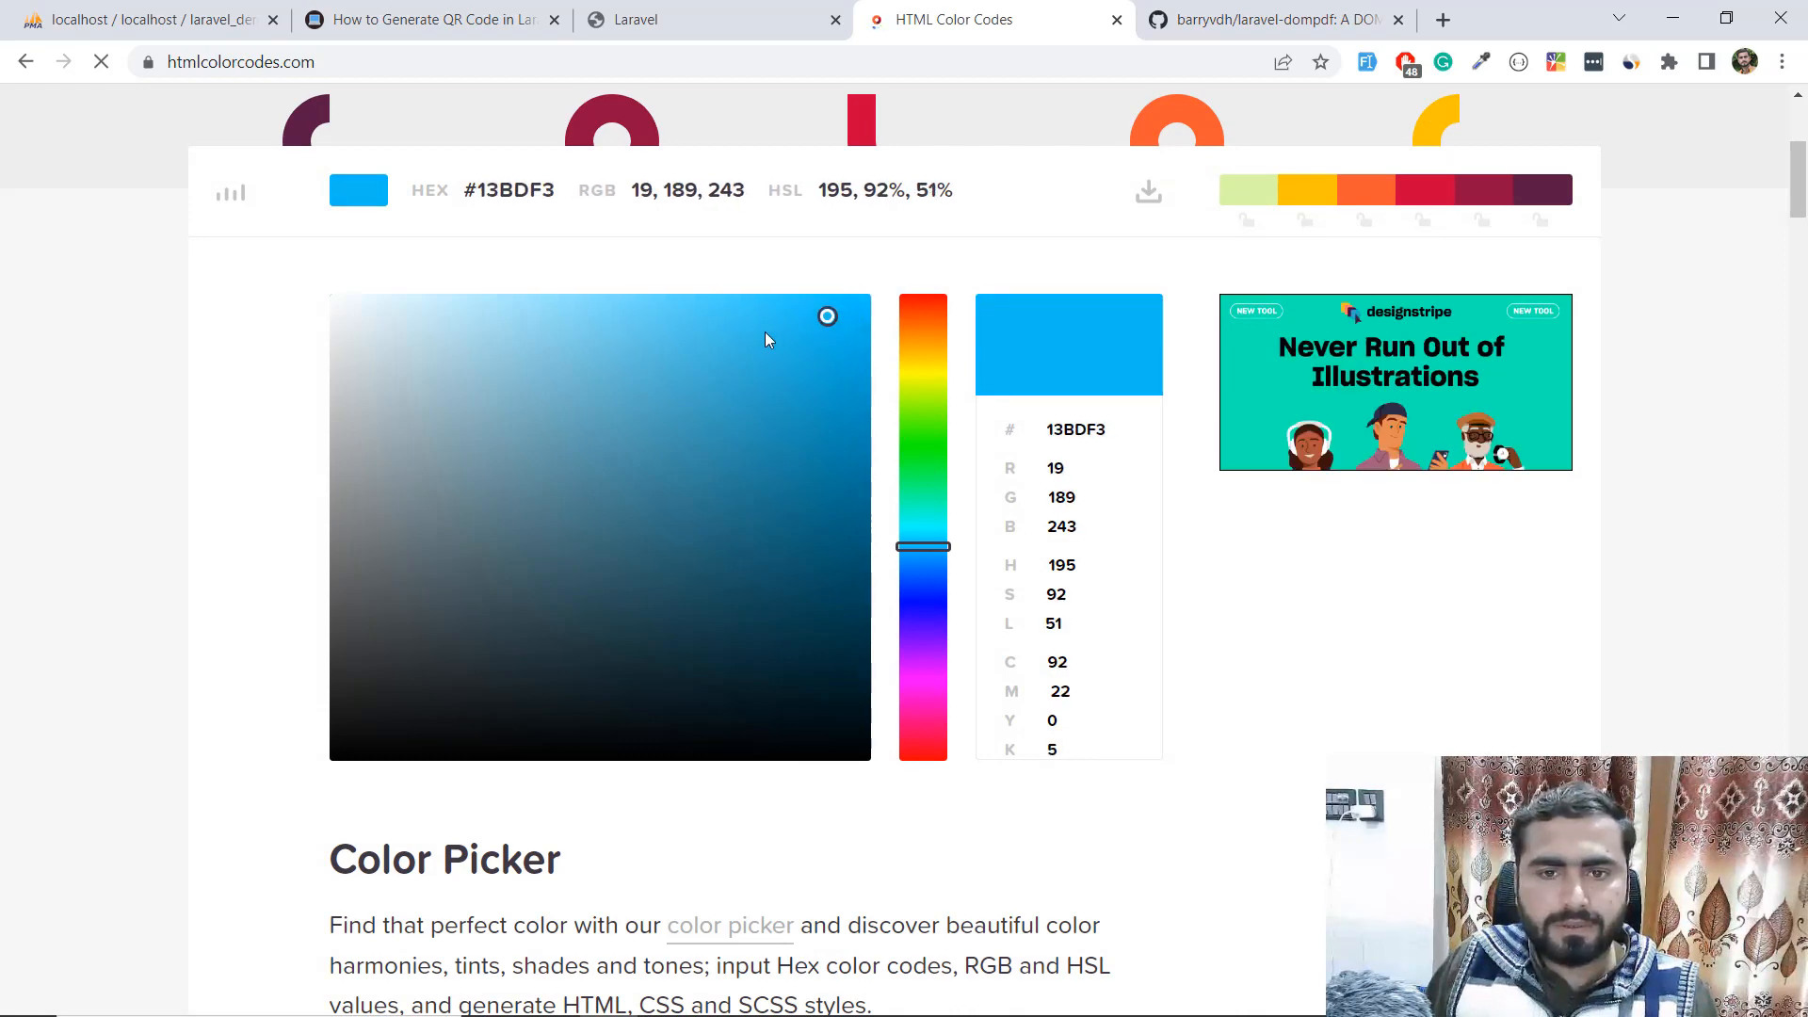
left_click_drag(827, 316, 725, 343)
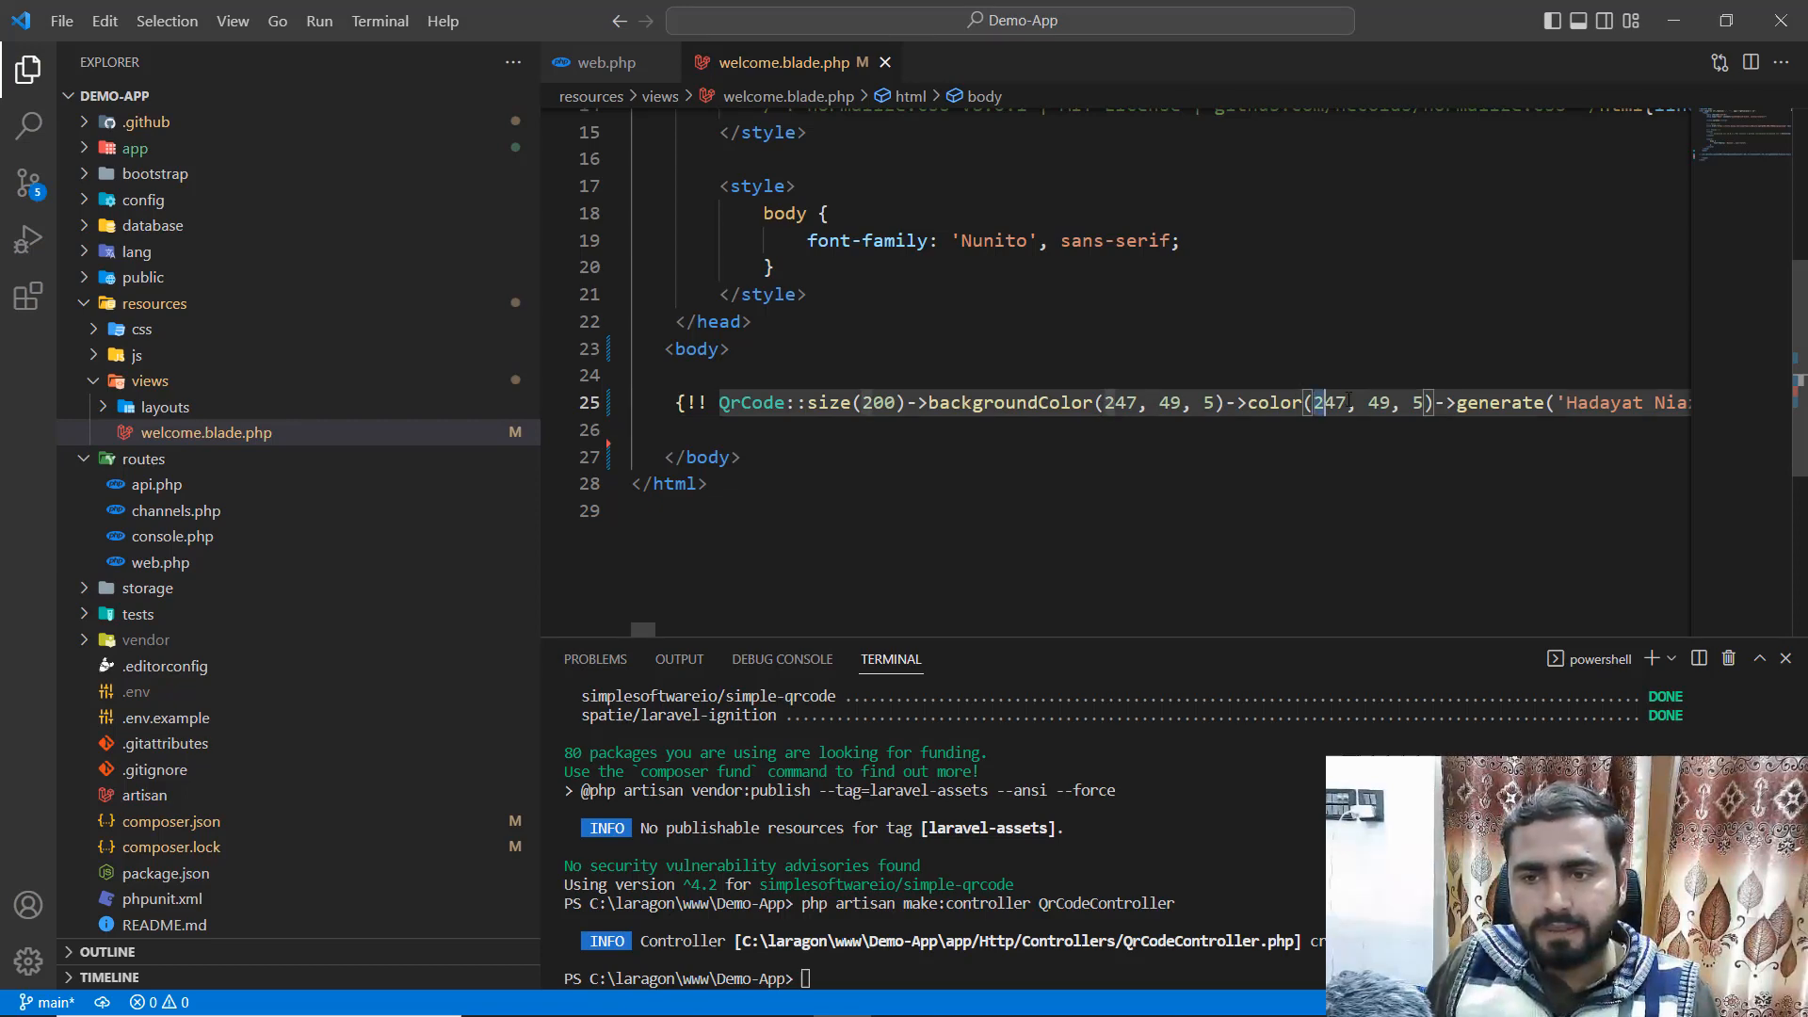
key("alt+tab")
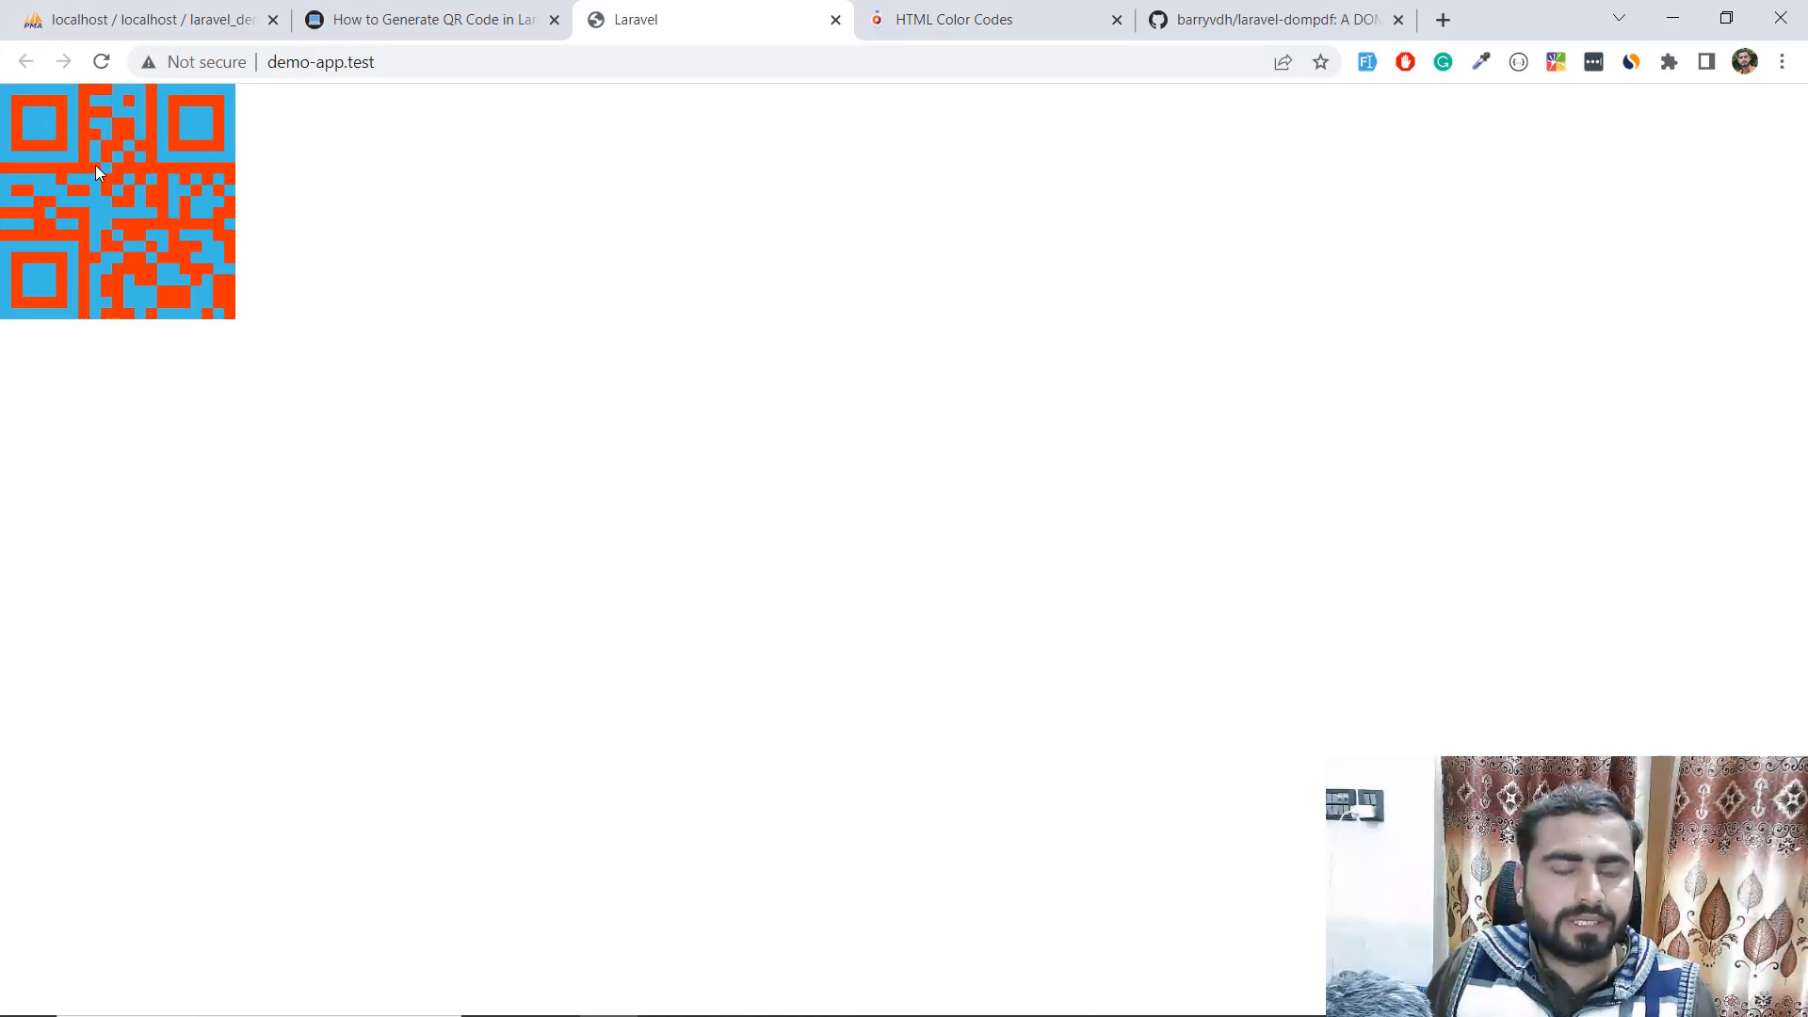
mouse_move(207, 370)
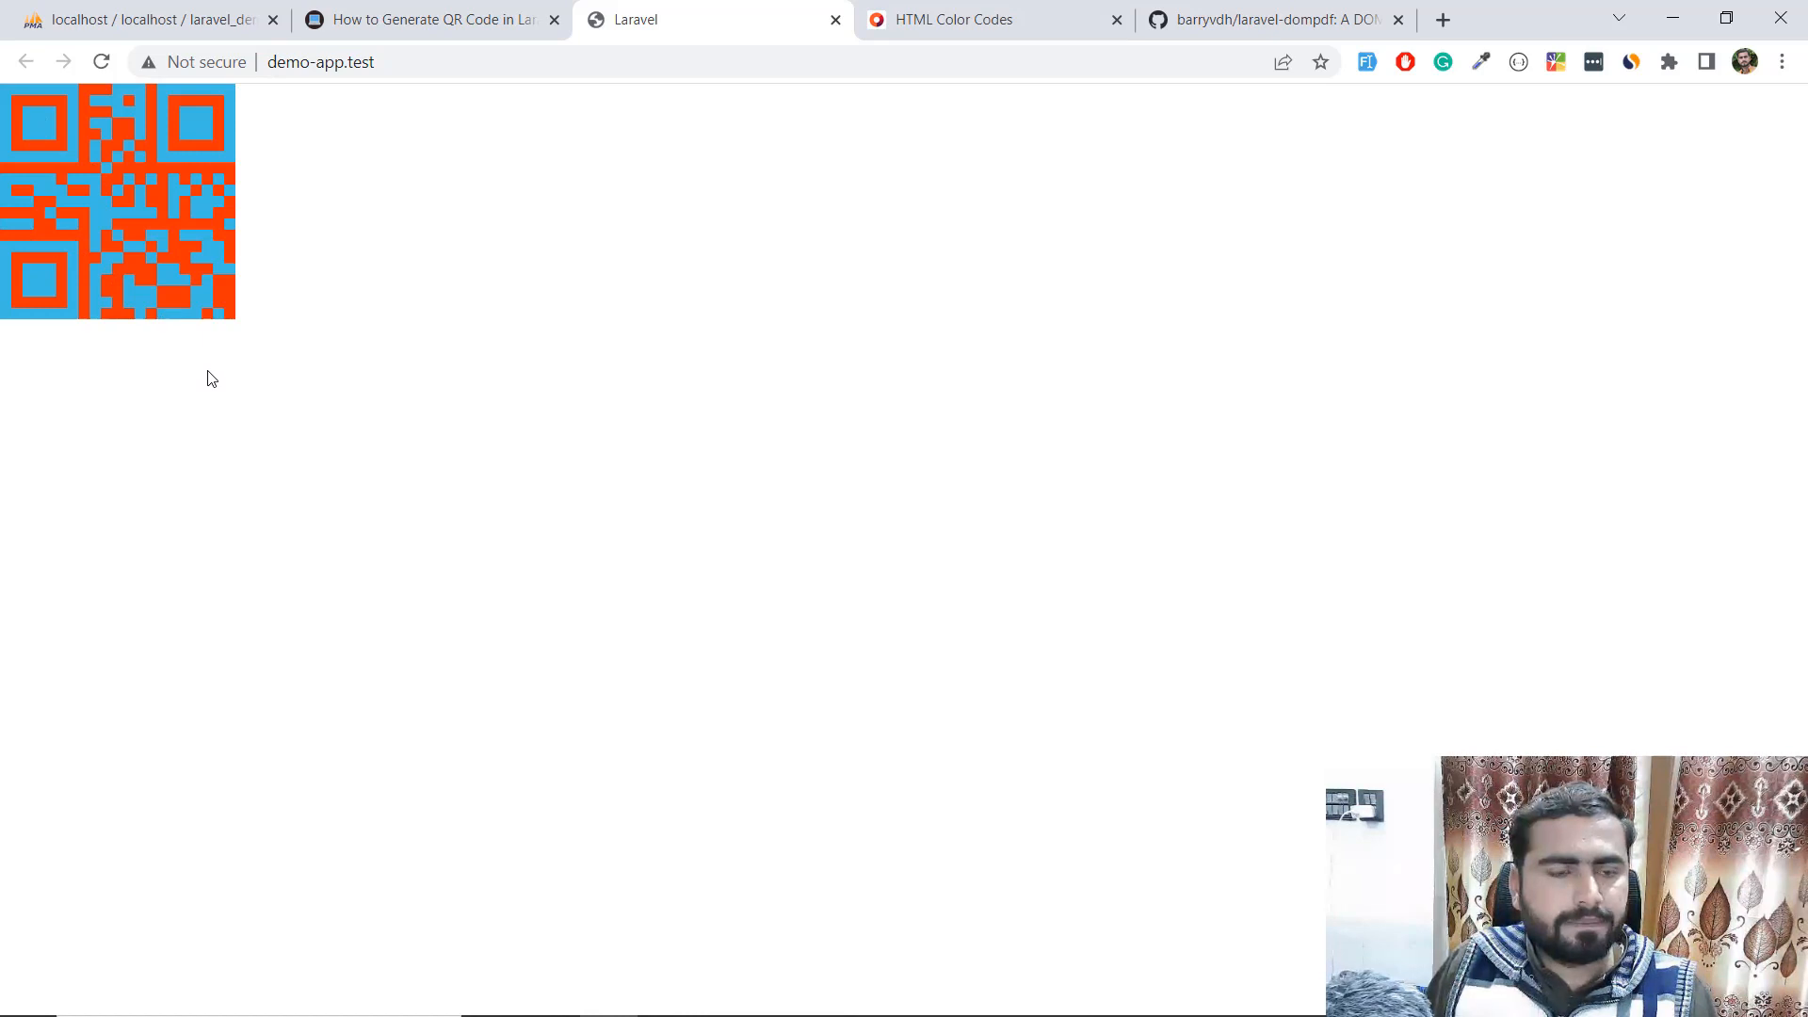
- Reload demo-app.test to show the QR code after the colour calls change
key("alt+tab")
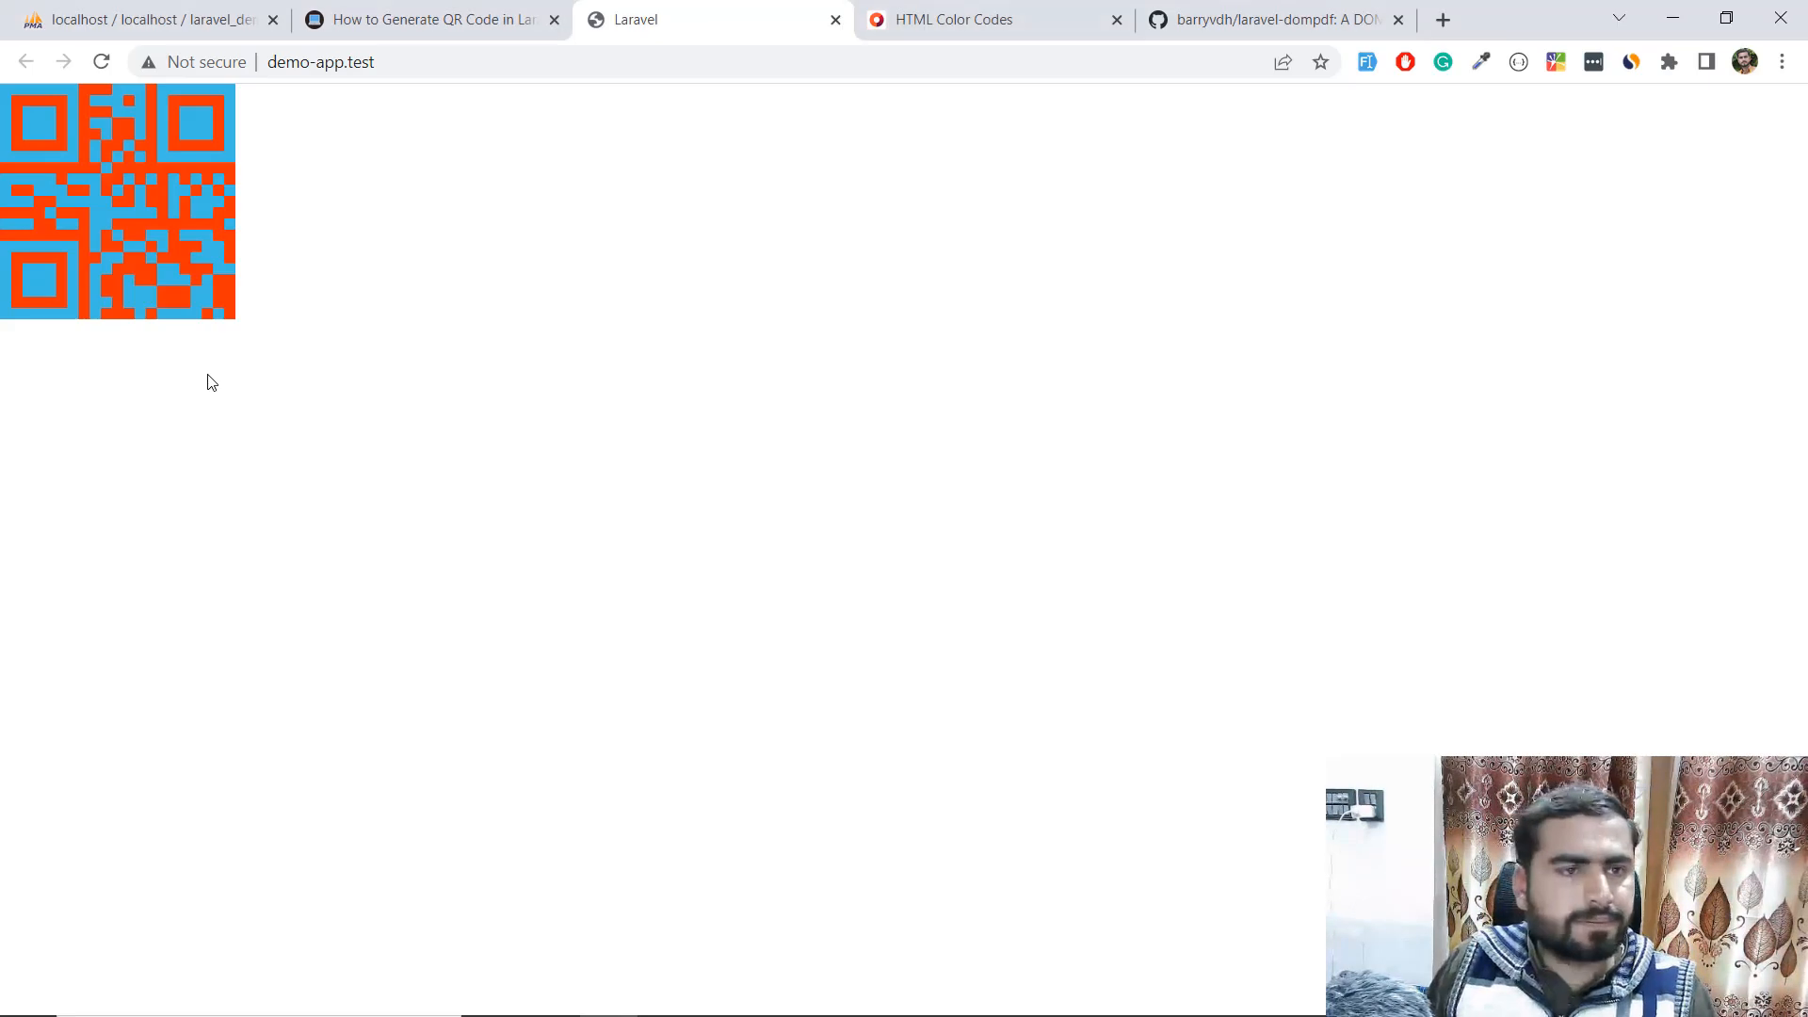
mouse_move(147, 201)
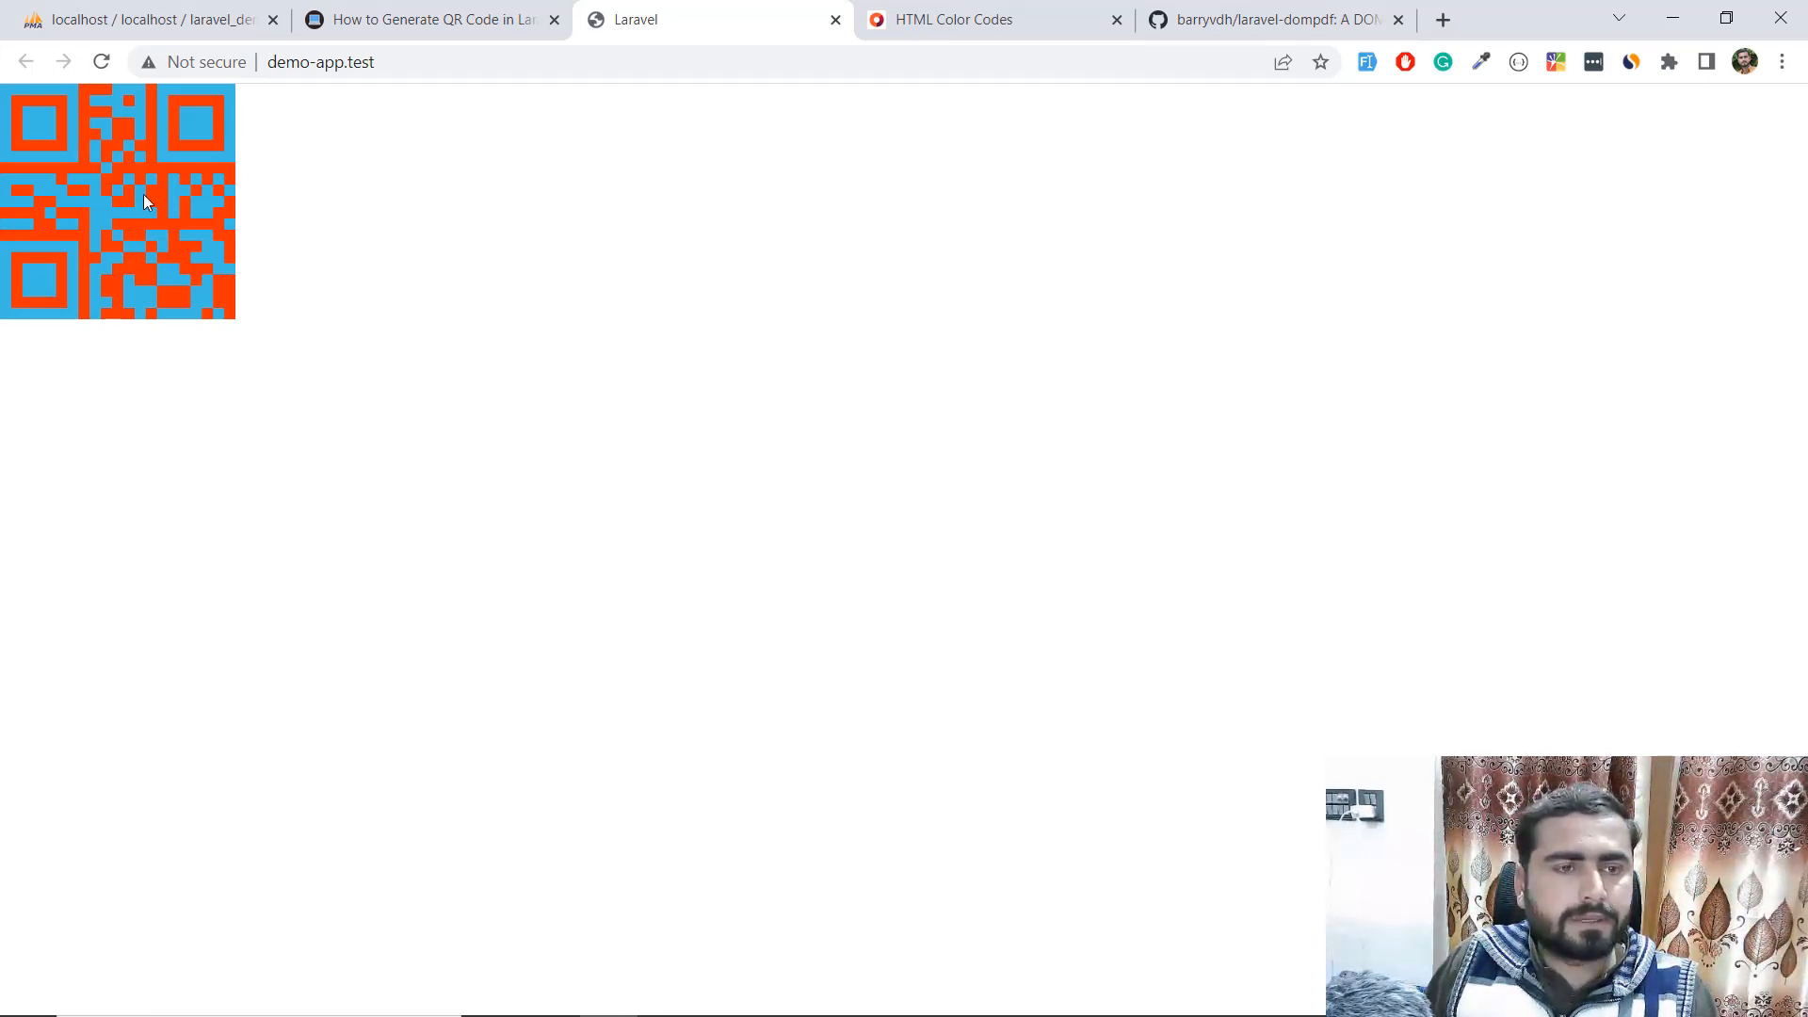
mouse_move(211, 326)
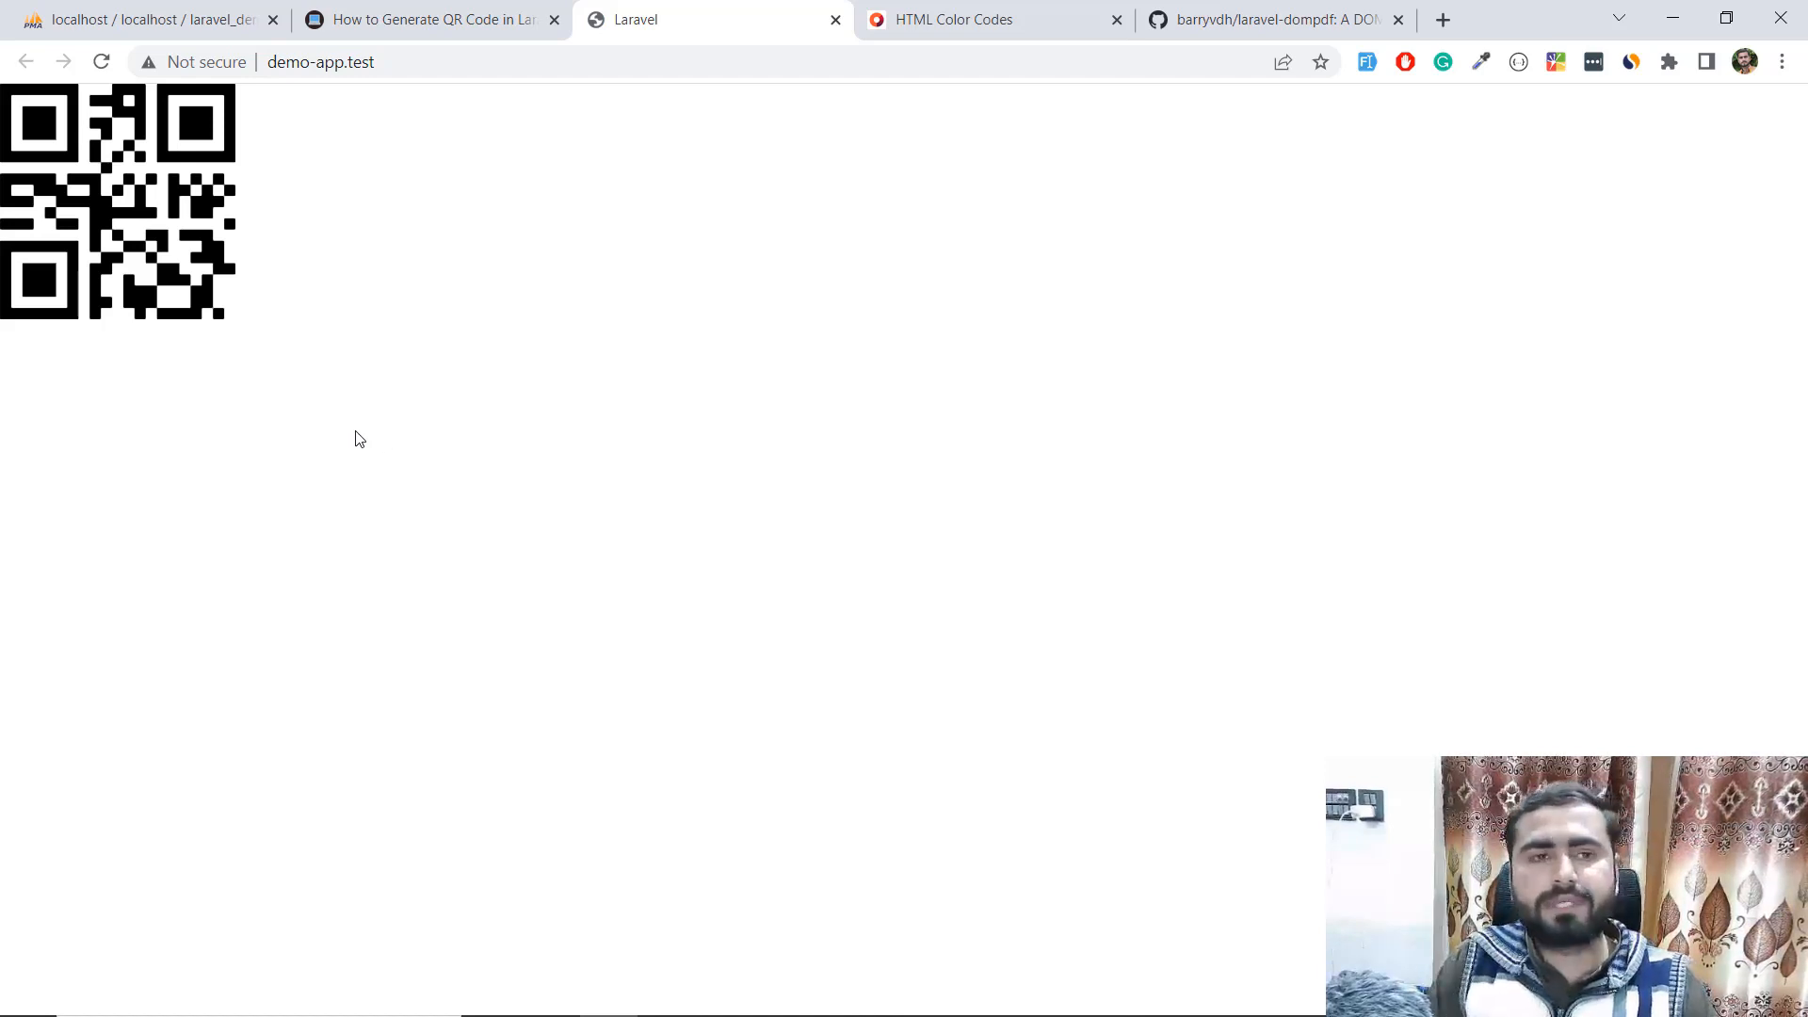
mouse_move(395, 460)
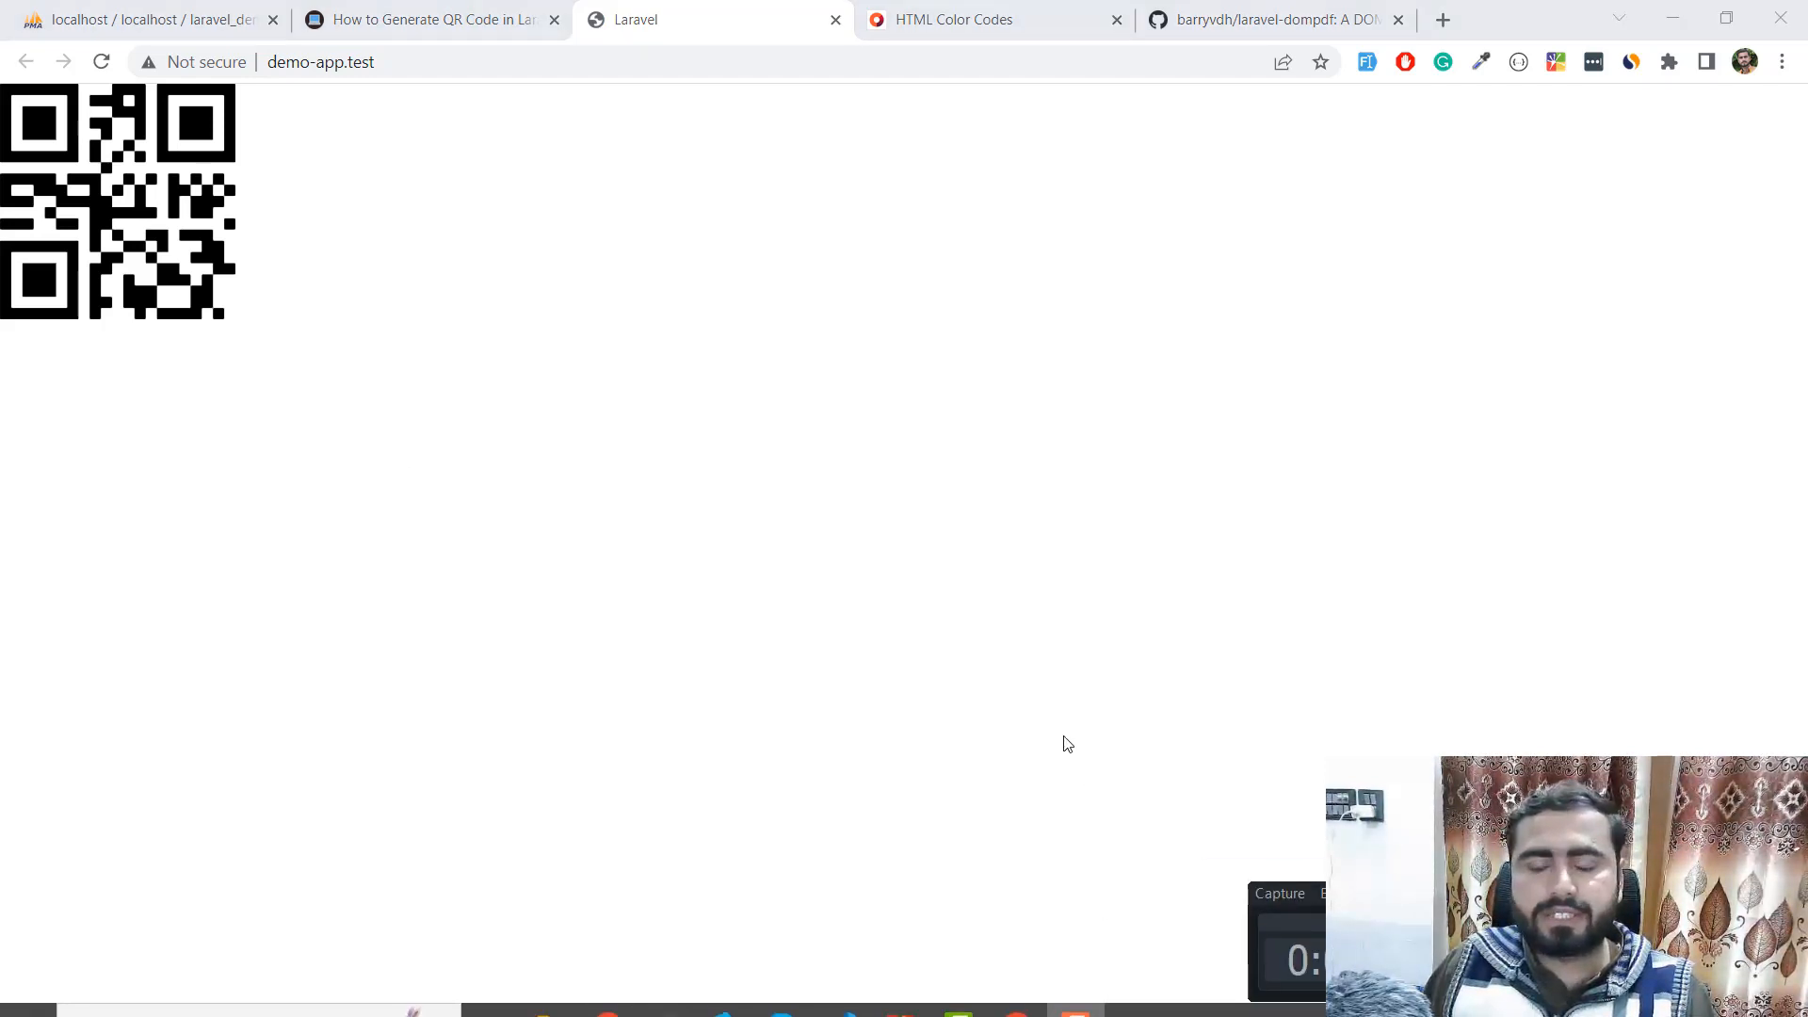
mouse_move(1034, 691)
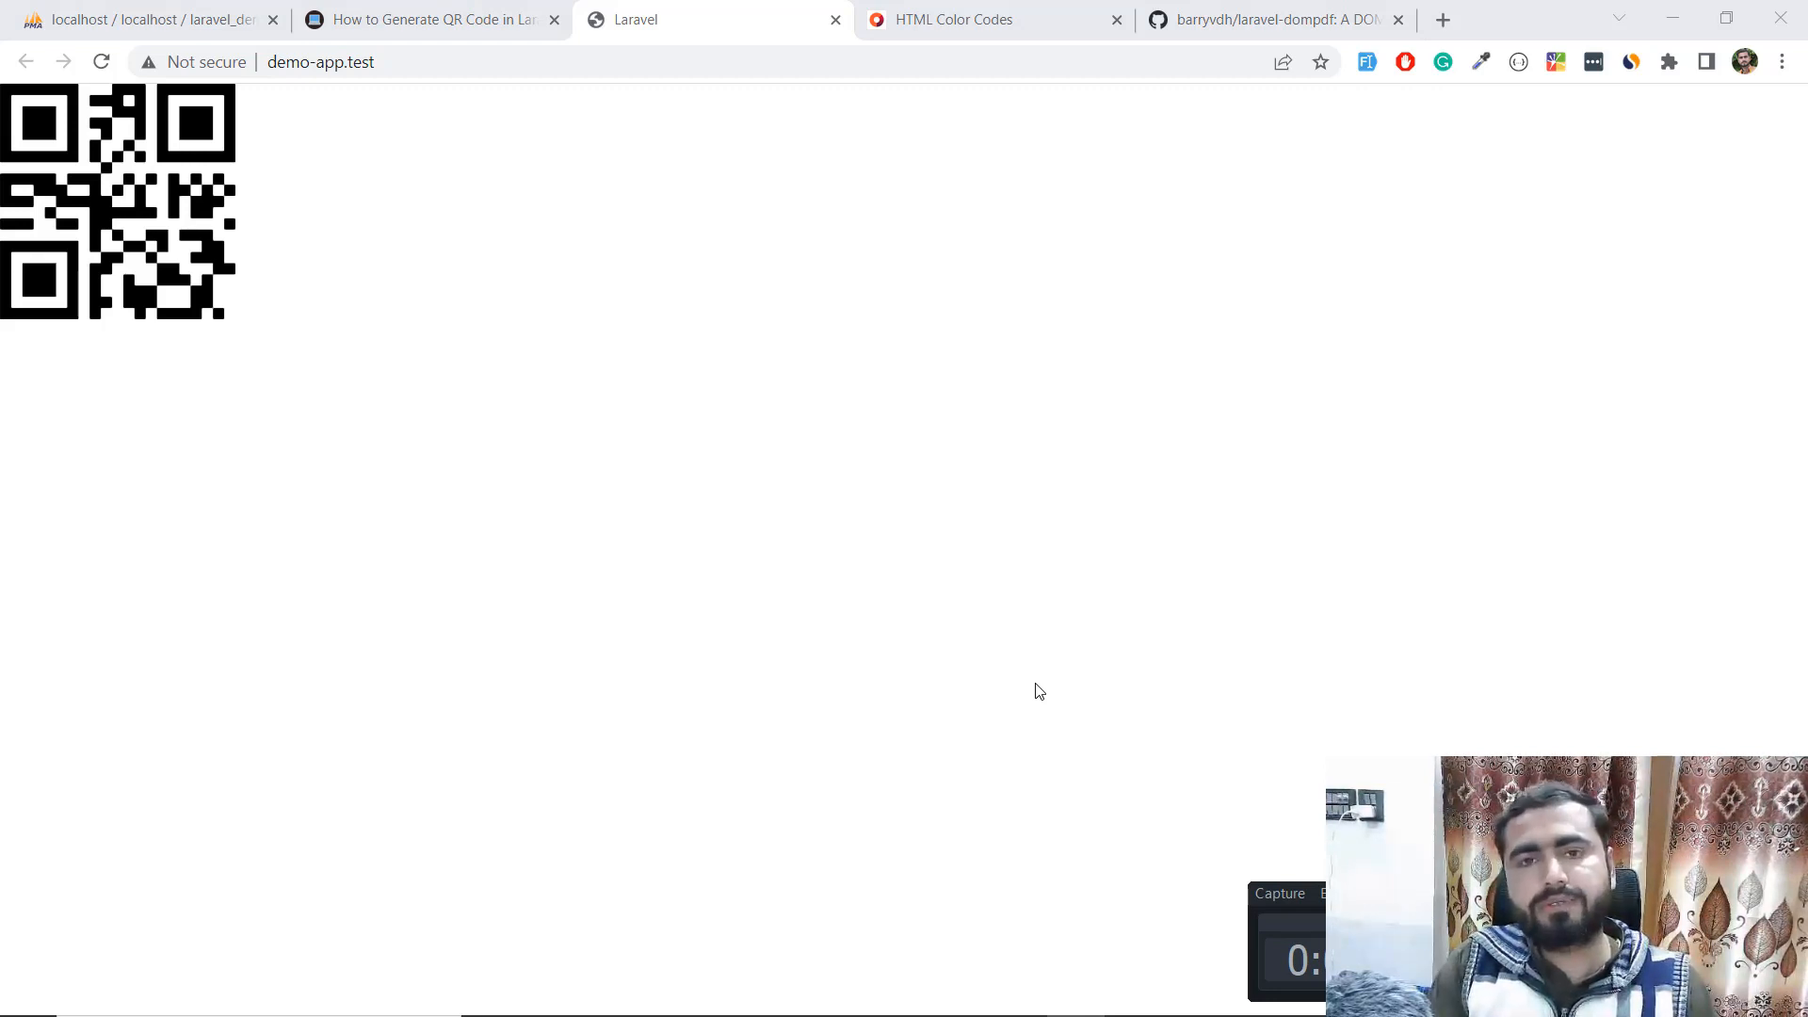